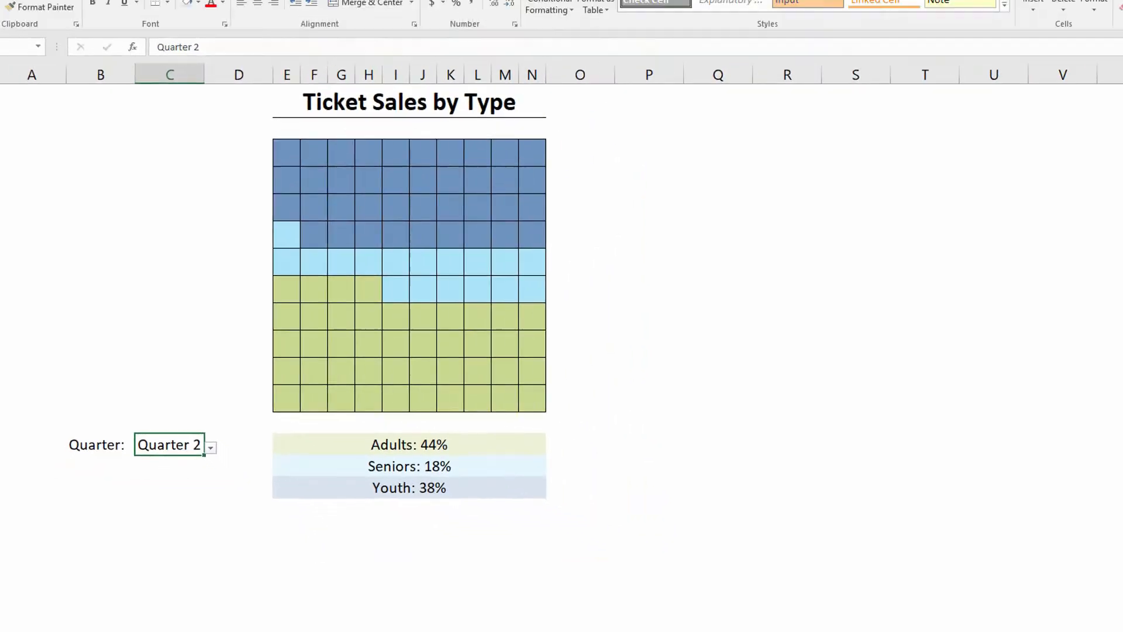
- Switch to the DATA sheet and check some YOUTH TICKETS figures via the status bar
click(76, 609)
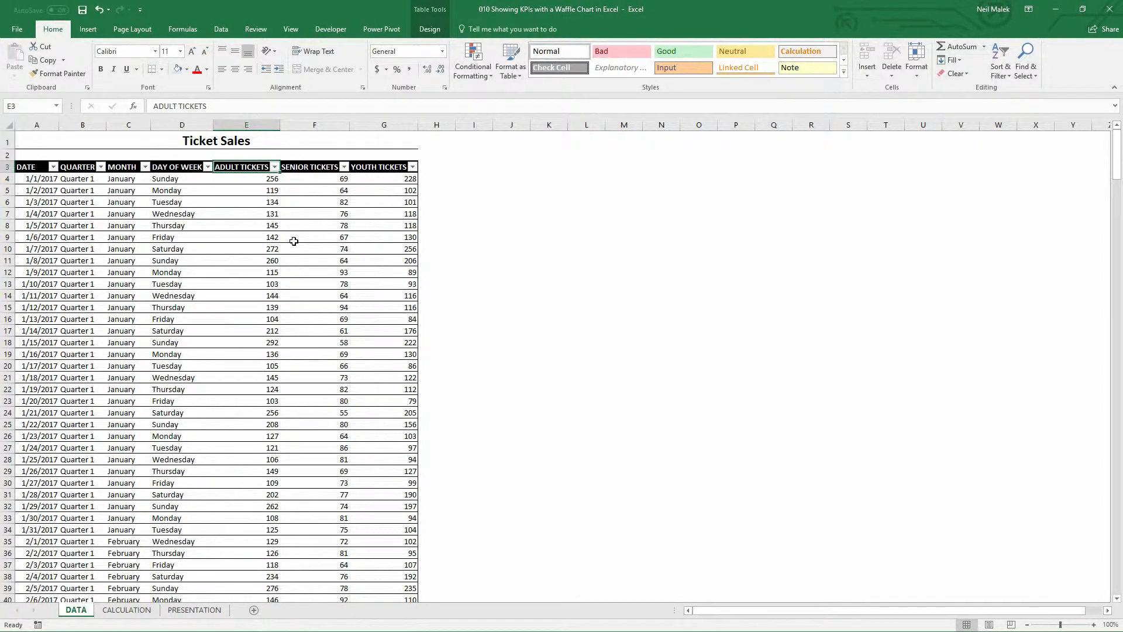
drag(36, 178, 37, 201)
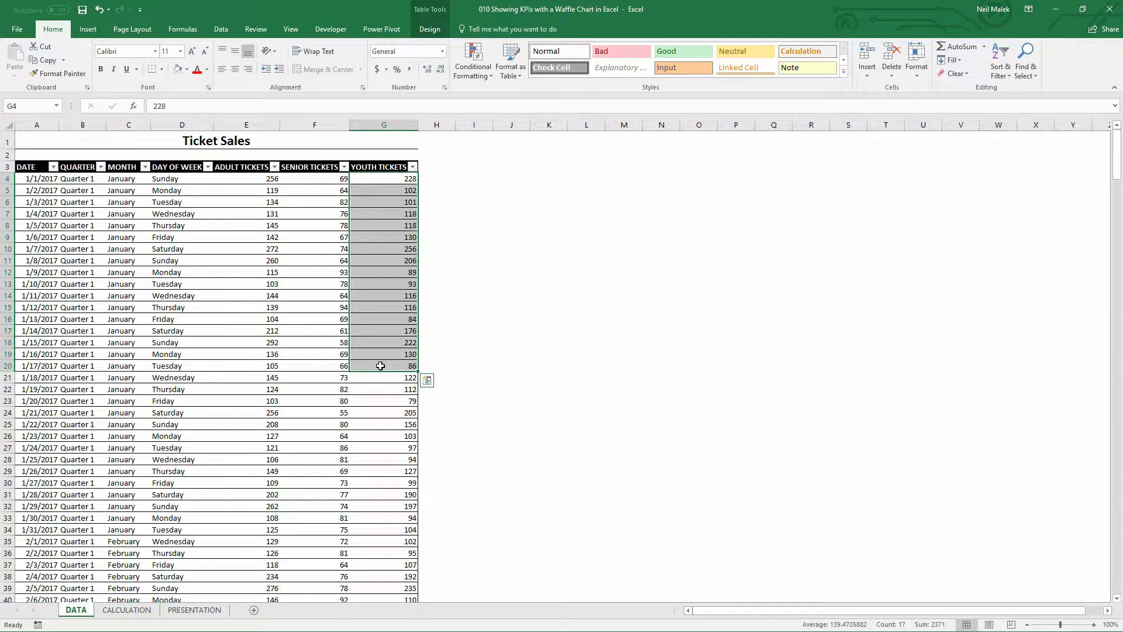
click(246, 283)
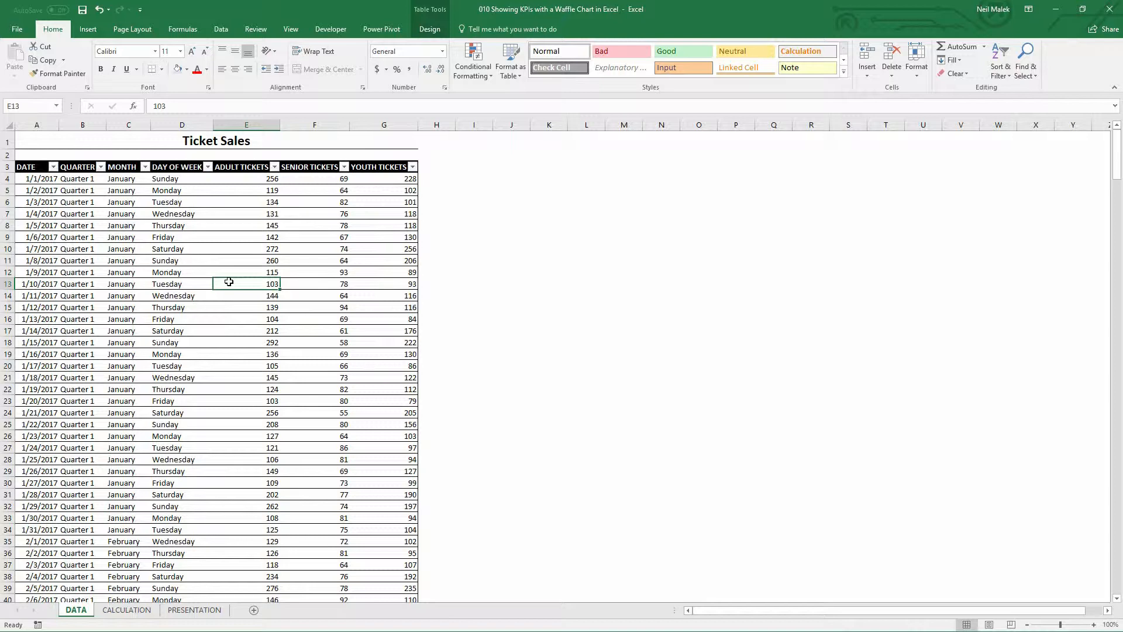
- Enter Adult, Senior and Youth as labels in O4:O6 on the CALCULATION sheet
click(126, 609)
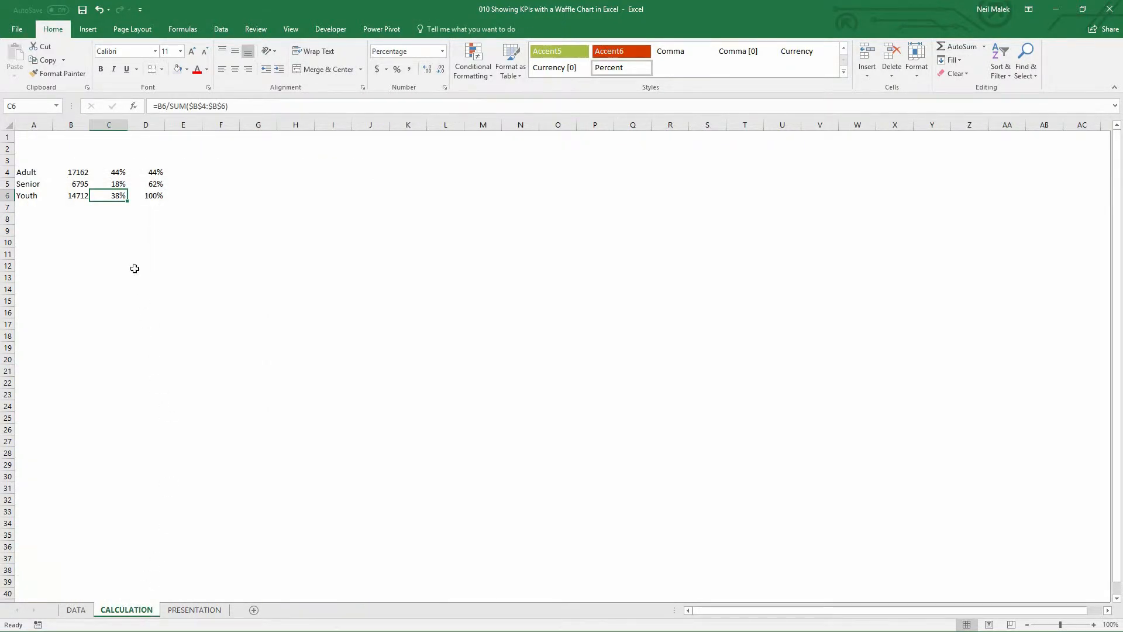
mouse_move(191, 192)
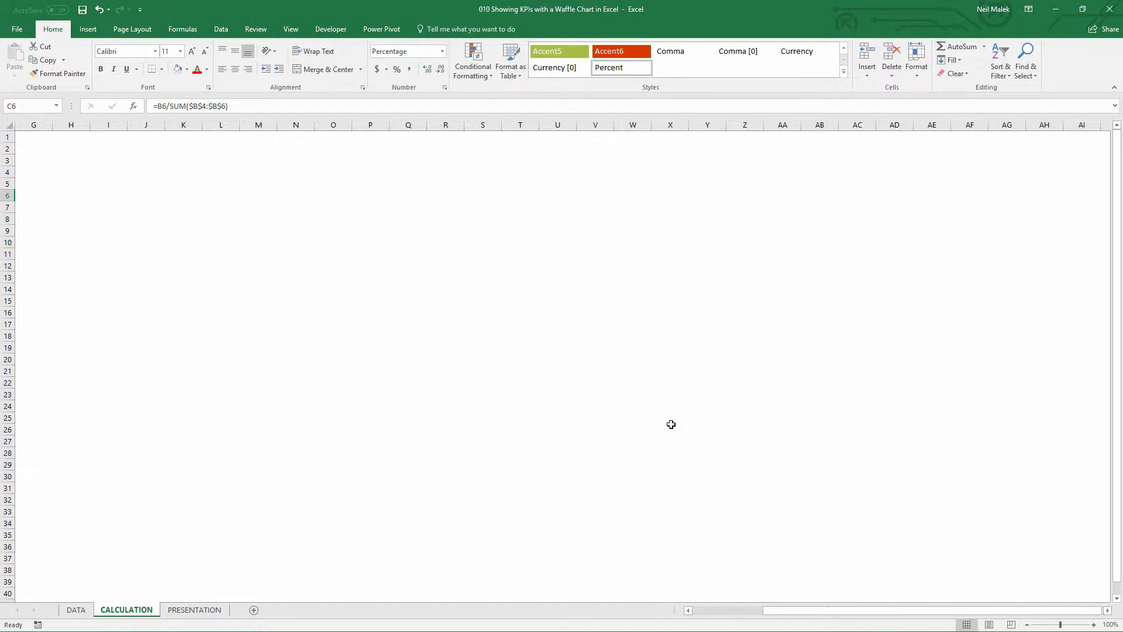
click(1094, 624)
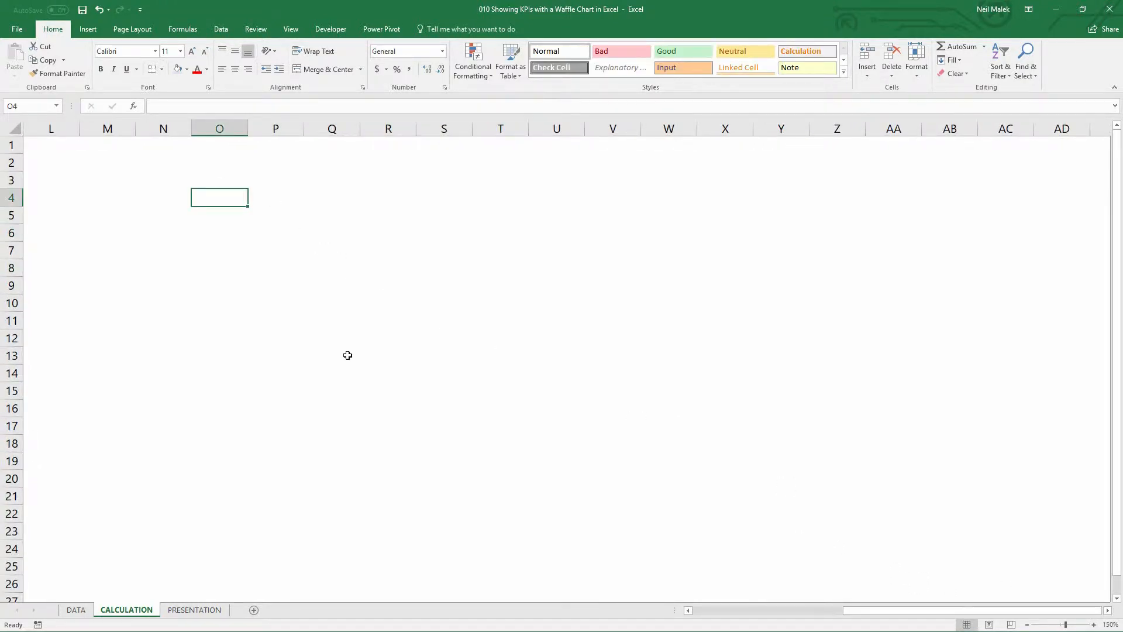
text(A)
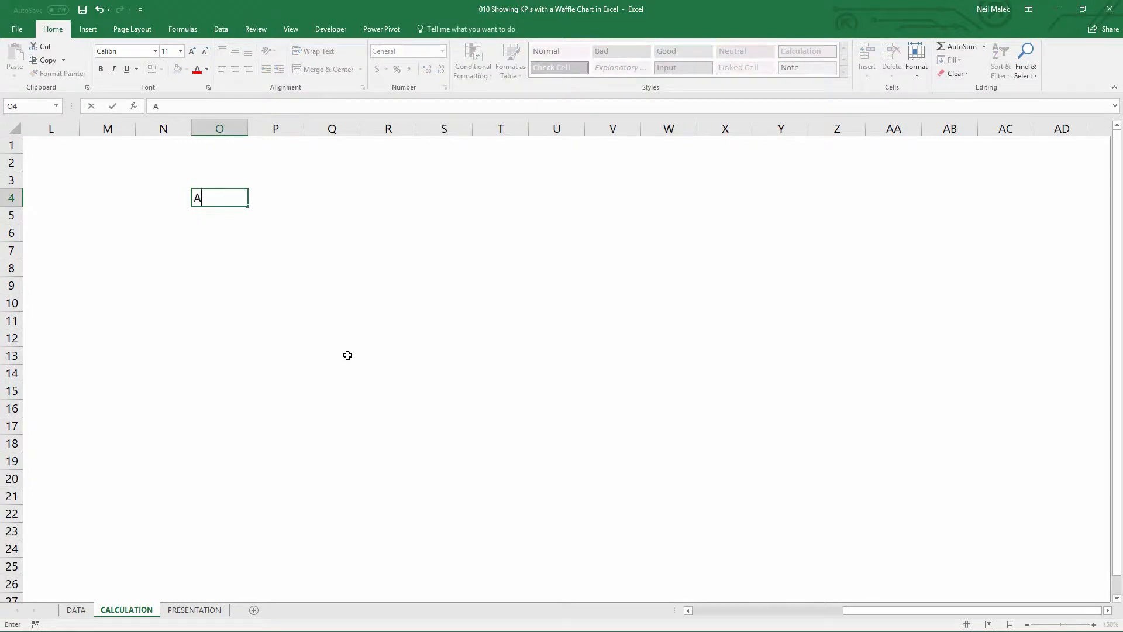
text(Adult)
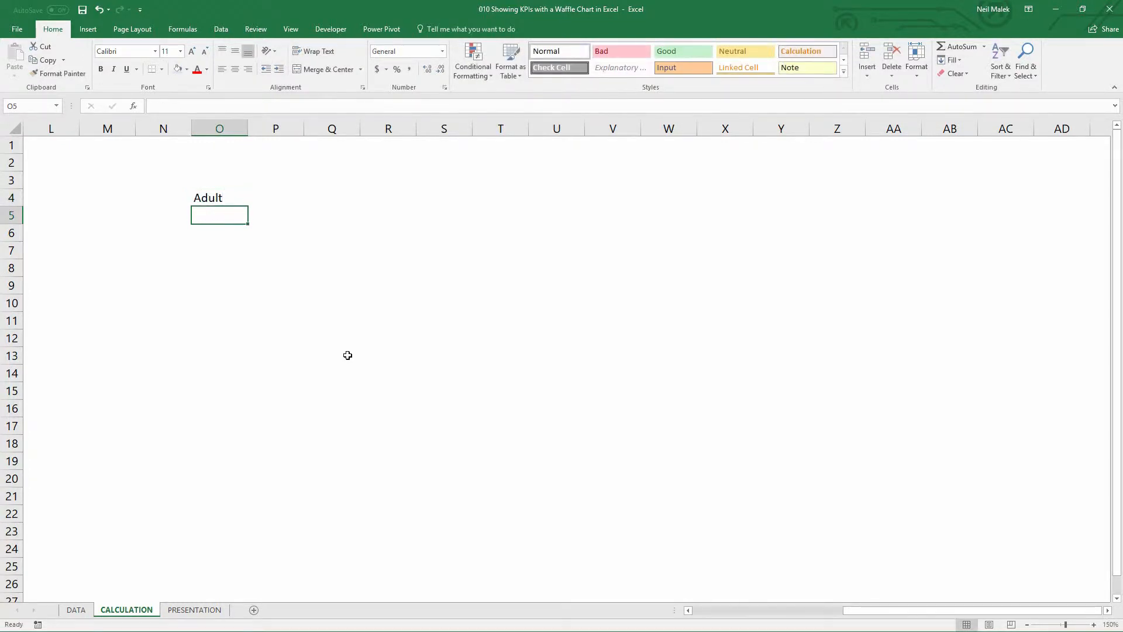
text(Senior)
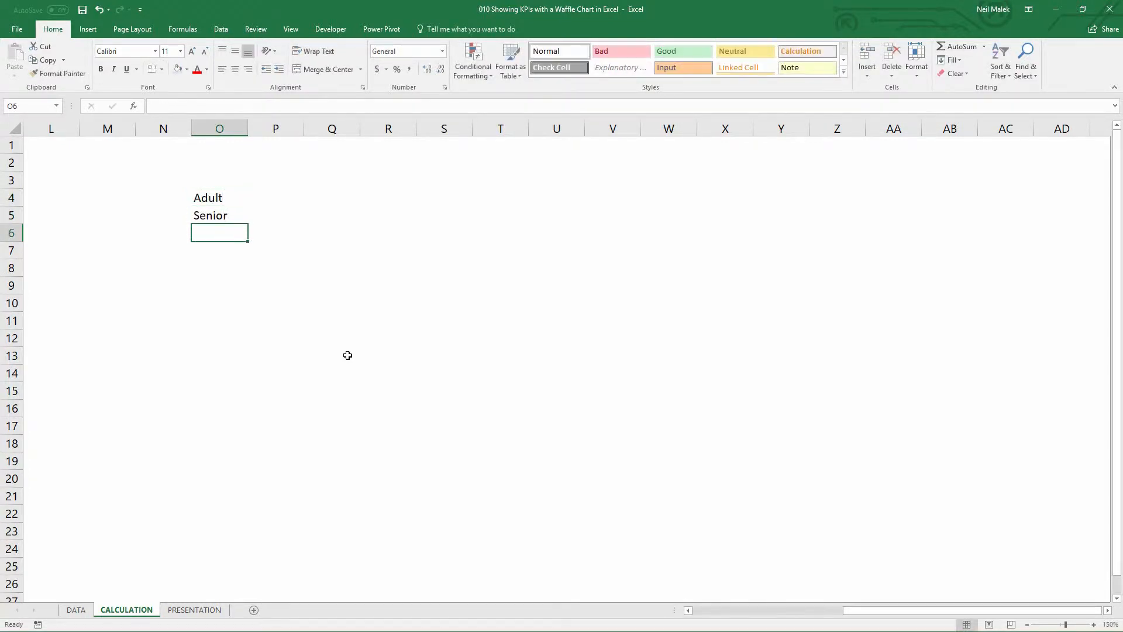
text(Youth)
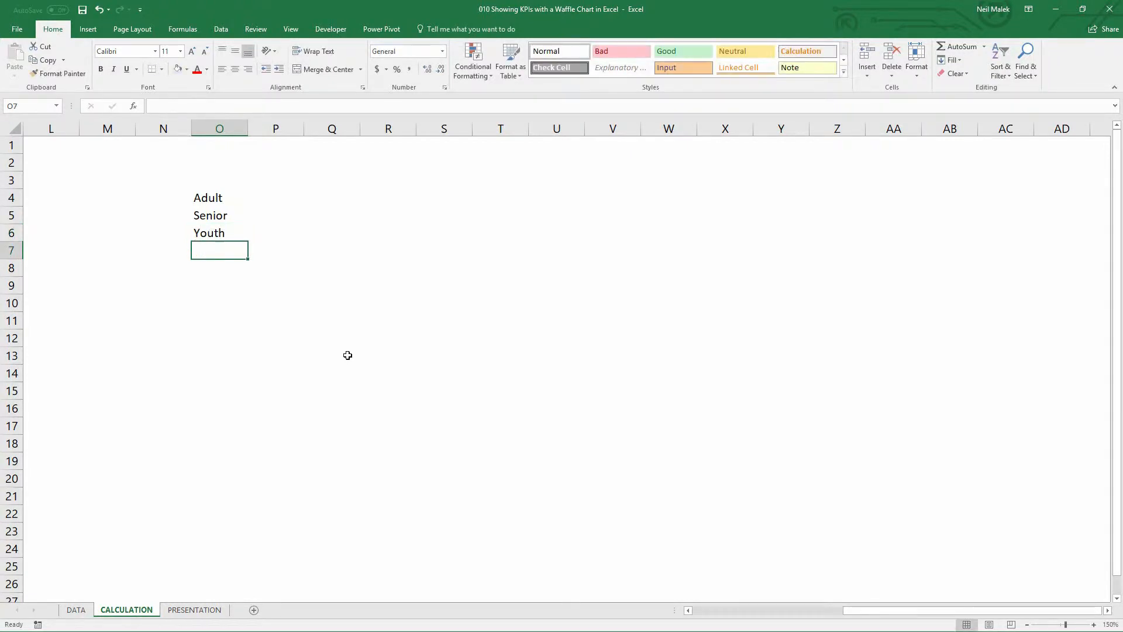
click(276, 197)
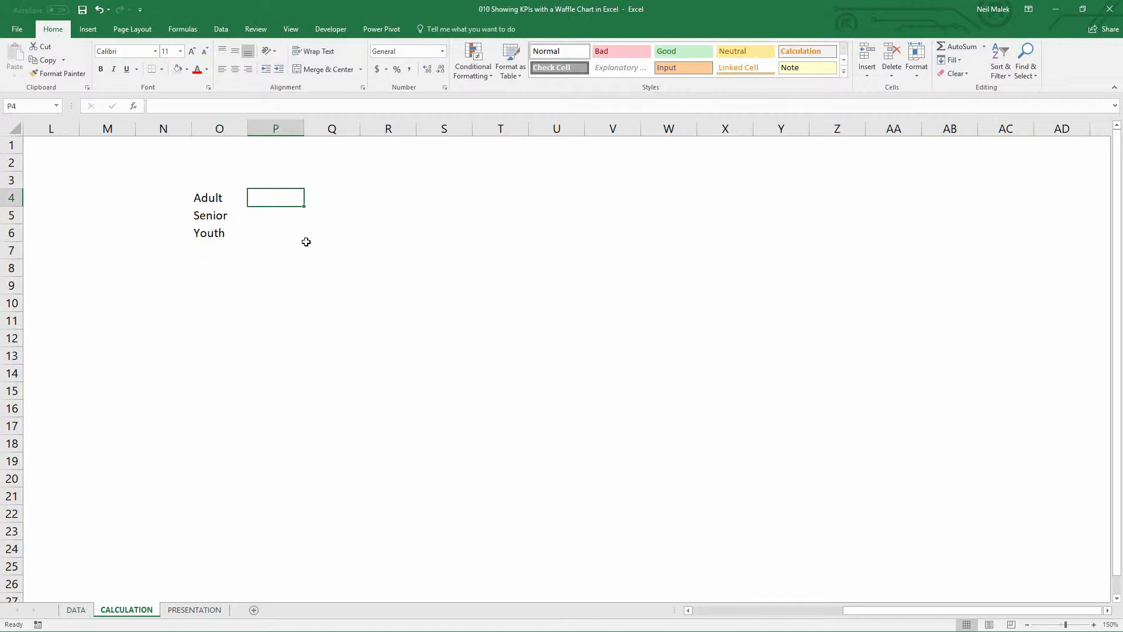
mouse_move(280, 247)
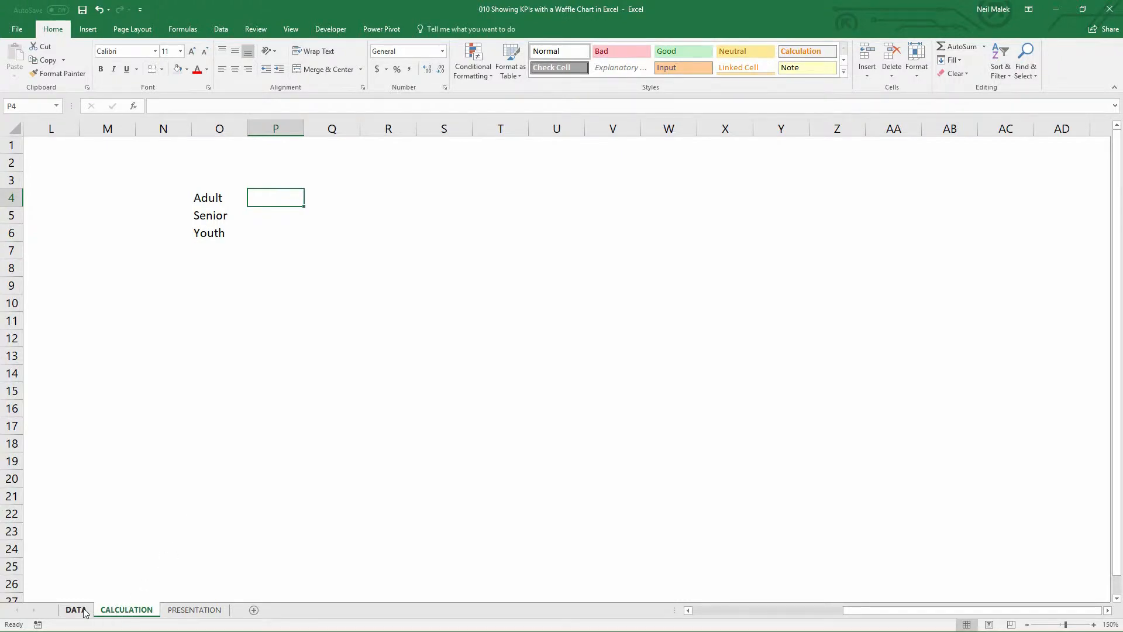
click(76, 610)
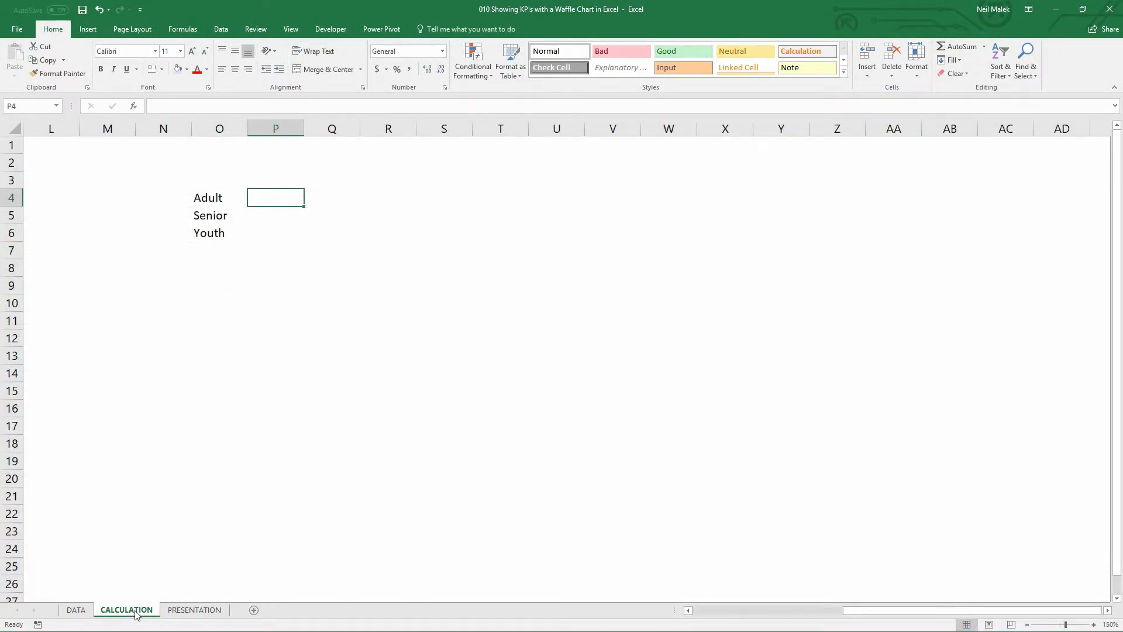
click(195, 609)
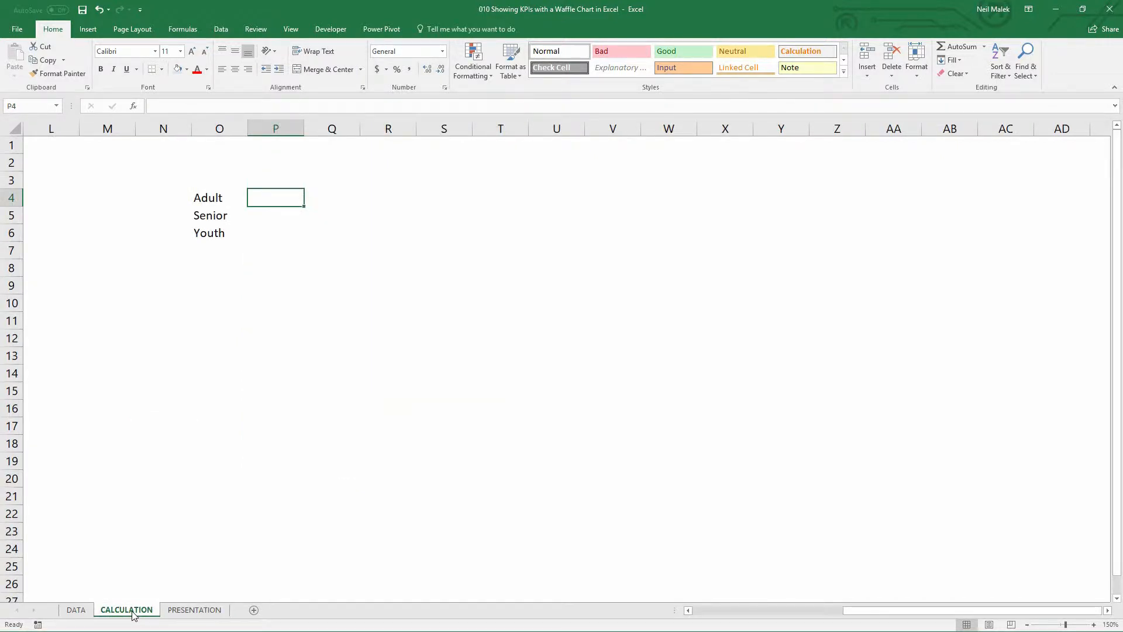
click(76, 609)
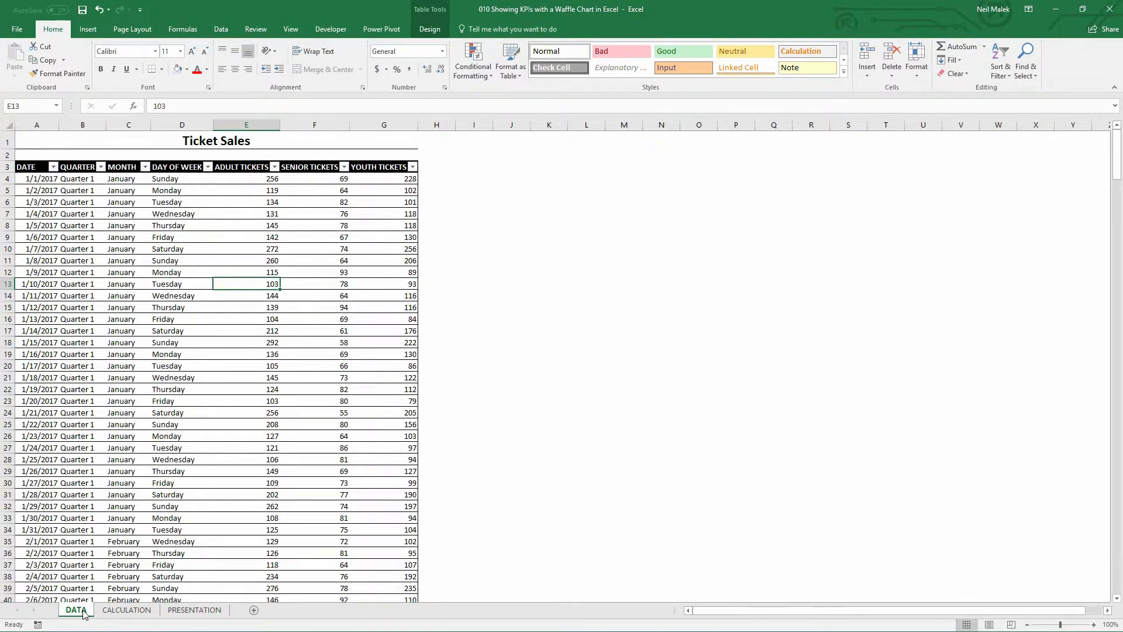
mouse_move(249, 296)
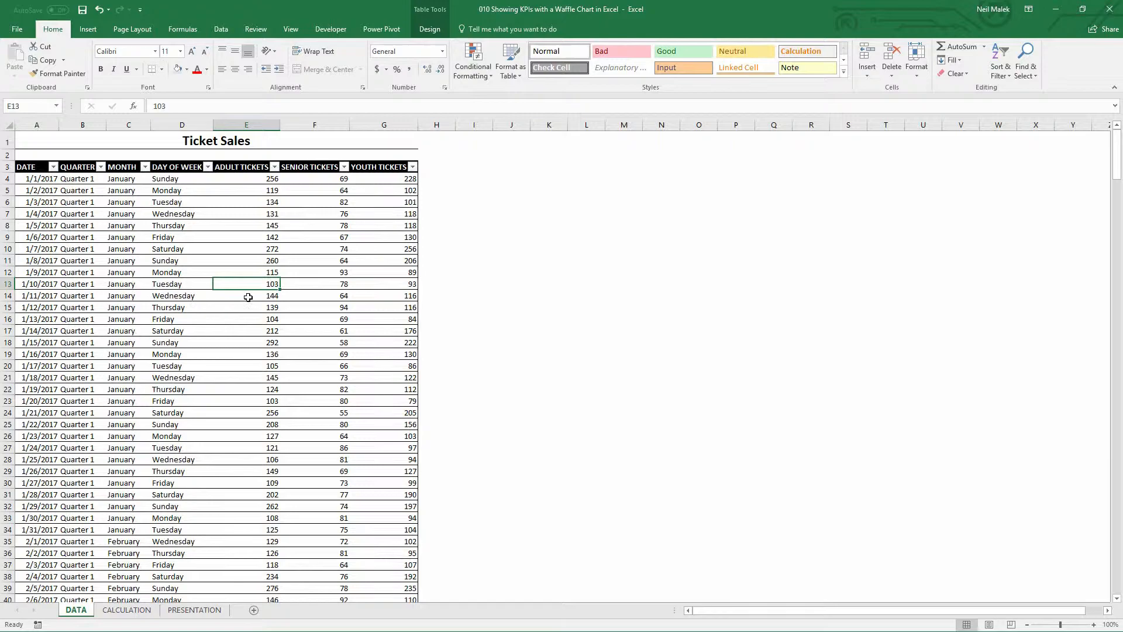
mouse_move(197, 328)
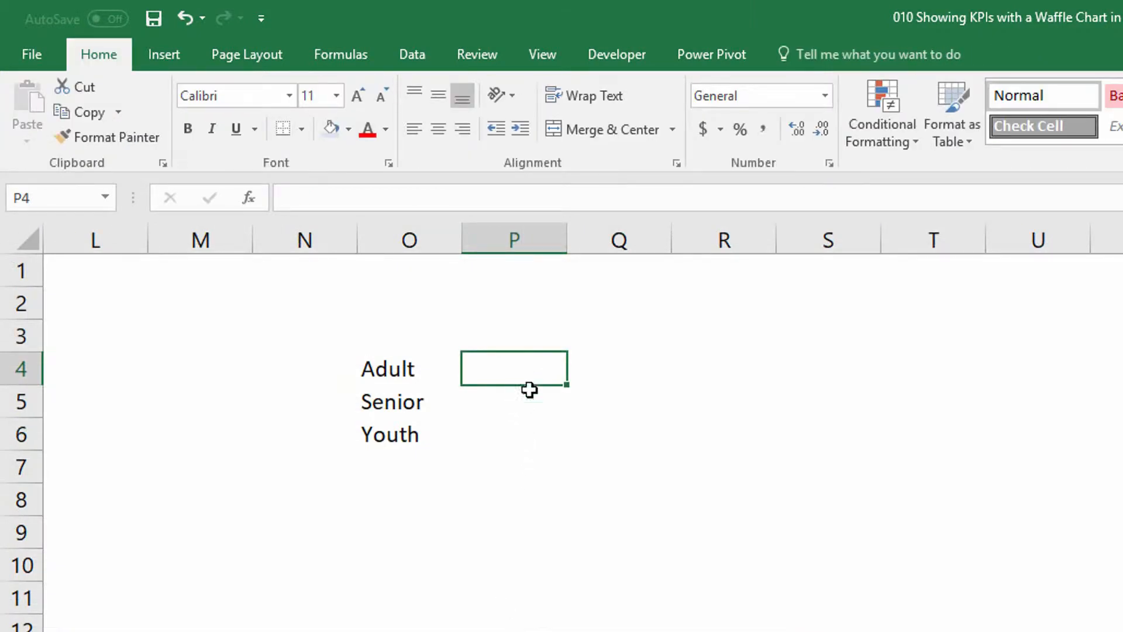
- Sum the tblSales SENIOR TICKETS column into P5, giving 27437
text(=)
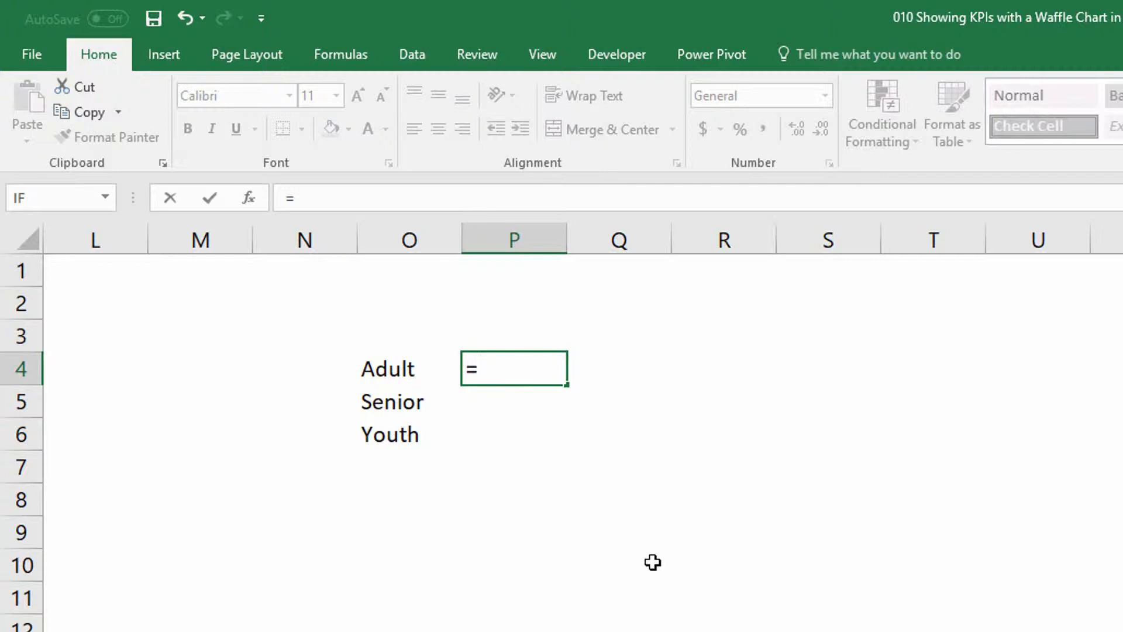
text(SUM()
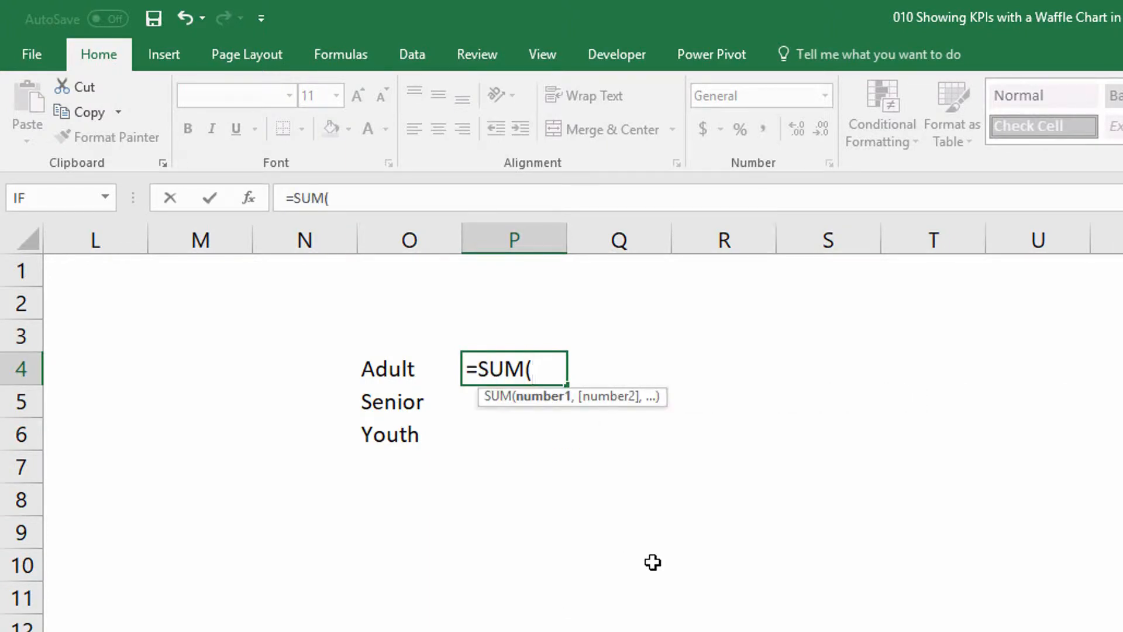
text(tbl)
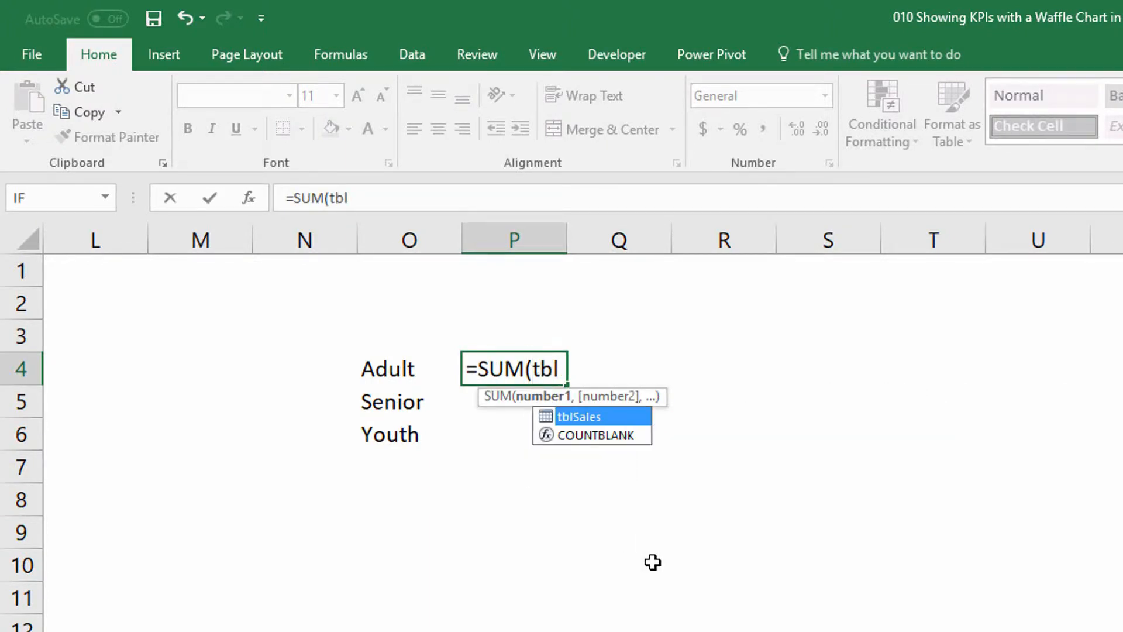
key(Tab)
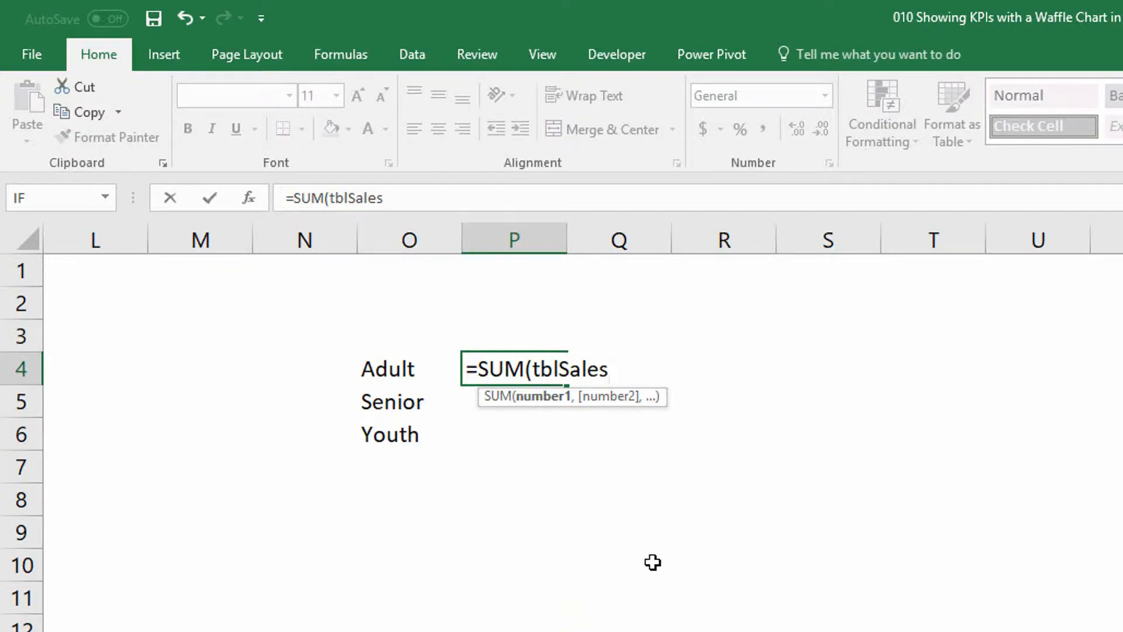
text([)
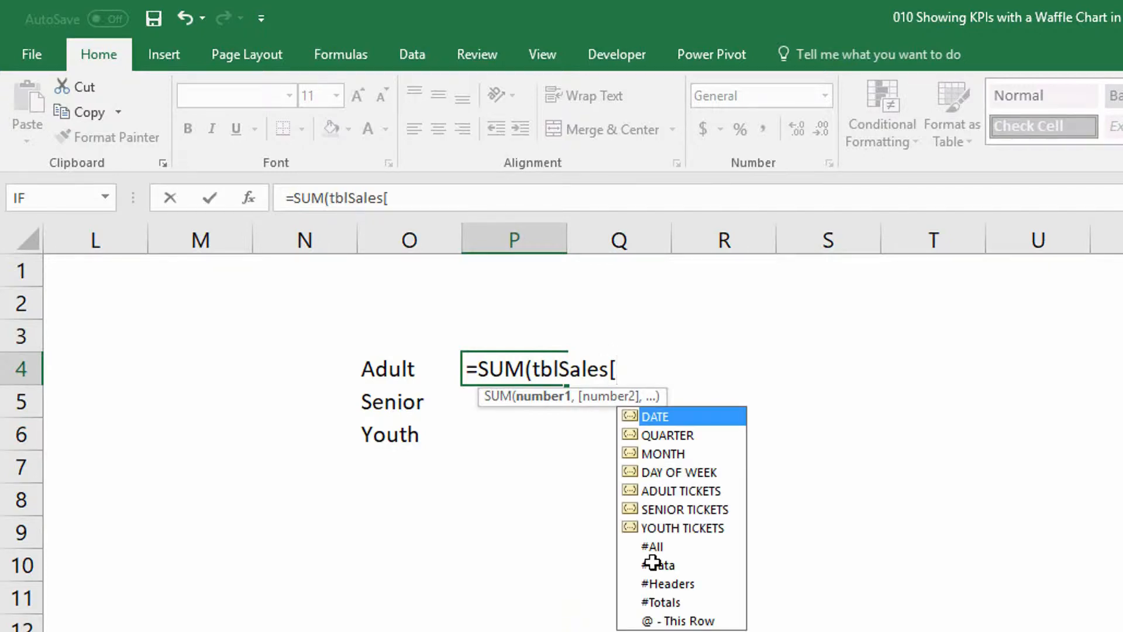
double_click(680, 490)
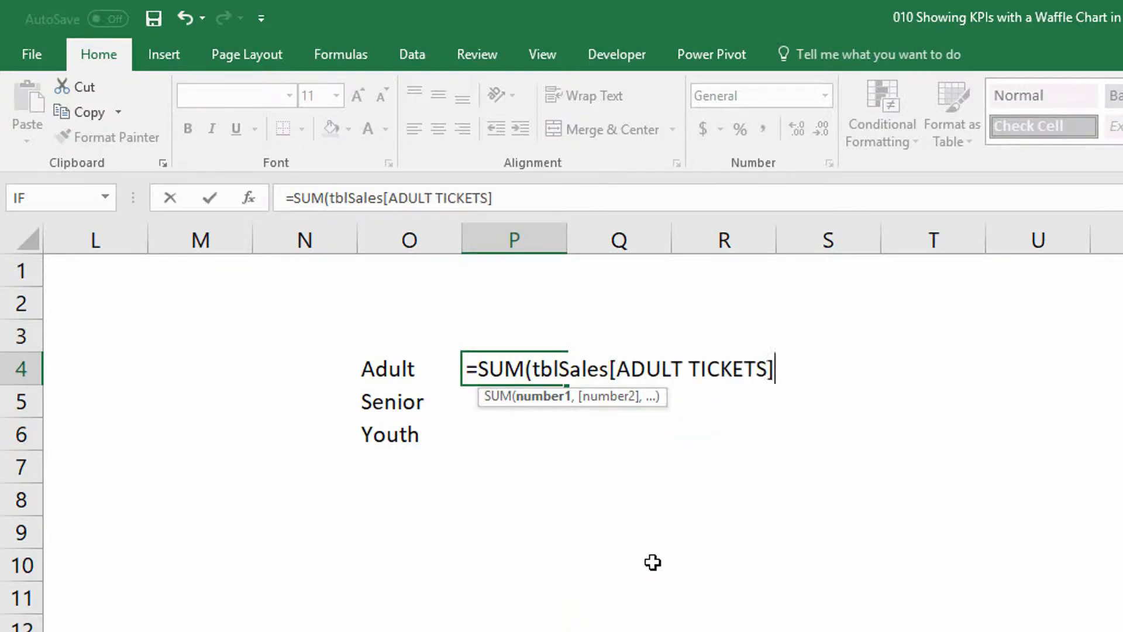
text())
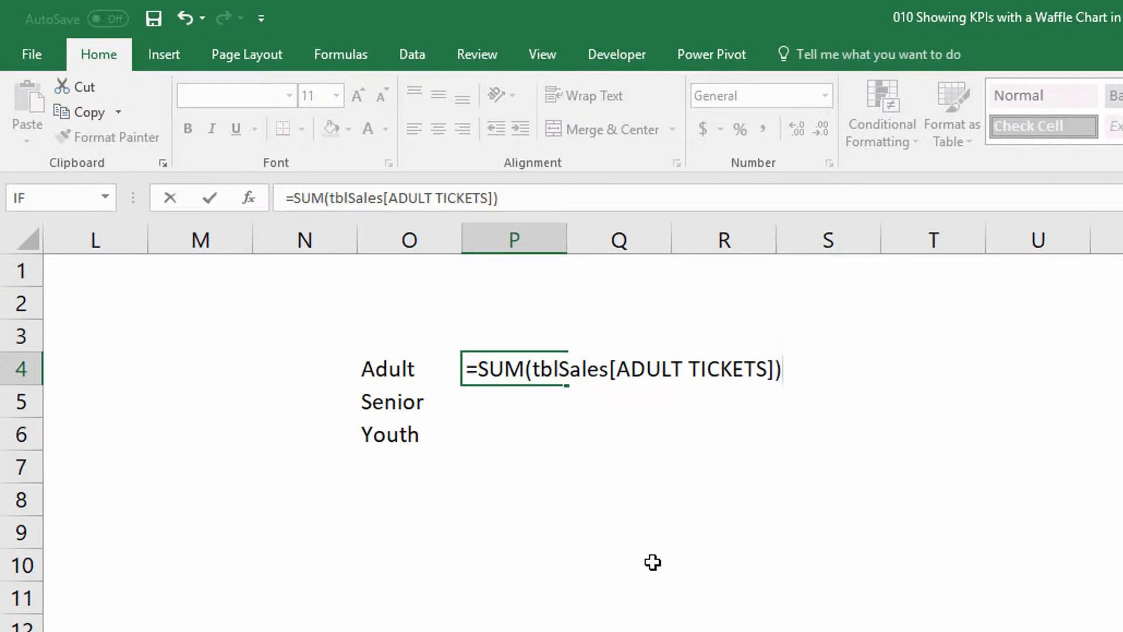
key(enter)
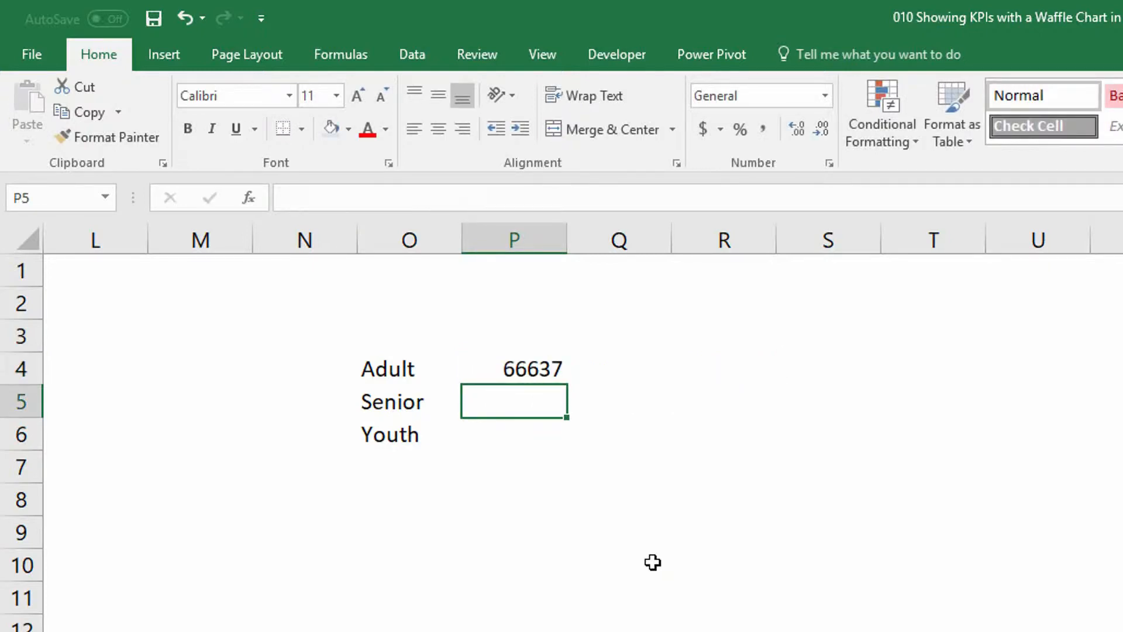
- Sum the tblSales YOUTH TICKETS column into P6, giving 56880
text(=)
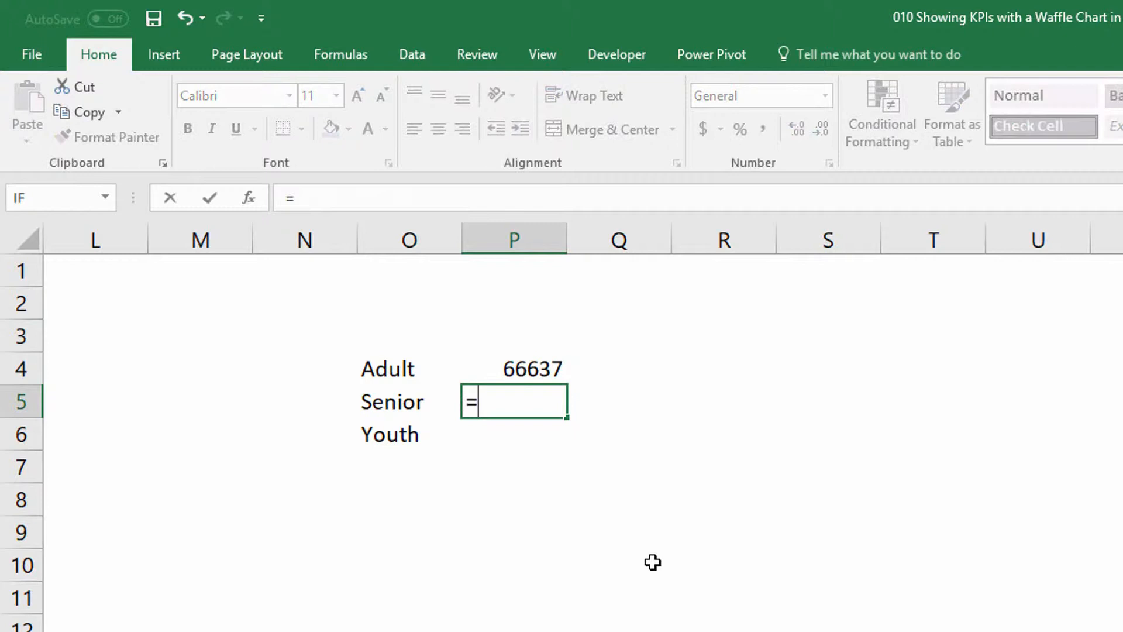
text(SUM()
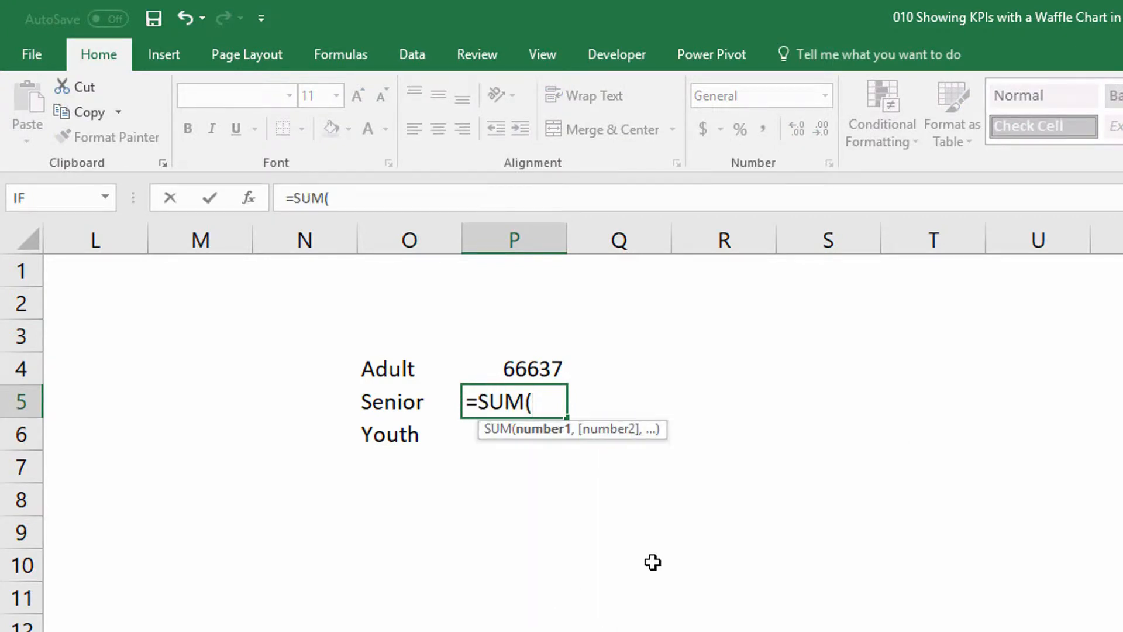
text(tbl)
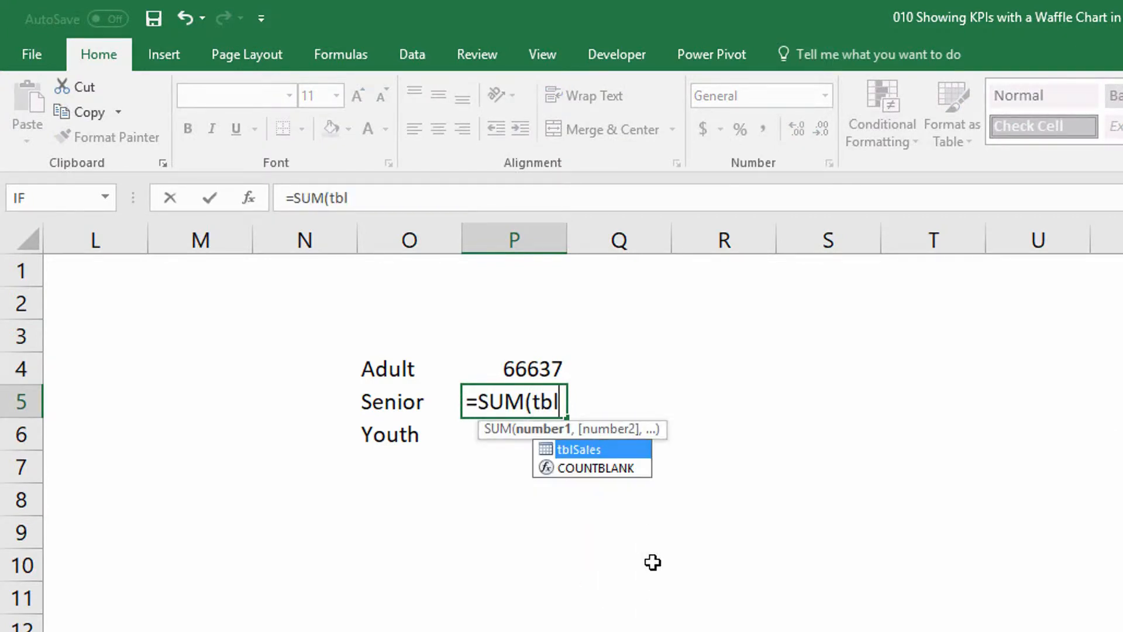
text(Sales[SENIOR TICKETS)
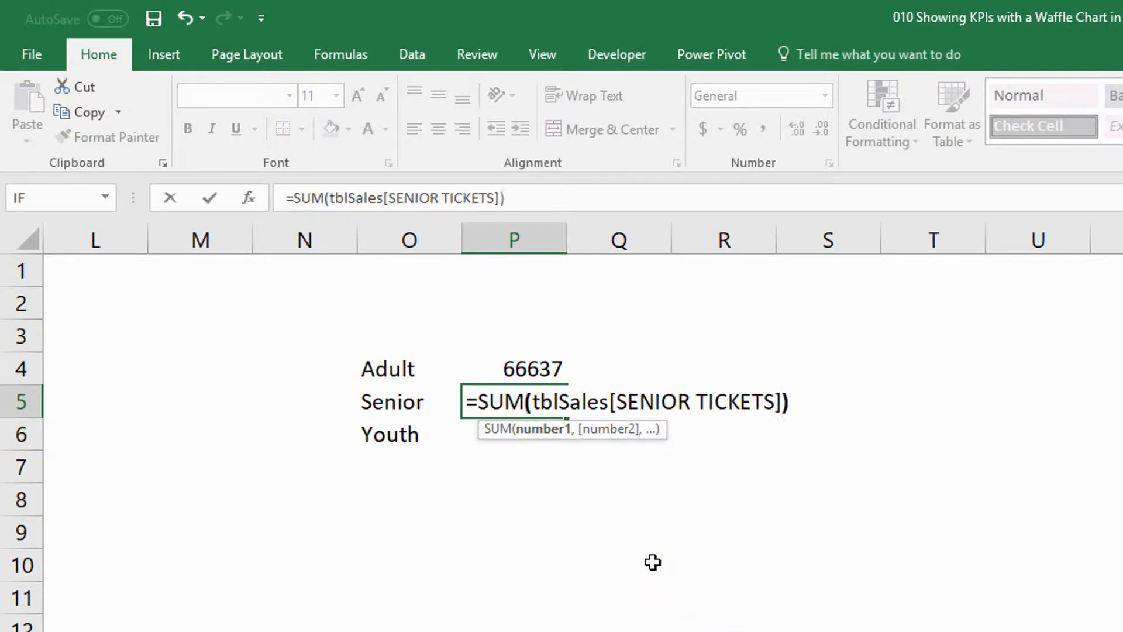
text(=su)
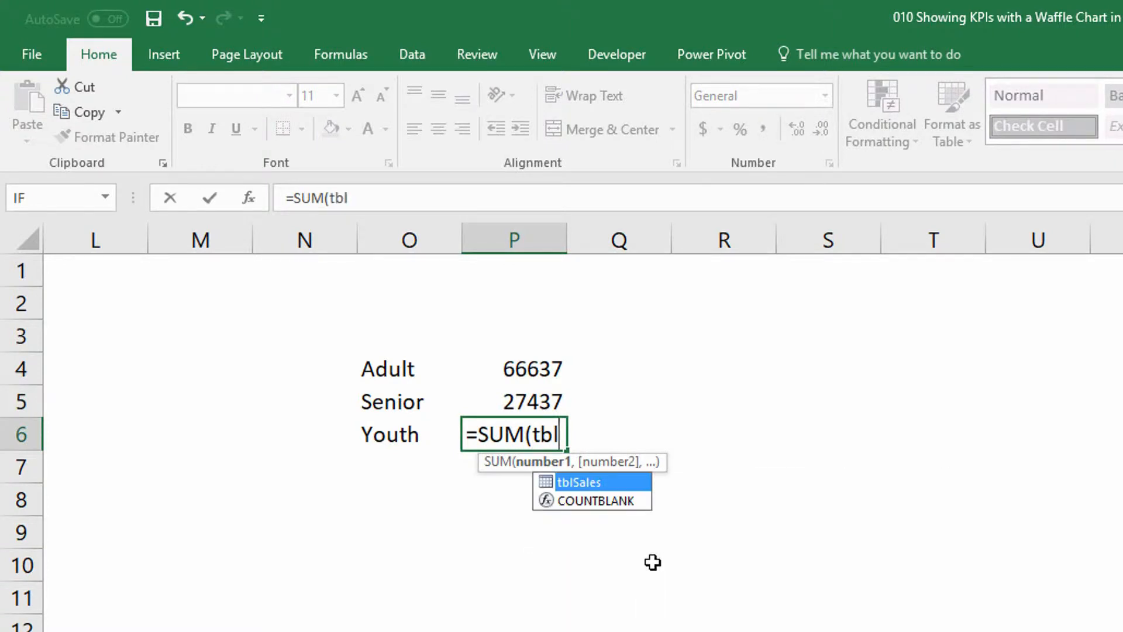
text(Sales[y)
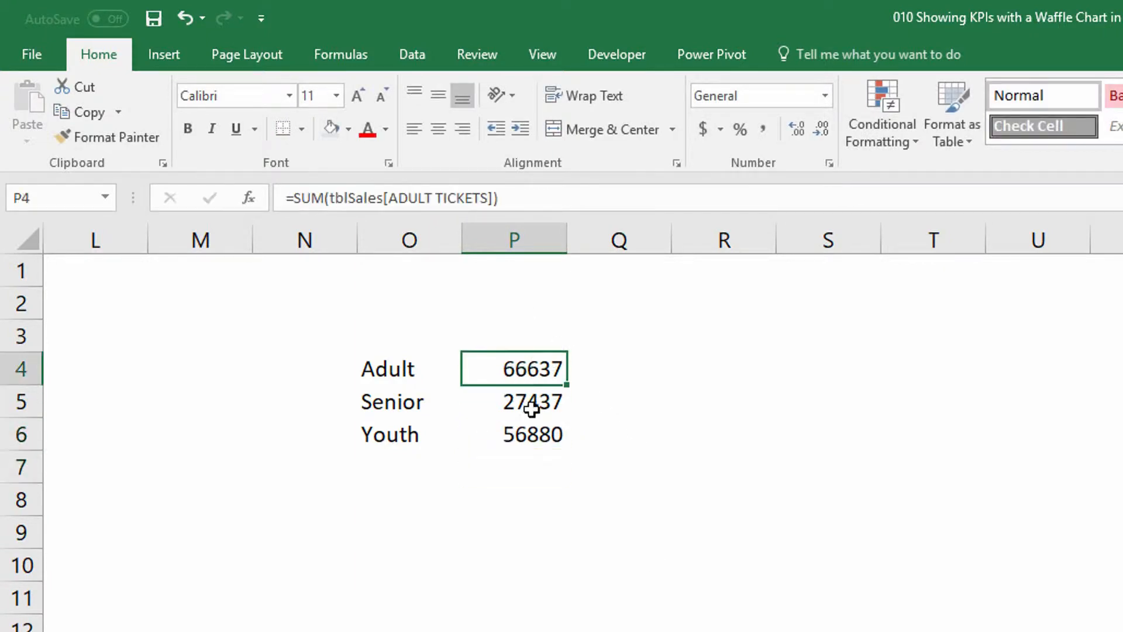
- Format the P4:P6 totals with Comma Style thousands separators and no decimal places
click(763, 129)
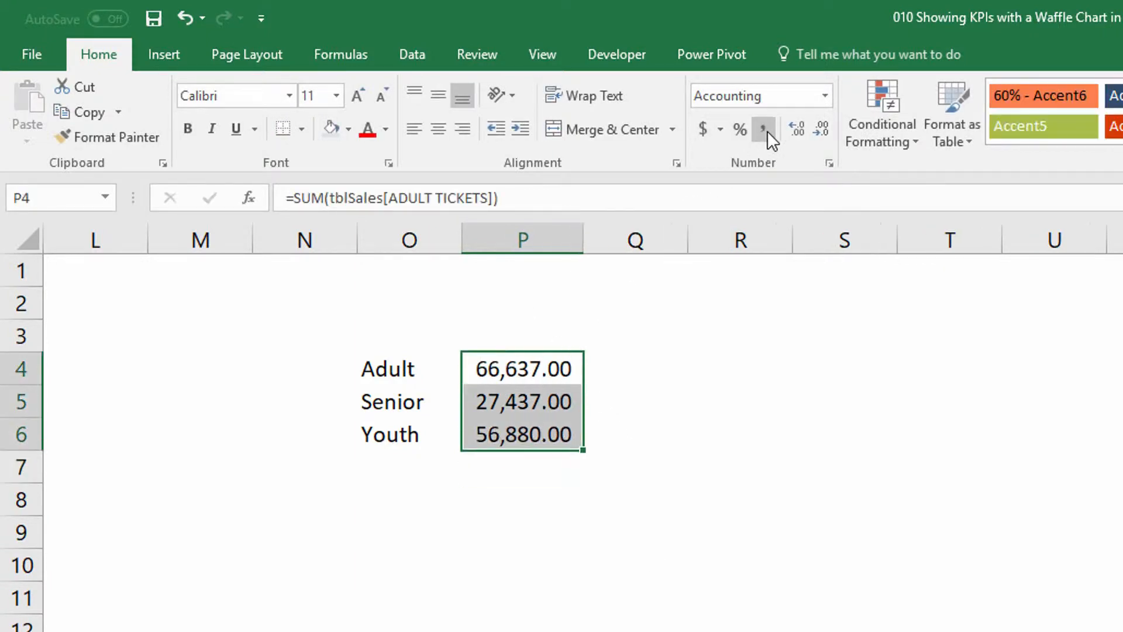
click(820, 129)
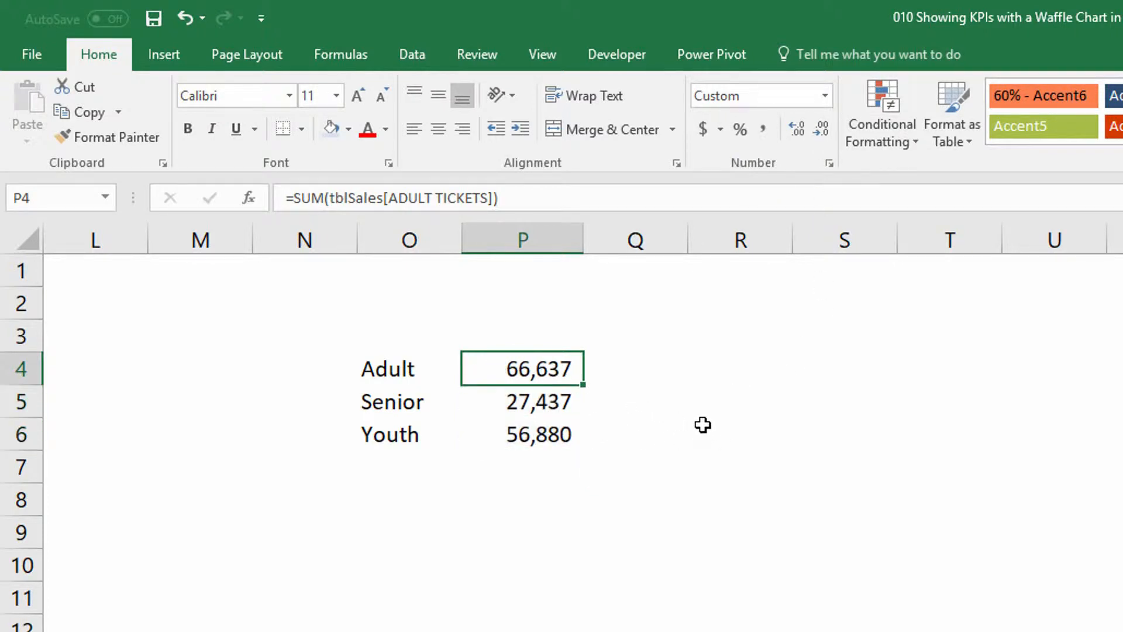
click(521, 434)
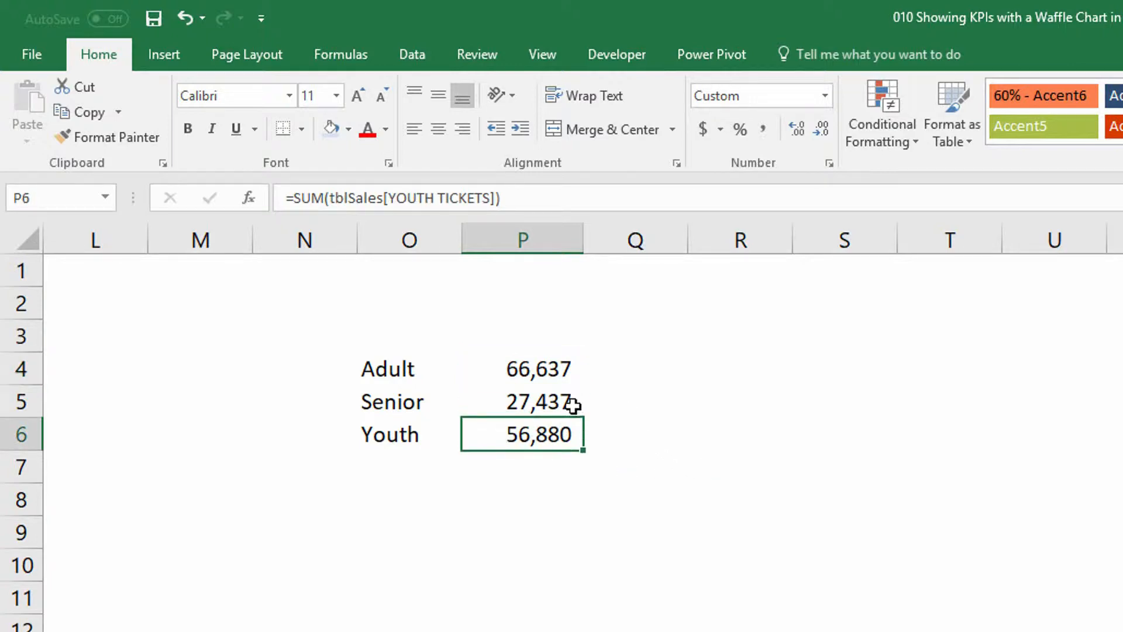
click(521, 401)
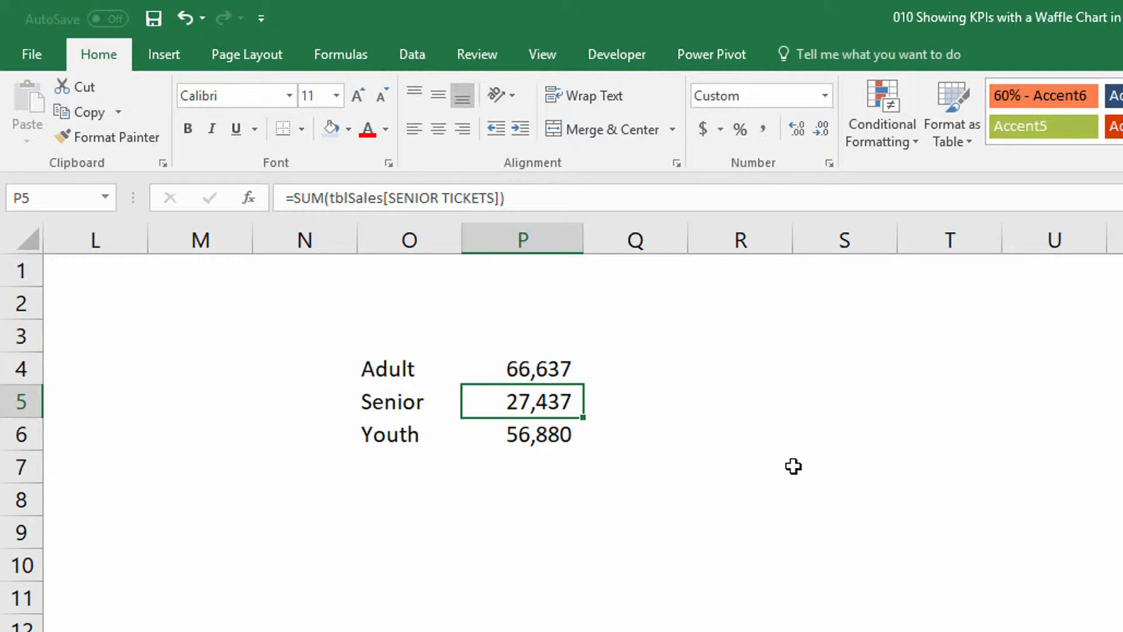
mouse_move(599, 428)
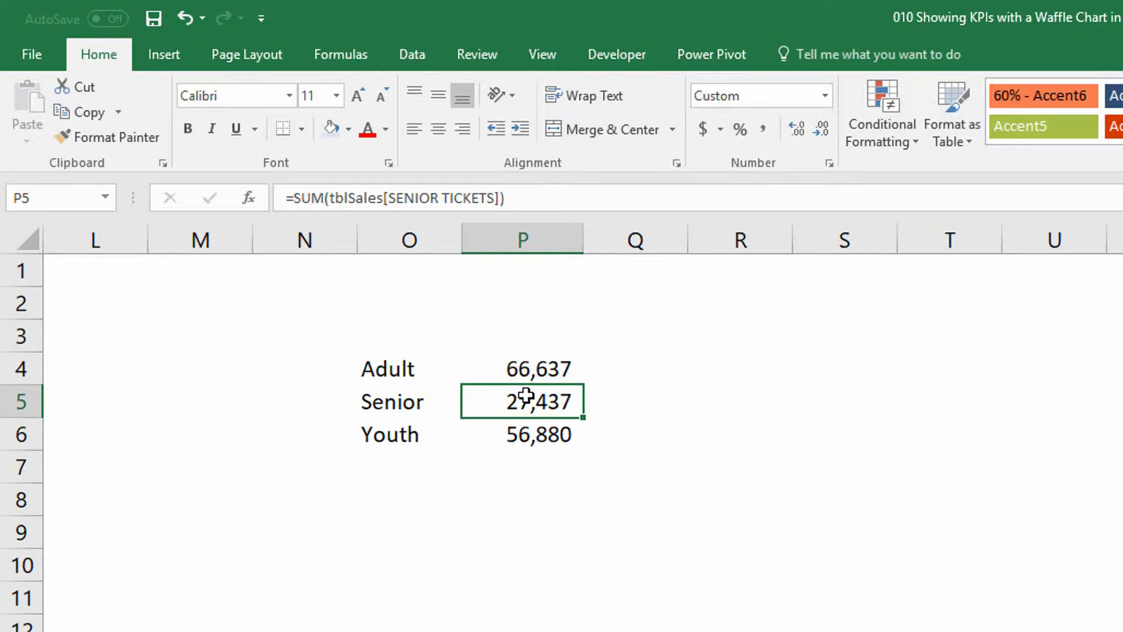
mouse_move(552, 397)
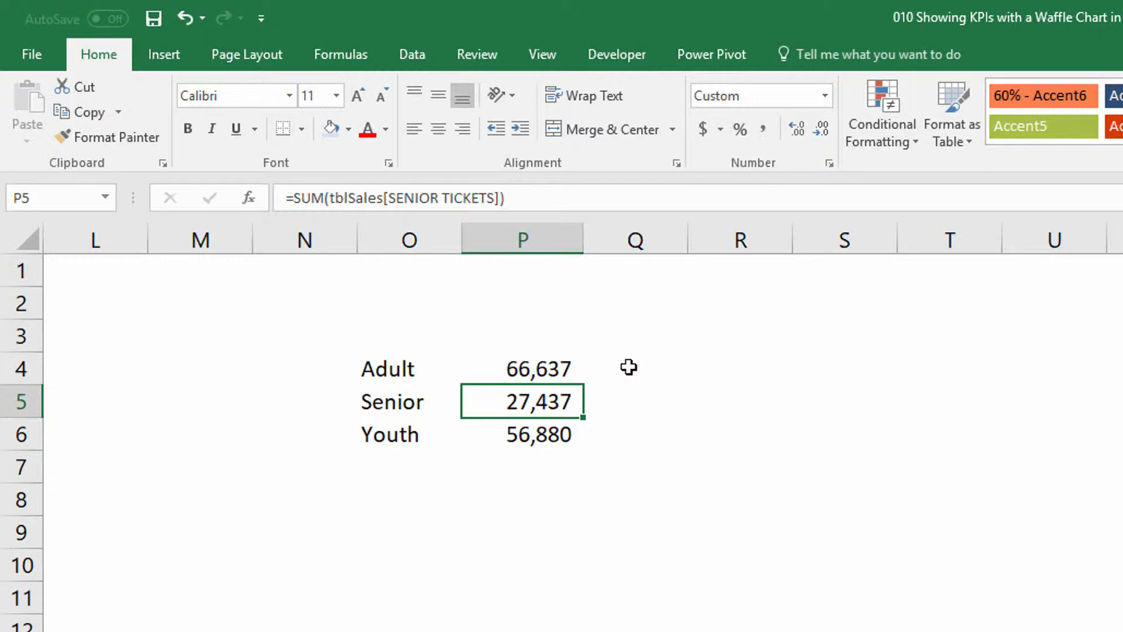
click(634, 368)
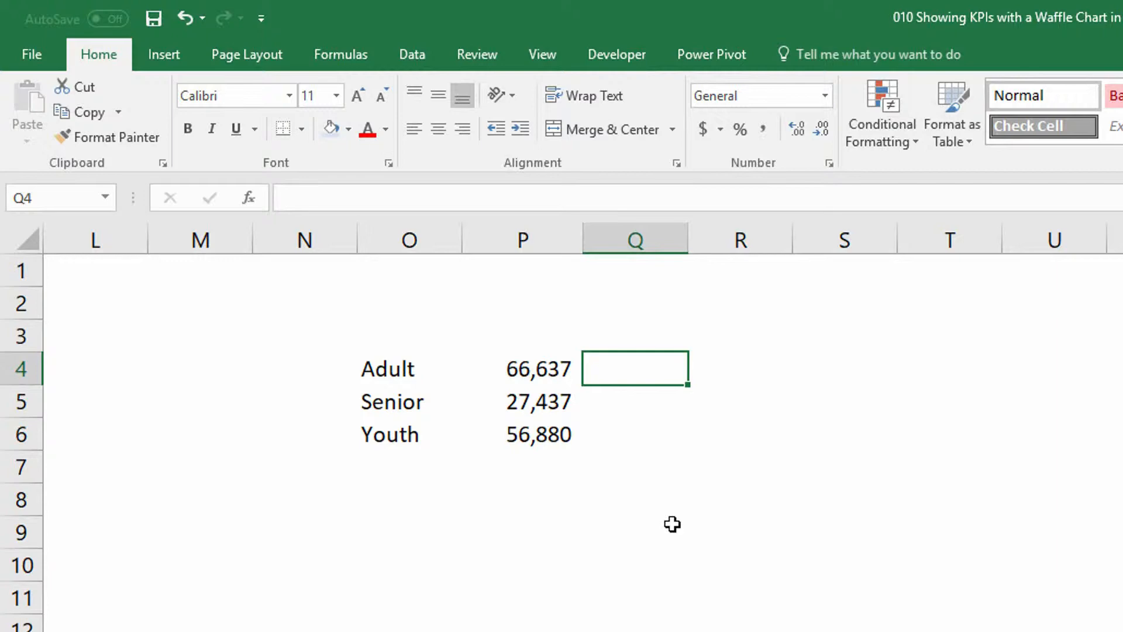
- Enter =P4/SUM($P$4:$P$6) in Q4 as a percentage and fill down: 44%, 18%, 38%
text(=)
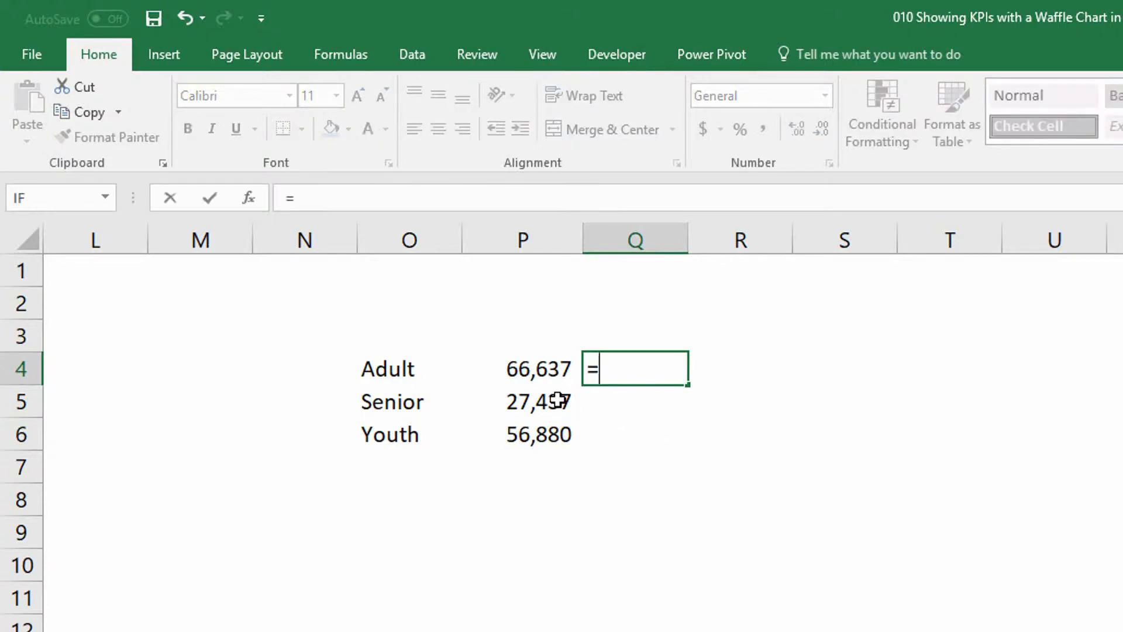
click(522, 368)
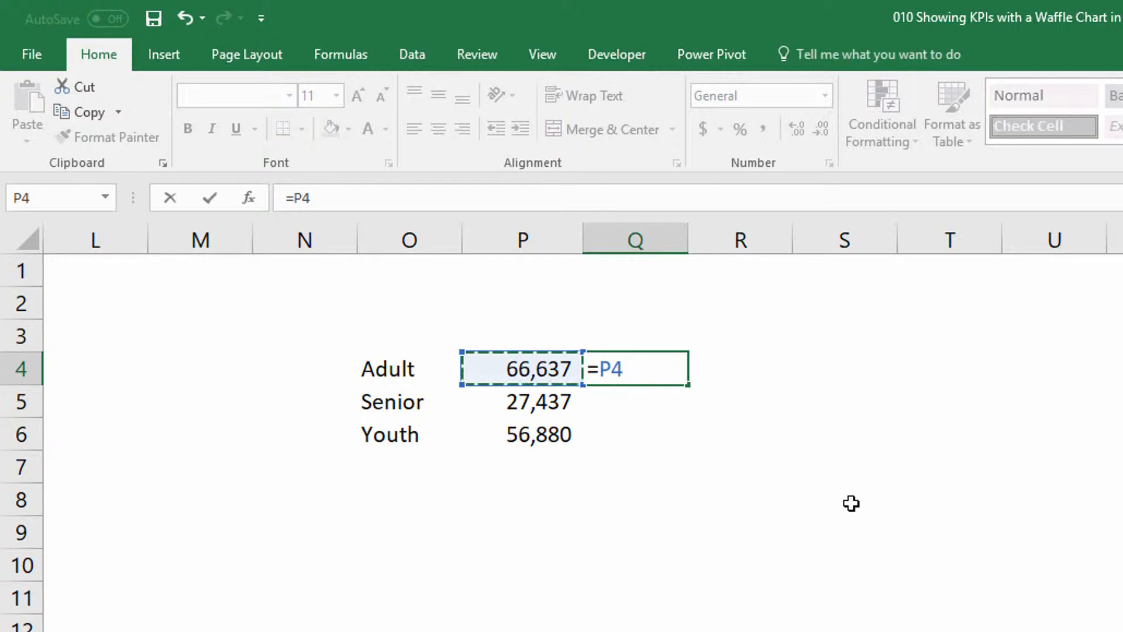
text(/)
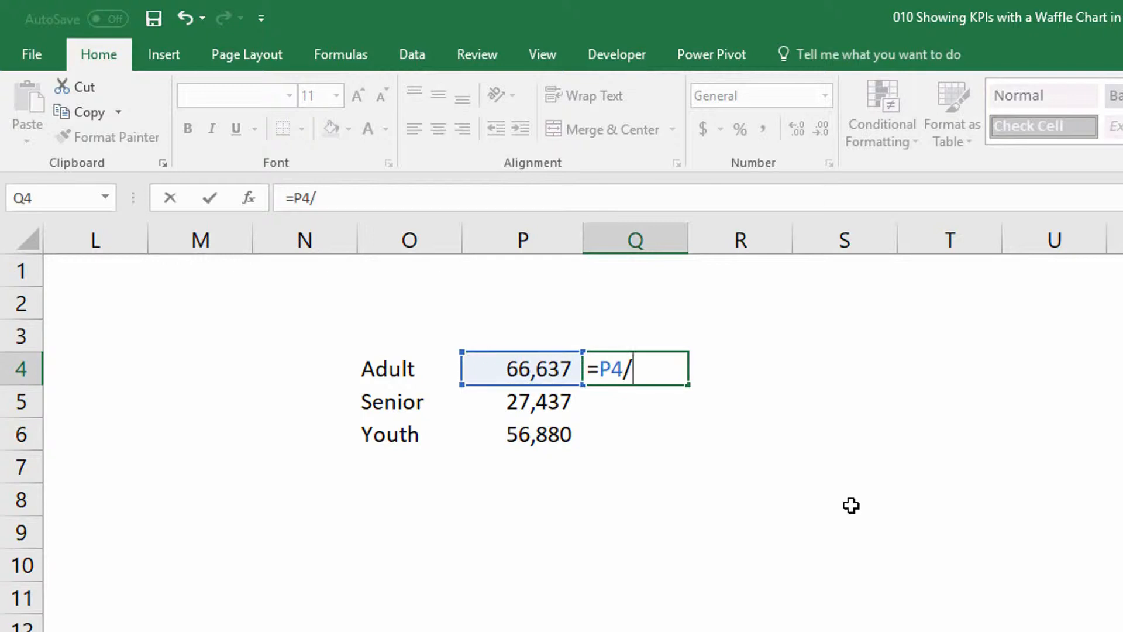
text(SUM()
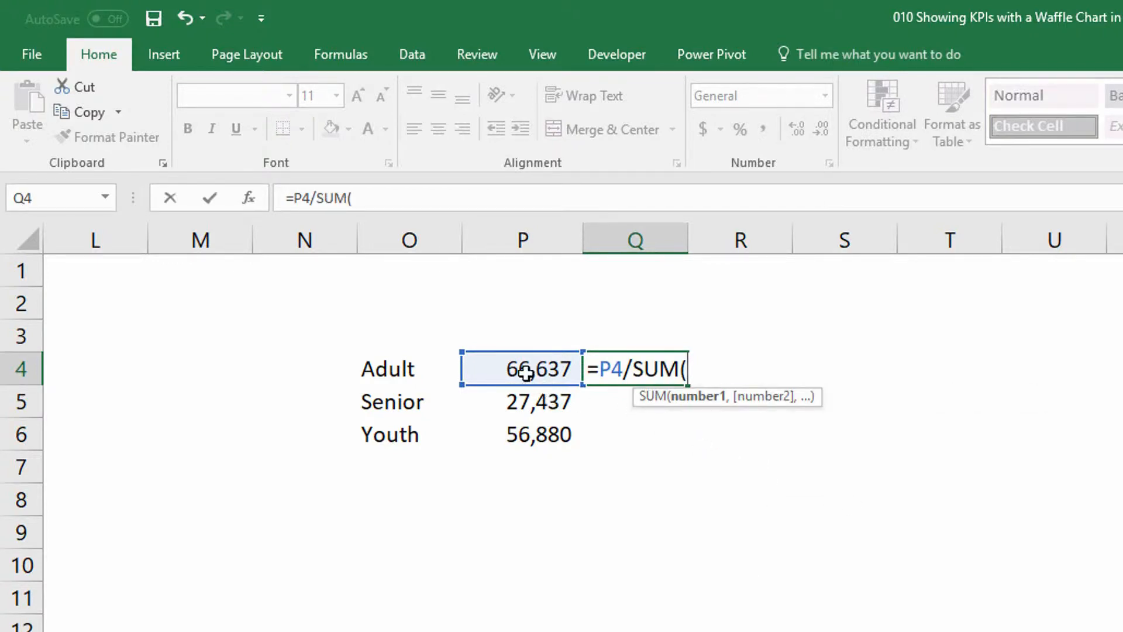
drag(522, 369, 522, 435)
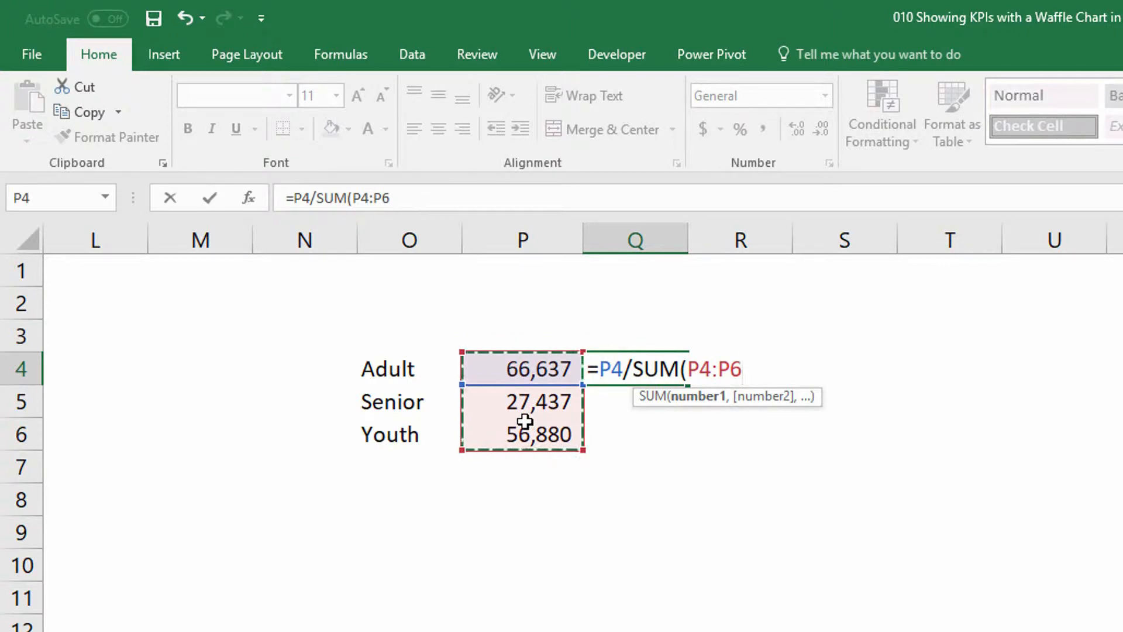
key(f4)
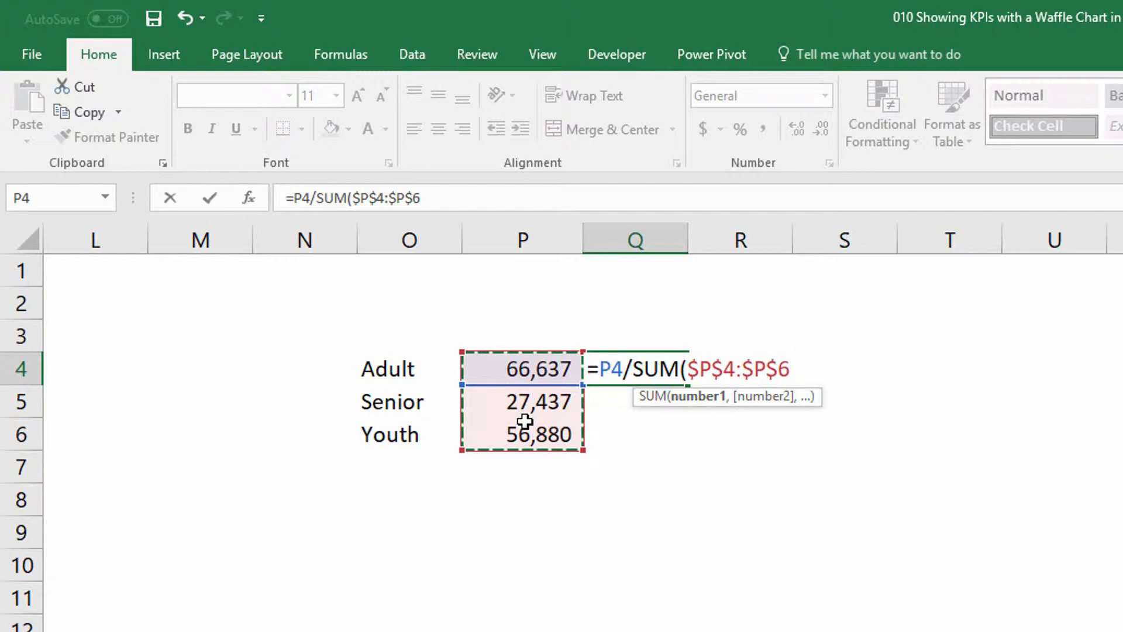
text())
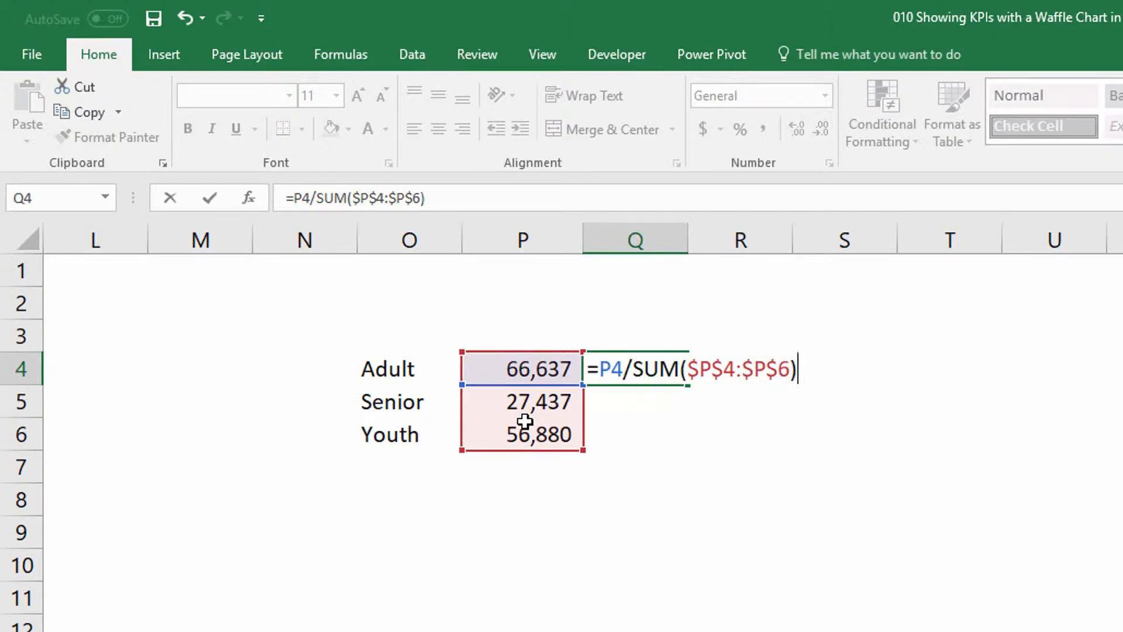
click(739, 129)
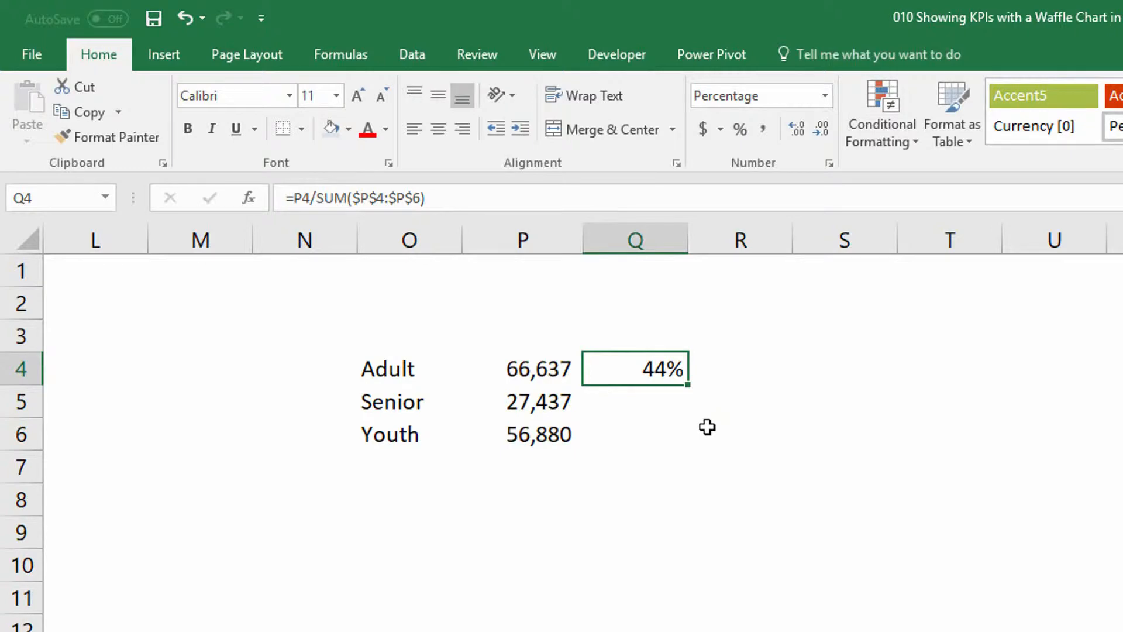
drag(683, 385, 680, 448)
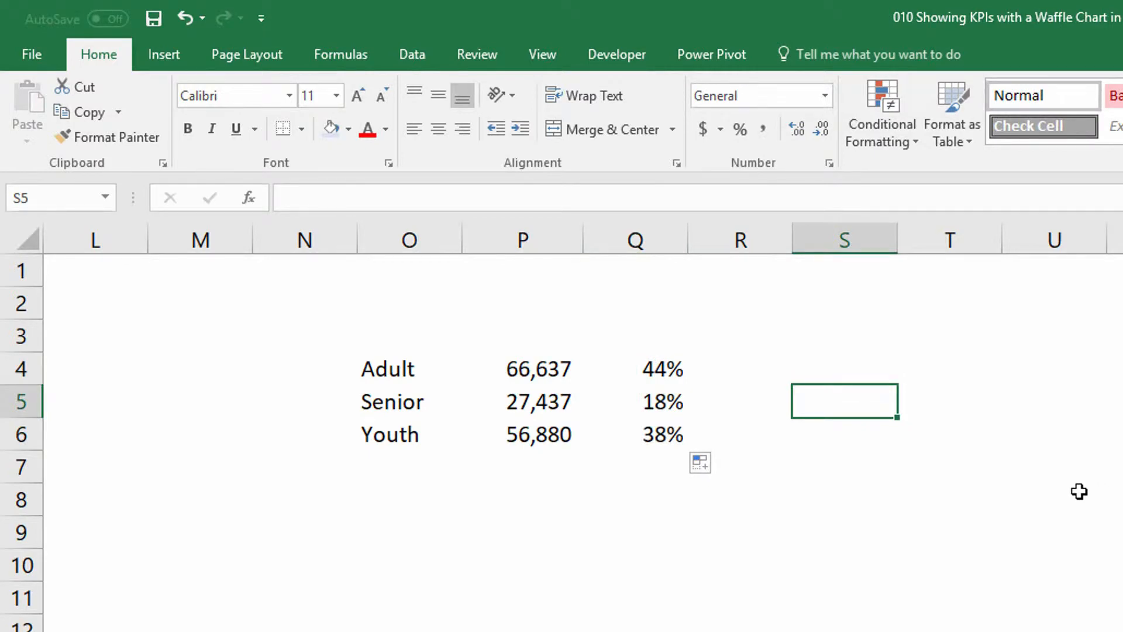
mouse_move(945, 465)
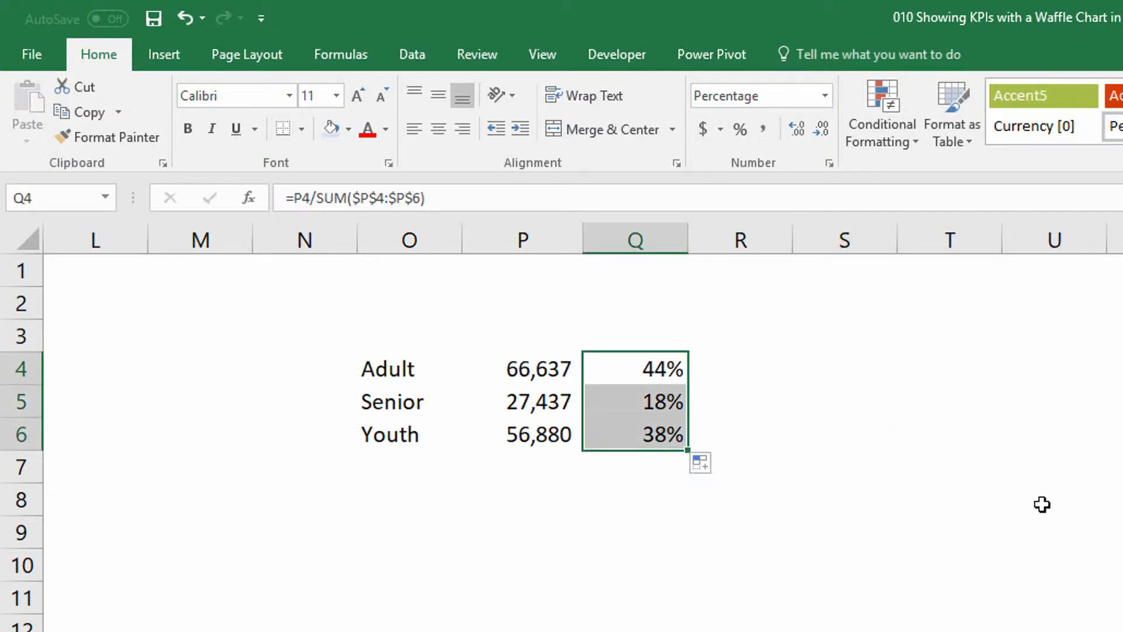
mouse_move(1015, 494)
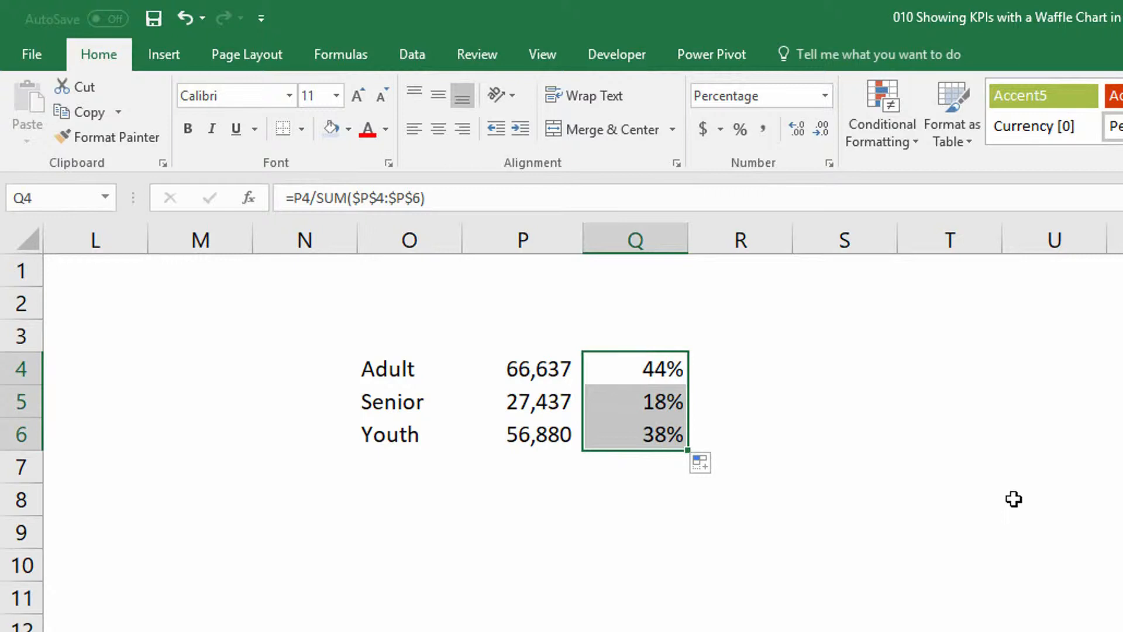
mouse_move(958, 477)
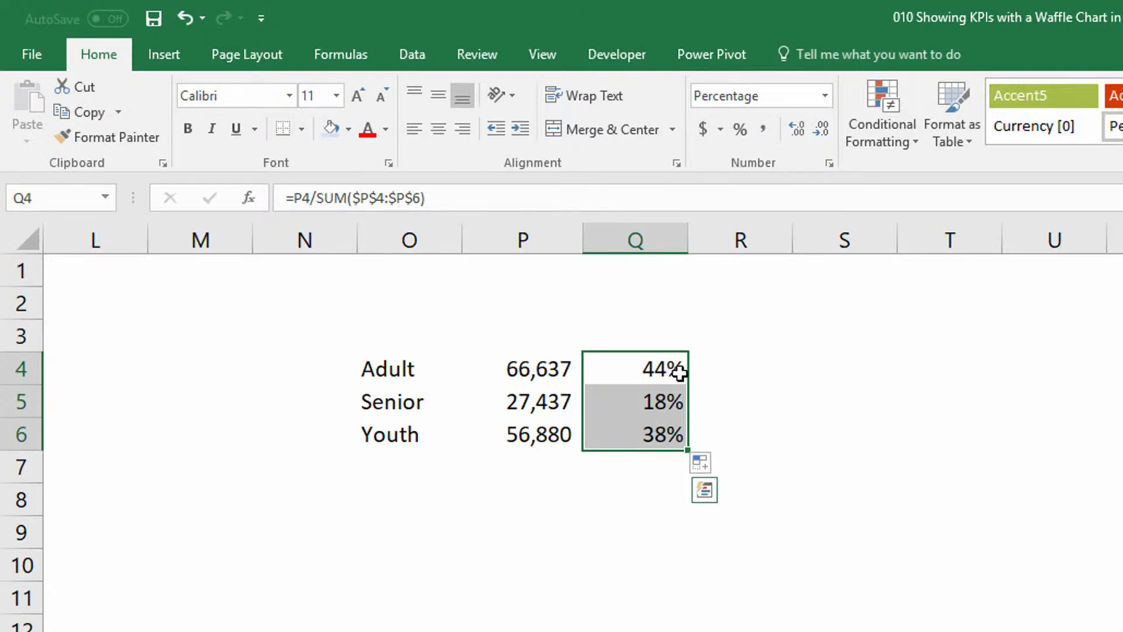
mouse_move(644, 387)
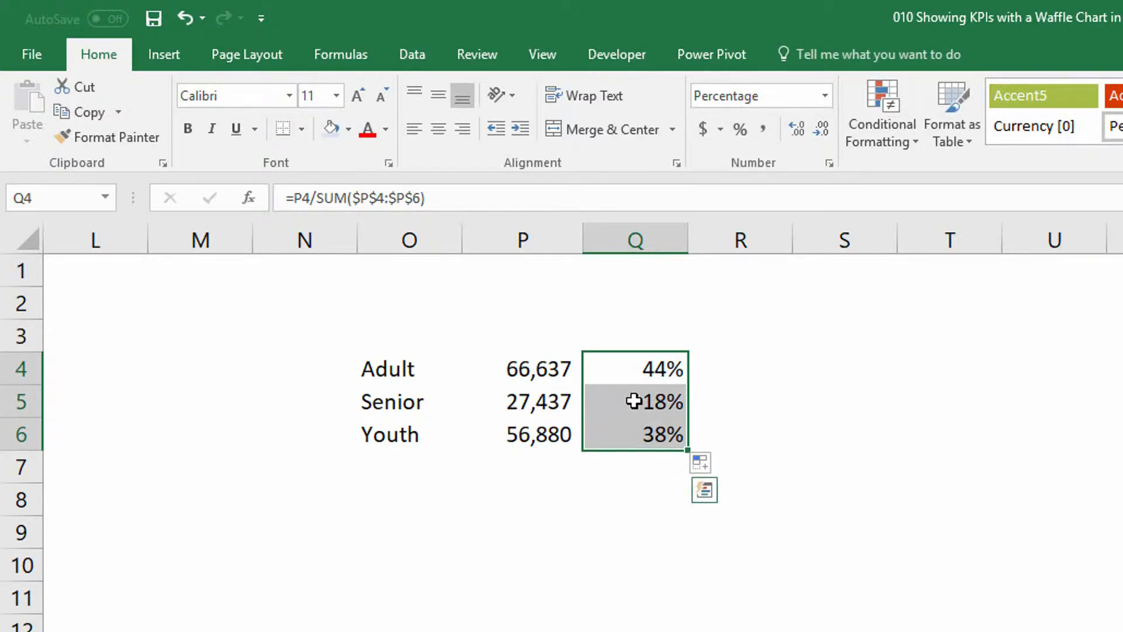
mouse_move(636, 400)
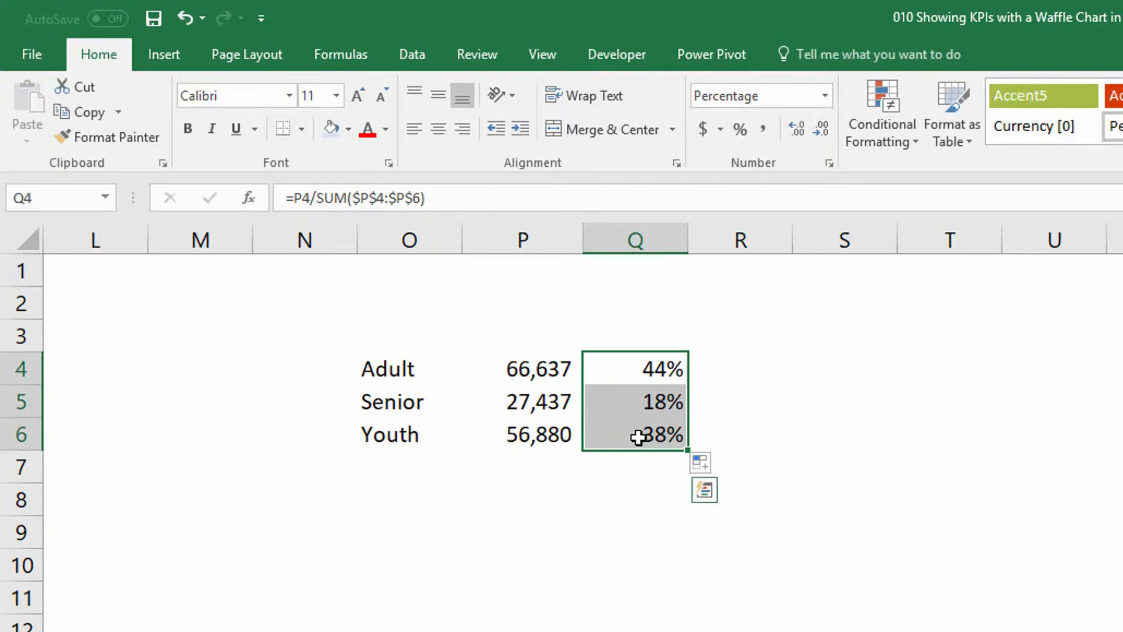
mouse_move(717, 431)
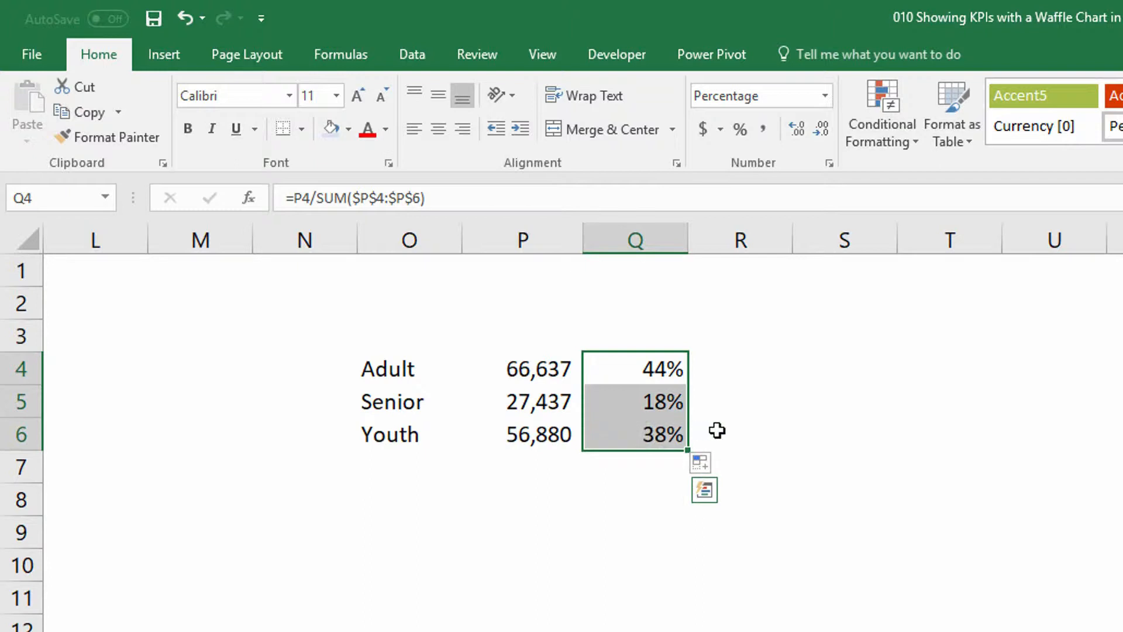
mouse_move(790, 397)
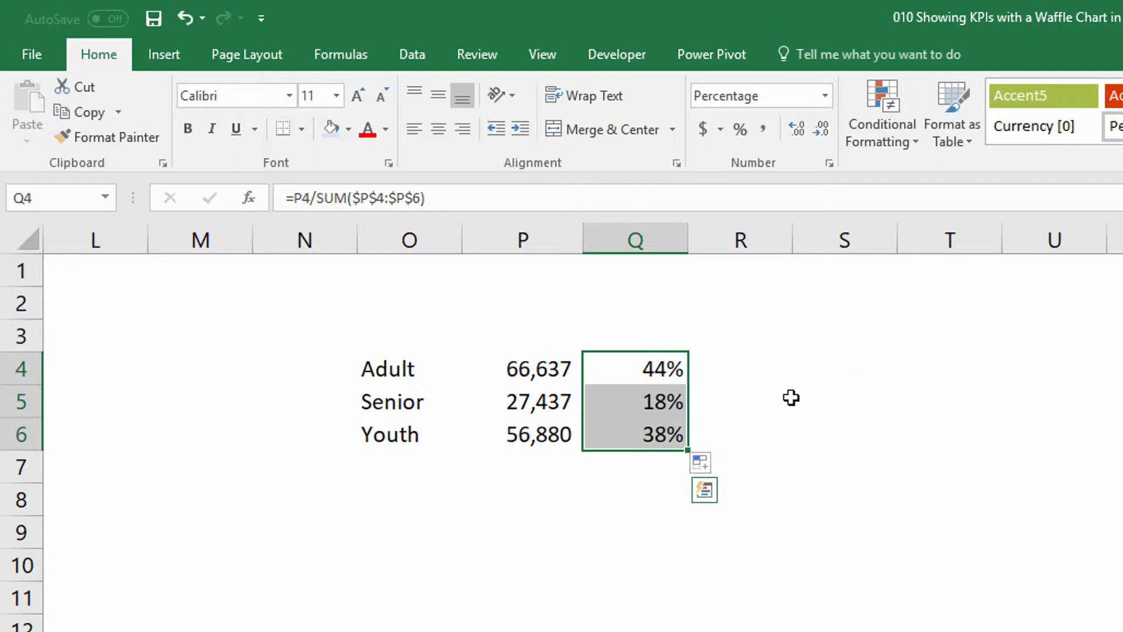
mouse_move(756, 387)
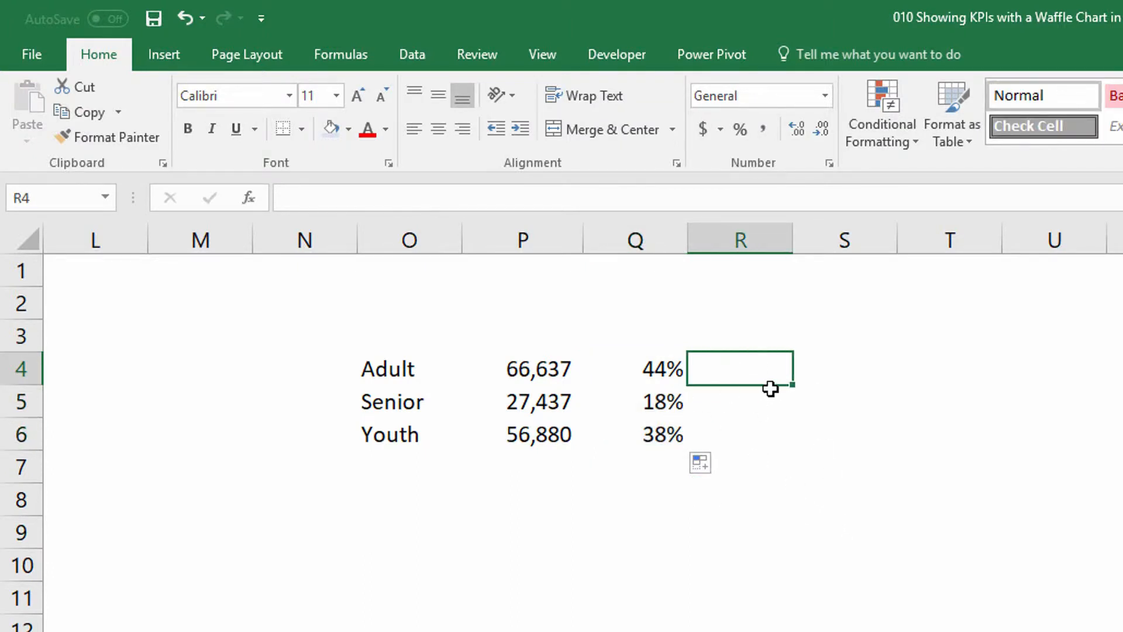
- Enter =Q4+R3 in R4 and fill down to R6 for running totals 44%, 62%, 100%
text(=)
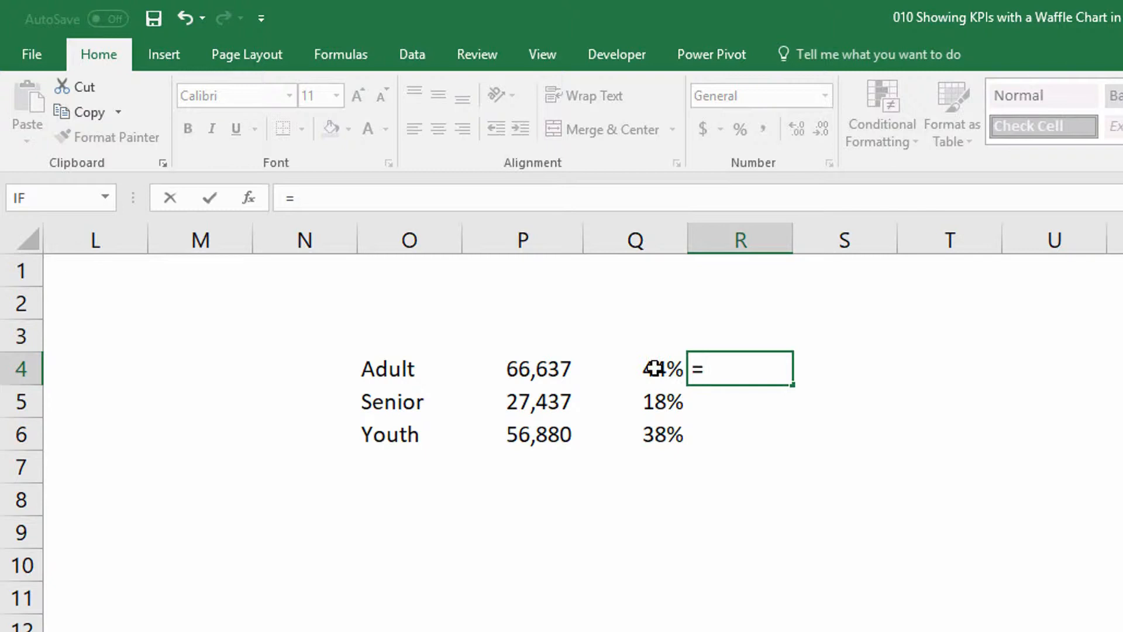
click(632, 368)
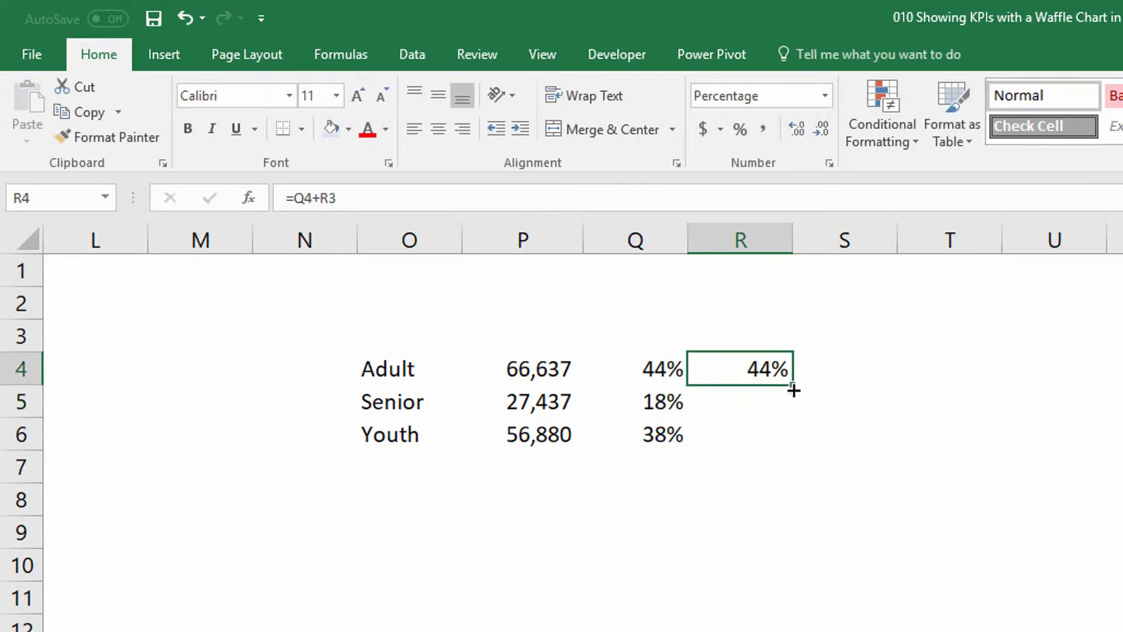
drag(791, 388, 791, 401)
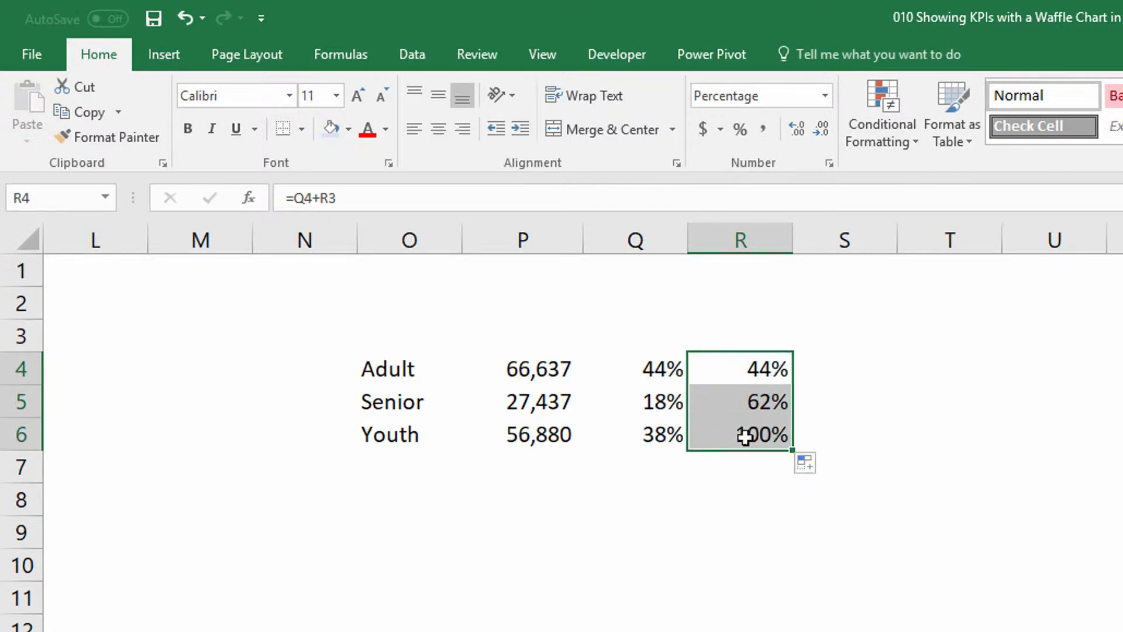
click(634, 433)
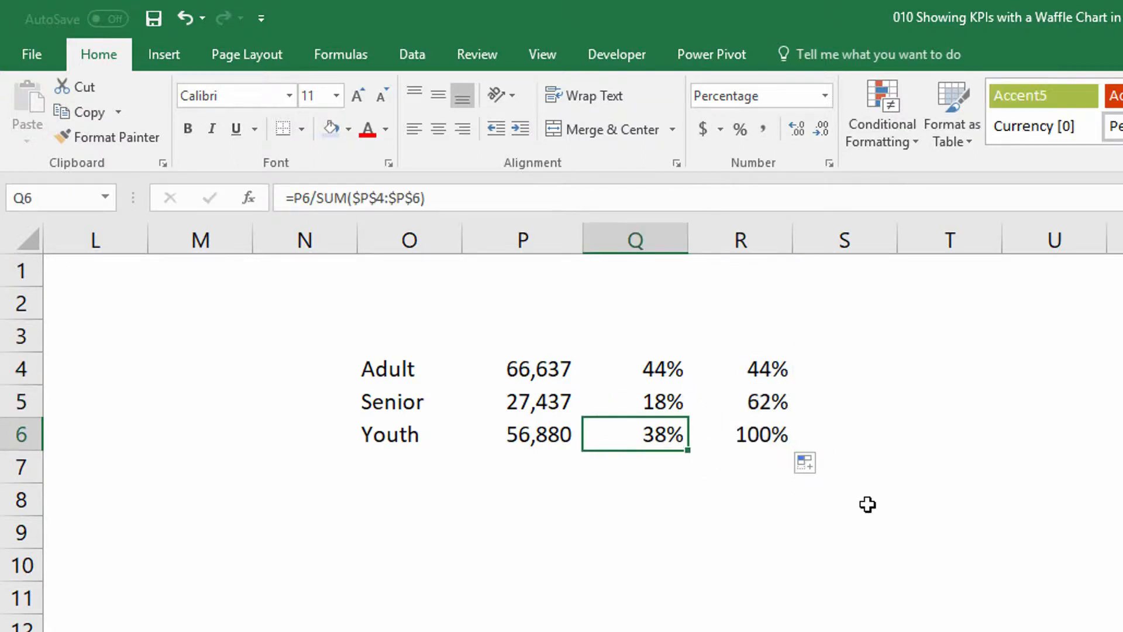
click(741, 434)
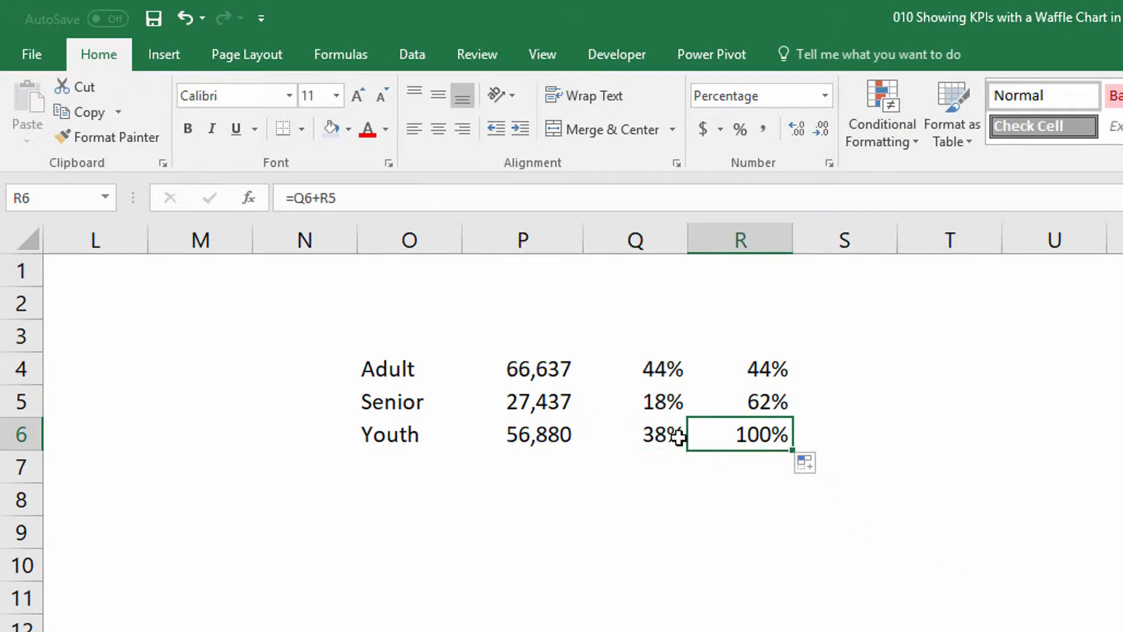
mouse_move(670, 405)
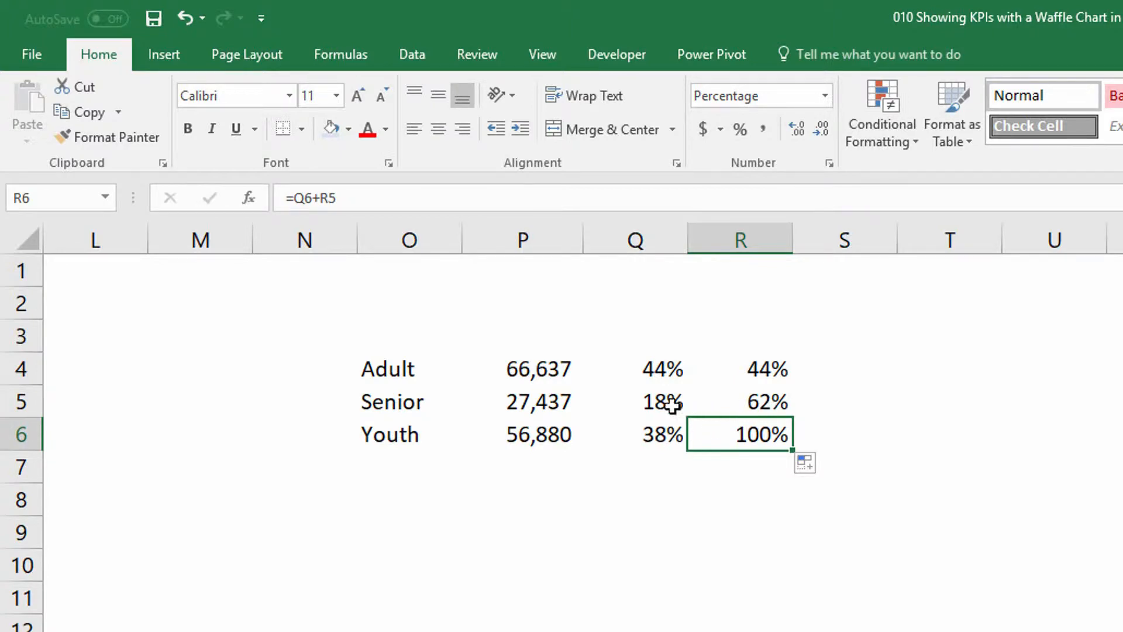
mouse_move(654, 369)
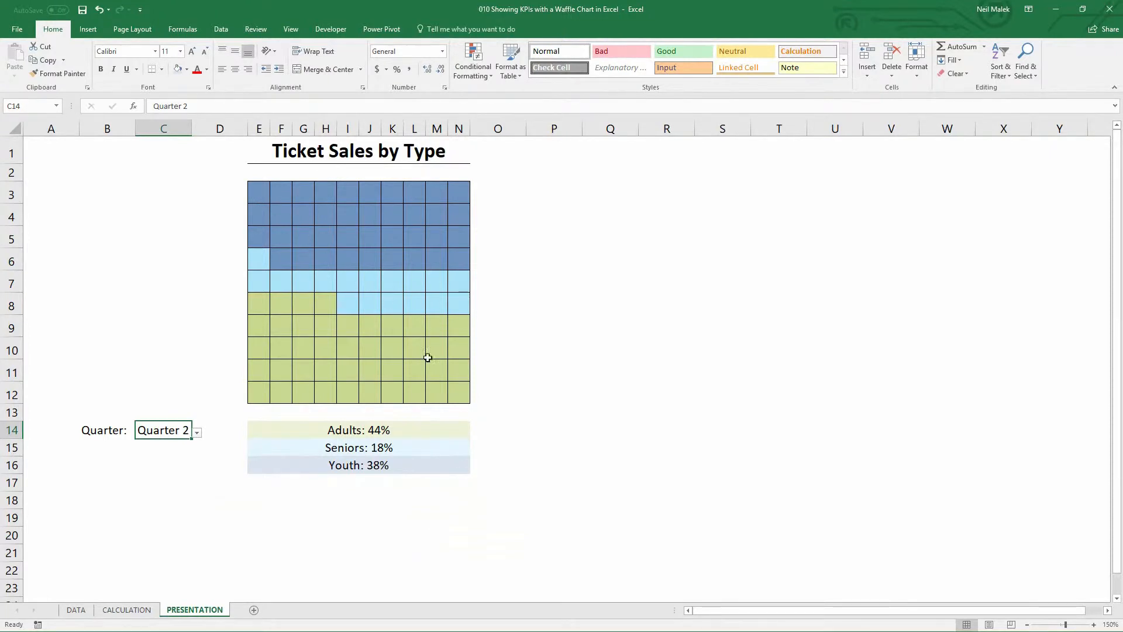
mouse_move(454, 398)
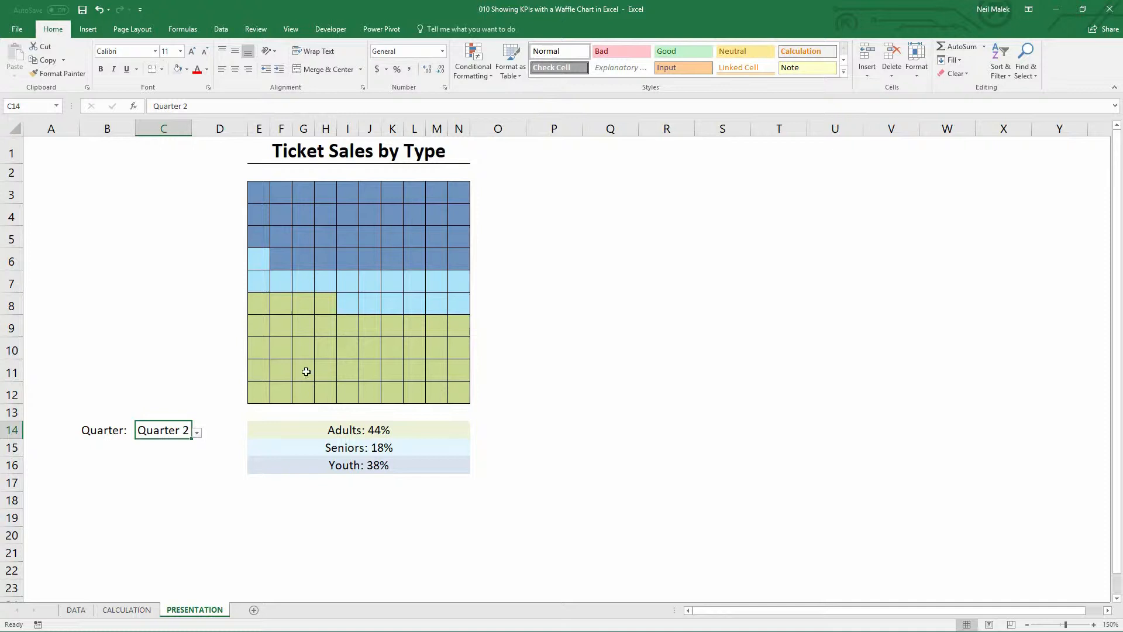
- Select waffle grid cell G11 on the PRESENTATION sheet to reveal its hidden 13%
click(303, 370)
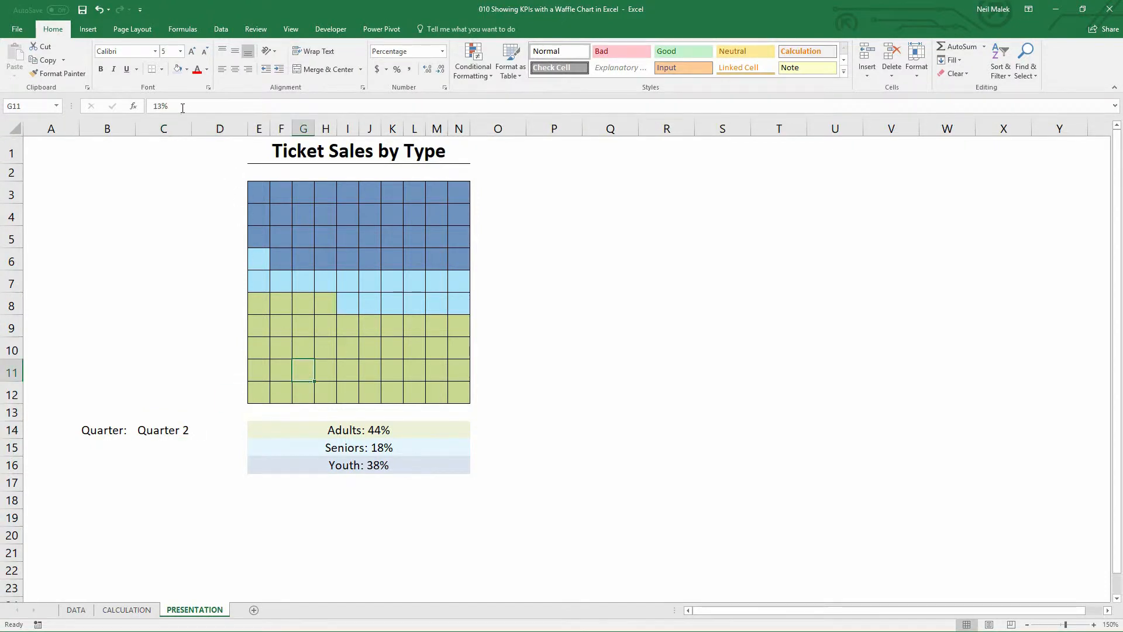
mouse_move(181, 106)
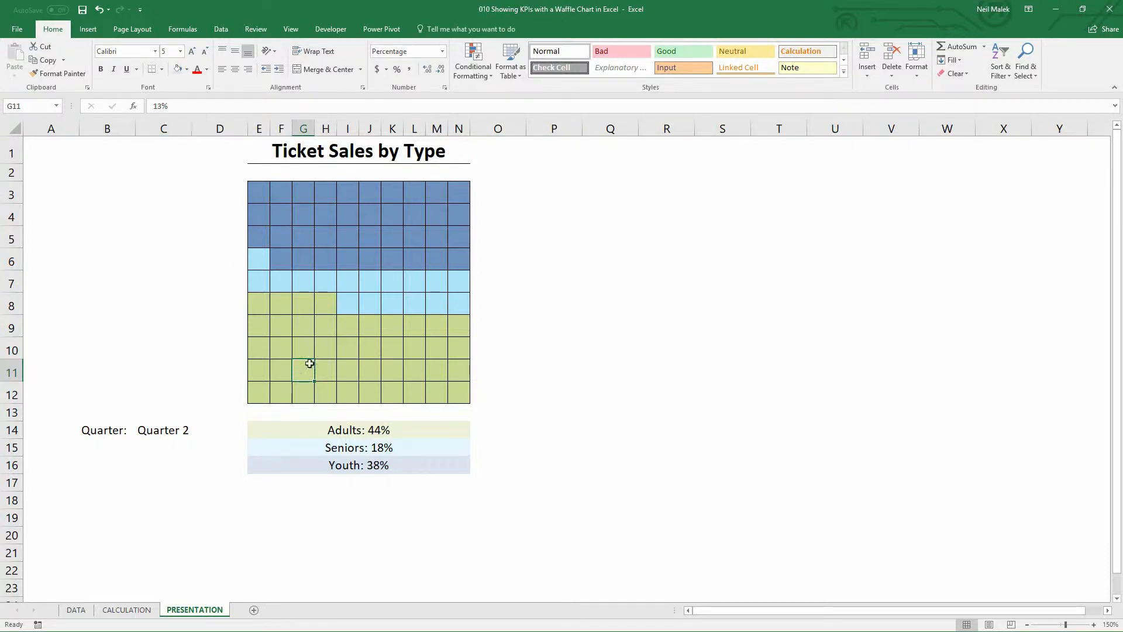
mouse_move(374, 369)
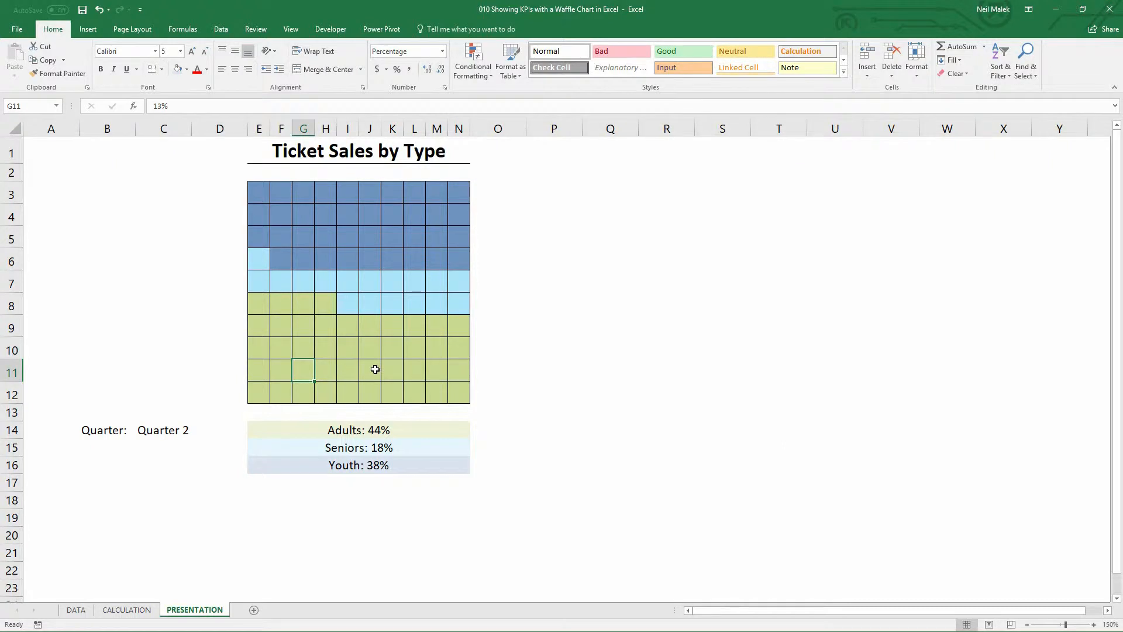
mouse_move(760, 331)
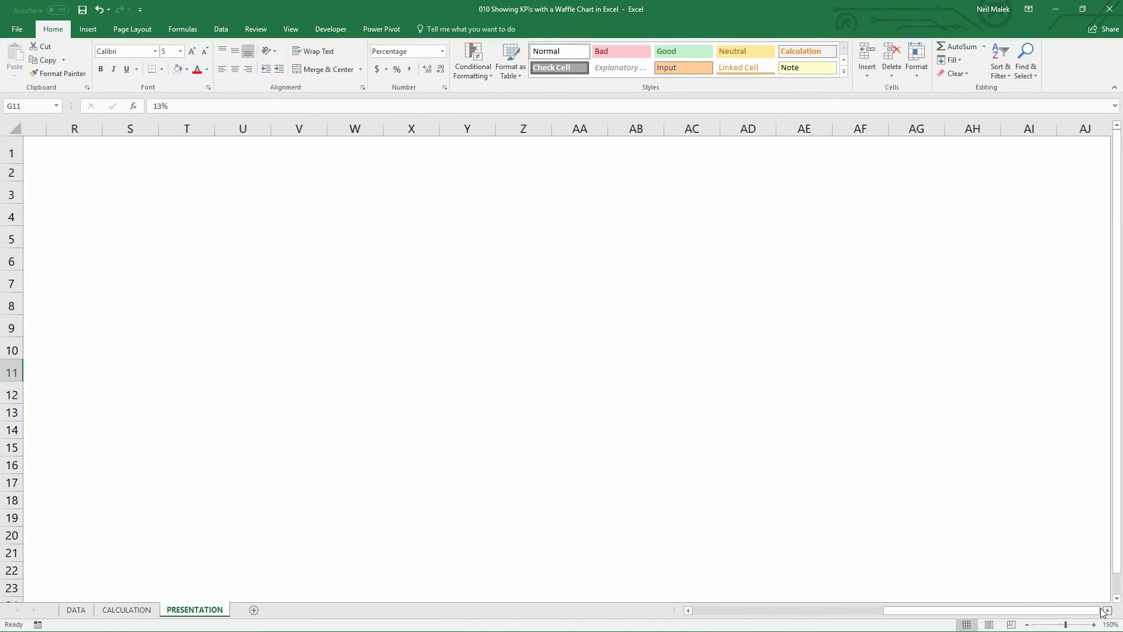
- Fill the grid's bottom row with a 1% to 10% series starting from 1 and 2
click(500, 411)
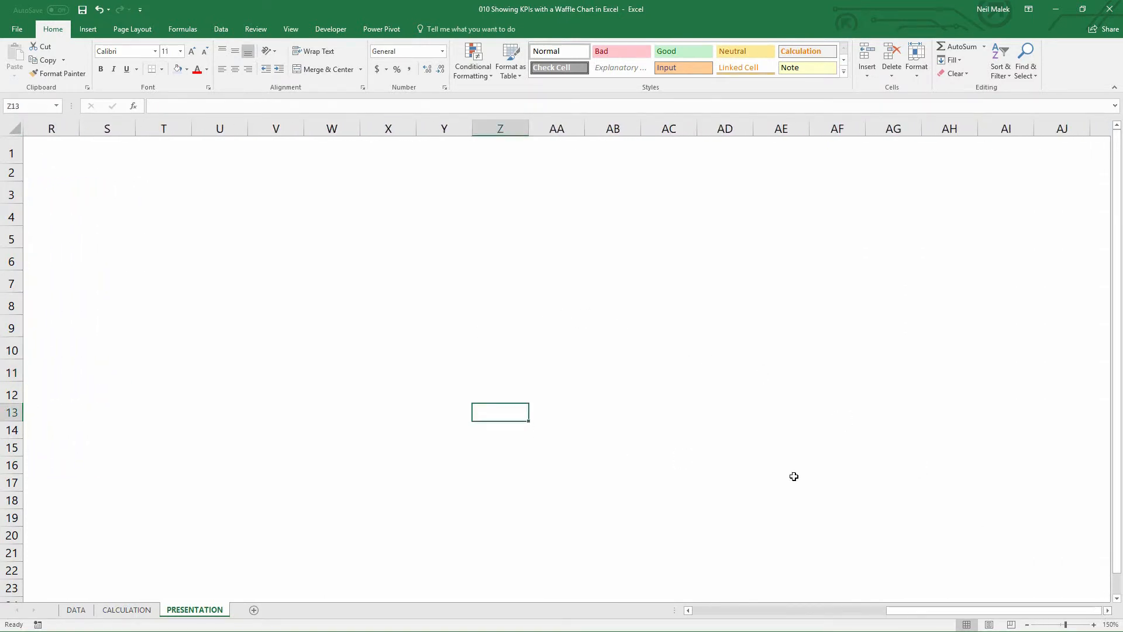
mouse_move(568, 466)
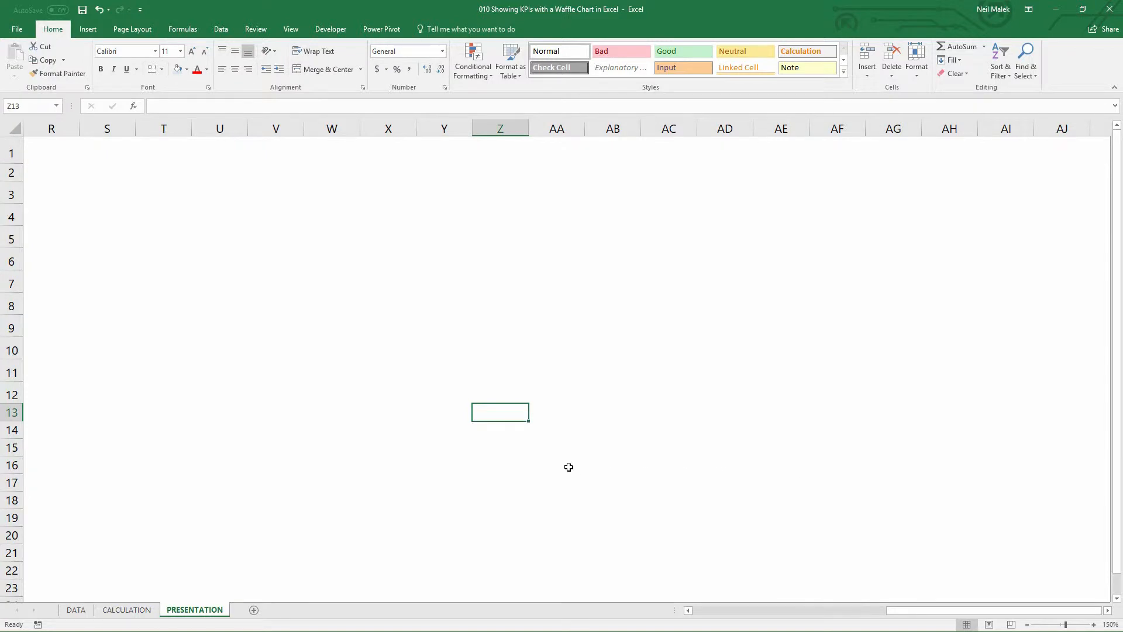
text(1)
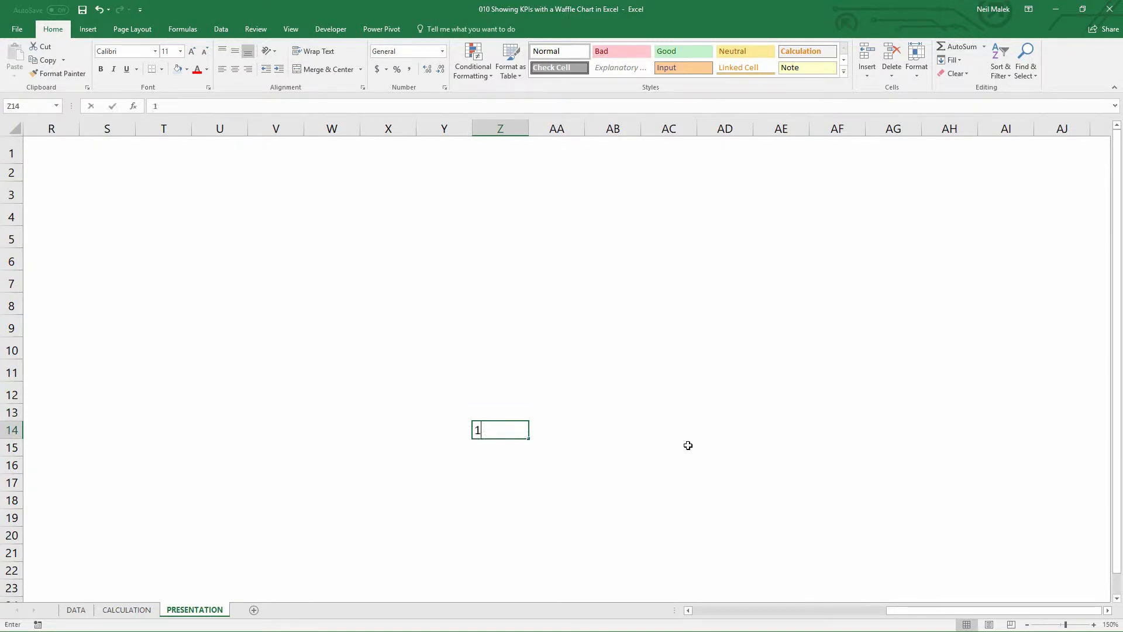
key(Tab)
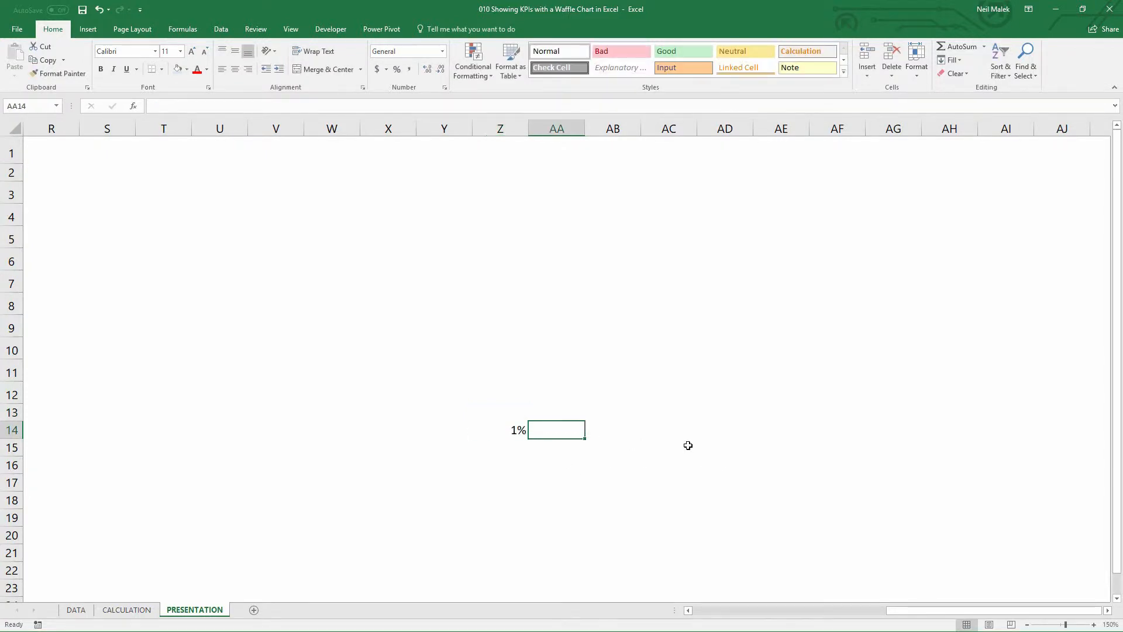
text(2%)
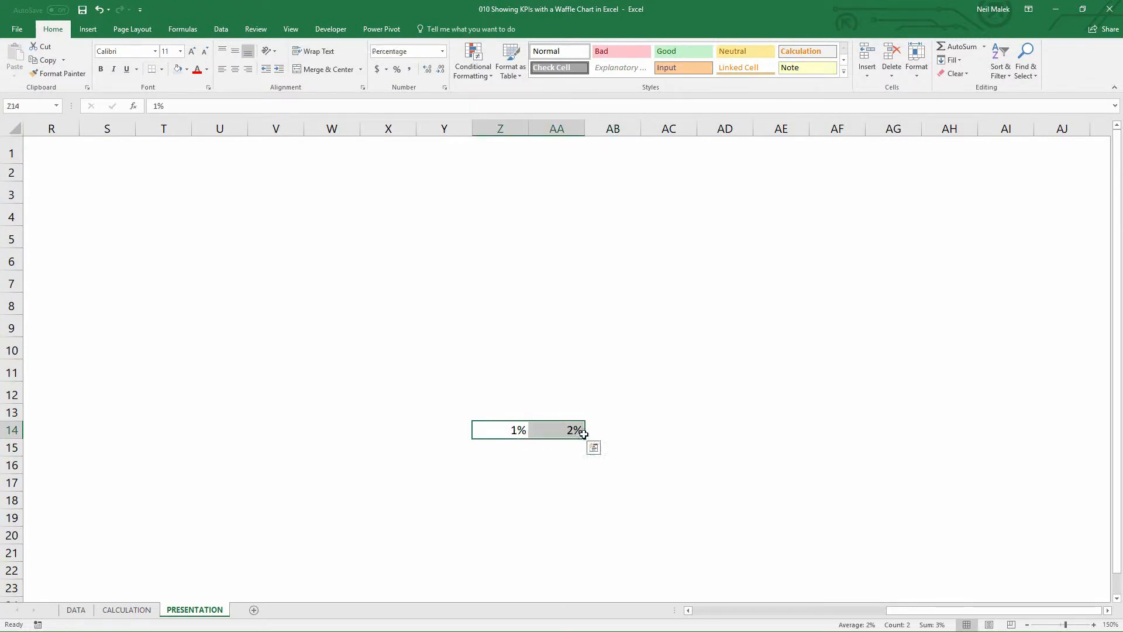
drag(583, 430, 763, 430)
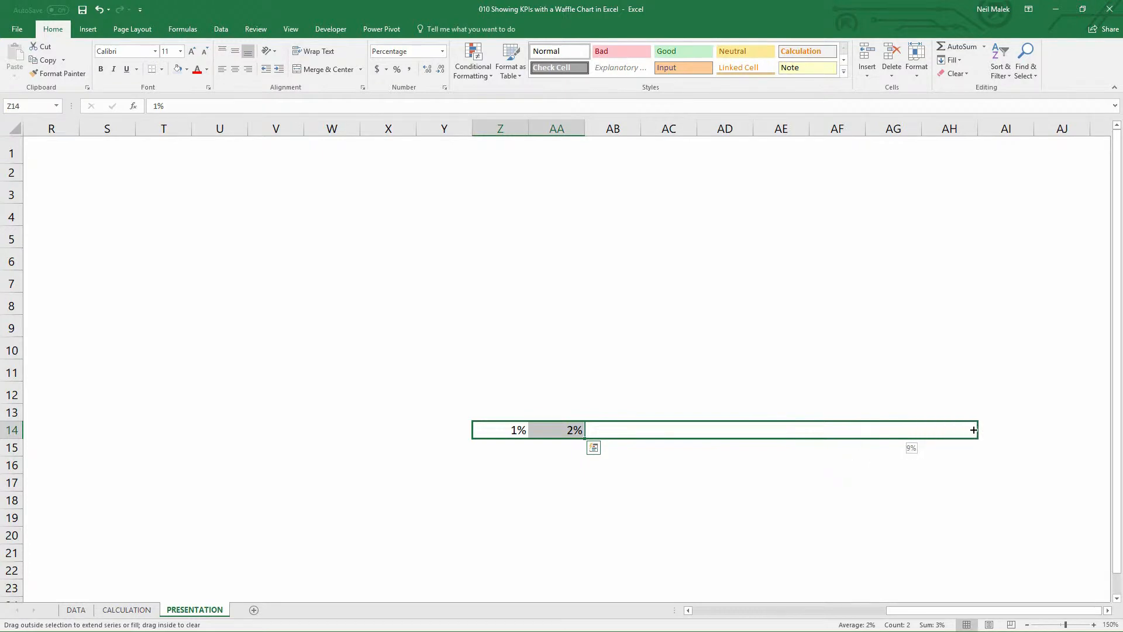
drag(583, 428, 1015, 428)
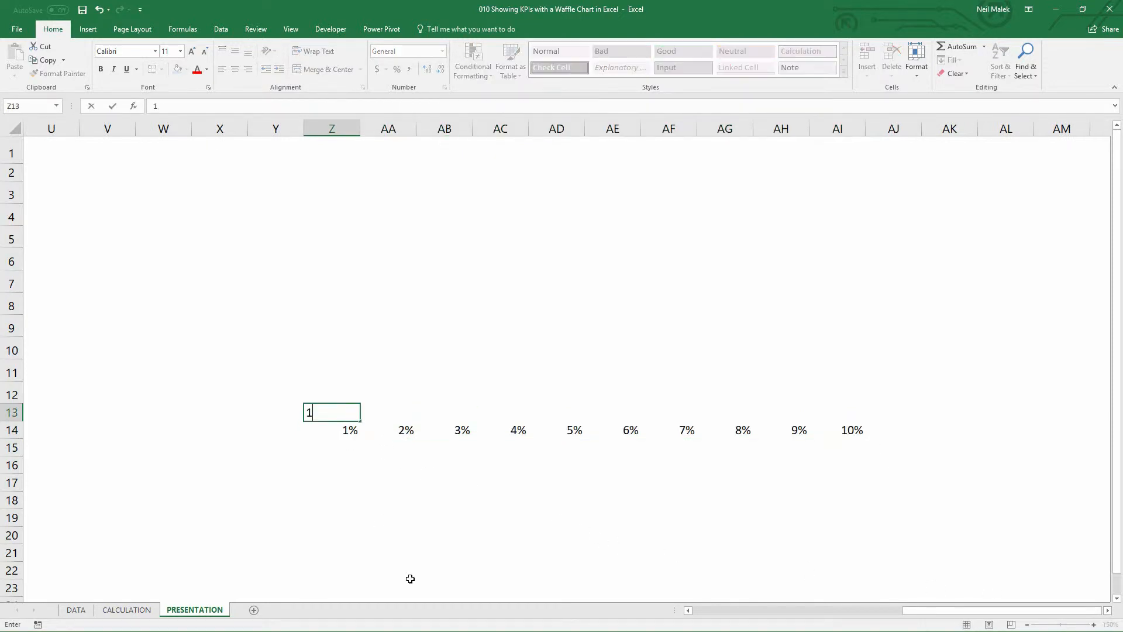
- Fill the remaining rows upward with series from 11% to 100%, replacing existing data
text(11%)
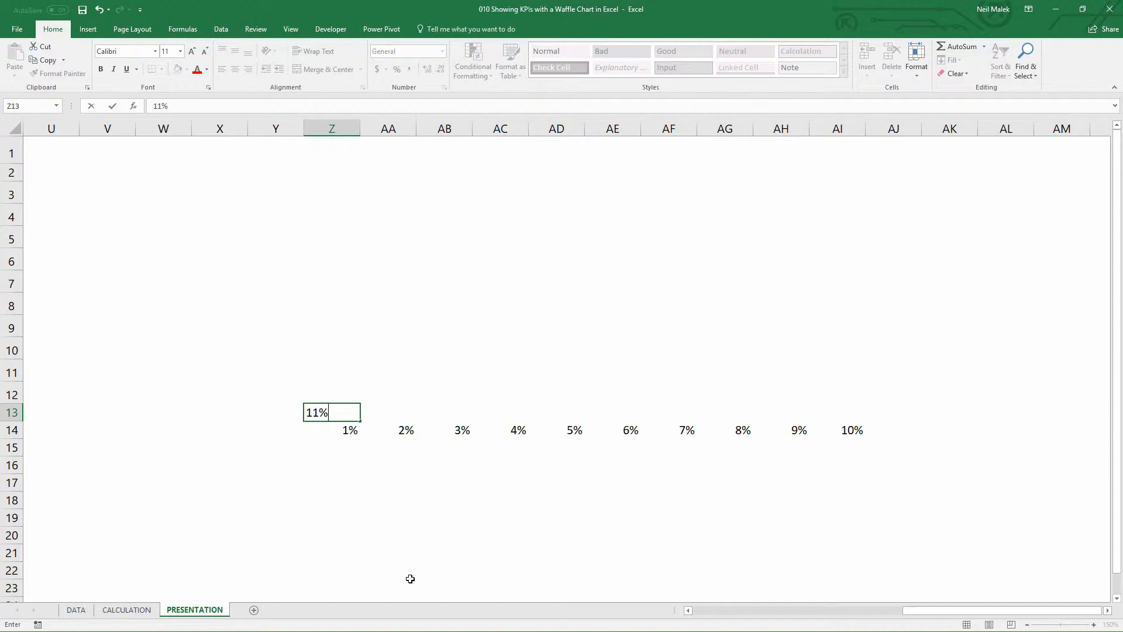
text(12%)
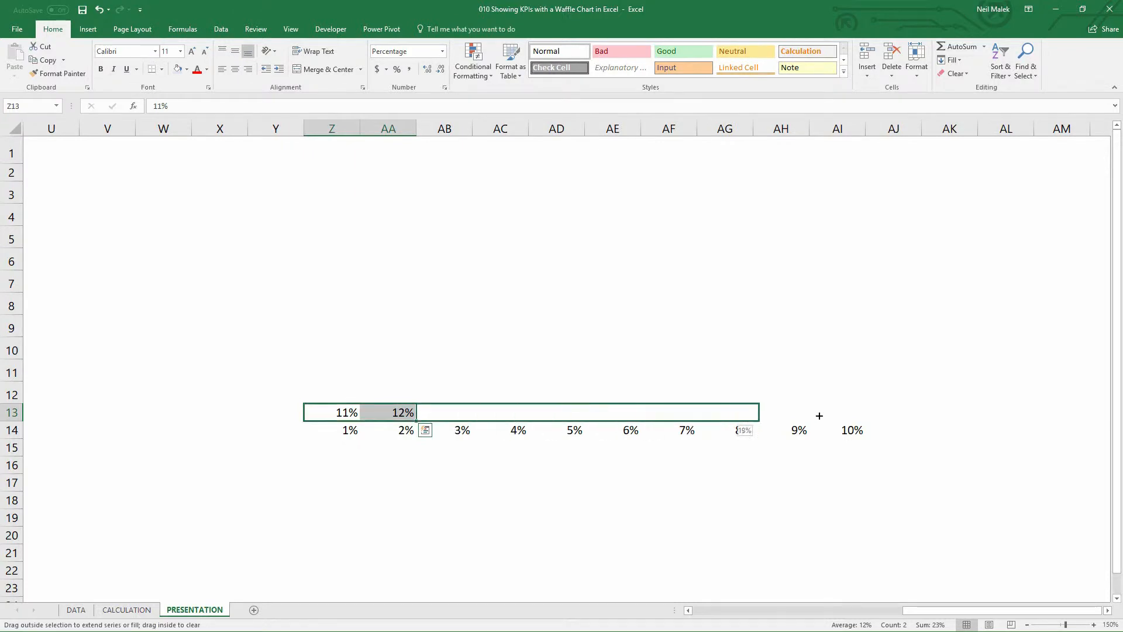
drag(411, 412, 863, 412)
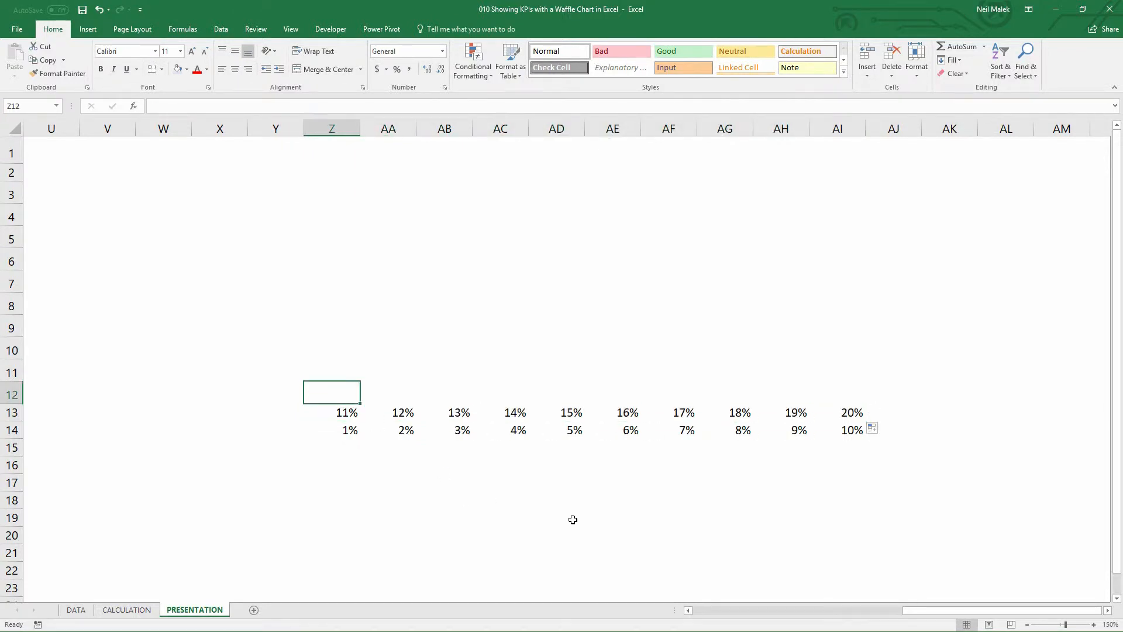
text(21%)
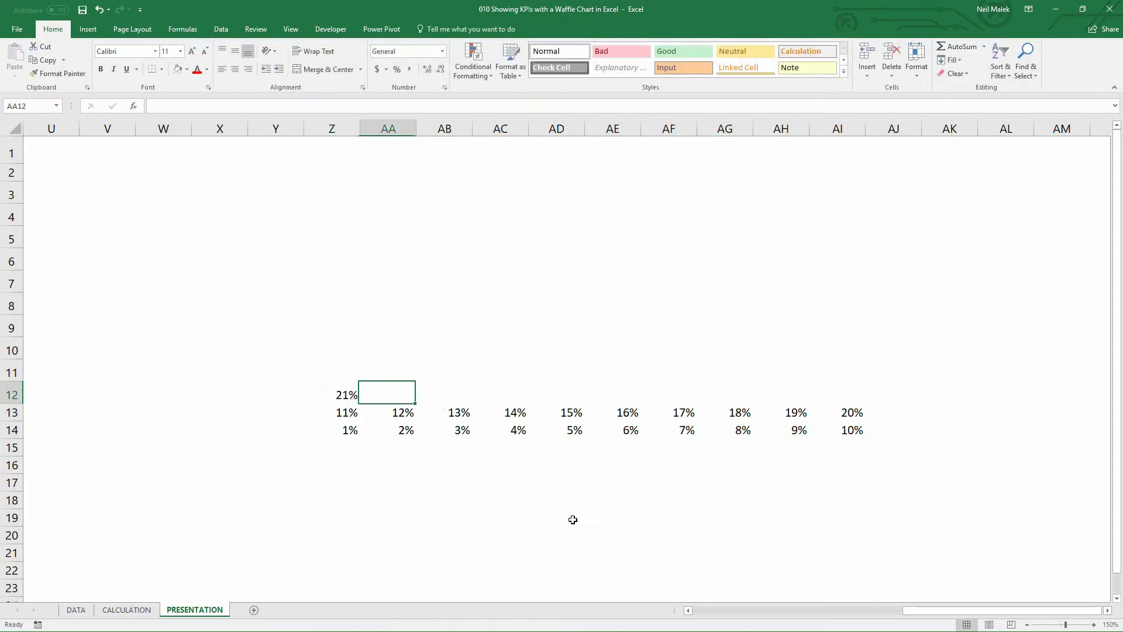
text(22%)
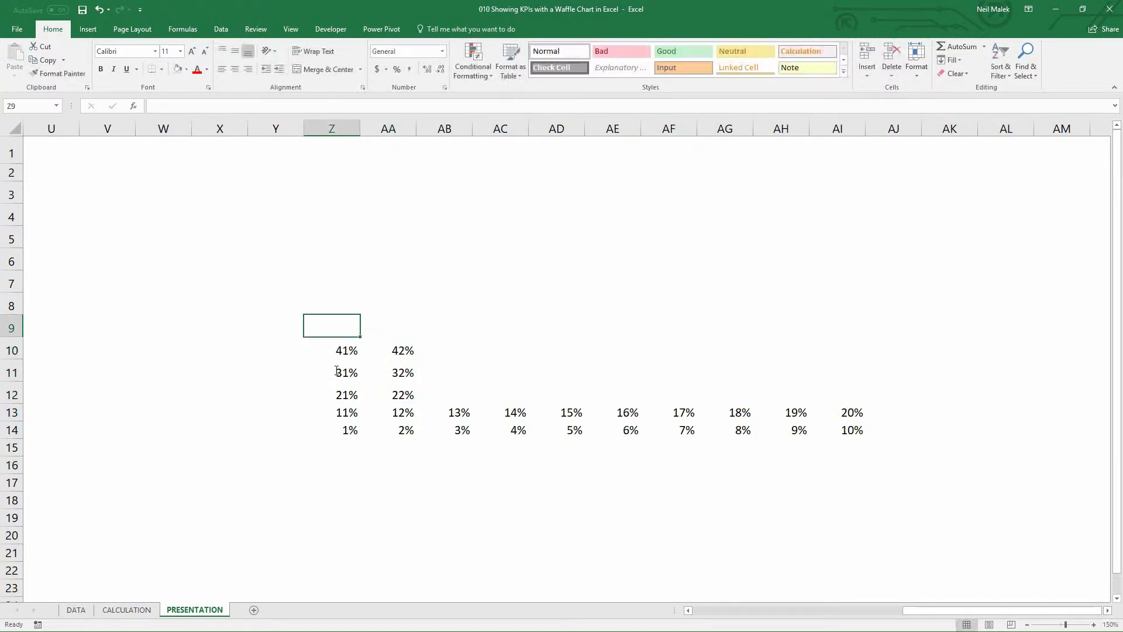
text(62%)
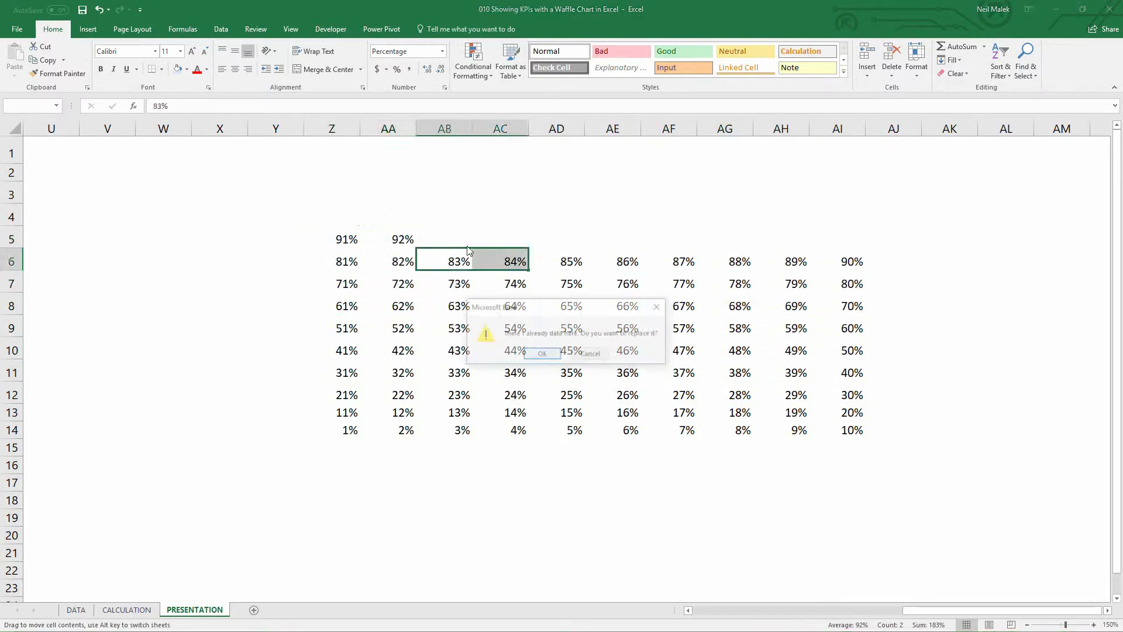
click(543, 353)
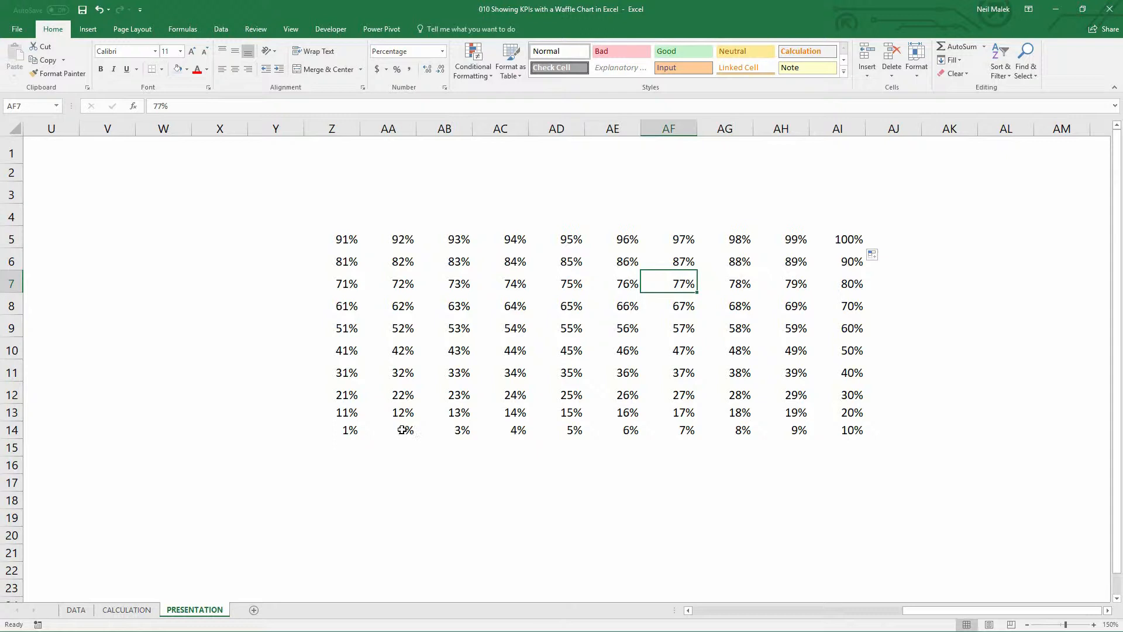
mouse_move(298, 397)
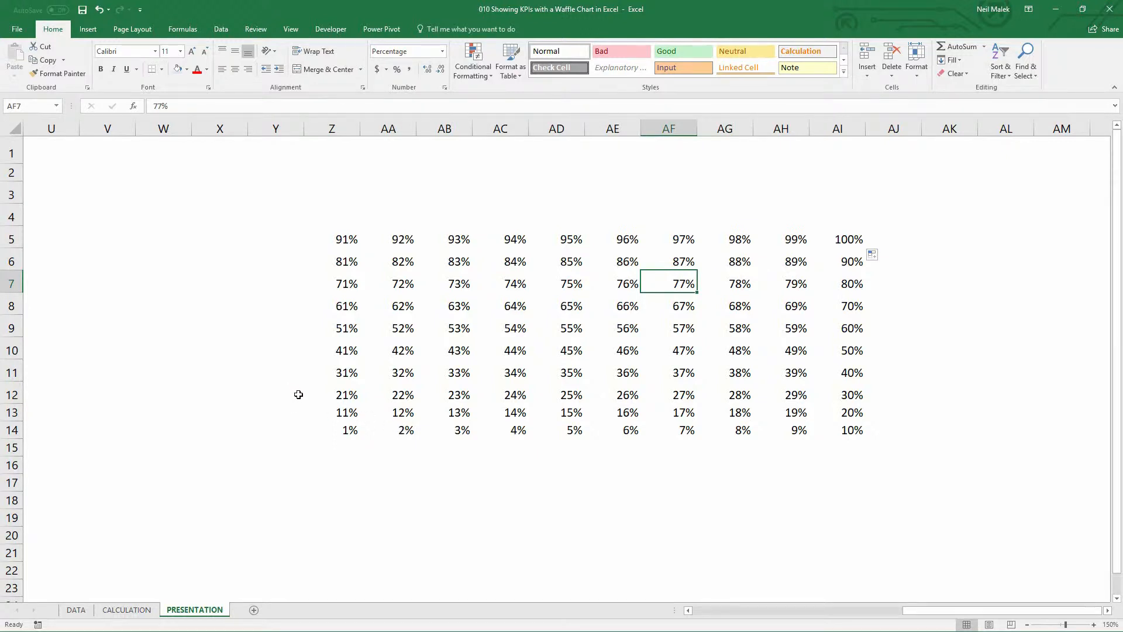
mouse_move(231, 322)
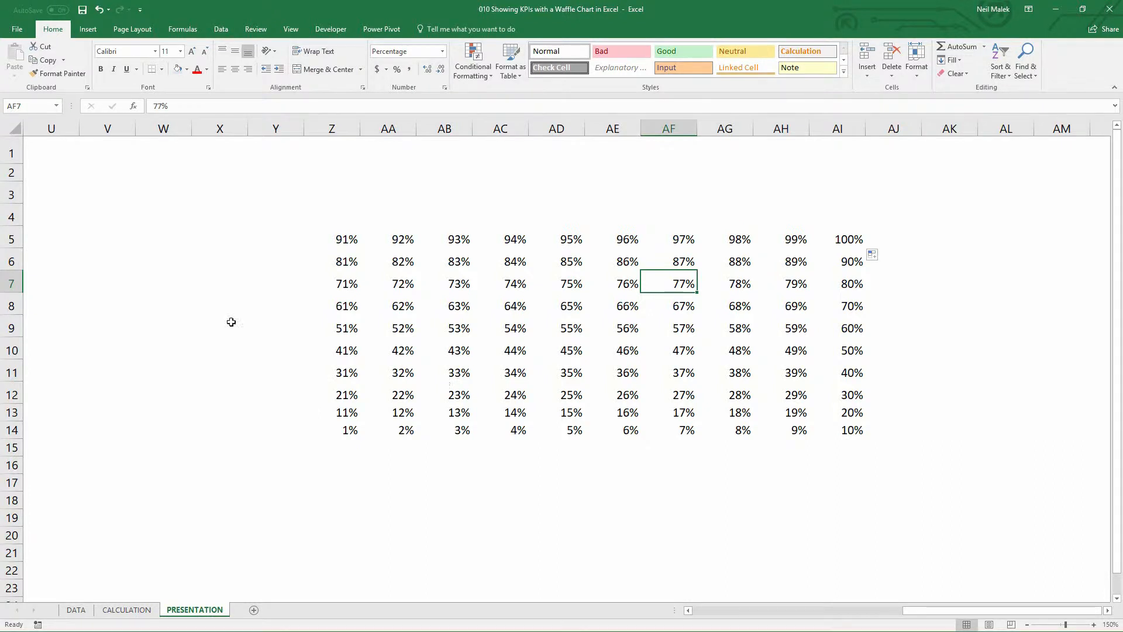
mouse_move(495, 370)
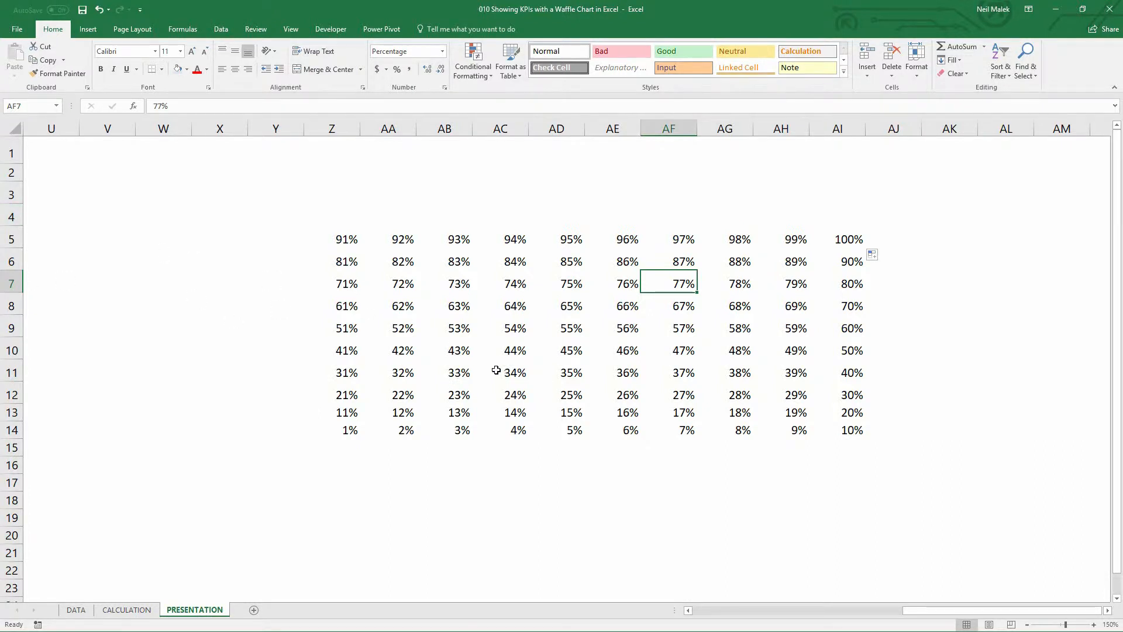
mouse_move(530, 304)
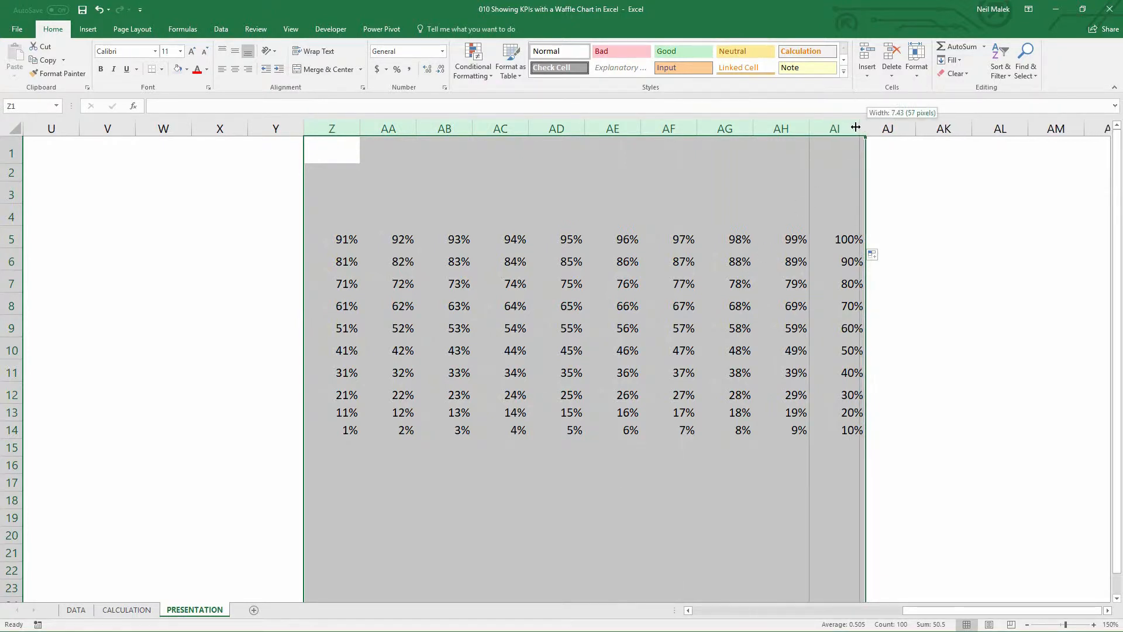
- Narrow columns Z:AI and heighten rows 5:14 so the grid cells are nearly square
drag(855, 128, 842, 128)
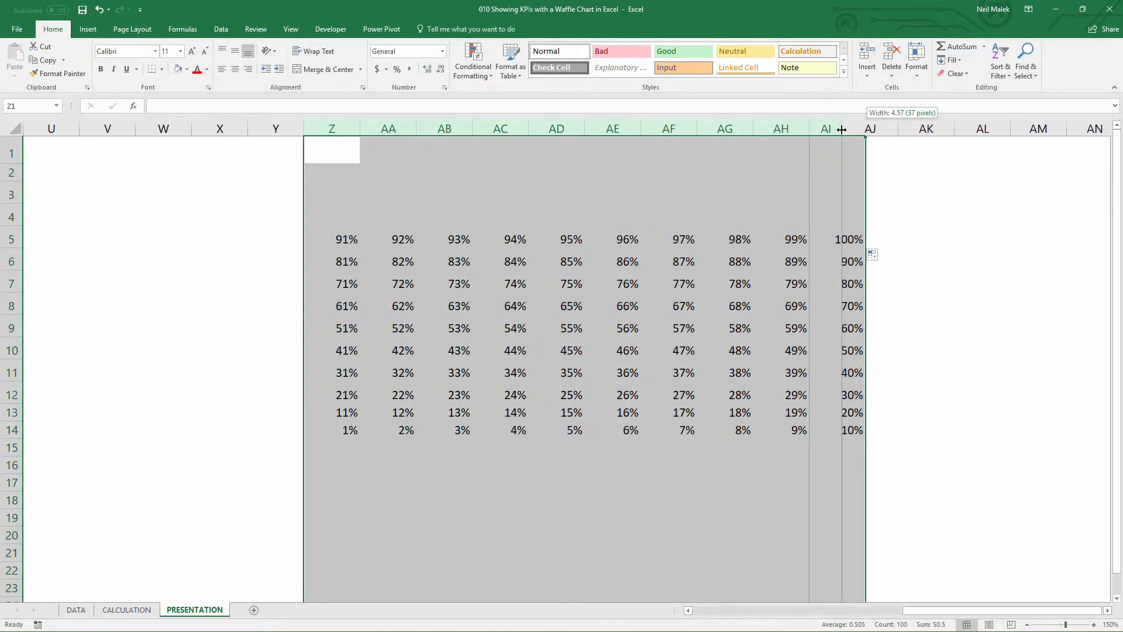
drag(841, 129, 836, 128)
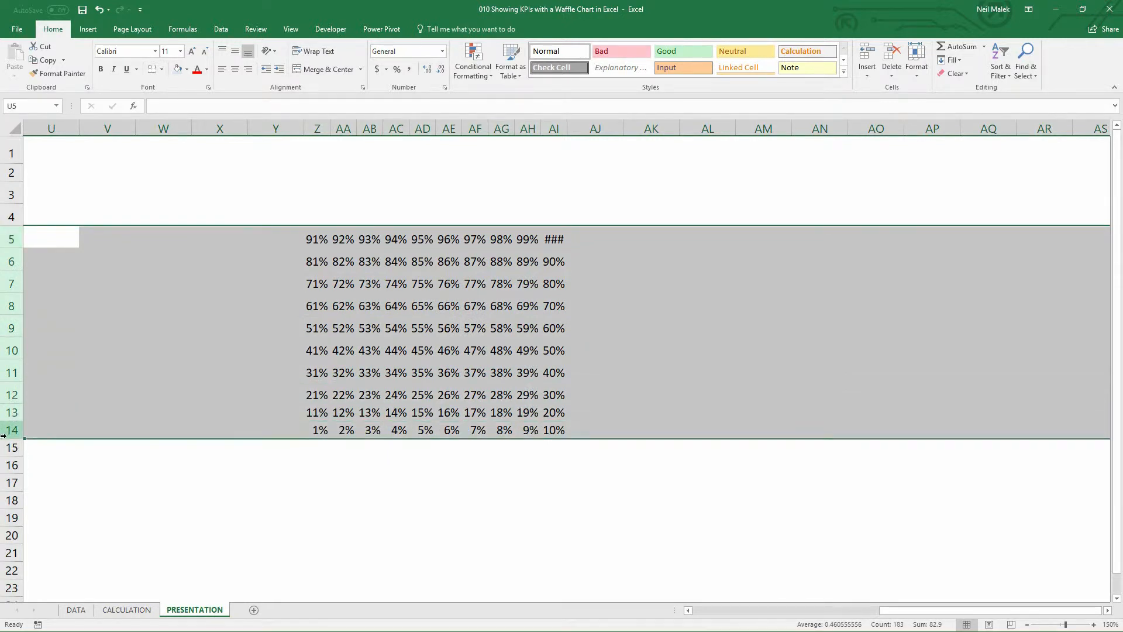
drag(11, 435, 11, 443)
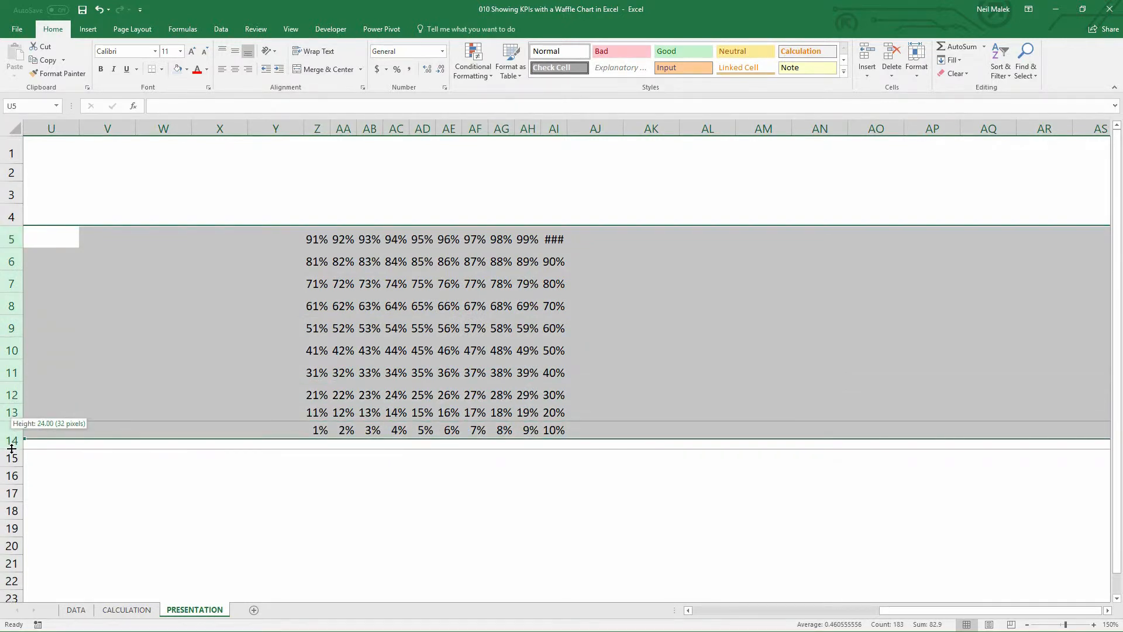
drag(11, 446, 11, 442)
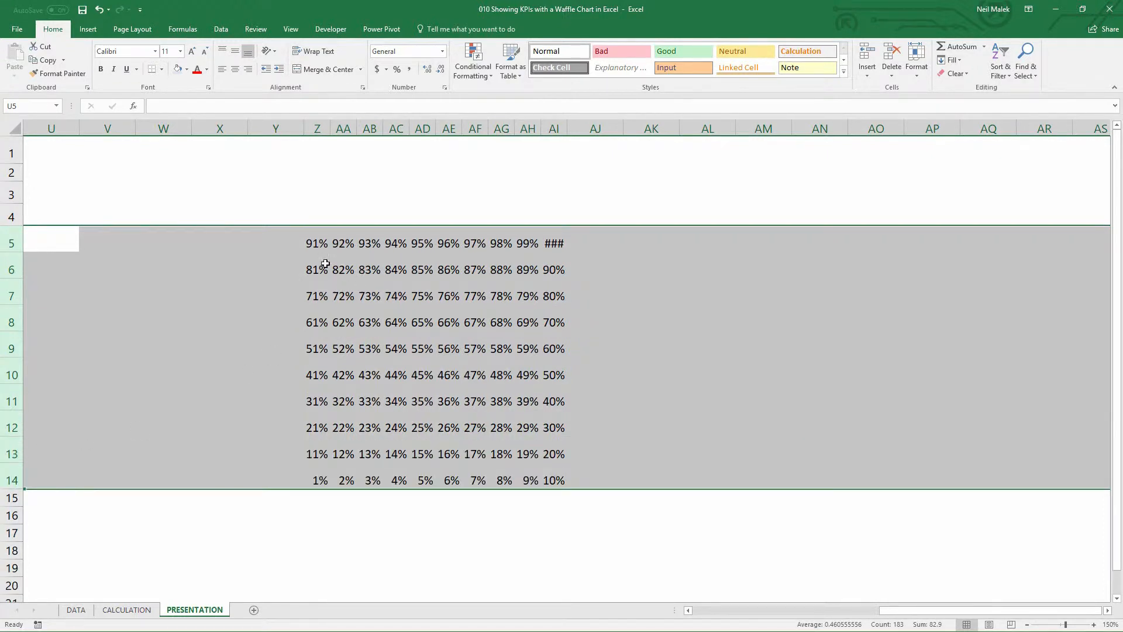
- Shrink the Z5:AI14 percentages two font sizes and centre them in their cells
drag(317, 243, 554, 479)
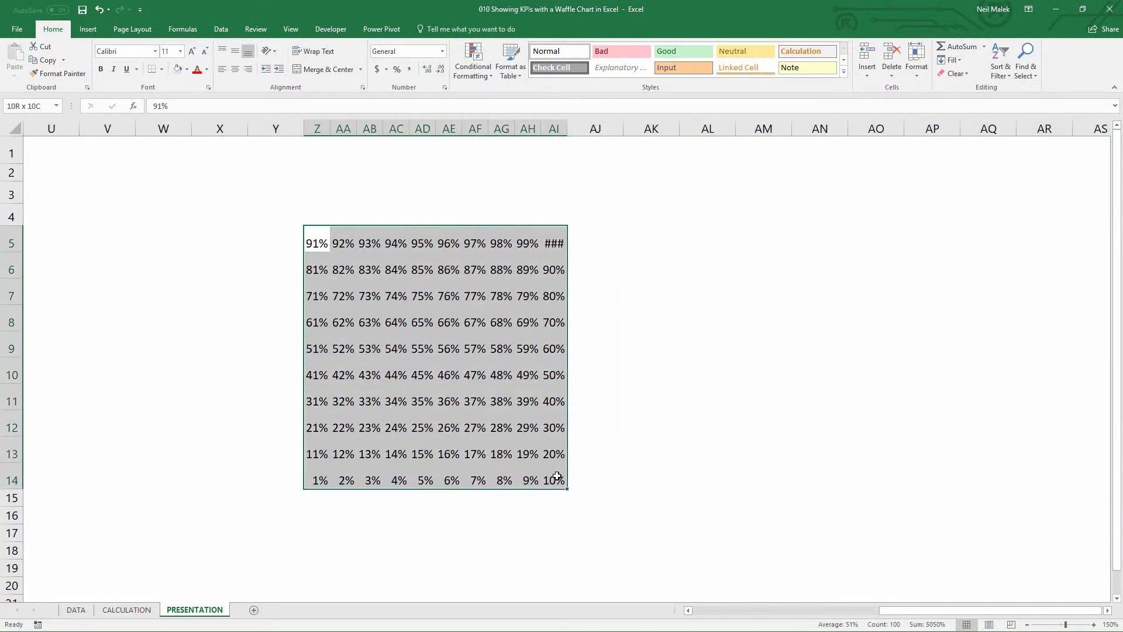
click(205, 57)
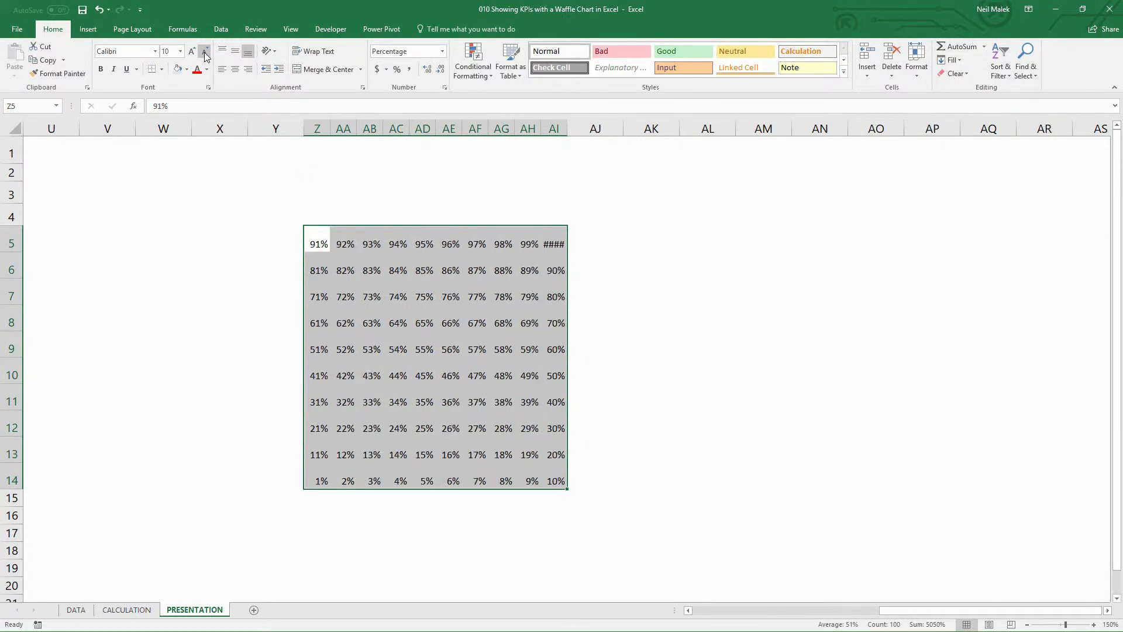
click(205, 51)
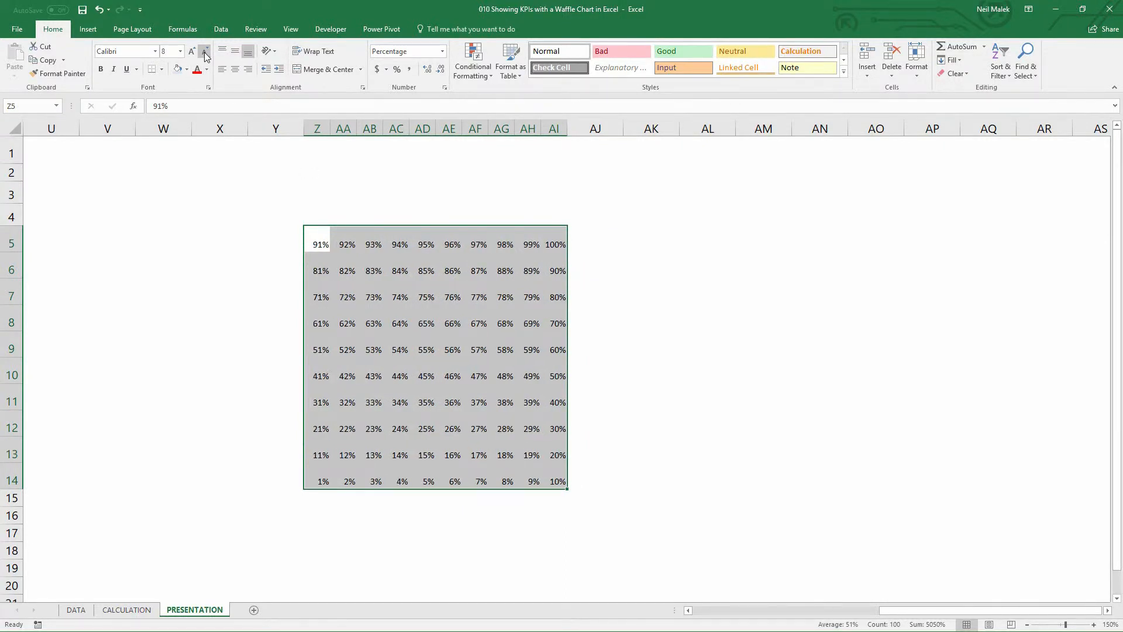
click(235, 51)
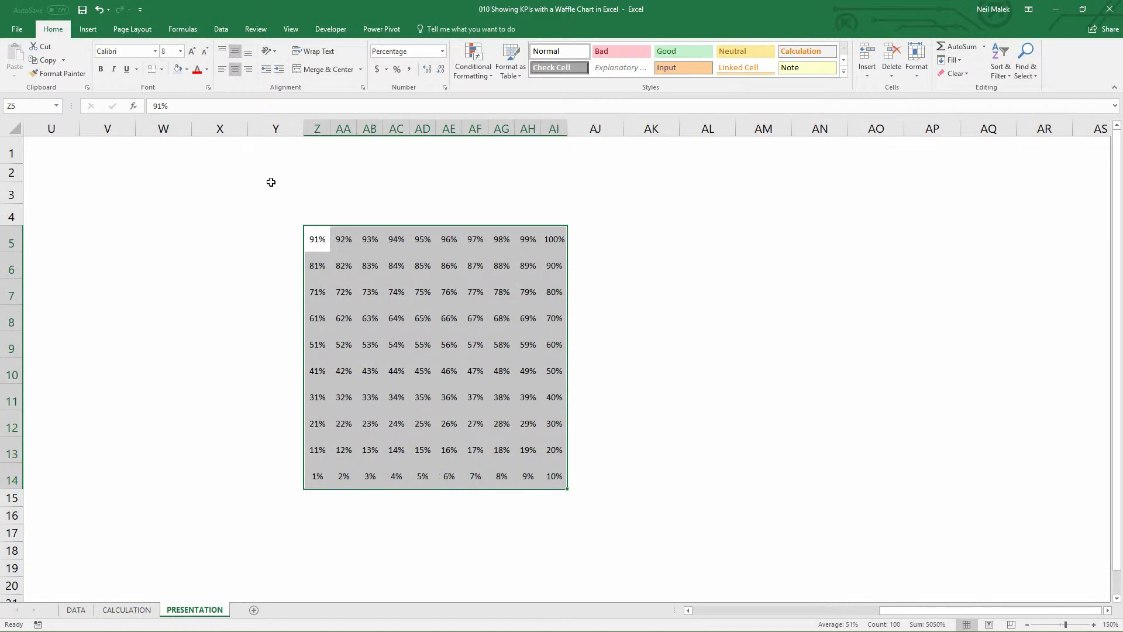
mouse_move(246, 156)
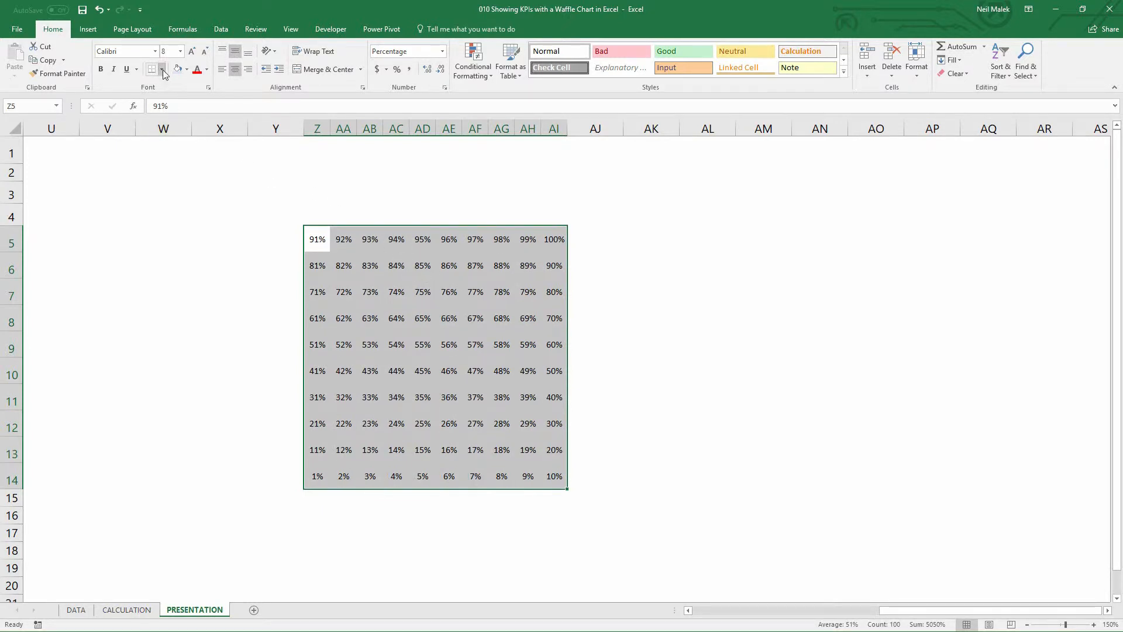
- Apply All Borders to every cell of the 10x10 grid
click(164, 69)
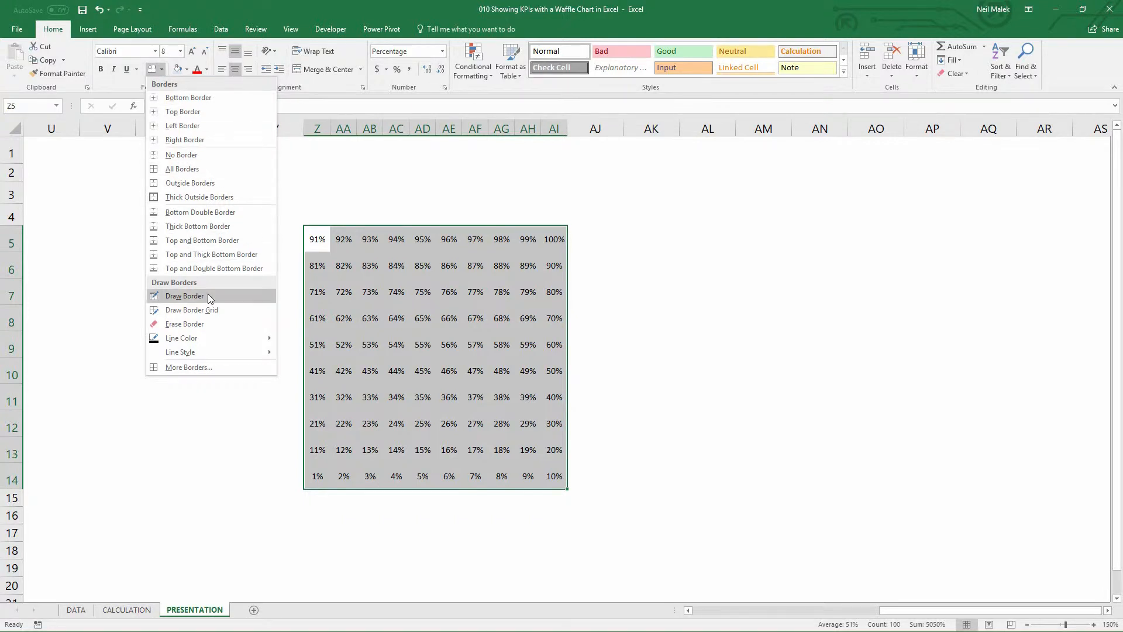
click(184, 296)
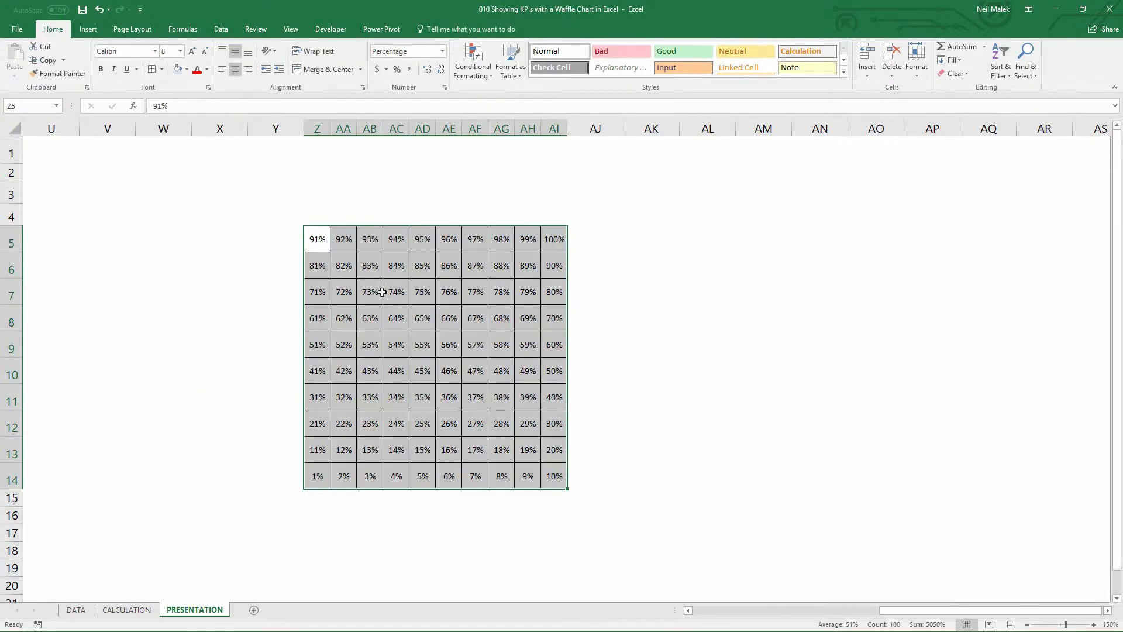
click(475, 318)
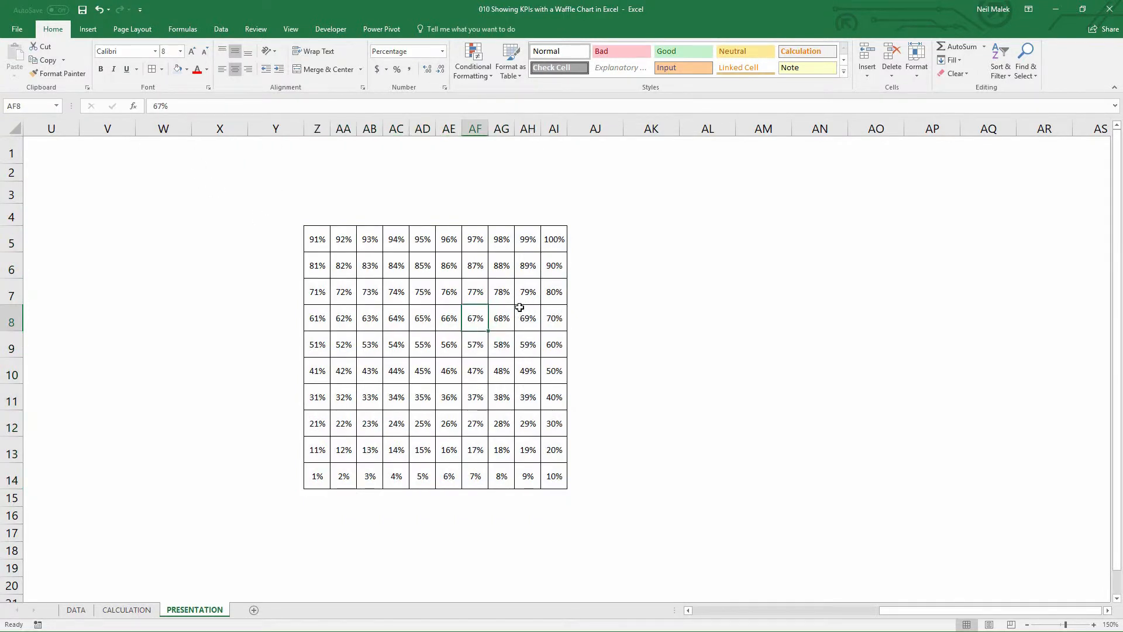
mouse_move(396, 266)
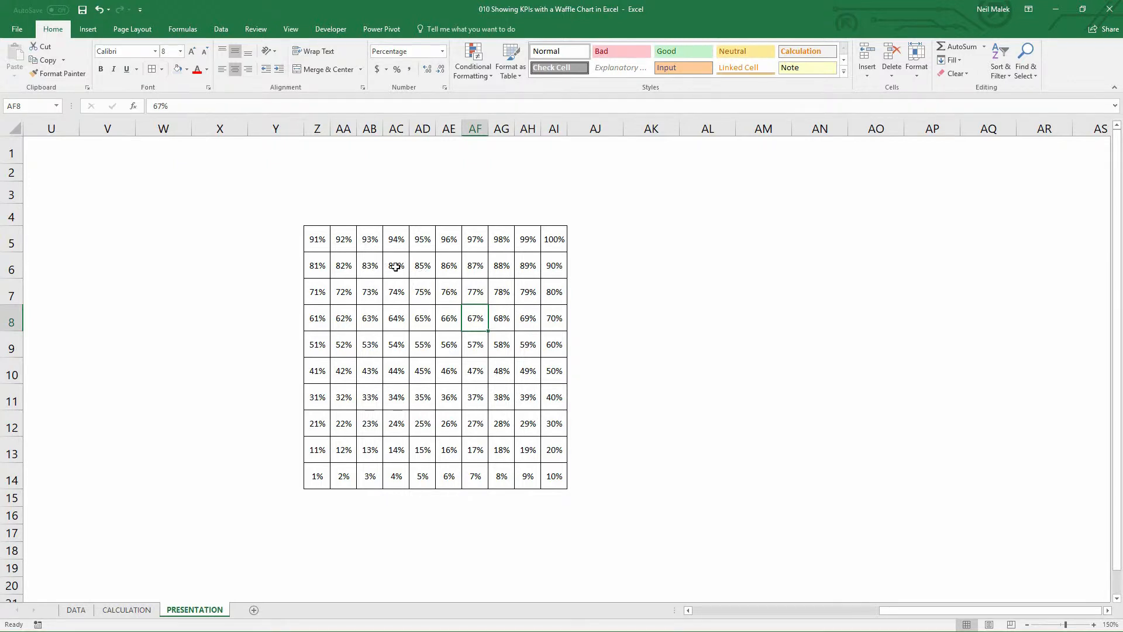
drag(317, 238, 554, 476)
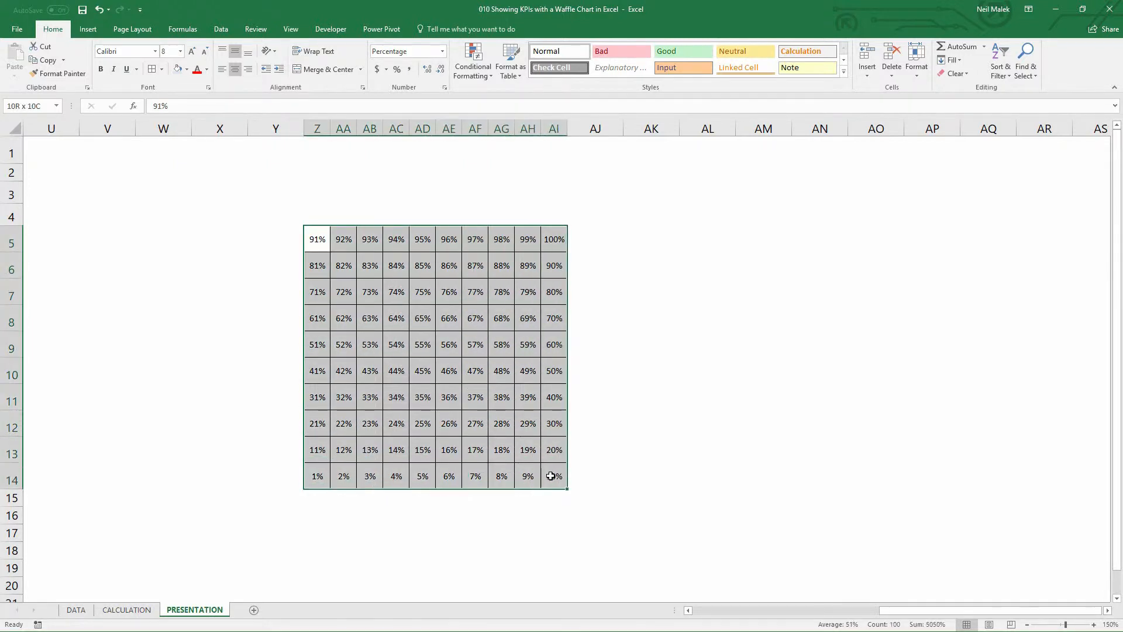
click(449, 344)
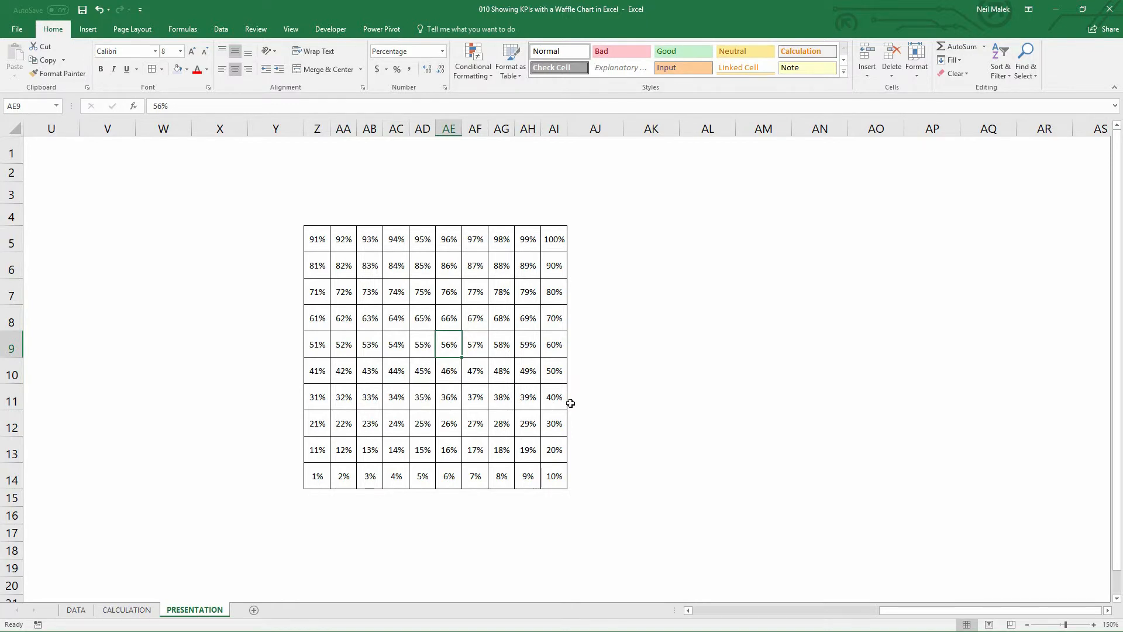
mouse_move(565, 394)
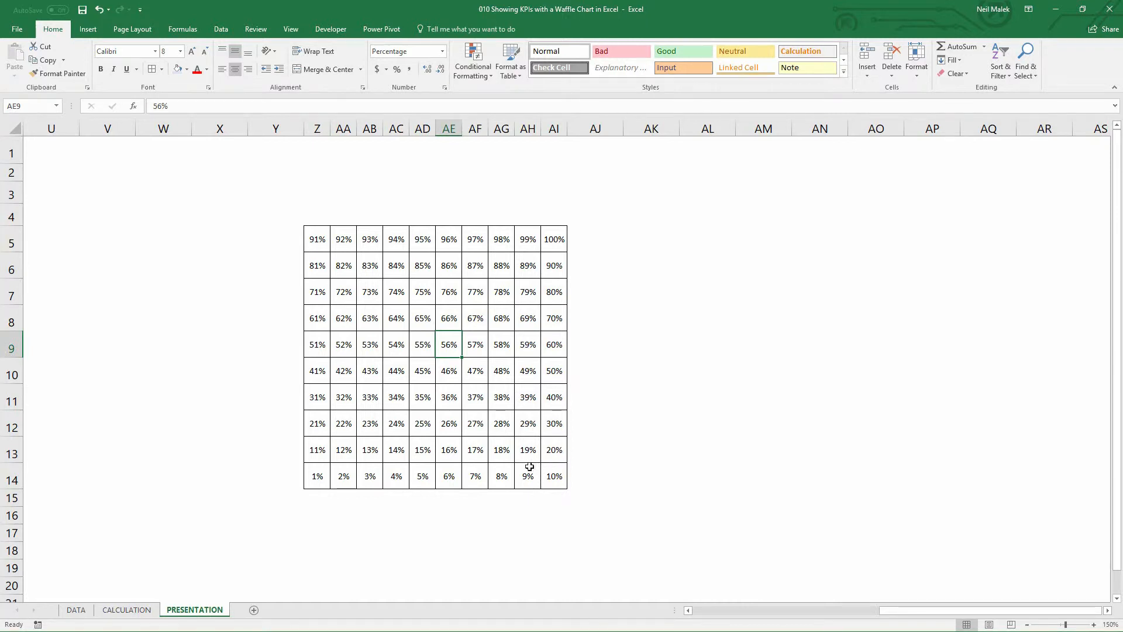
click(501, 475)
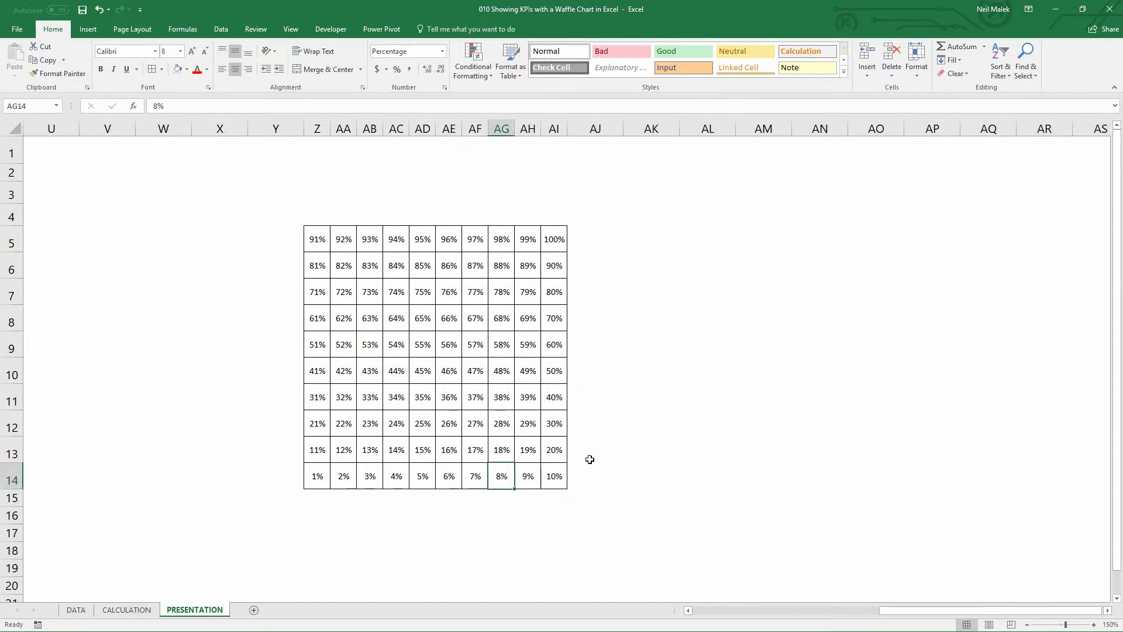
- Check the cumulative Adult percentage on CALCULATION against the 42-44% cells in the grid
click(126, 609)
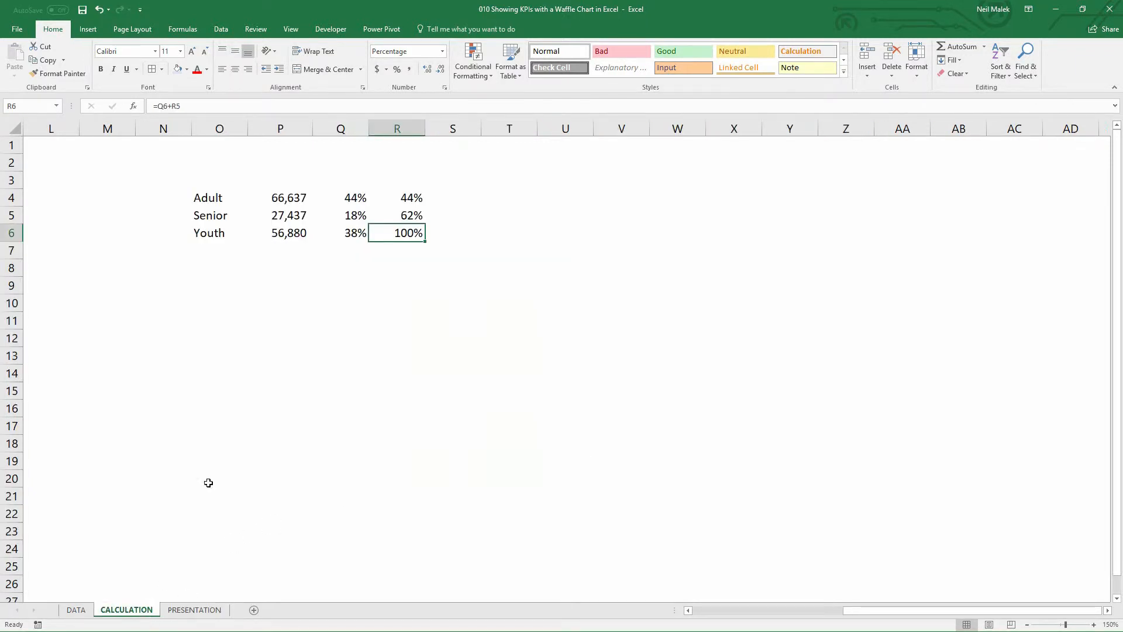
click(396, 197)
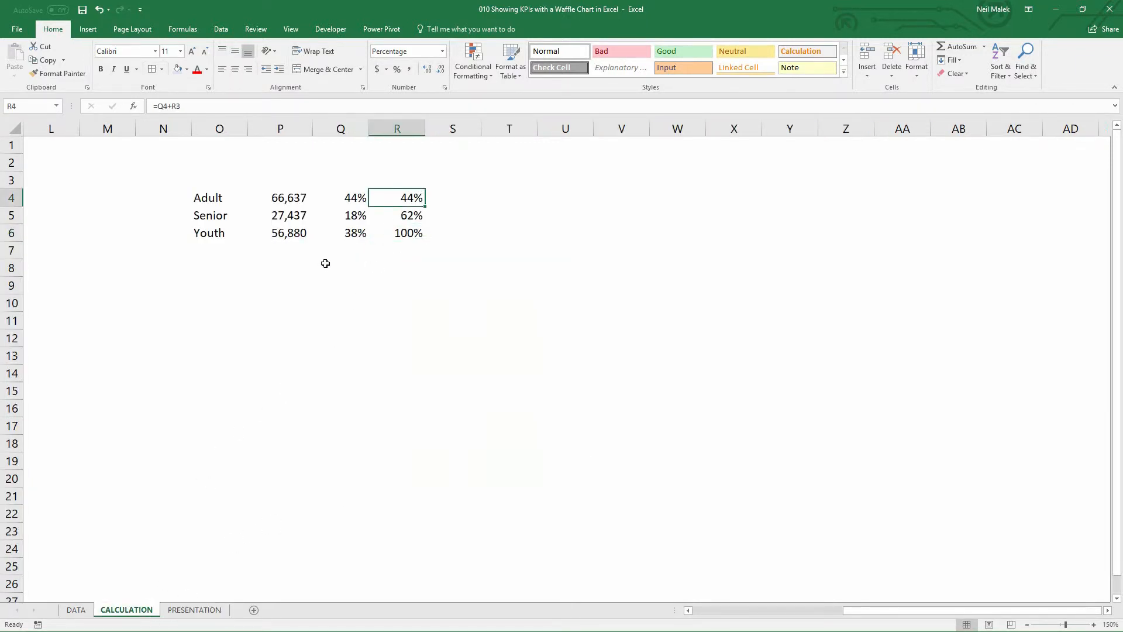
mouse_move(288, 205)
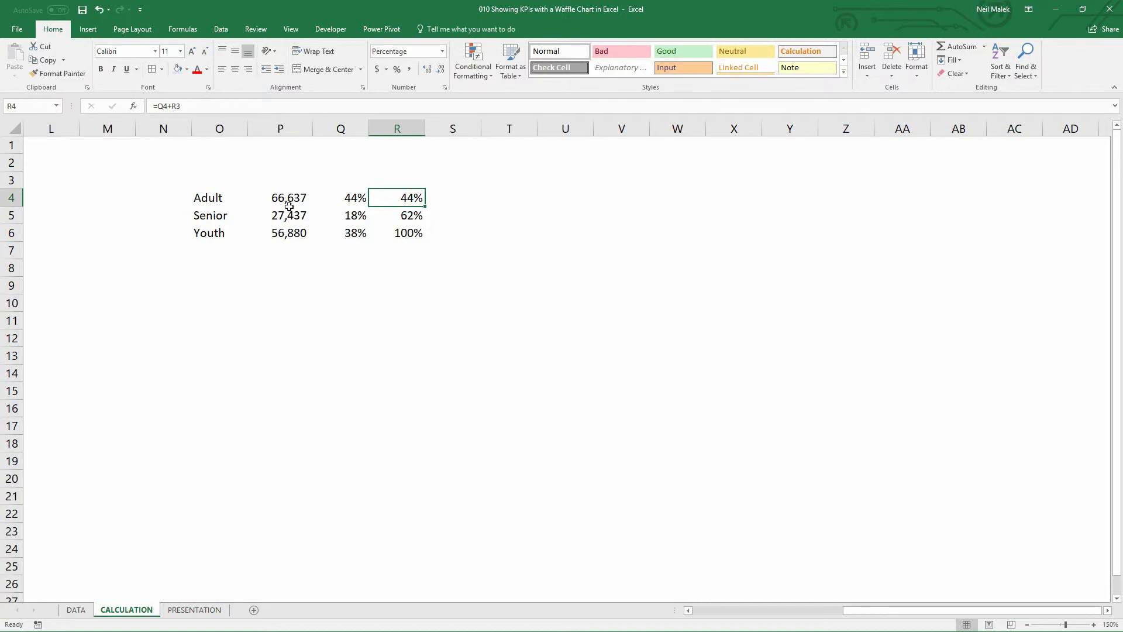
click(194, 609)
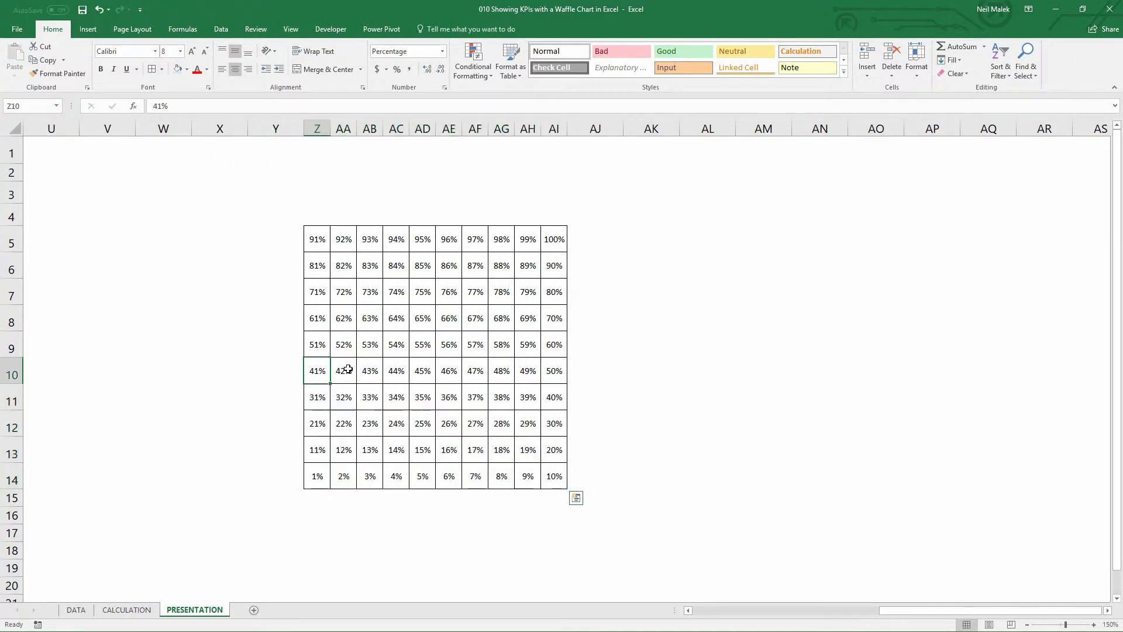
drag(344, 370, 396, 370)
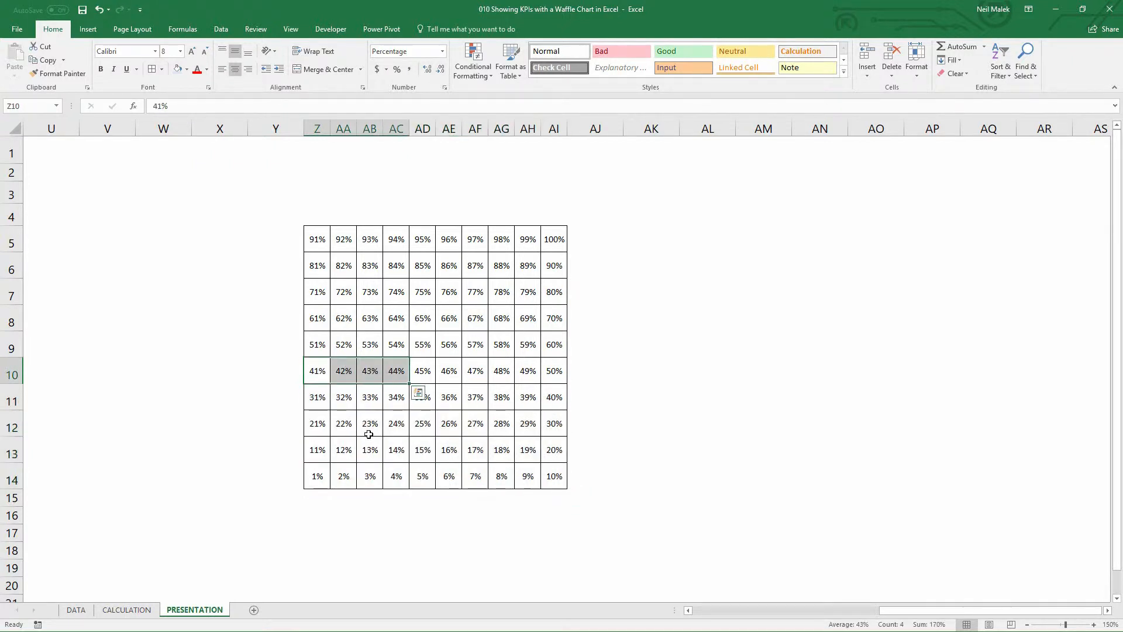
click(369, 422)
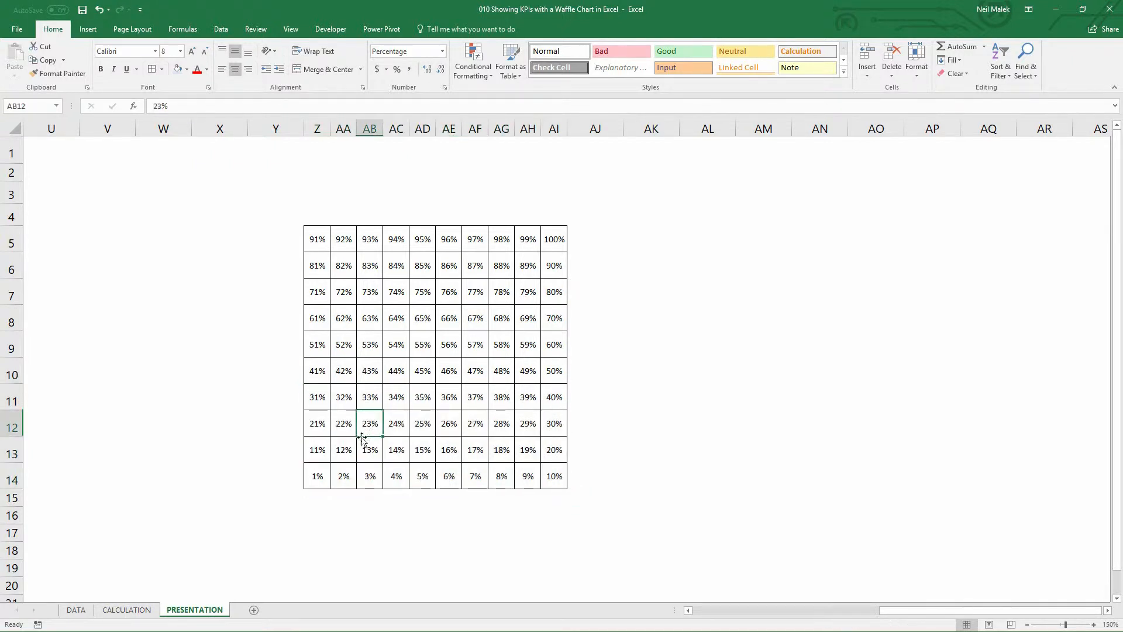
- Check the cumulative Senior 62% running total on the CALCULATION sheet
click(126, 610)
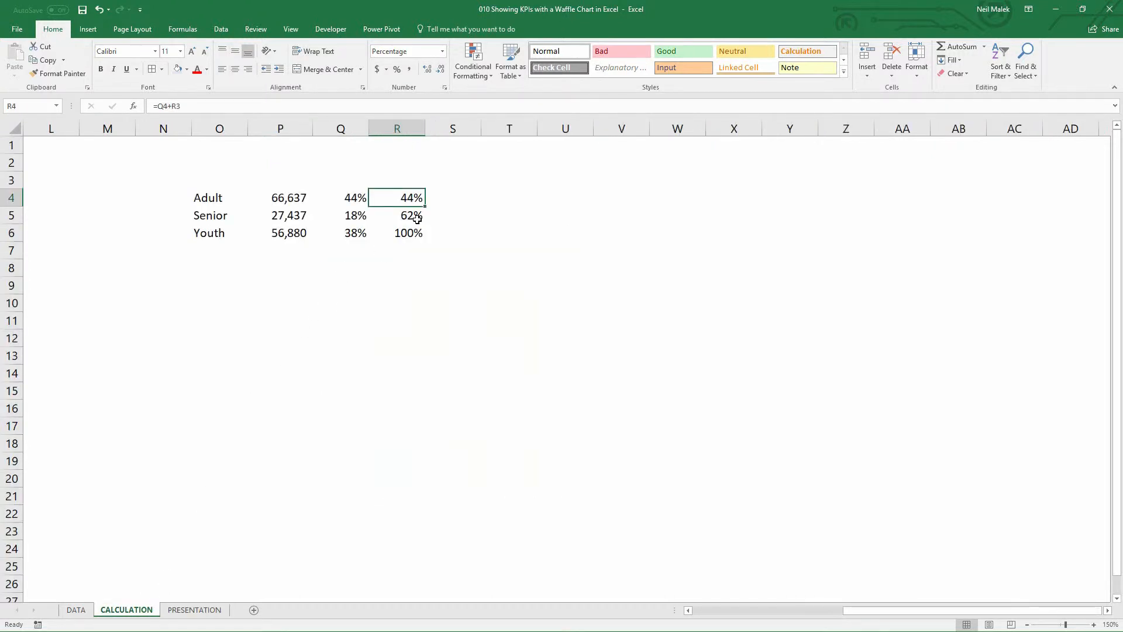
click(397, 216)
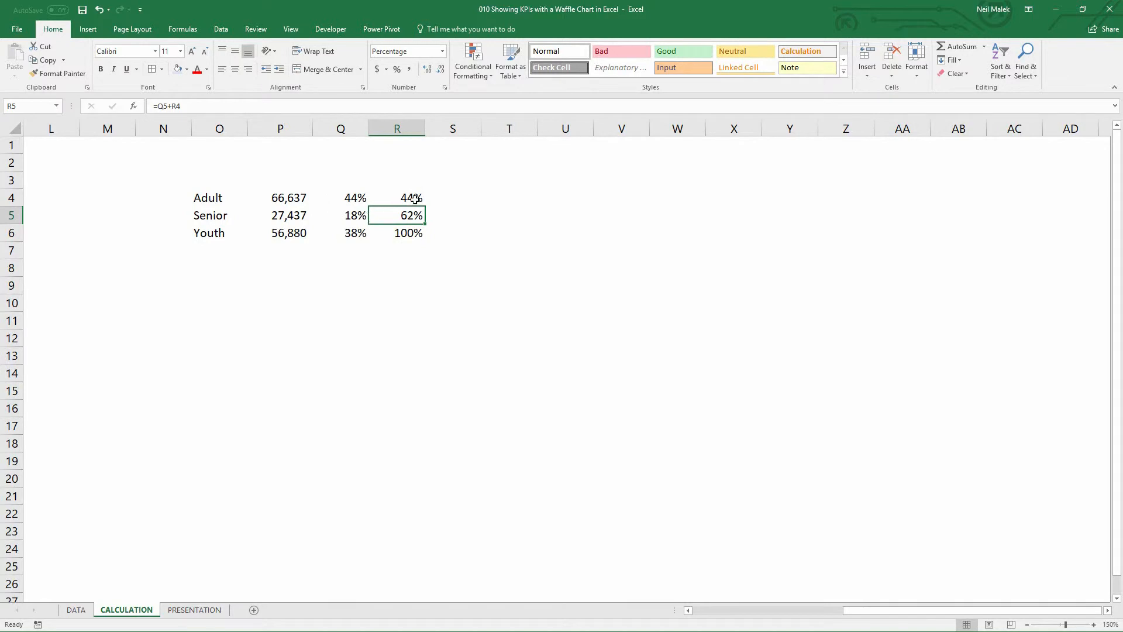
mouse_move(201, 597)
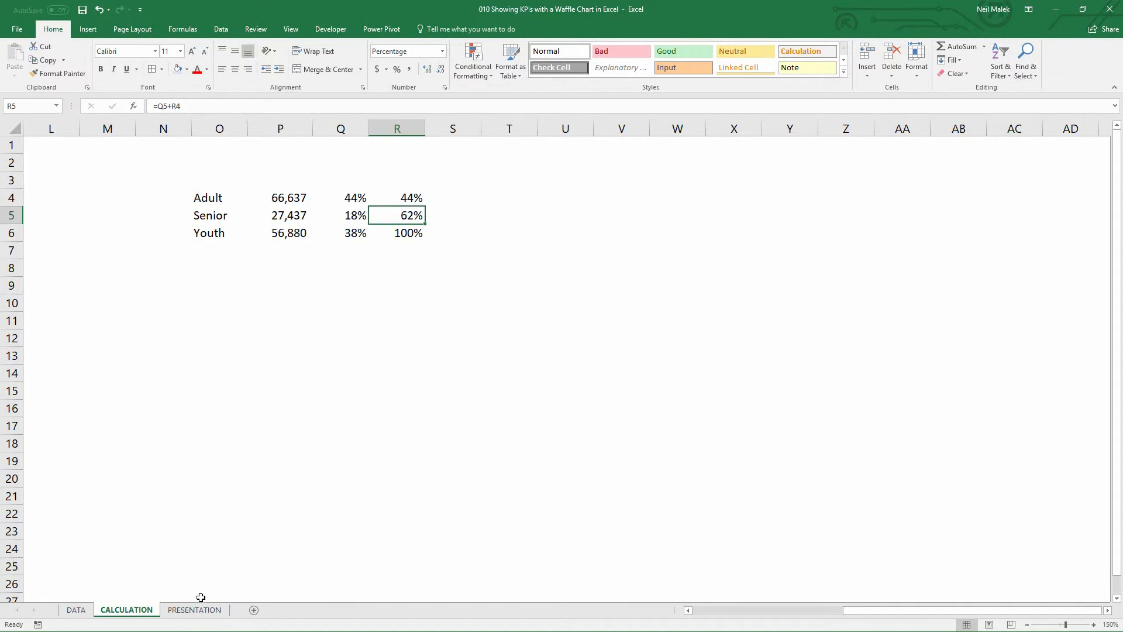
- Bring up Conditional Formatting for the selected Z5:AI14 percentage grid
click(194, 609)
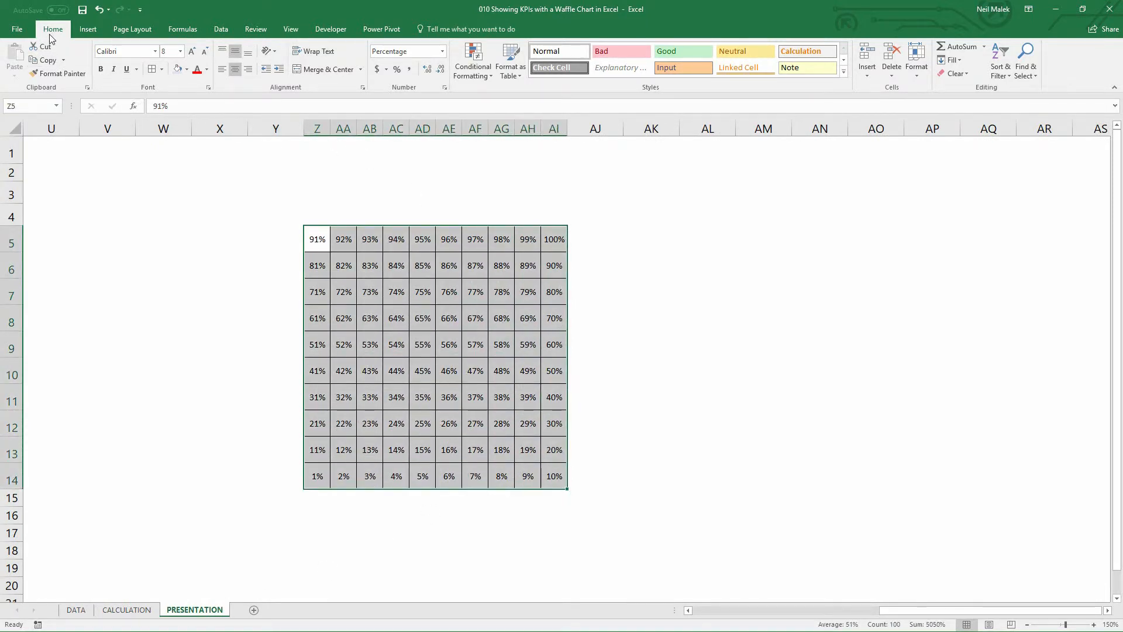
click(472, 61)
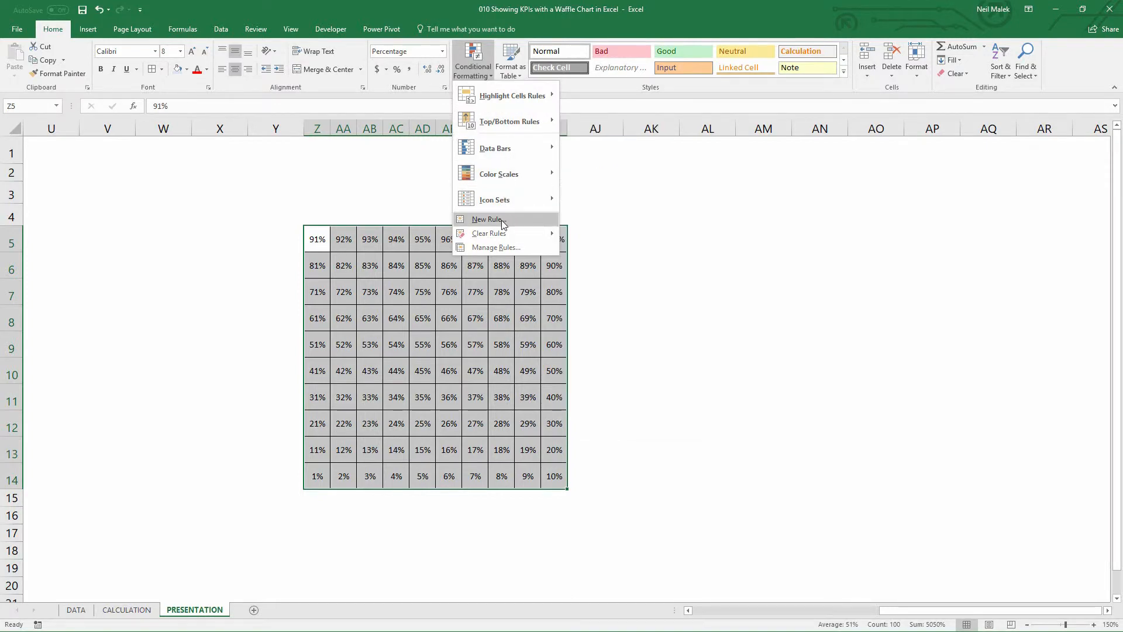
- Create a formula rule =Z5<=CALCULATION!$R$6 for the grid and go to its format settings
click(487, 219)
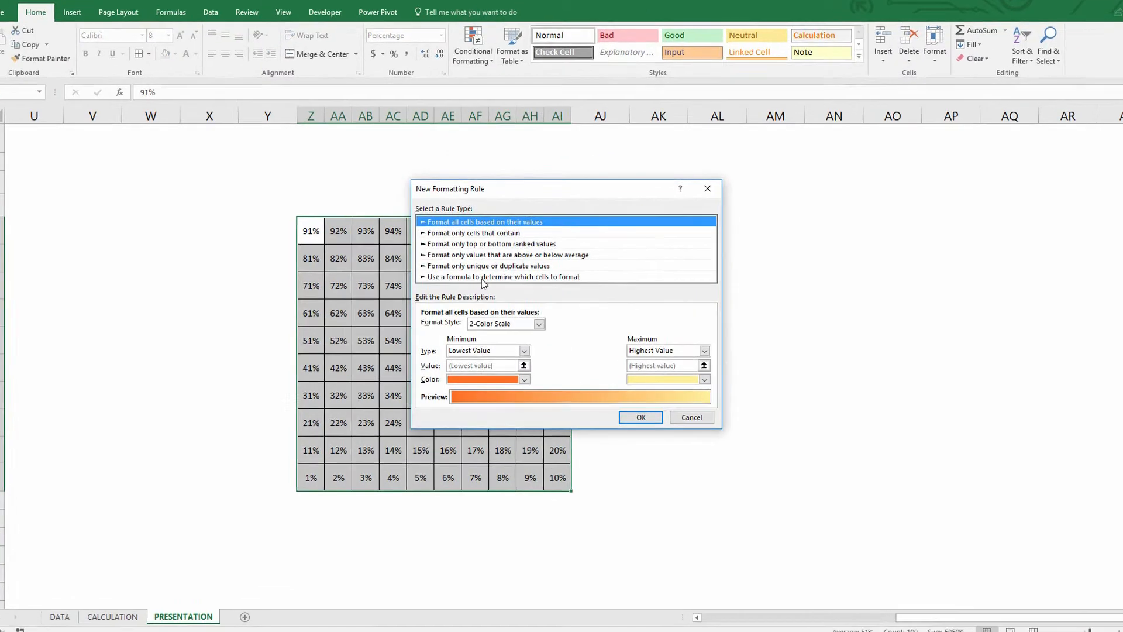
click(504, 276)
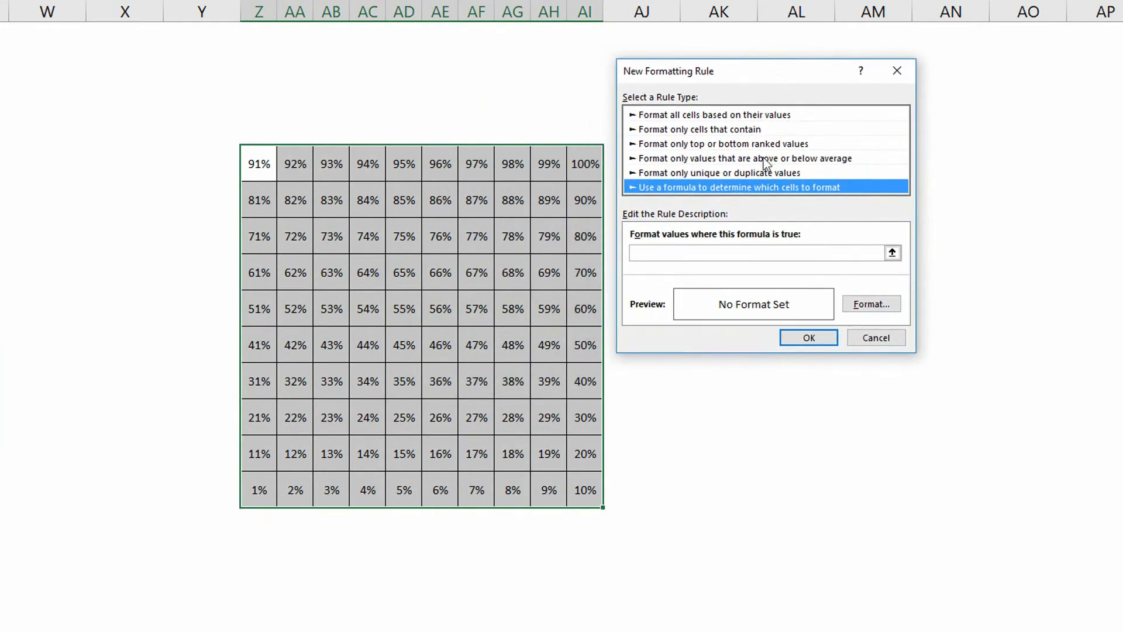
click(763, 252)
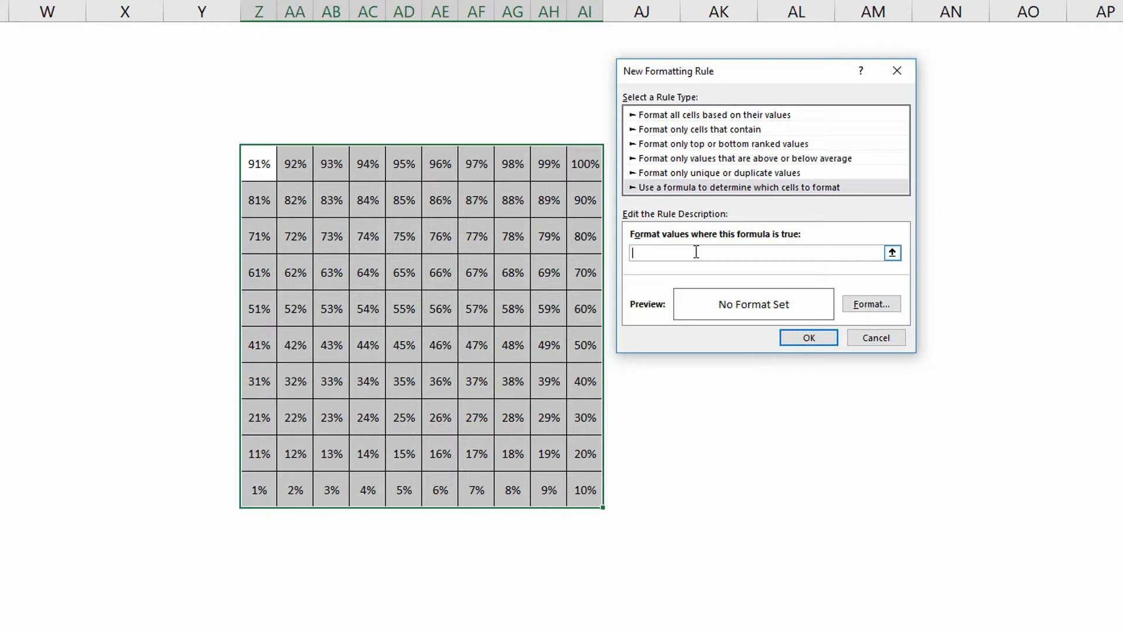
text(=)
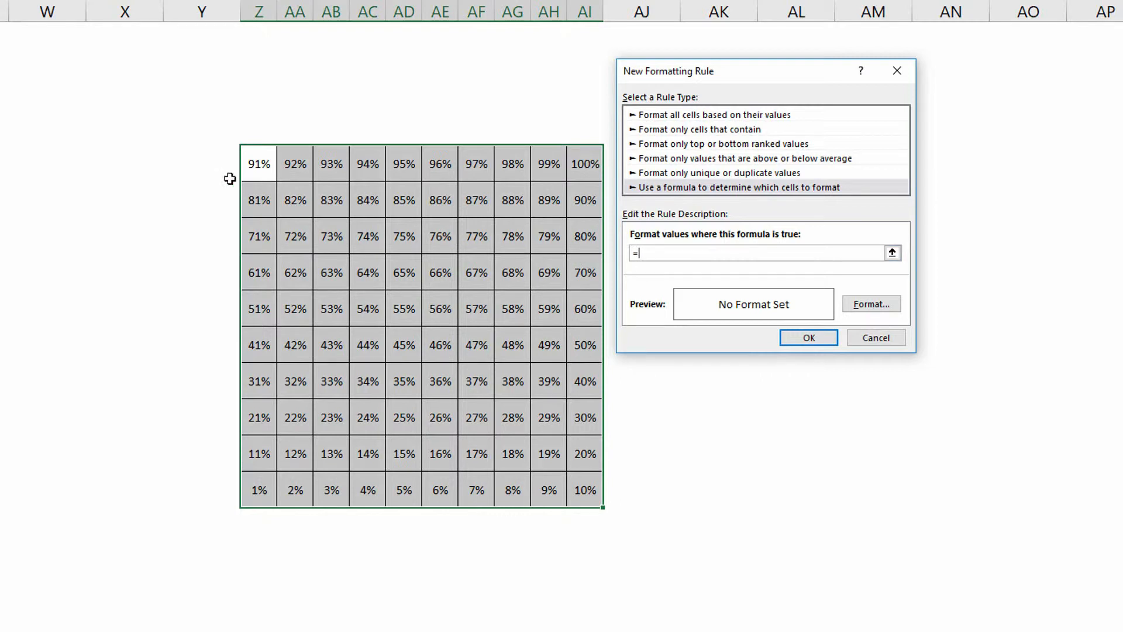
click(259, 163)
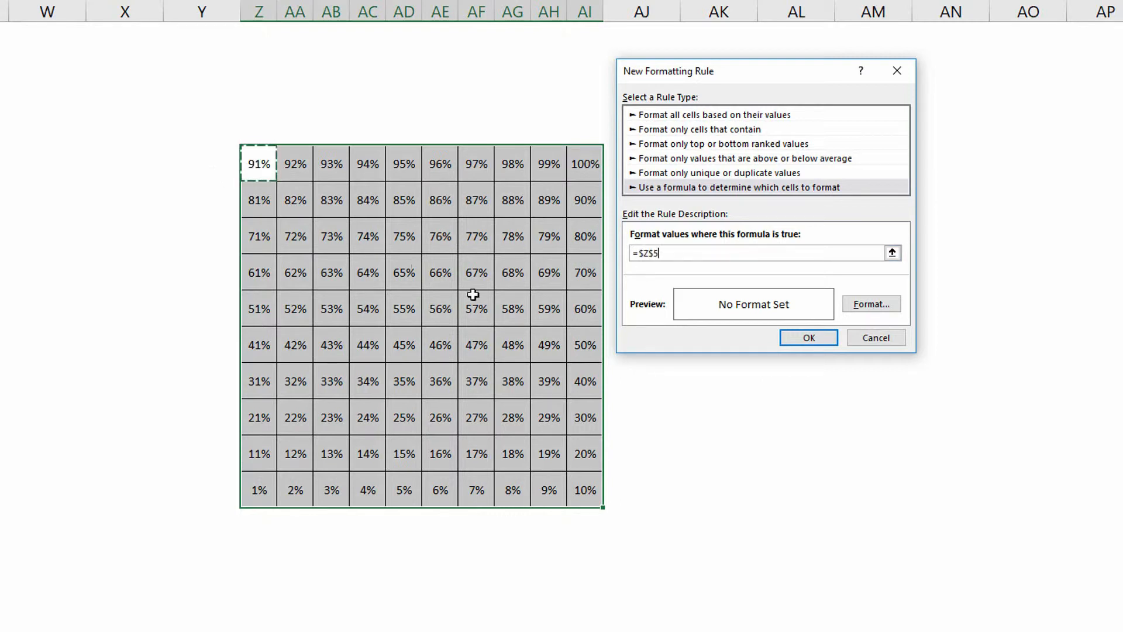
mouse_move(556, 318)
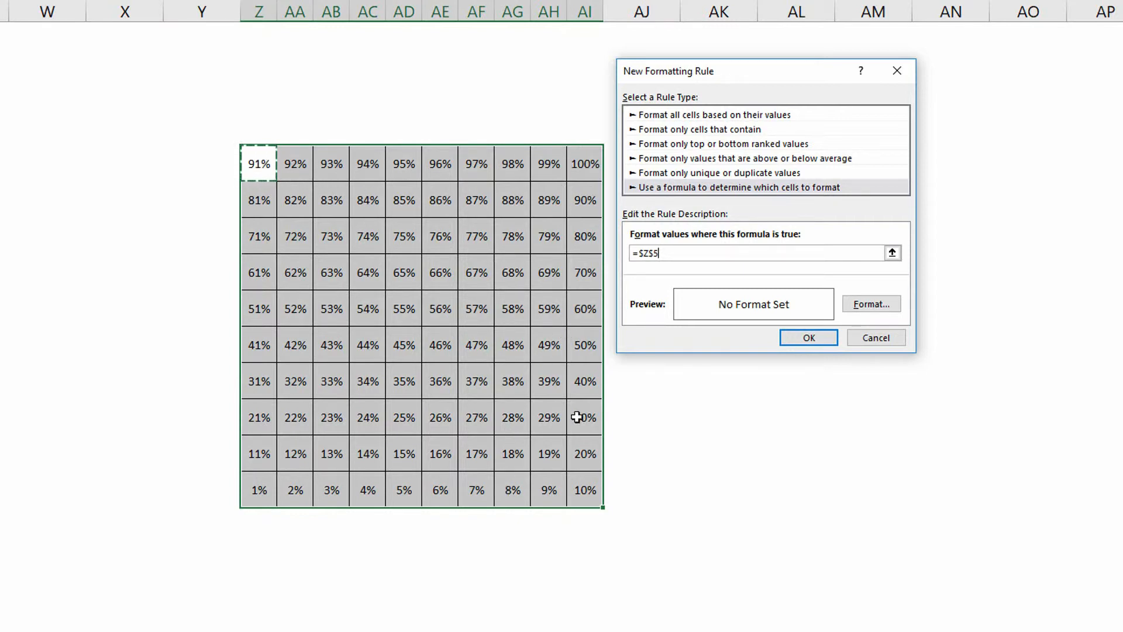
mouse_move(652, 268)
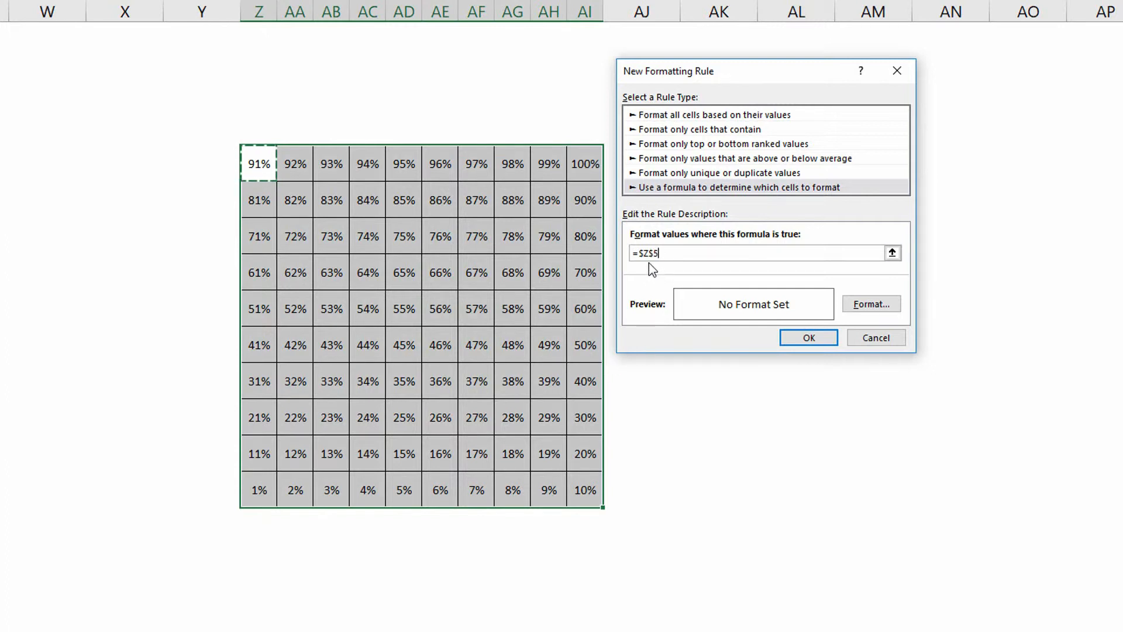
key(Backspace)
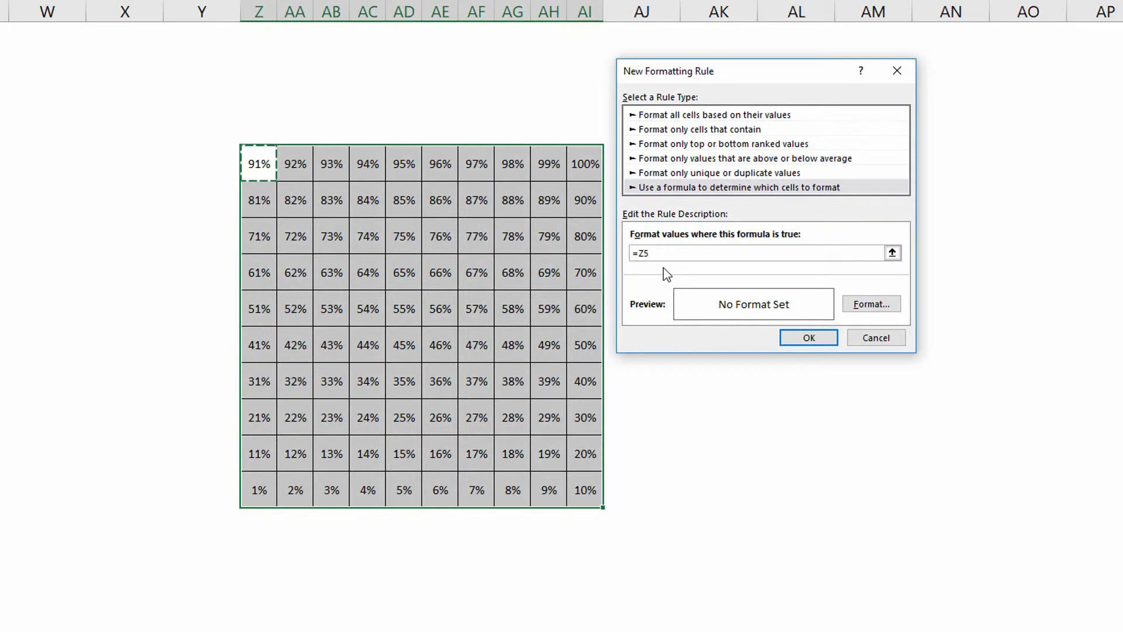
mouse_move(670, 278)
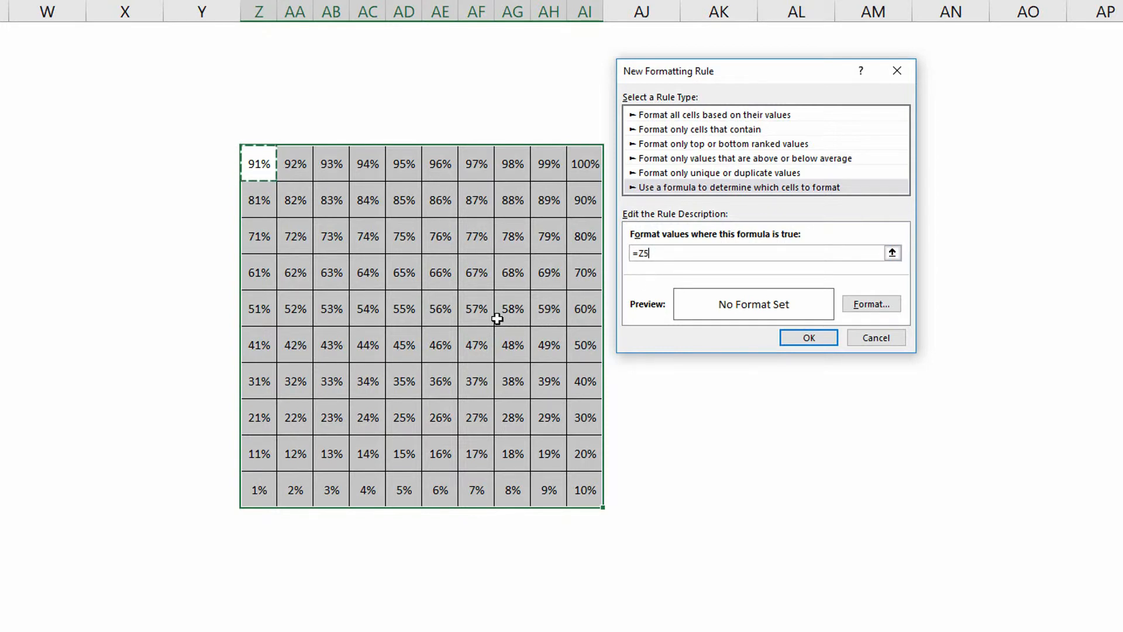
mouse_move(492, 317)
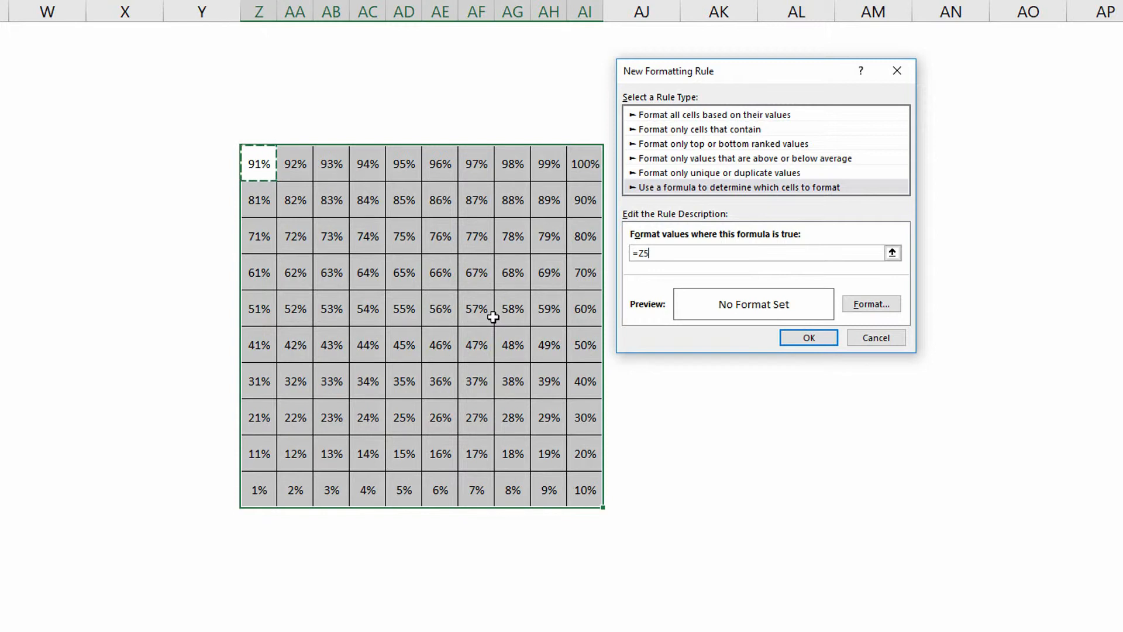
text(<=CALCULATION!)
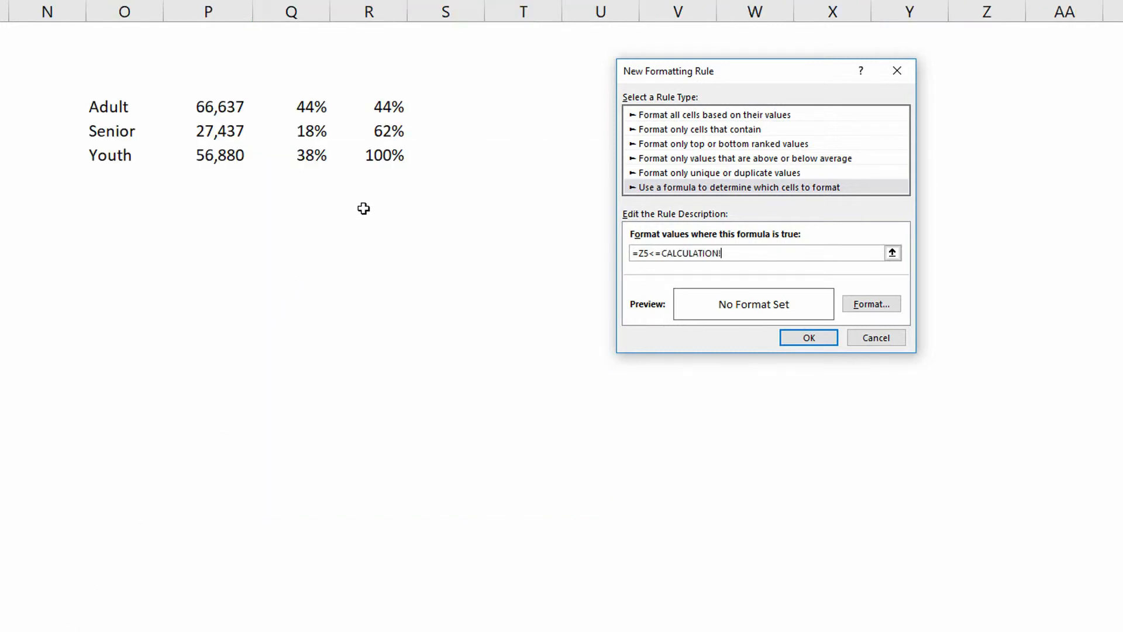
click(387, 155)
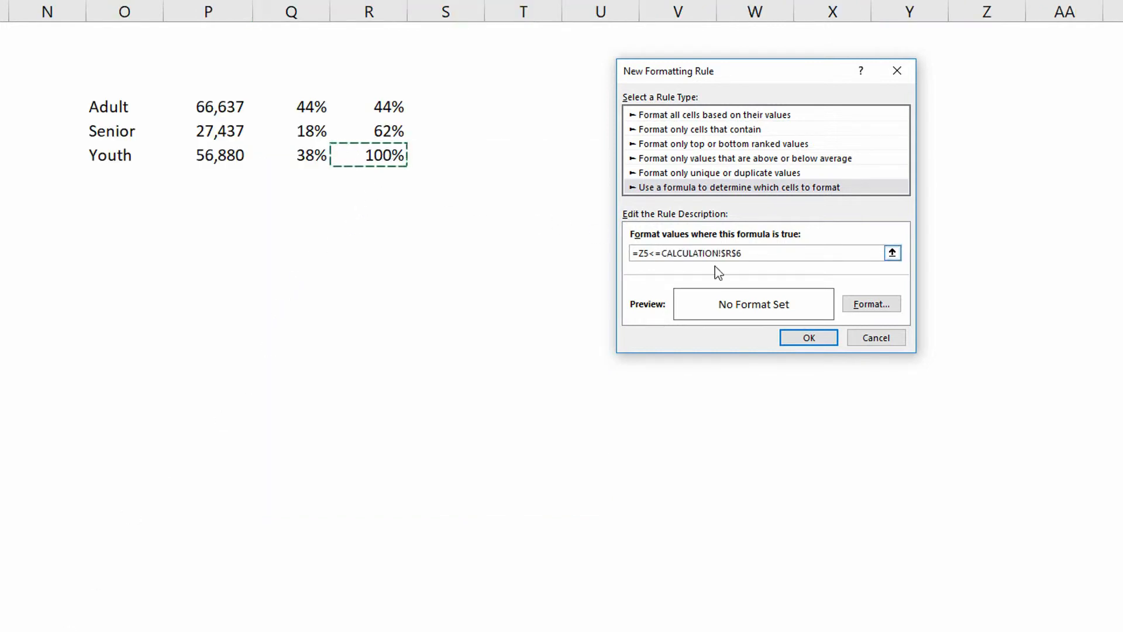
click(871, 304)
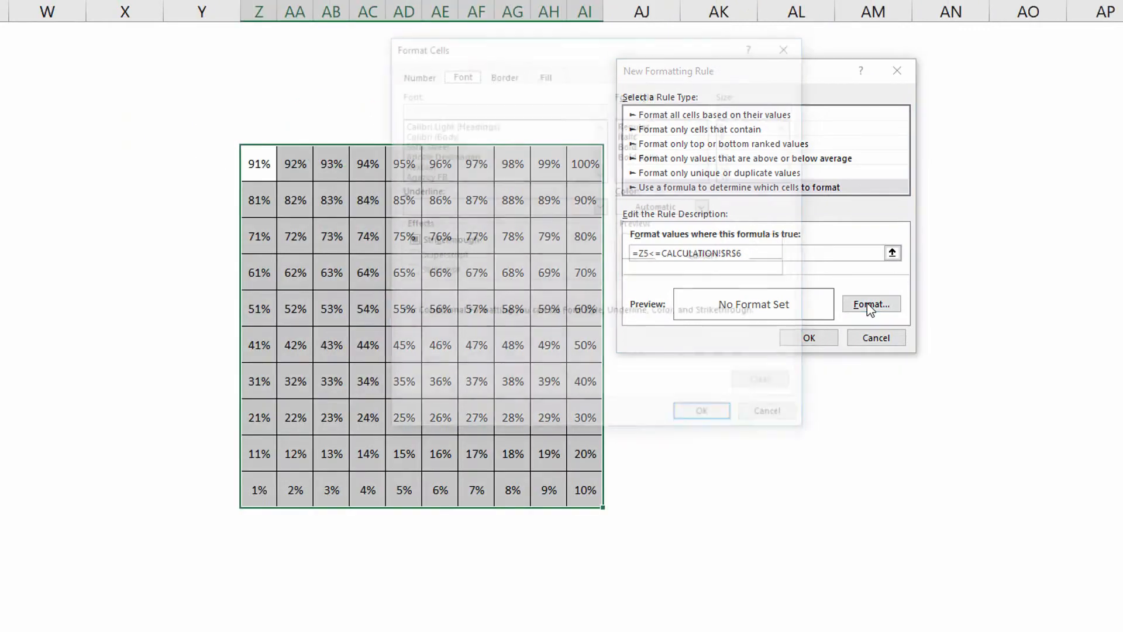
- Give the rule a light green fill and apply it, shading the whole grid green
click(870, 303)
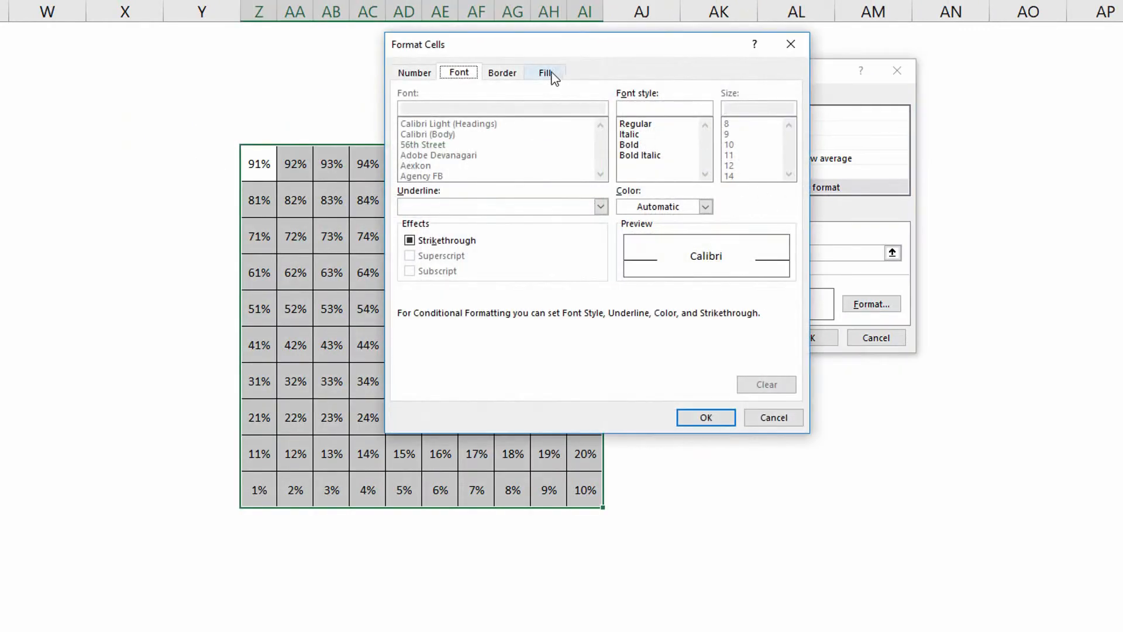
click(545, 72)
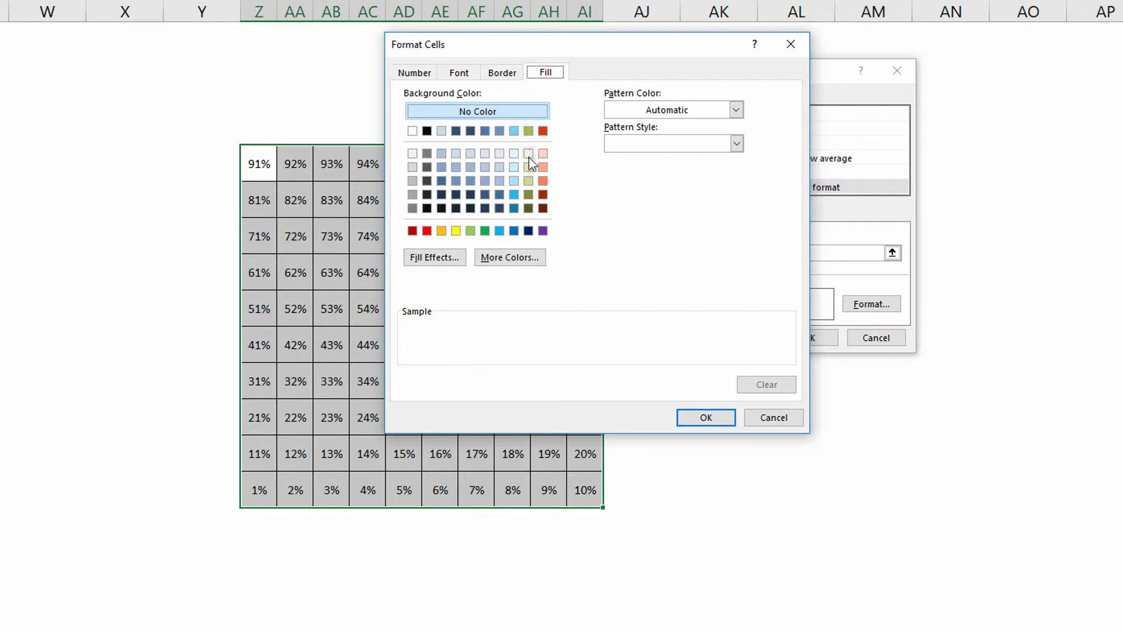
click(527, 152)
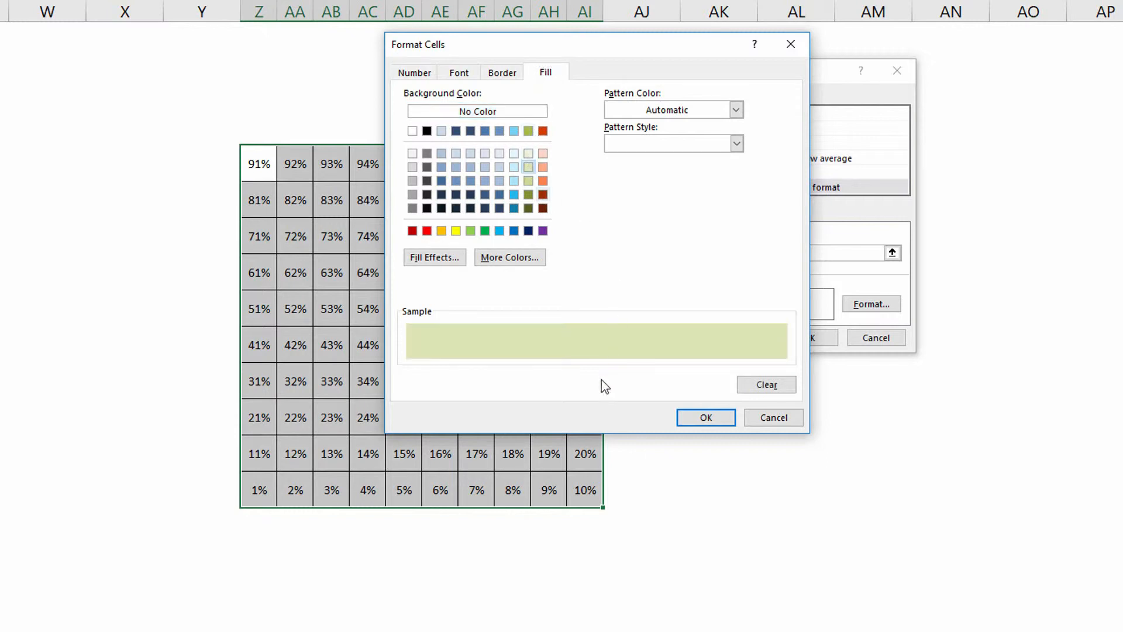
mouse_move(519, 308)
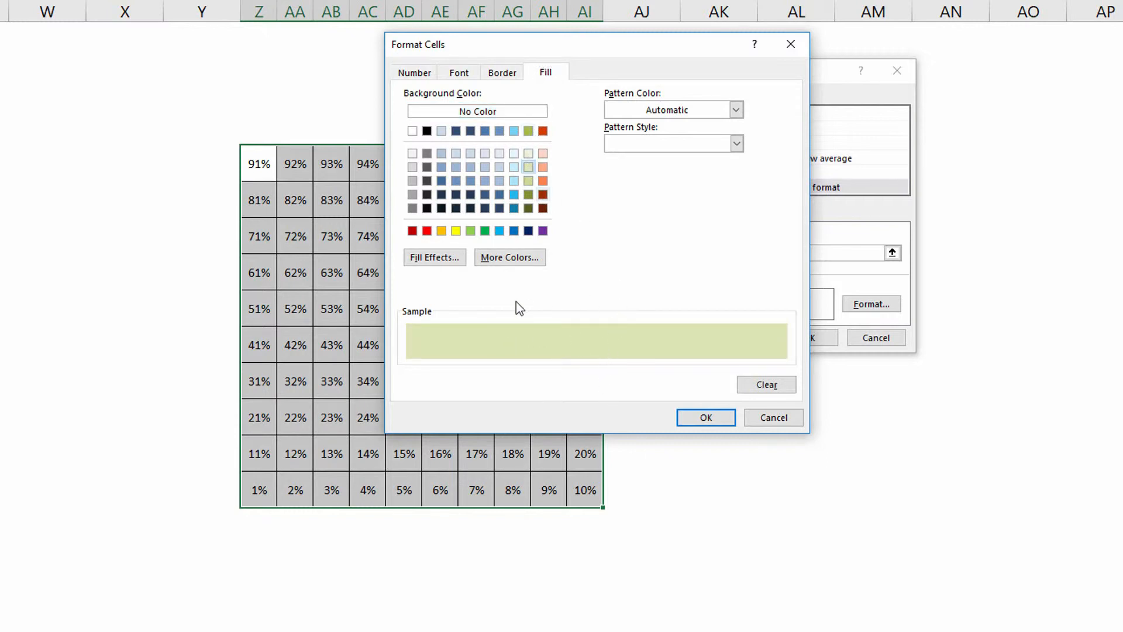
click(705, 418)
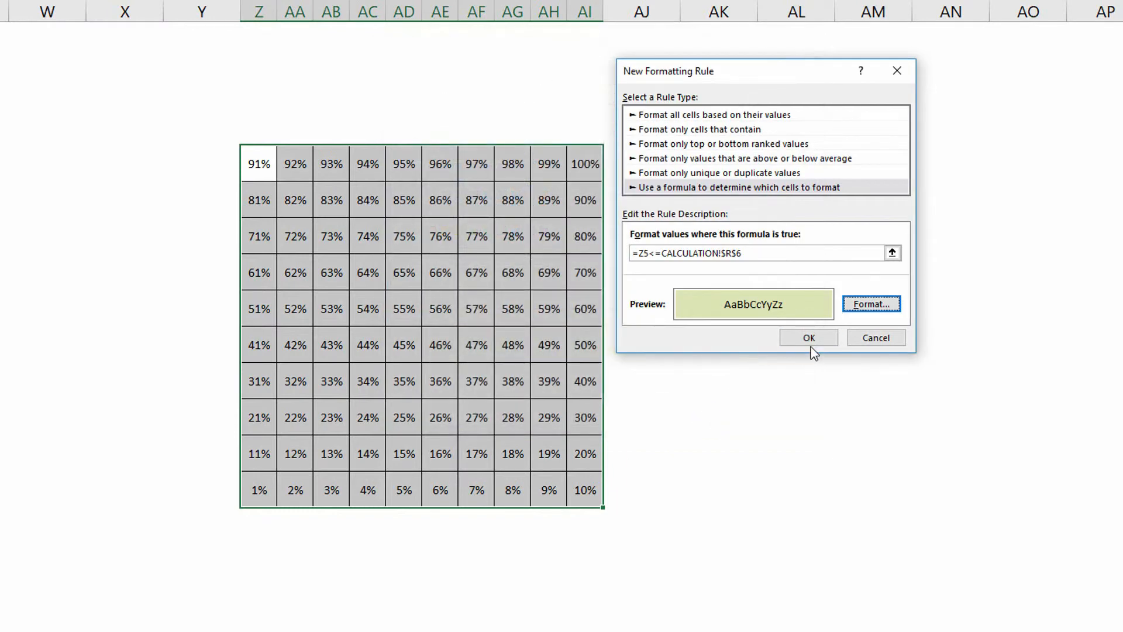
click(808, 338)
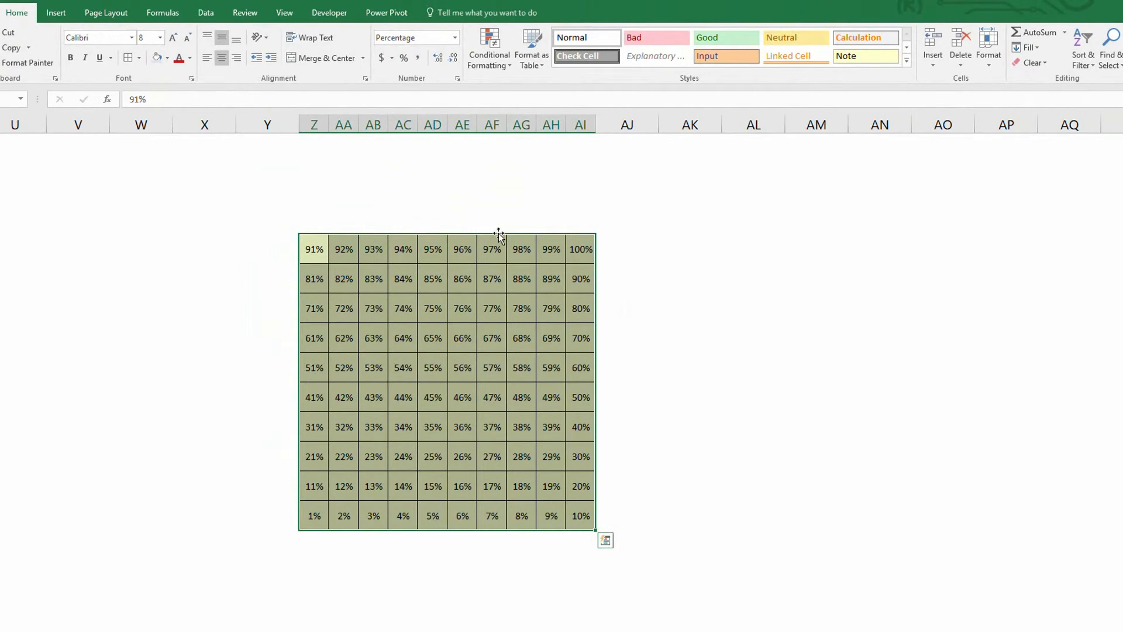
mouse_move(491, 245)
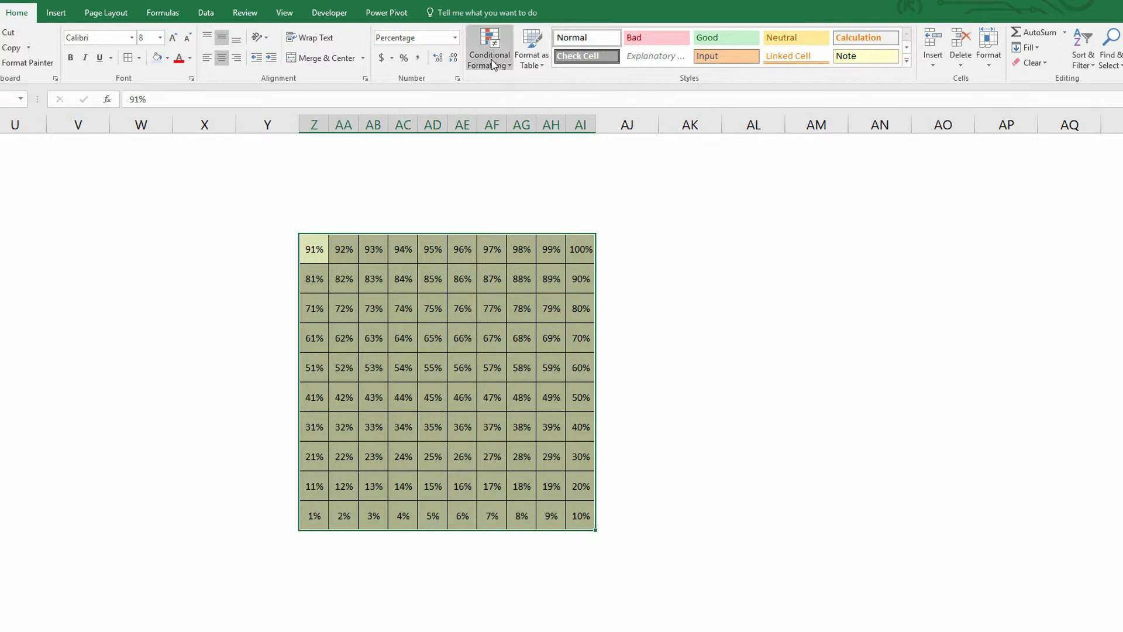
- Start a second formula rule =Z5<= comparing grid cells against the Senior limit
click(489, 48)
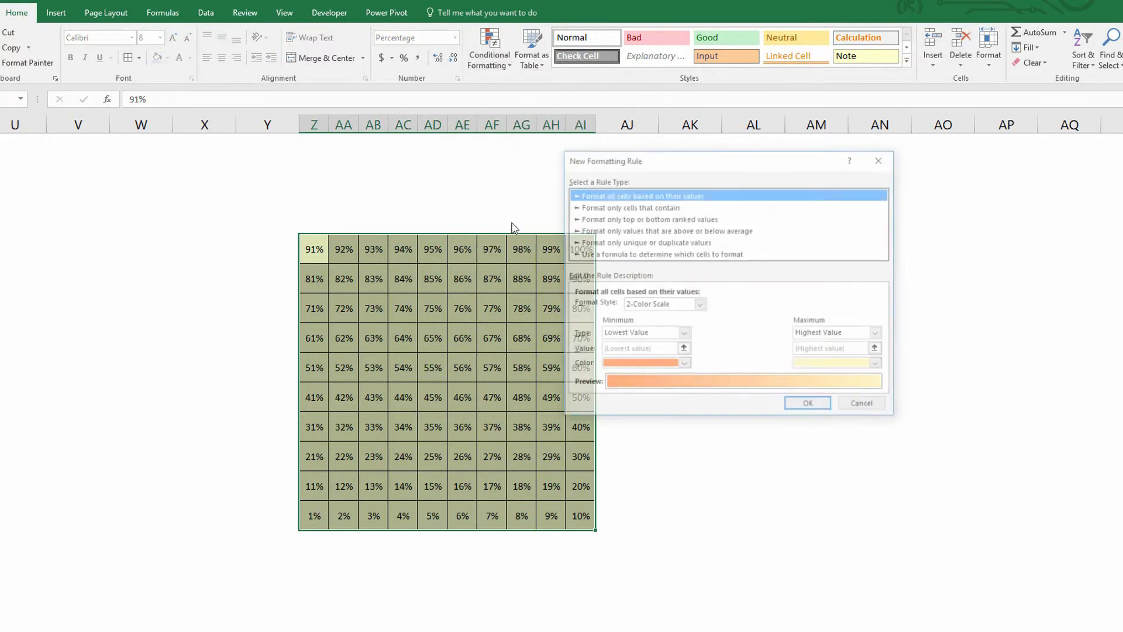
click(659, 253)
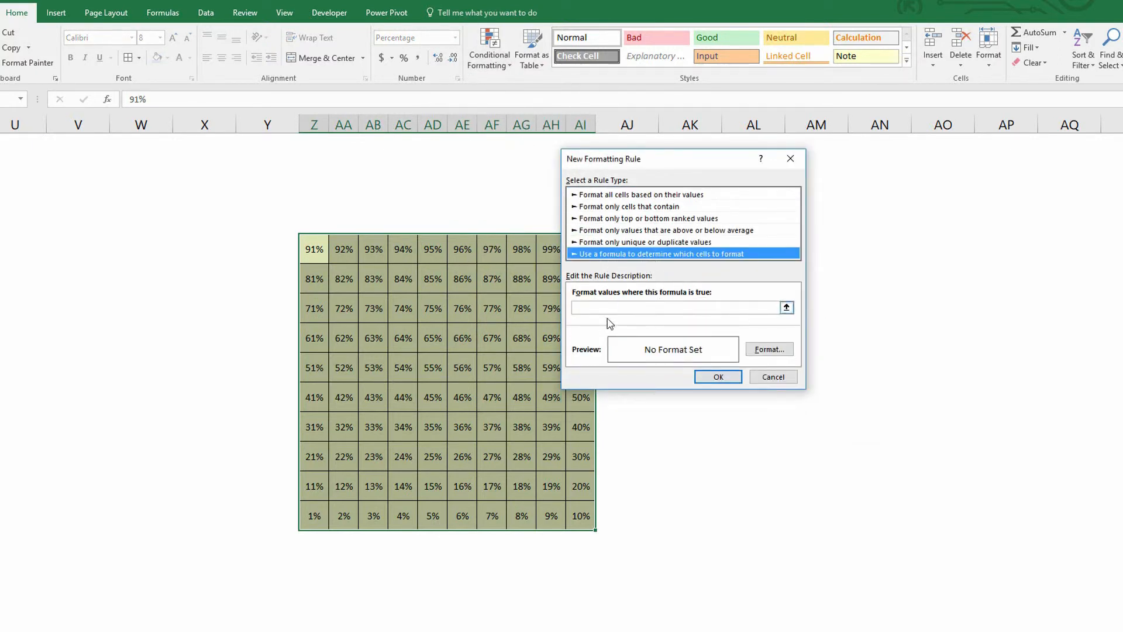
click(313, 250)
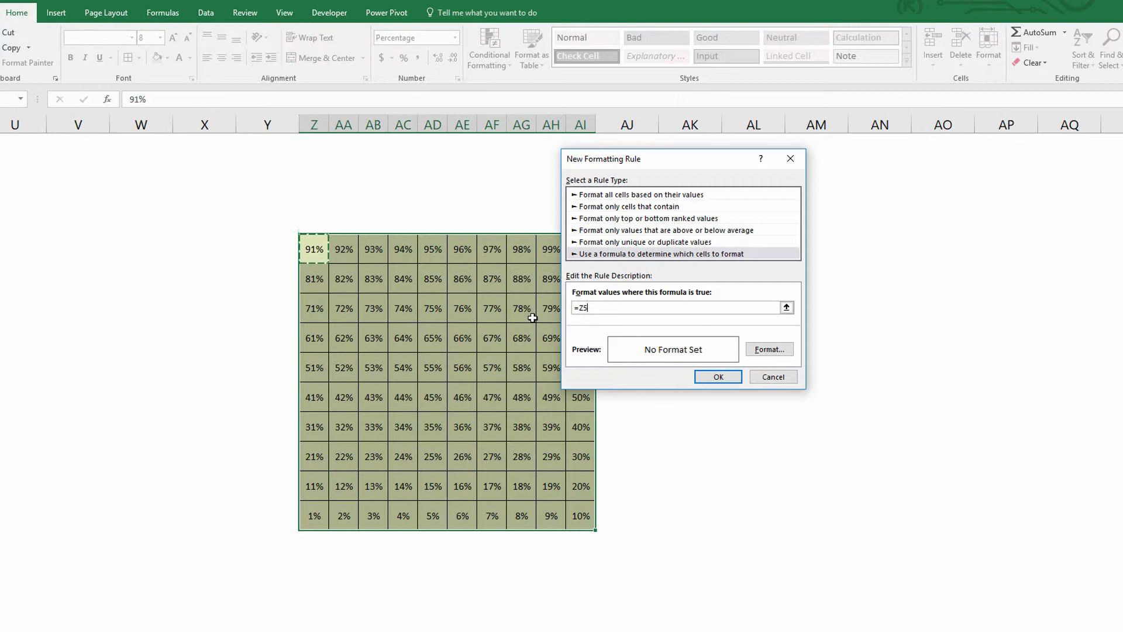
text(<)
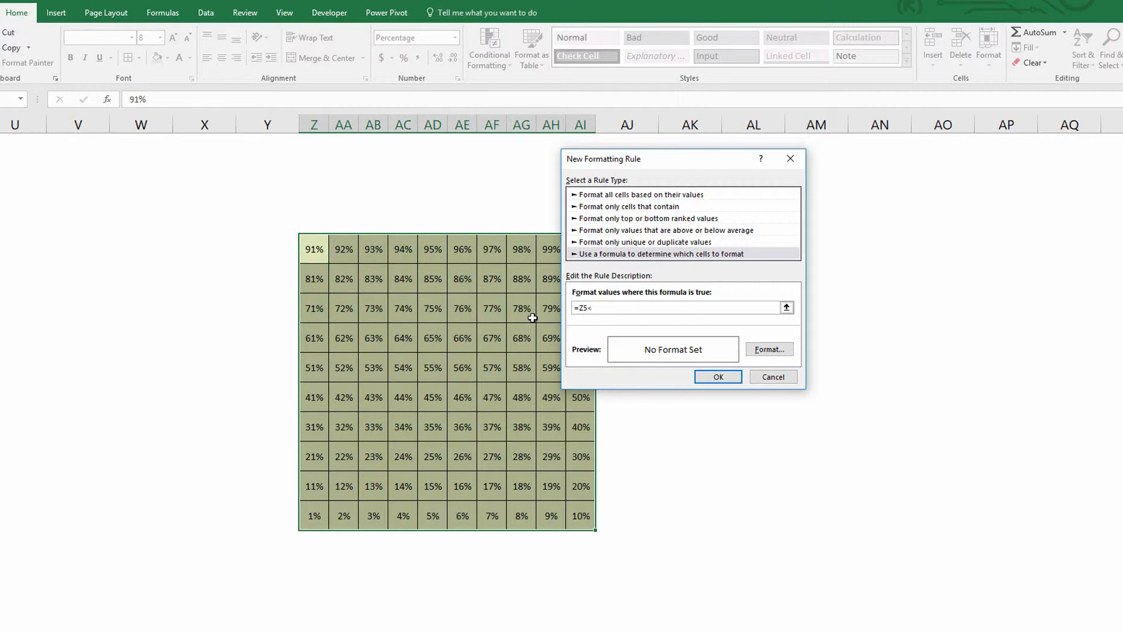
text(=)
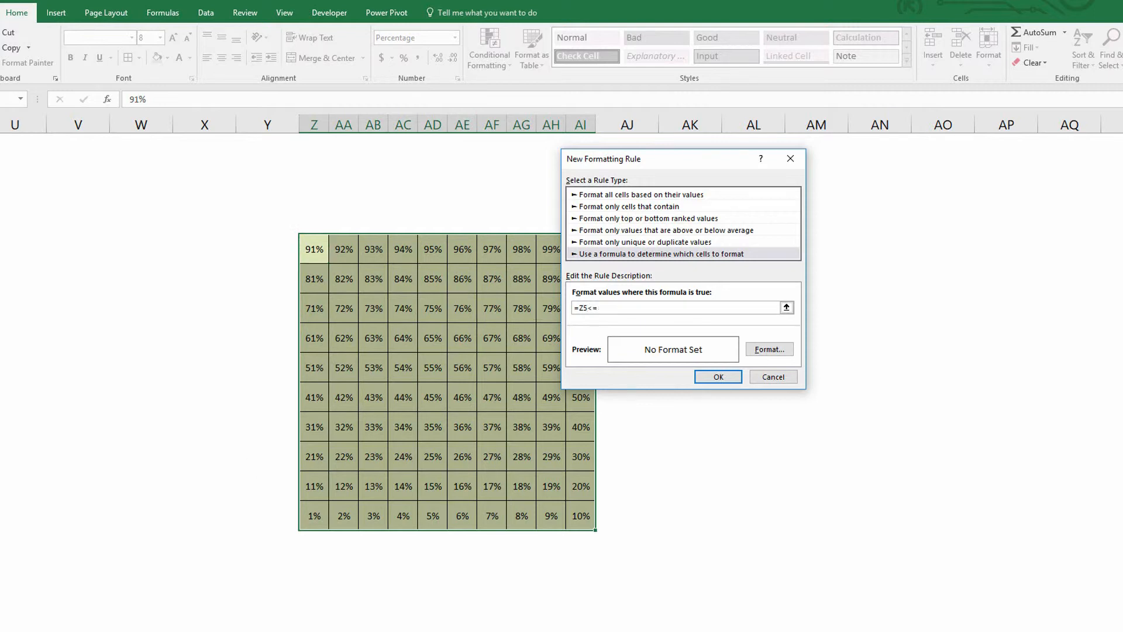
click(404, 223)
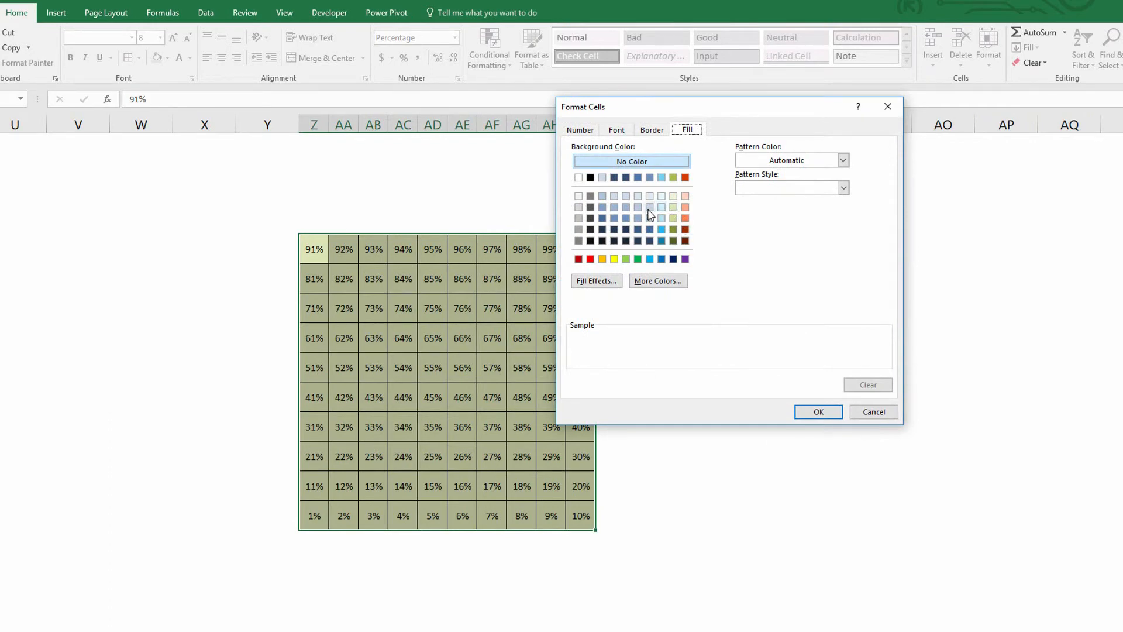
- Apply a blue-grey fill to the second rule, shading squares up to 62%
click(625, 207)
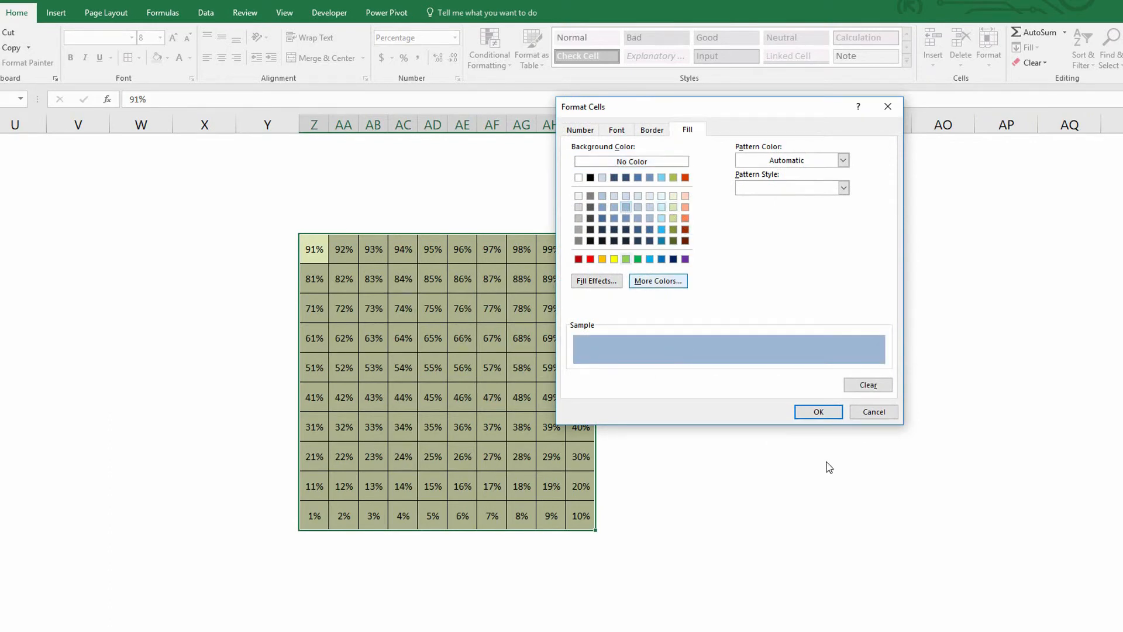
click(818, 411)
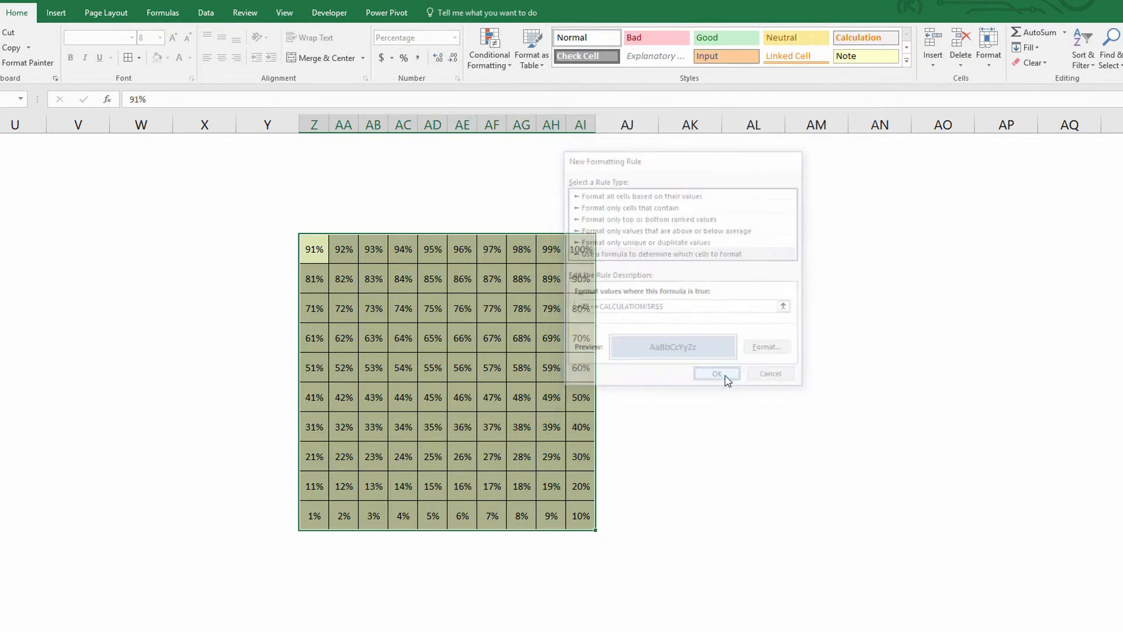
click(716, 373)
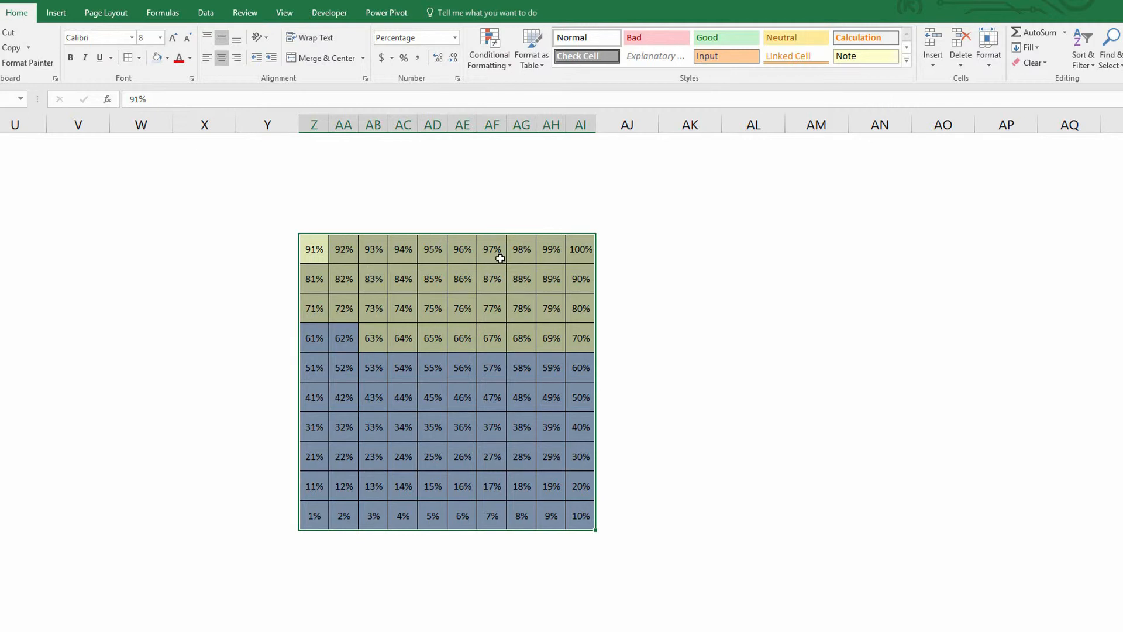
mouse_move(438, 396)
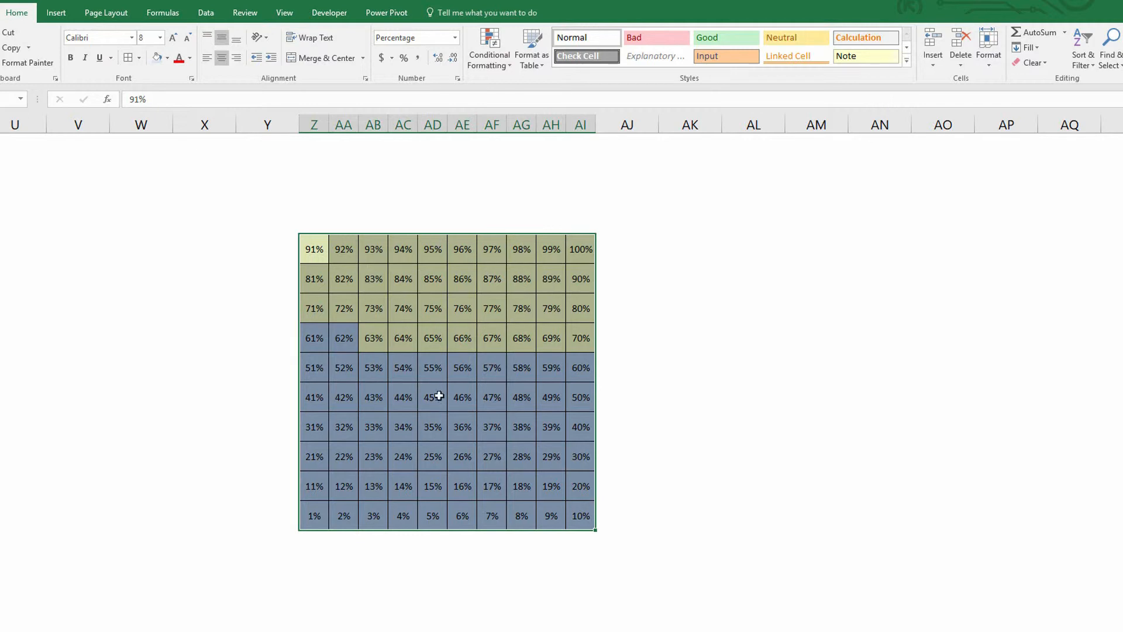
mouse_move(436, 411)
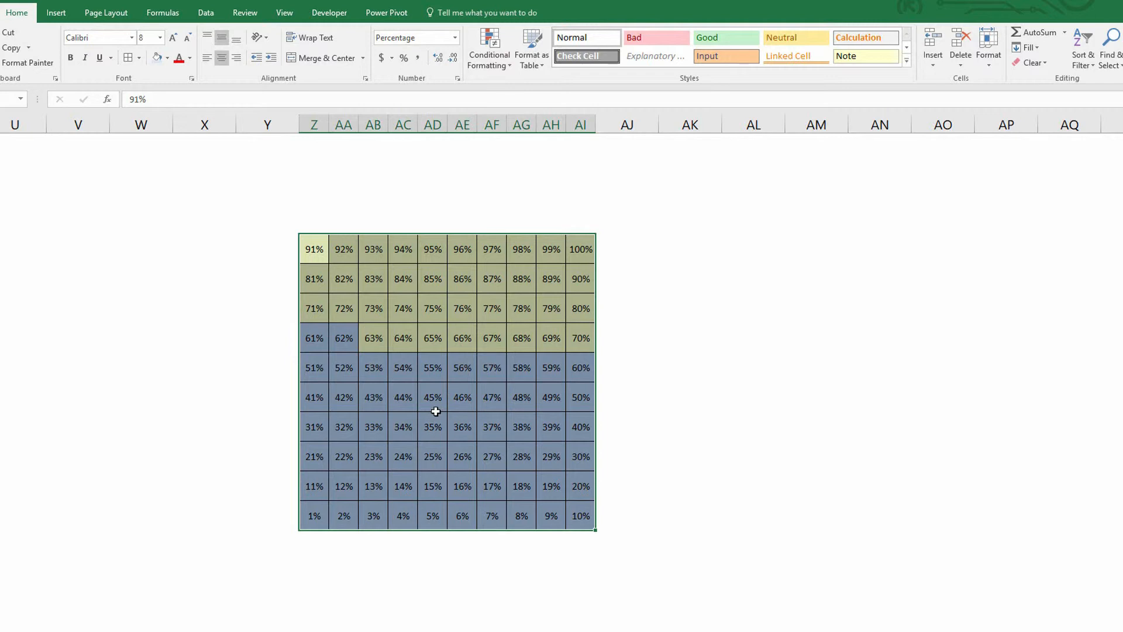
mouse_move(504, 436)
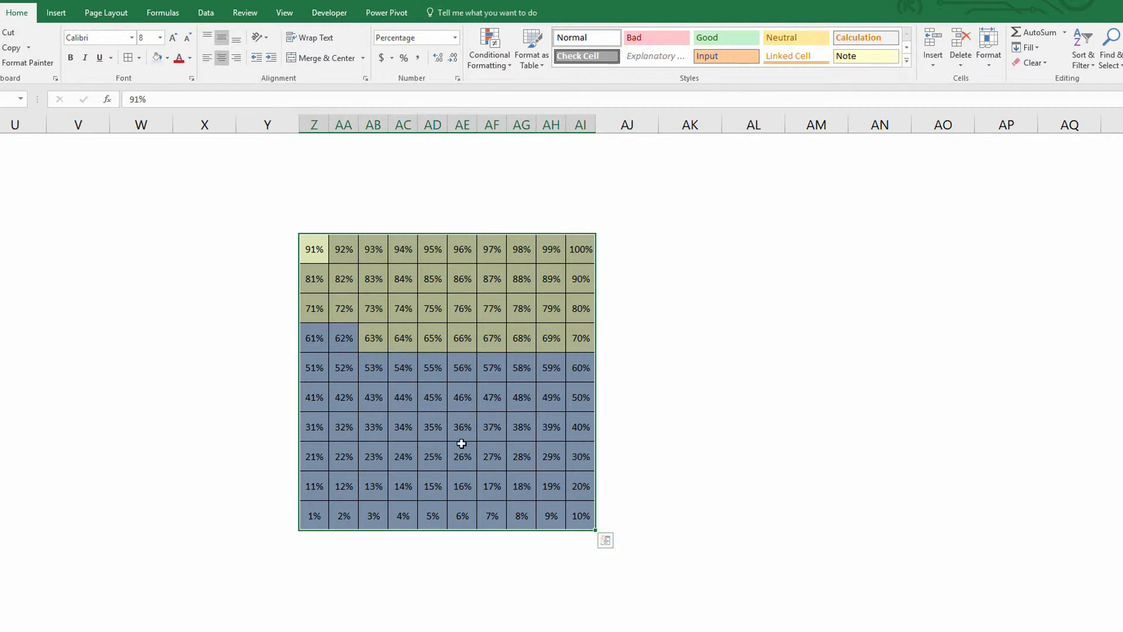
click(488, 48)
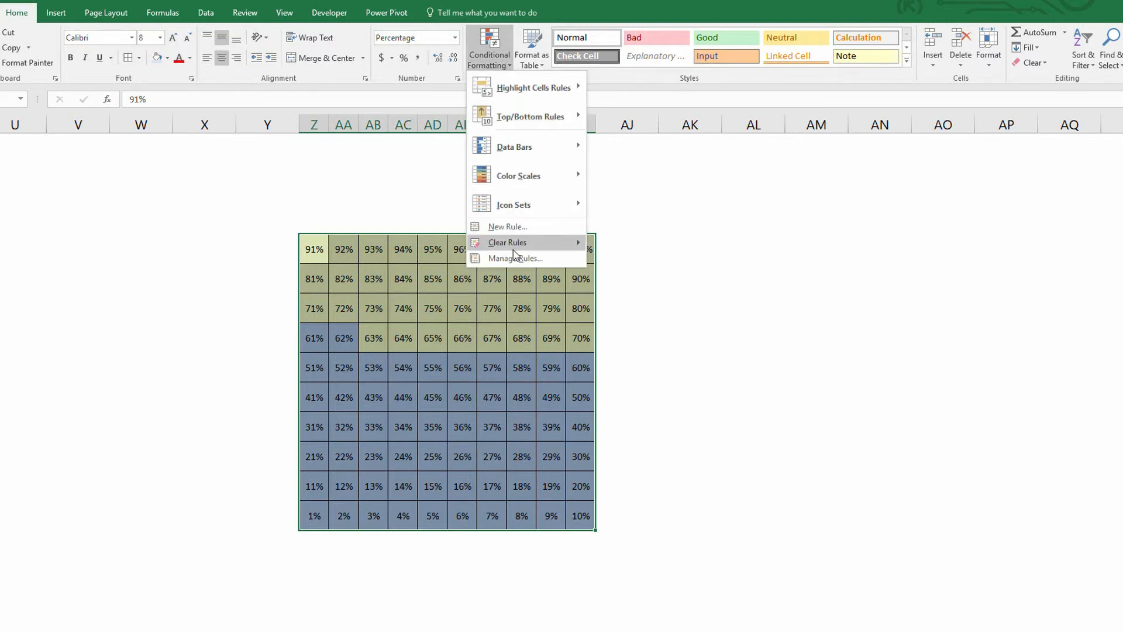
- Create a third formula rule =Z5<=CALCULATION!$R$4 for the Adult 44% band
click(507, 226)
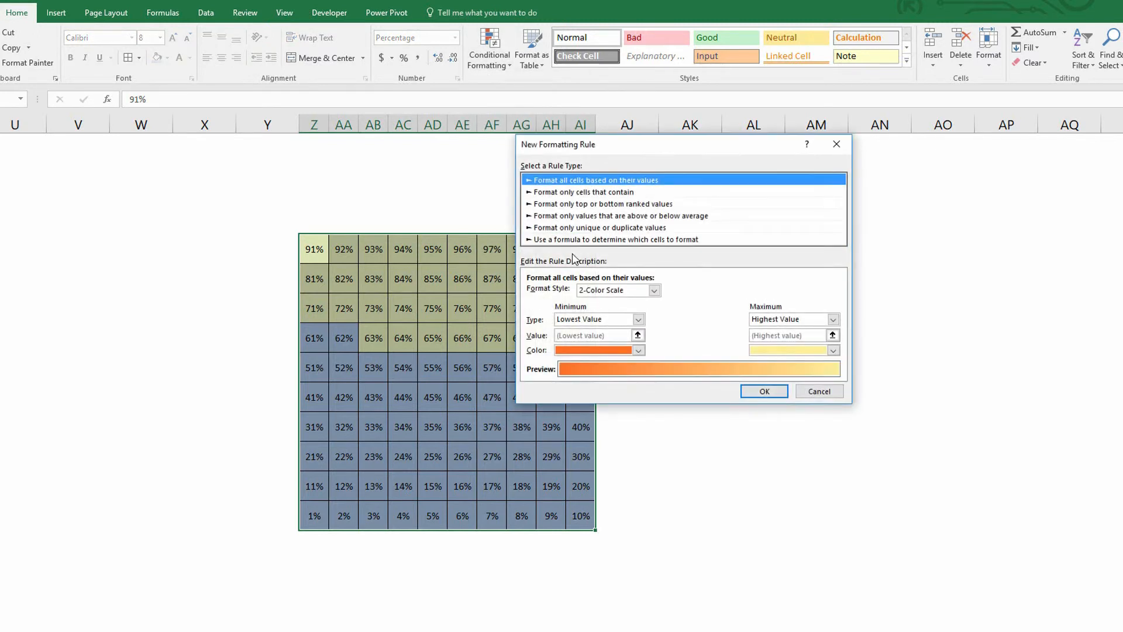
click(617, 239)
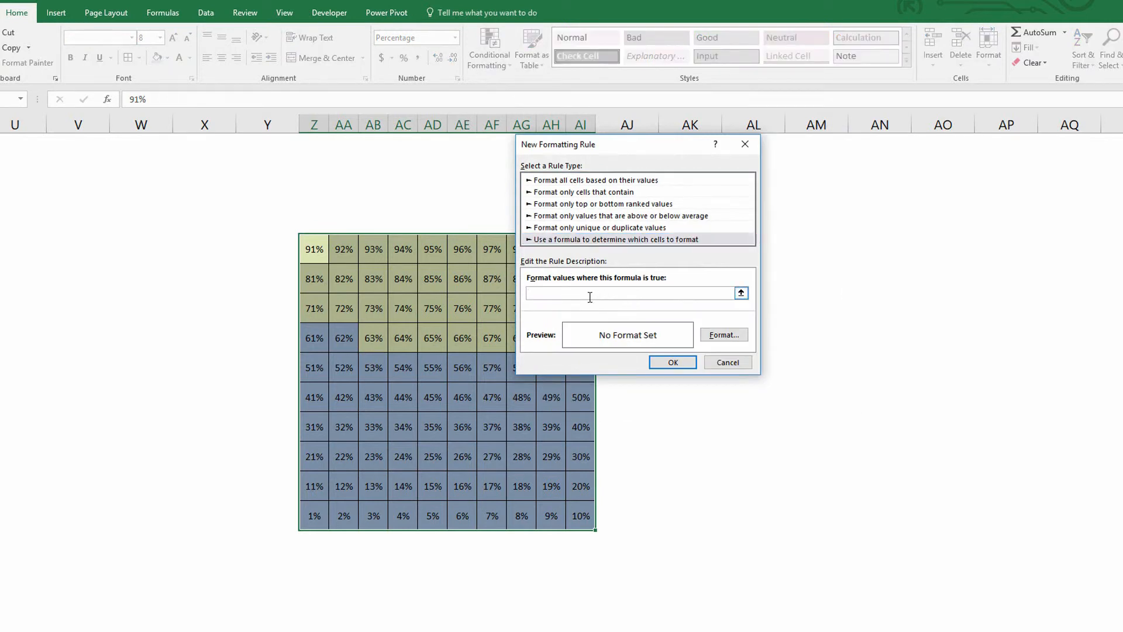
click(314, 249)
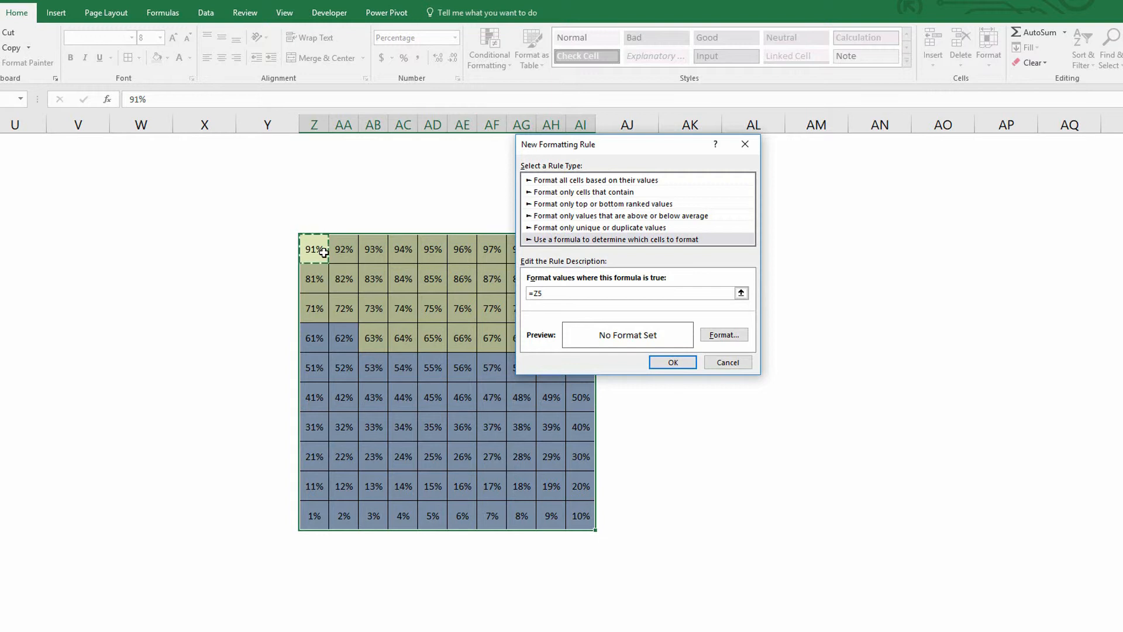
text(<=CALCULATION!)
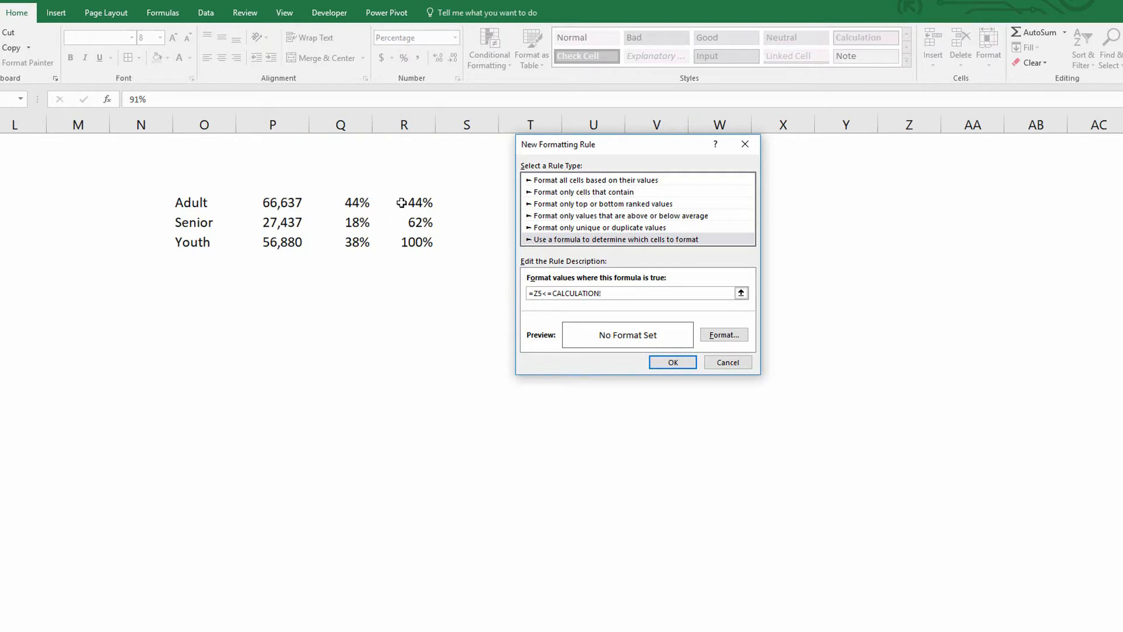
click(402, 203)
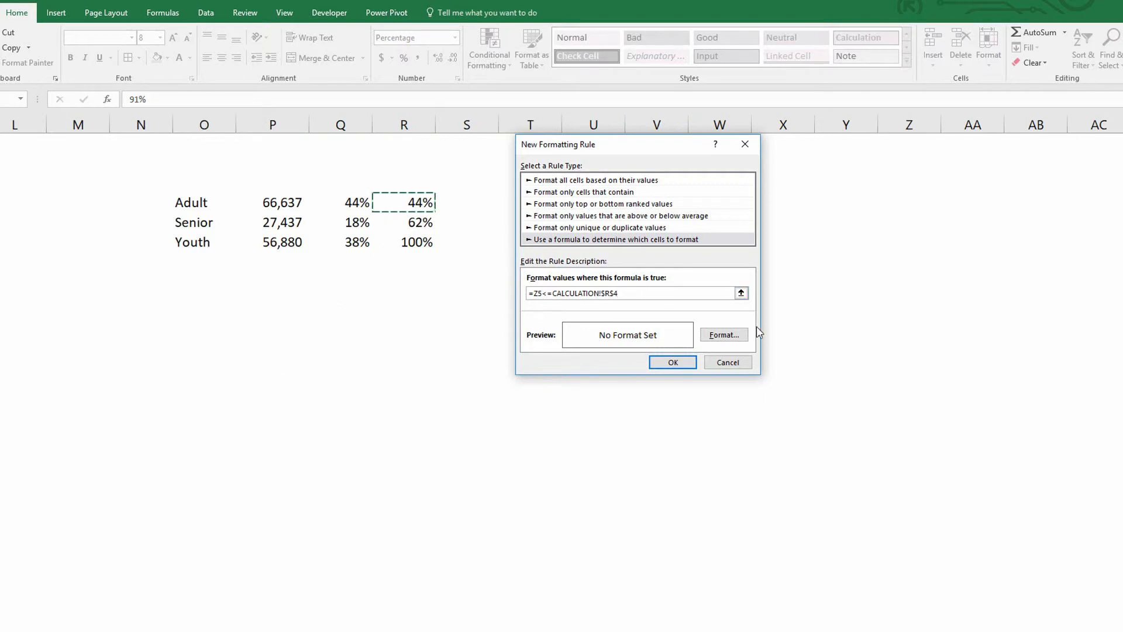
click(723, 335)
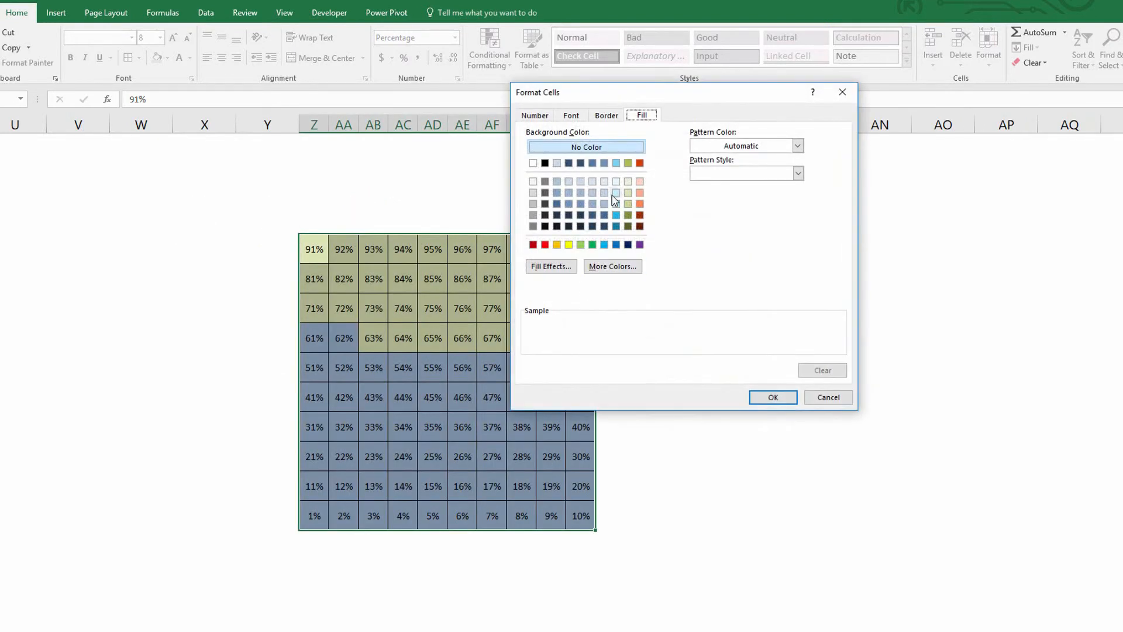
- Apply a light blue fill to the third rule, colouring squares up to 44%
click(616, 192)
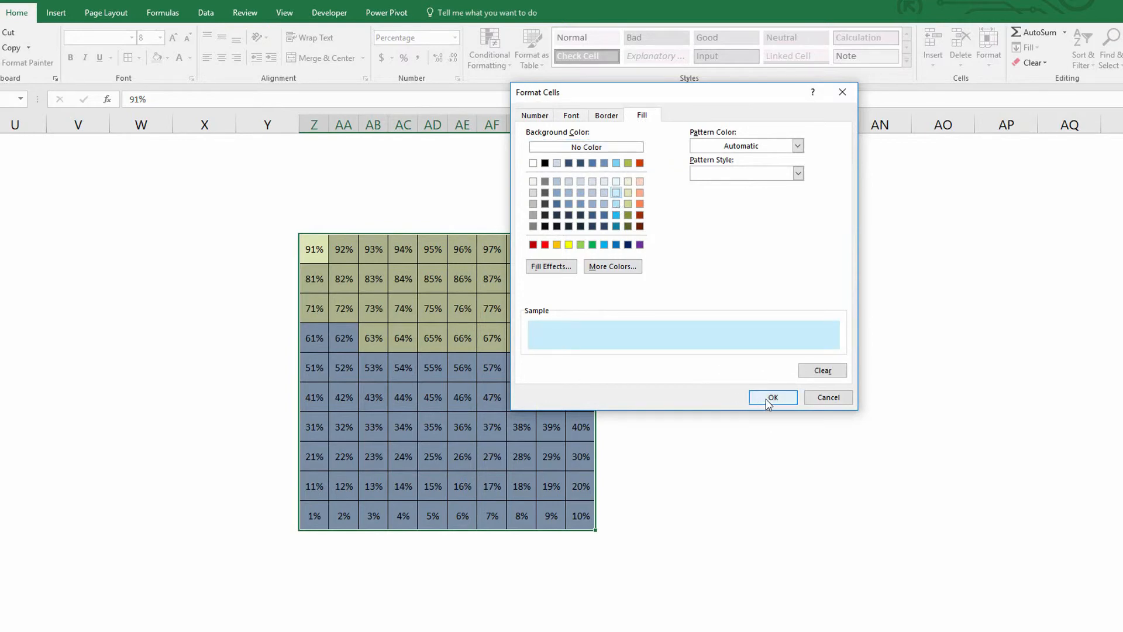
click(772, 398)
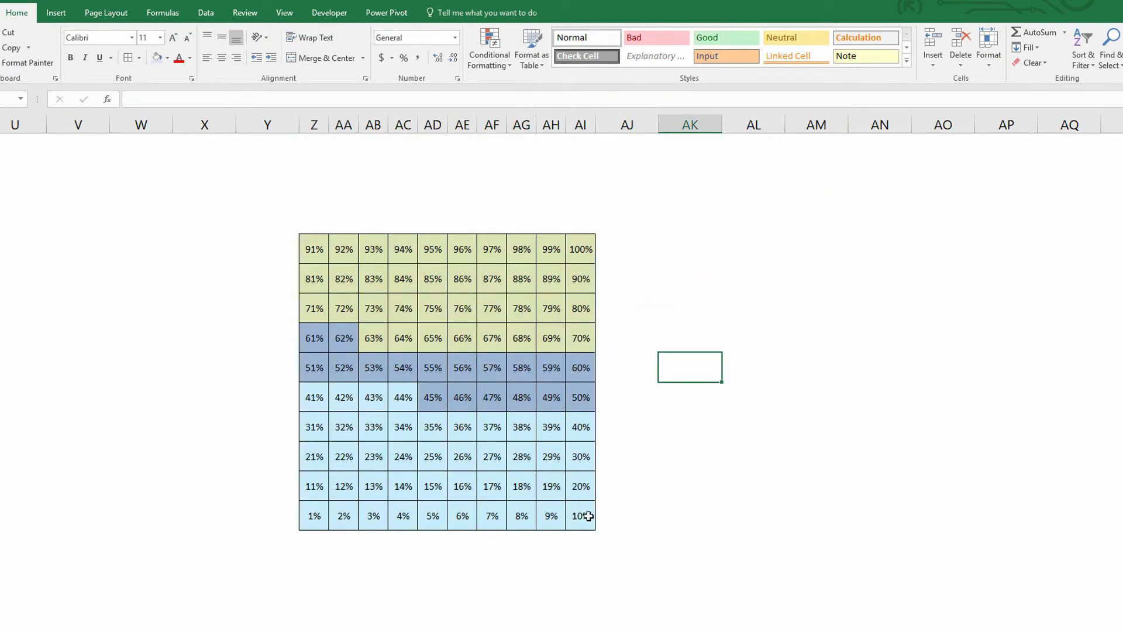
mouse_move(406, 415)
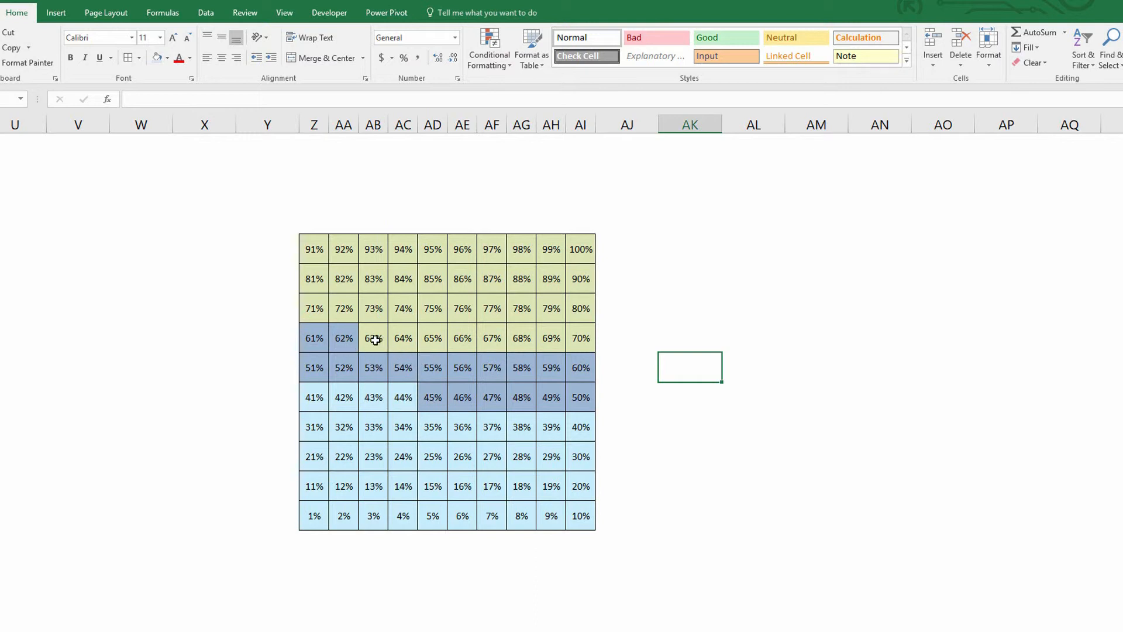
mouse_move(462, 426)
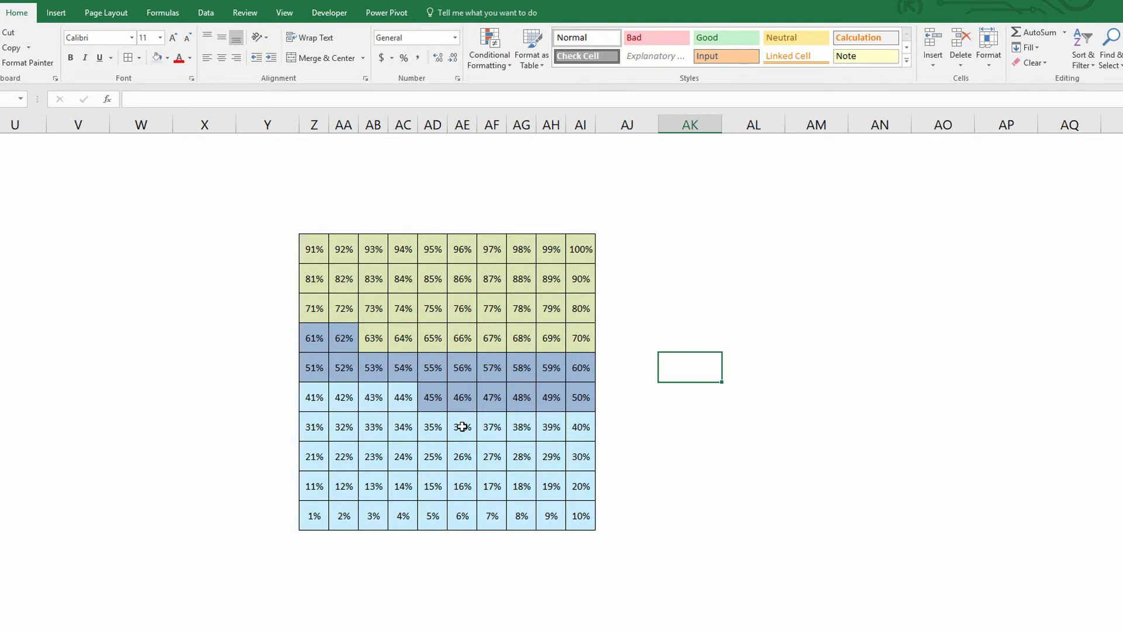
mouse_move(469, 418)
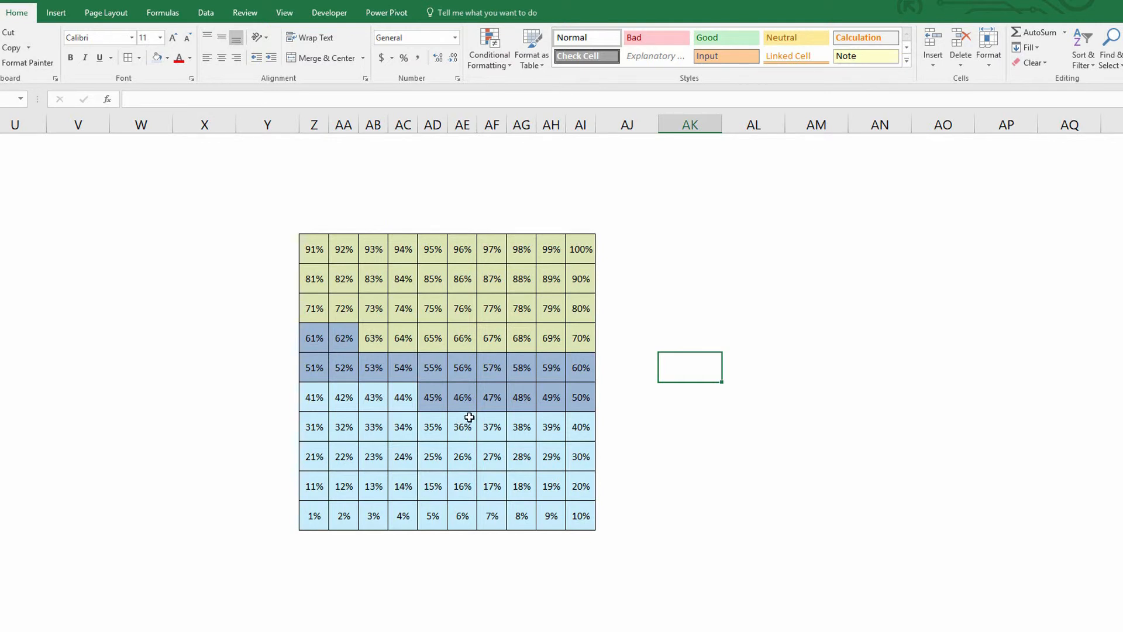
mouse_move(431, 337)
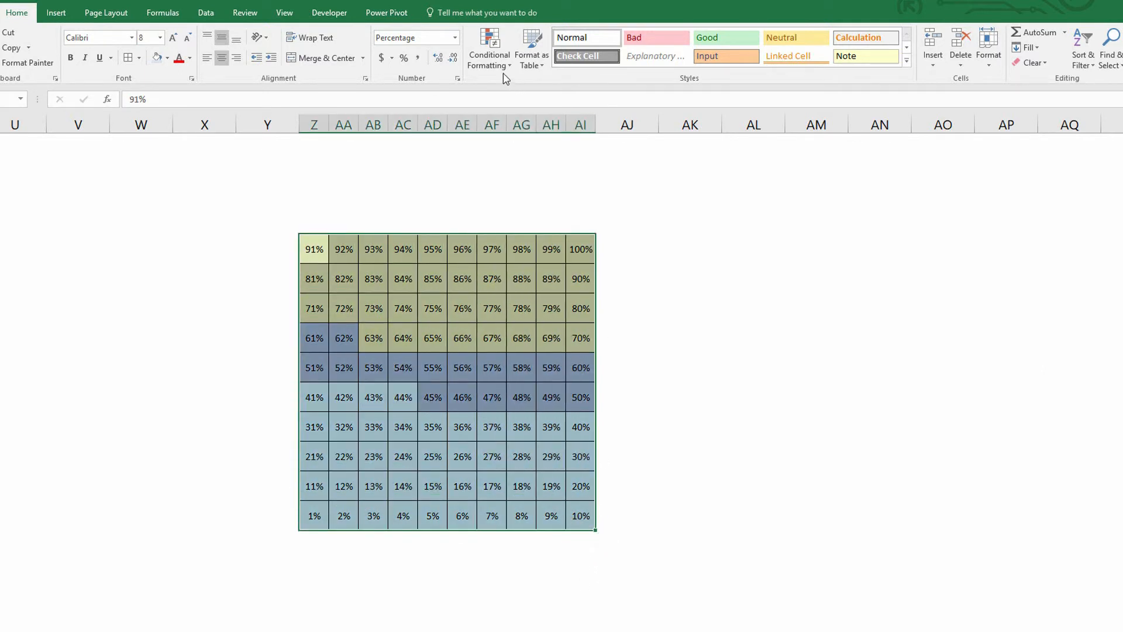
- Edit the light-blue rule via Manage Rules so its percentage labels are hidden
click(489, 48)
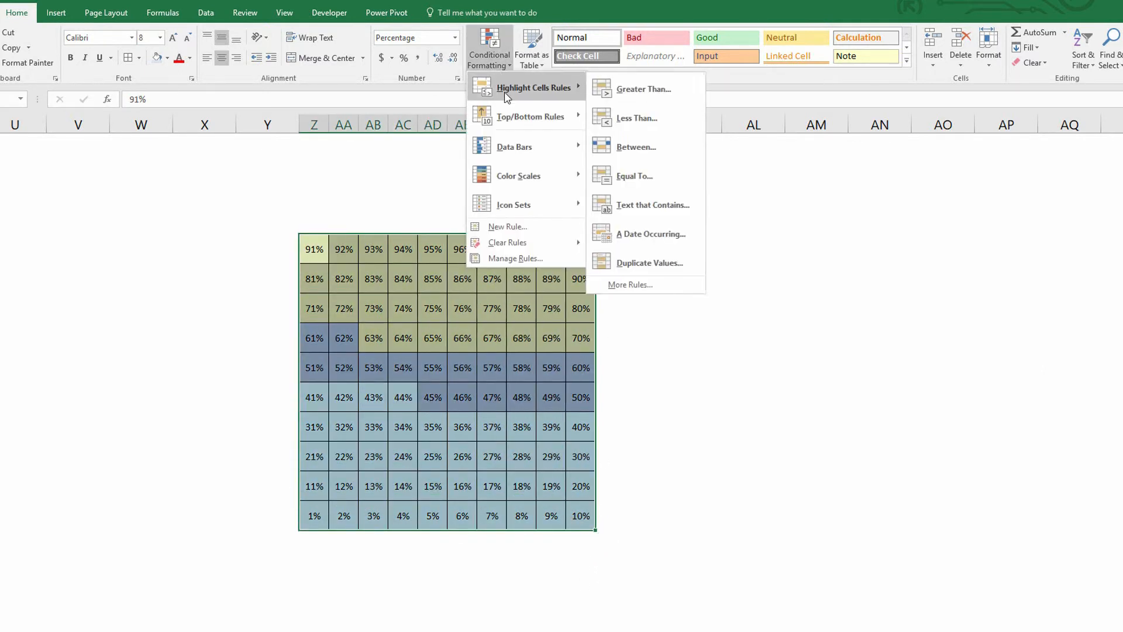
mouse_move(514, 258)
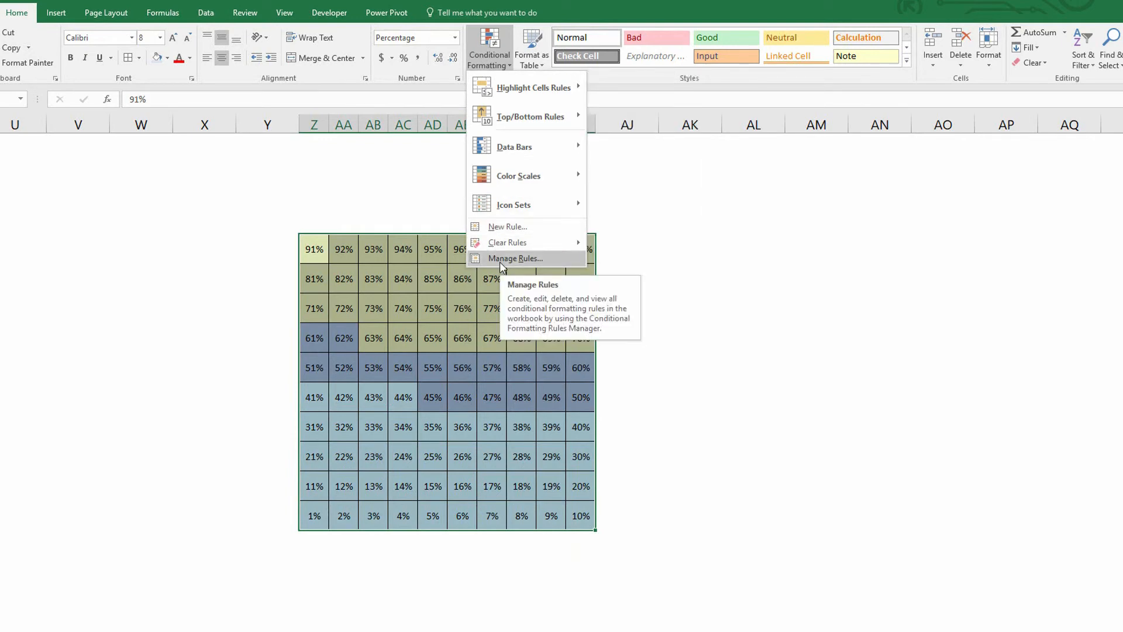
click(514, 258)
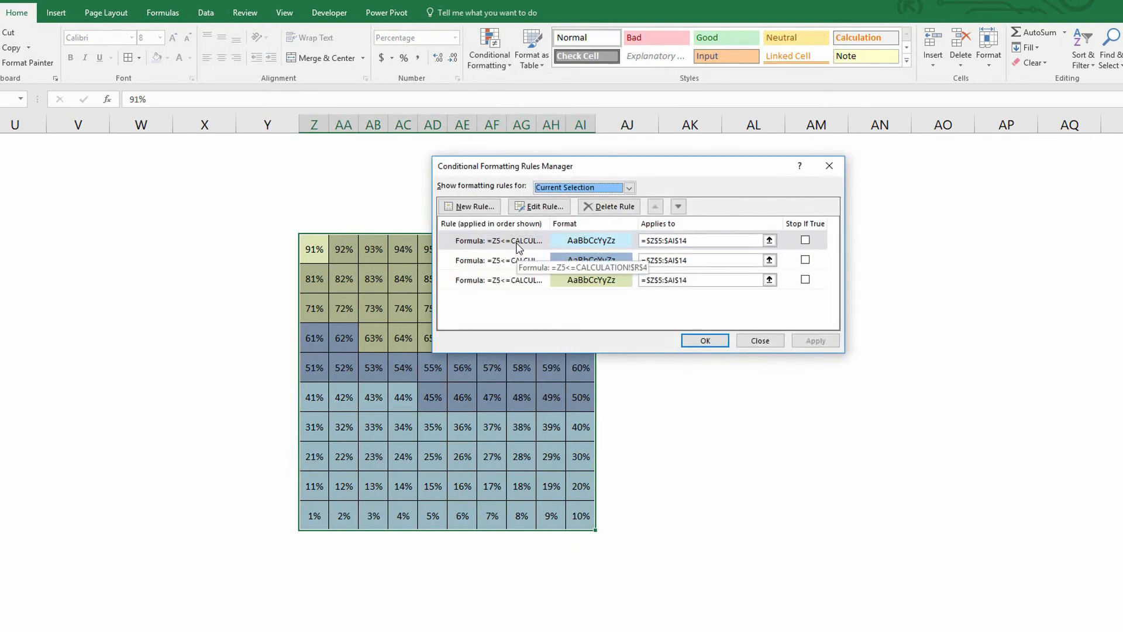
click(498, 240)
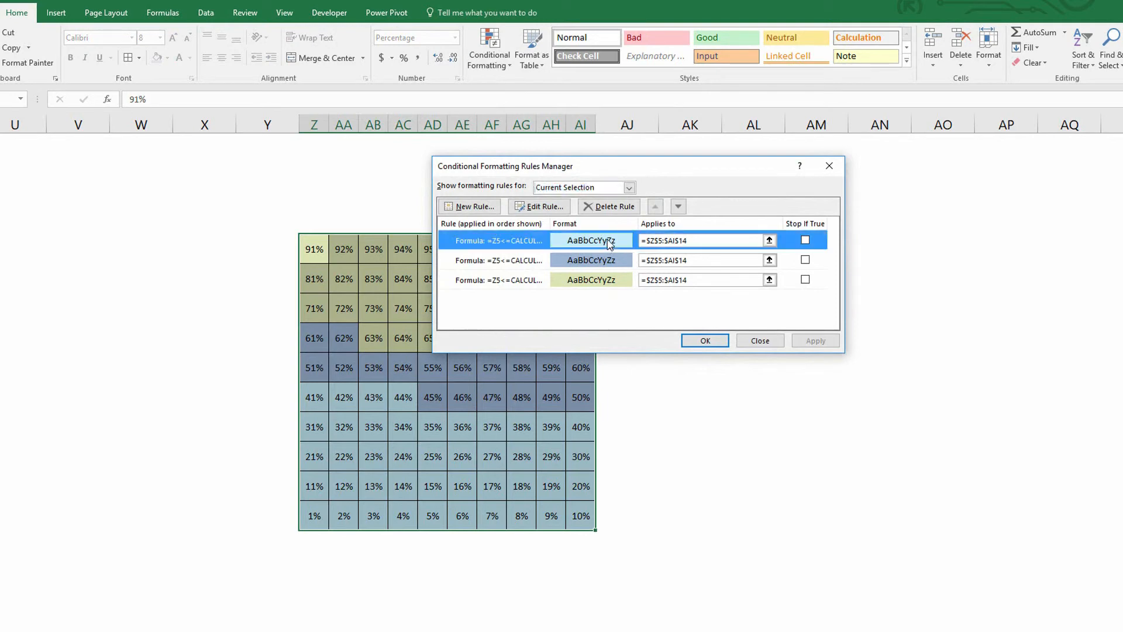
click(539, 207)
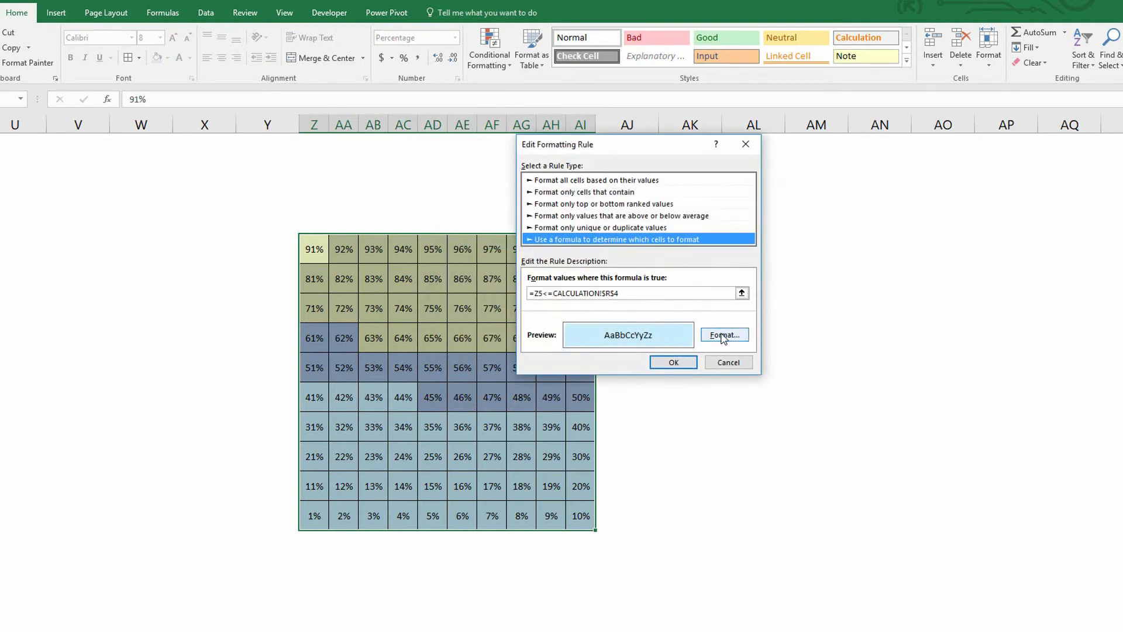
click(723, 336)
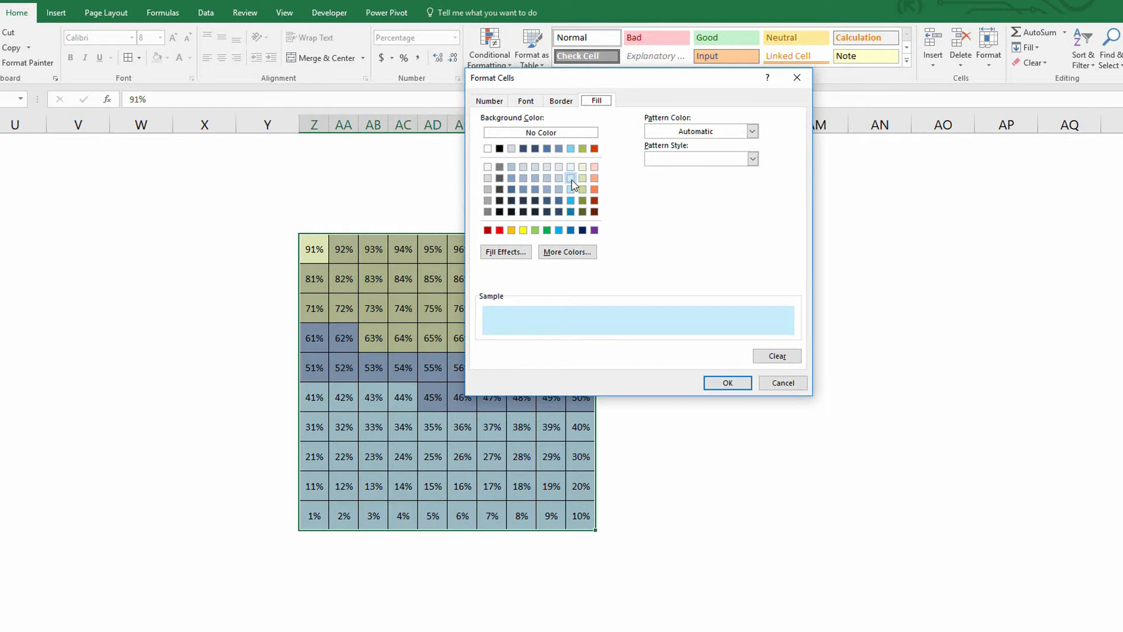
click(525, 100)
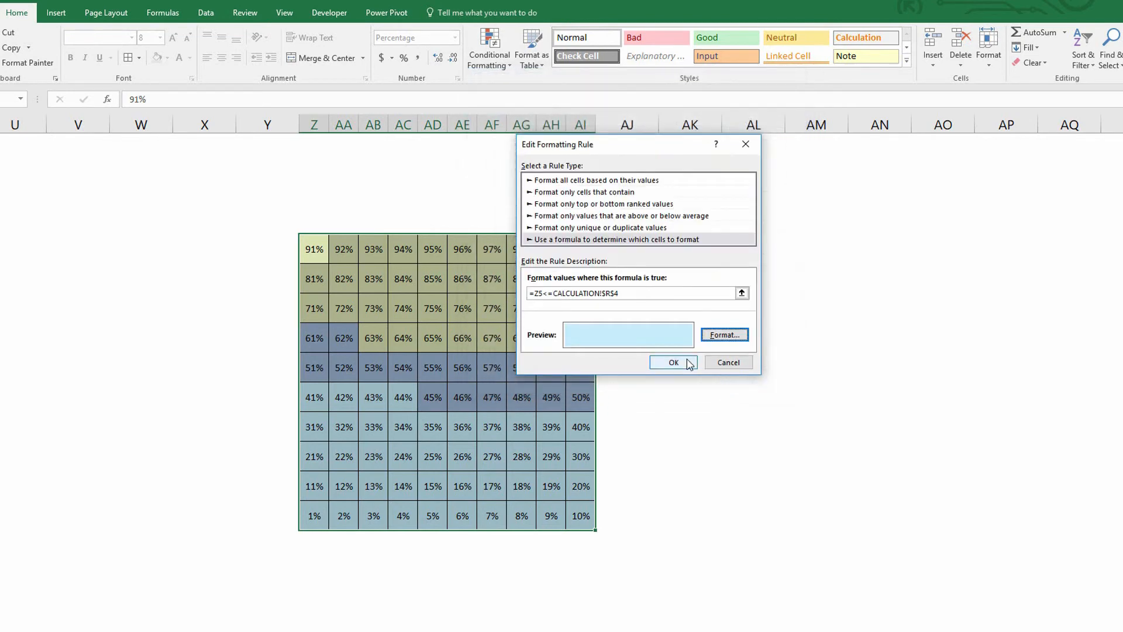
click(673, 361)
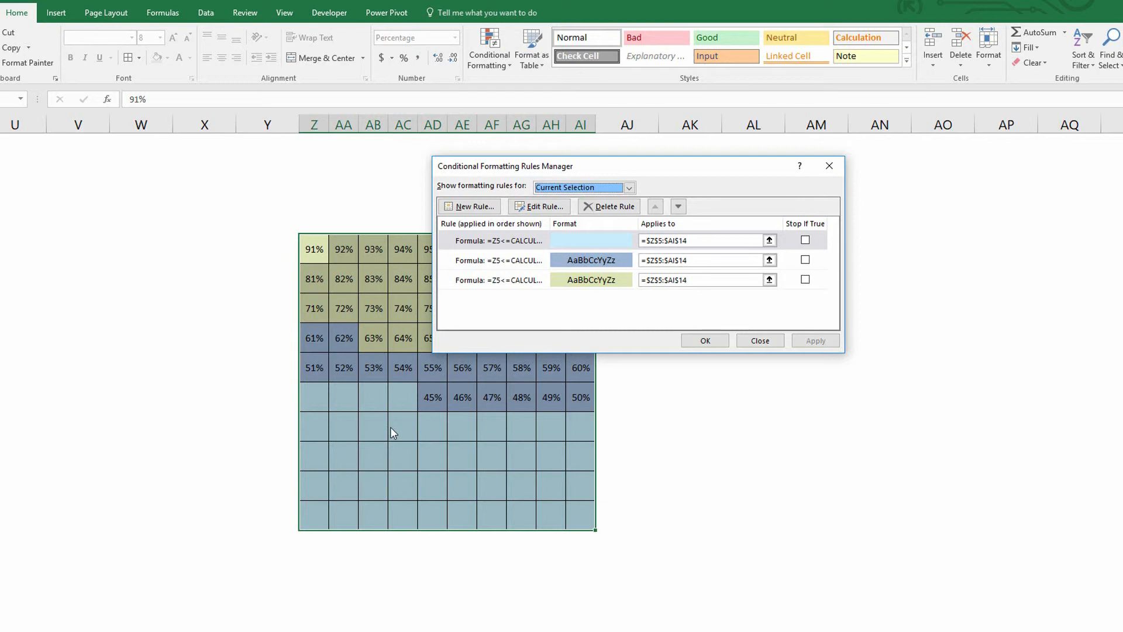
mouse_move(530, 260)
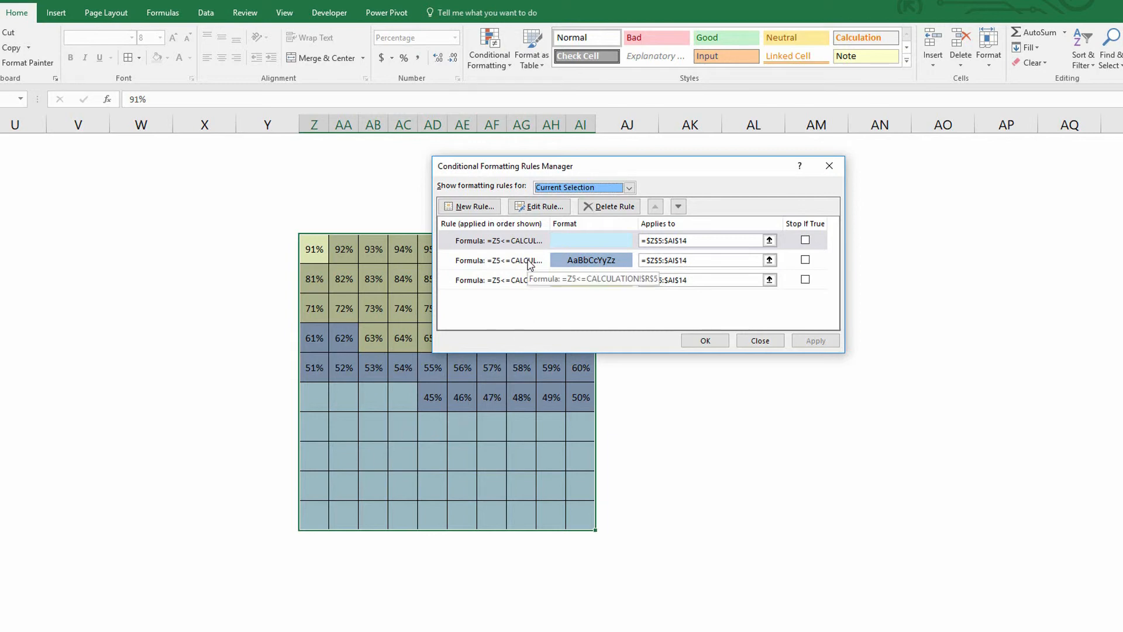
- Set the blue-grey rule's font colour to match its fill and apply, hiding labels to 62%
click(538, 206)
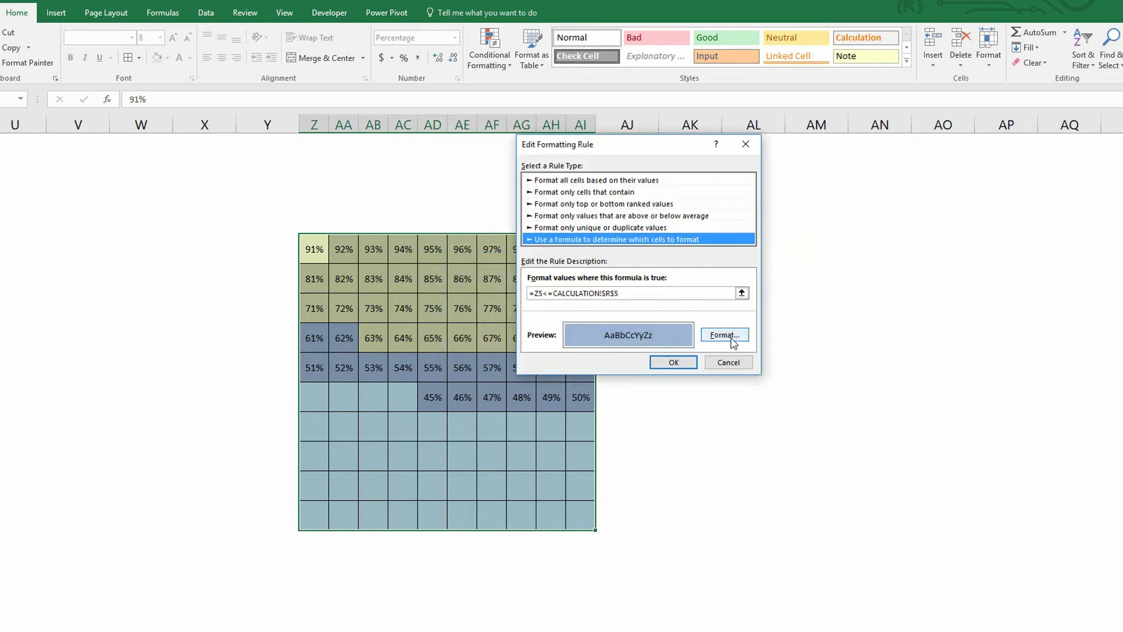
click(724, 334)
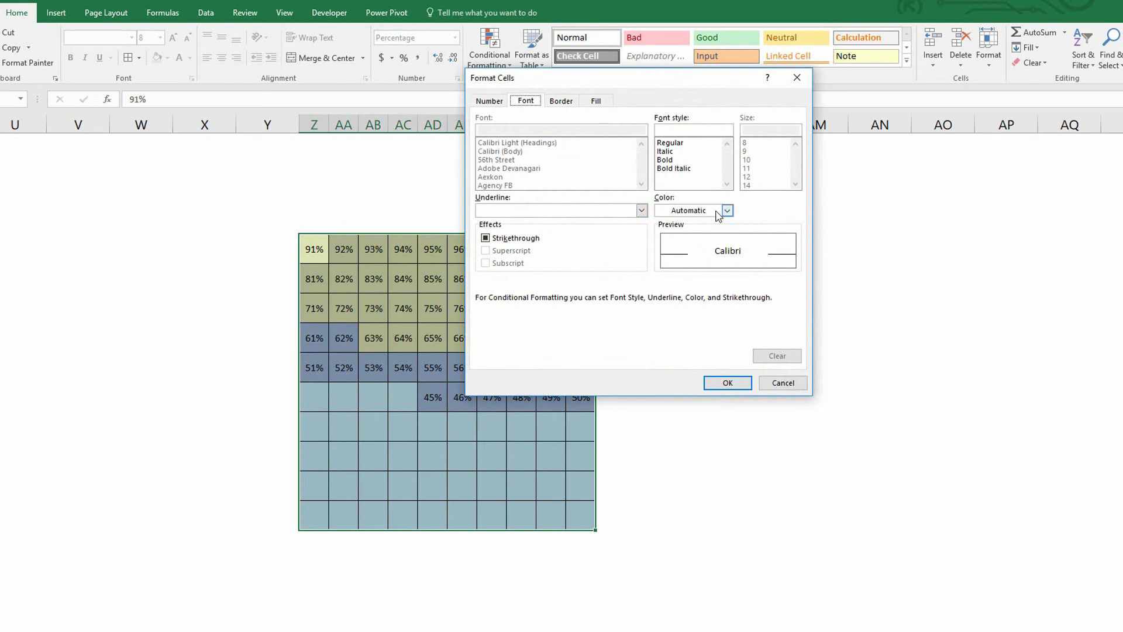
click(727, 210)
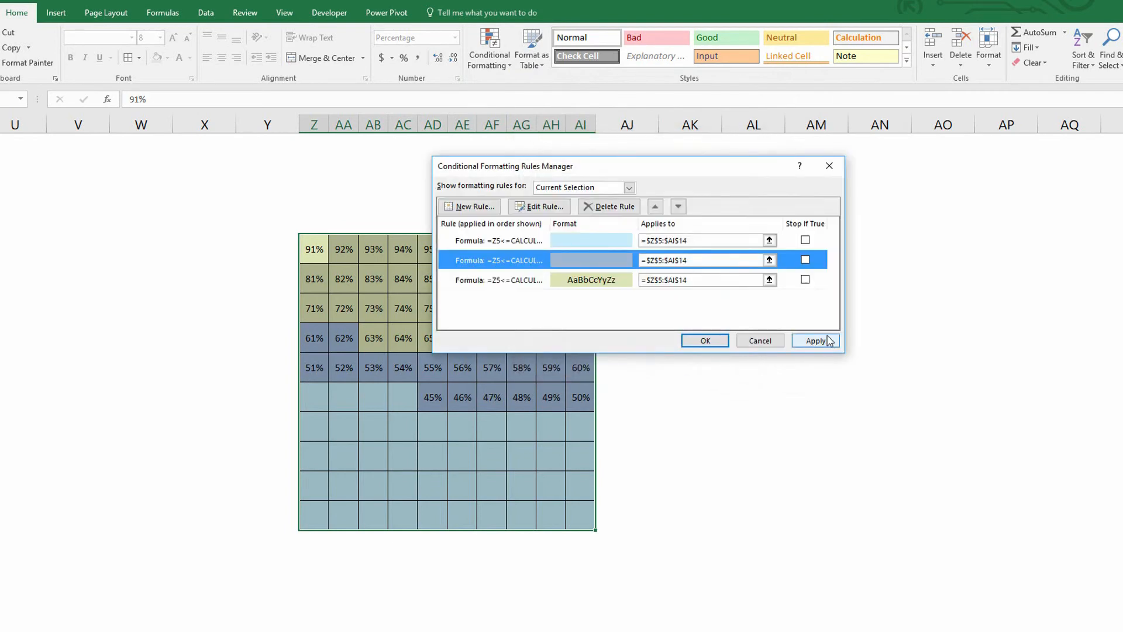
click(814, 341)
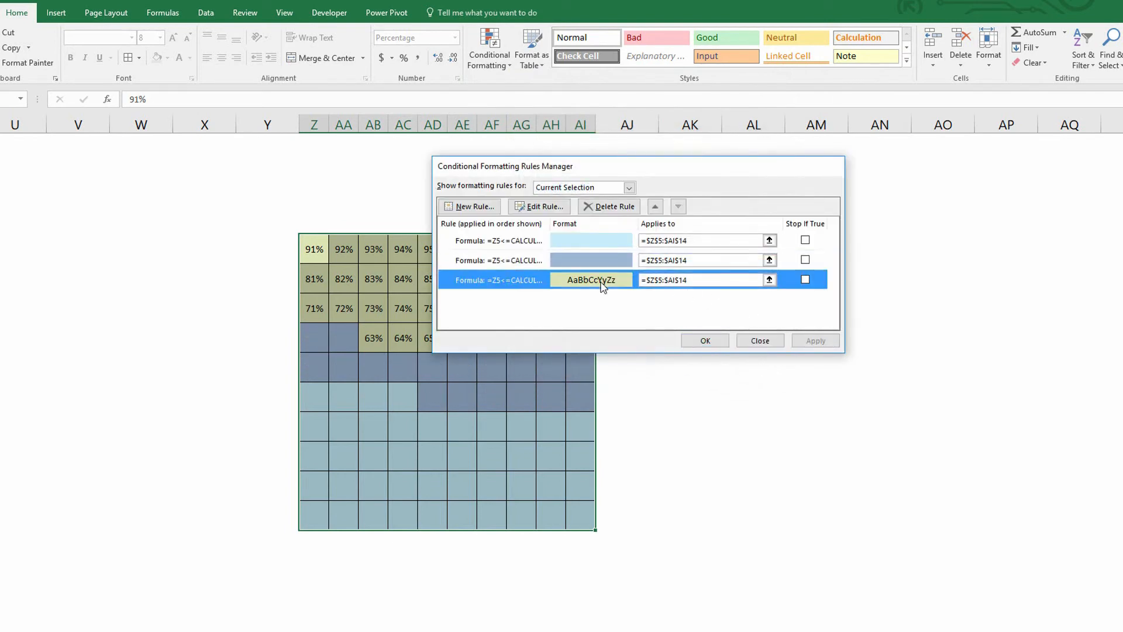
- Give the green rule a matching green font colour so its percentages vanish, then apply the rules
click(539, 206)
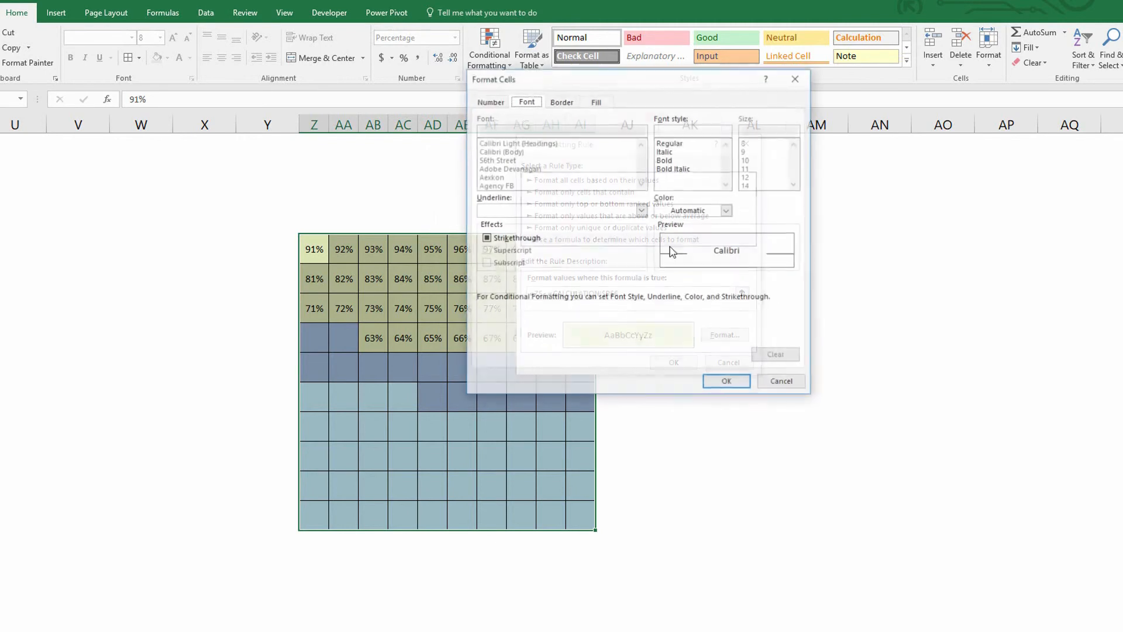
click(727, 210)
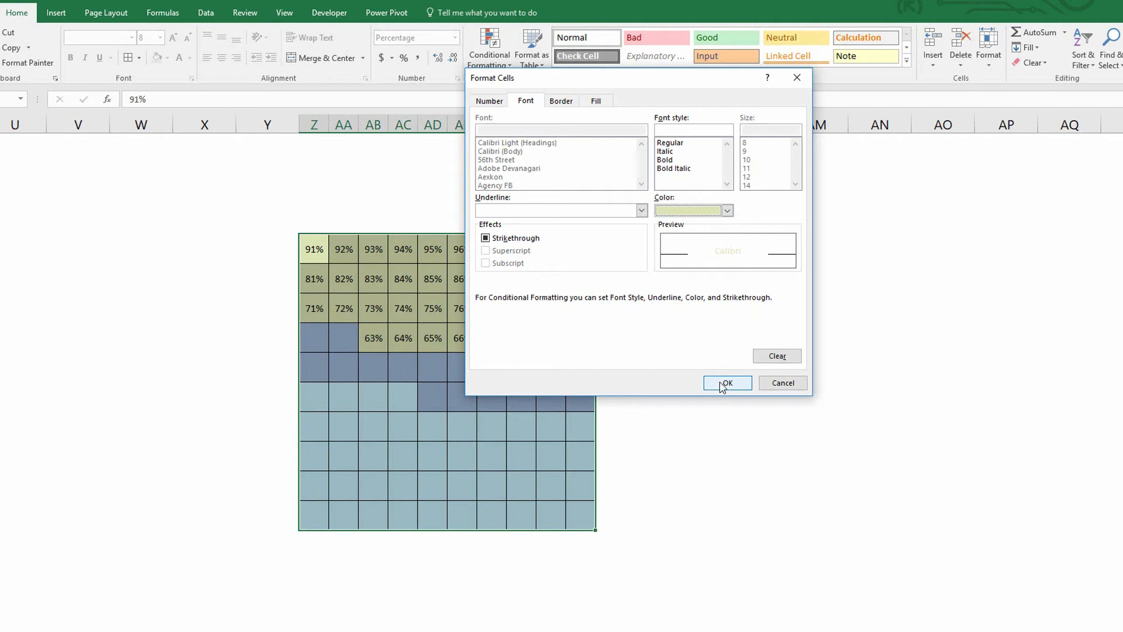
click(726, 382)
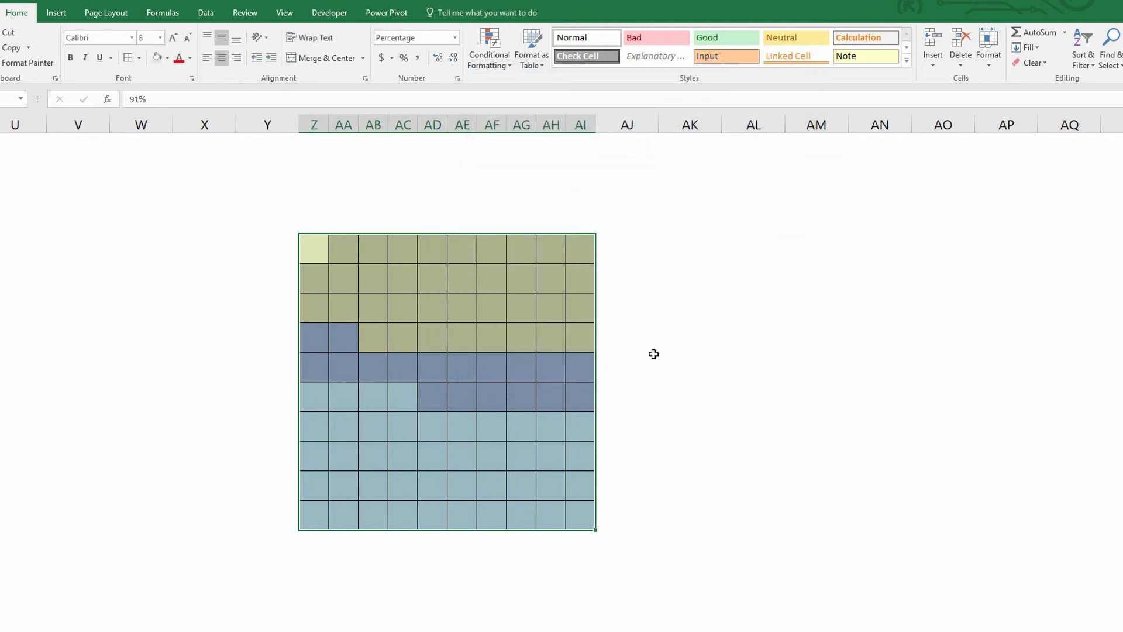
click(690, 337)
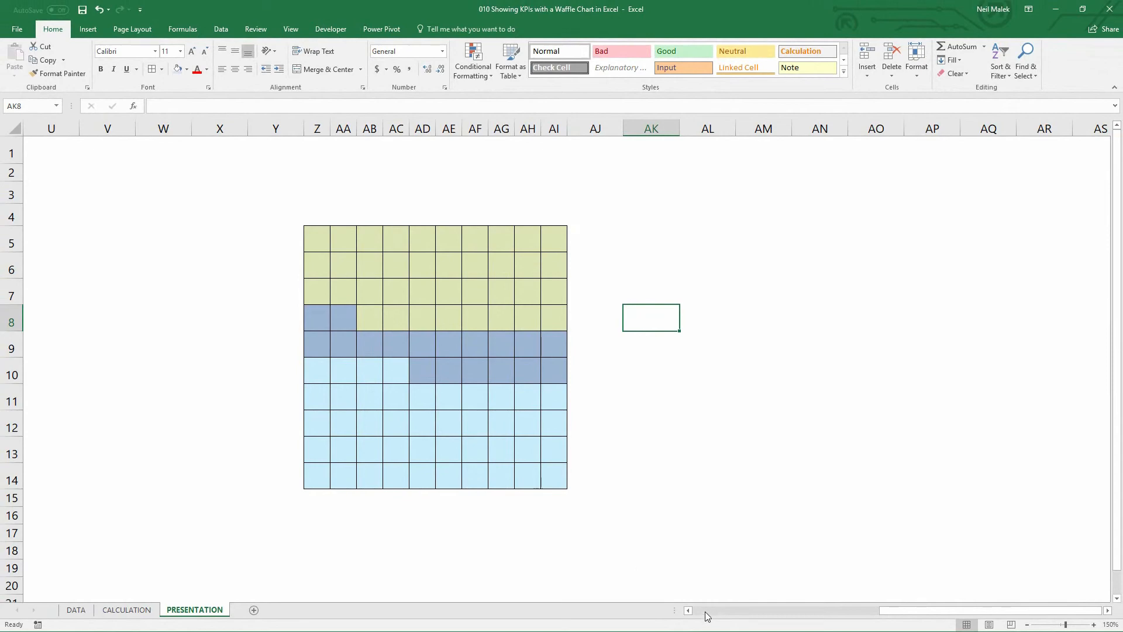
- Set the Quarter dropdown in C14 to Quarter 3, then Quarter 4 (Adults 43%, Seniors 20%, Youth 37%)
scroll(left, 3)
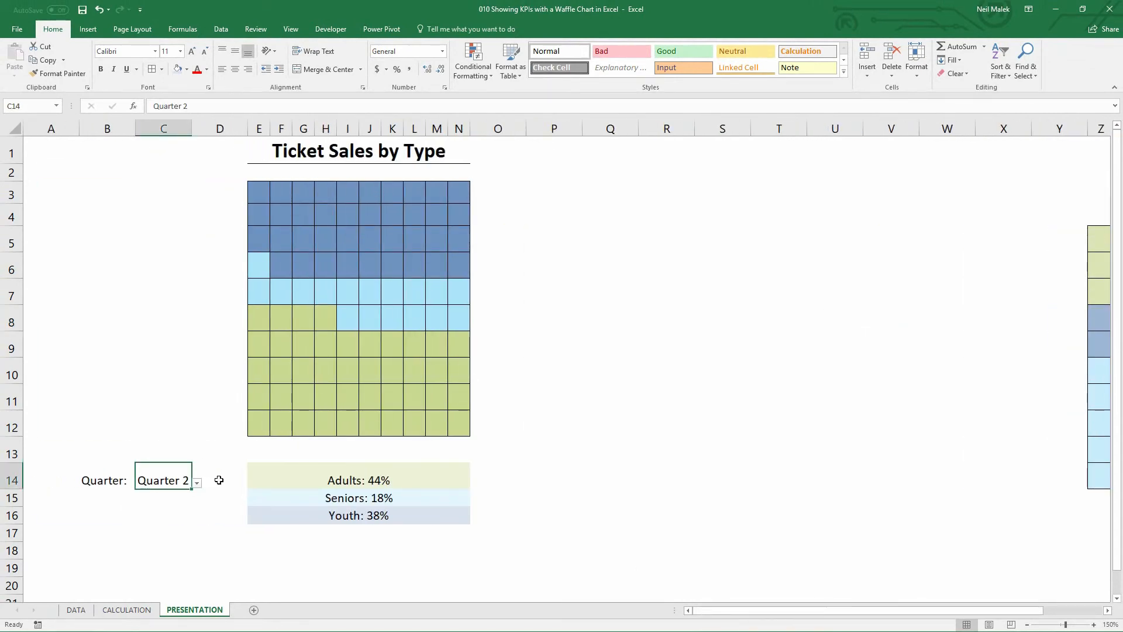
click(197, 481)
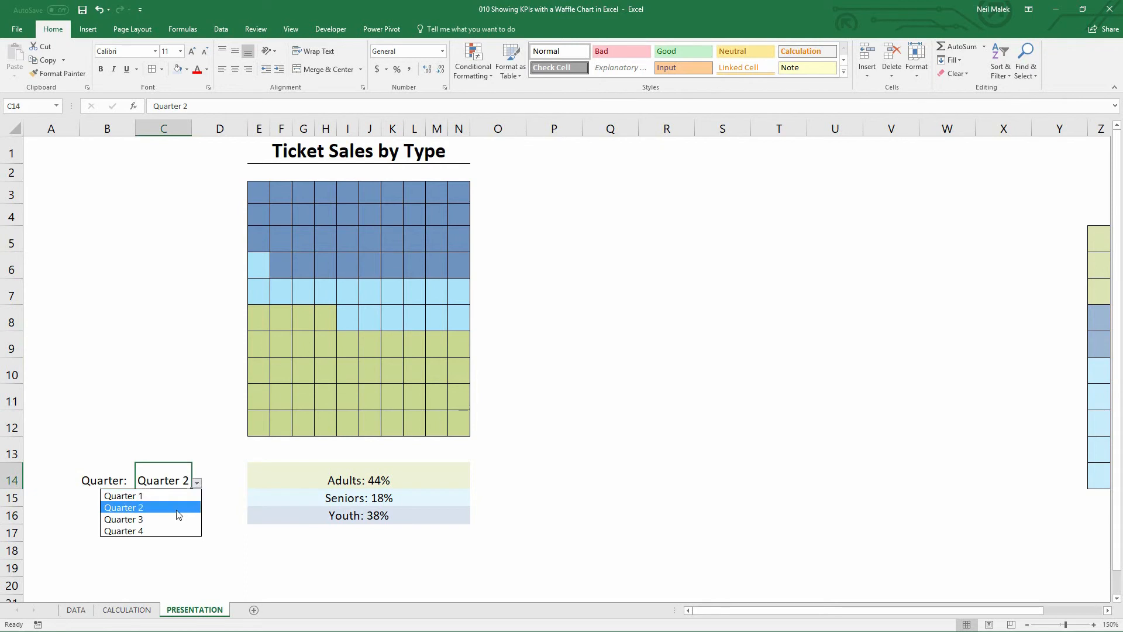
click(123, 530)
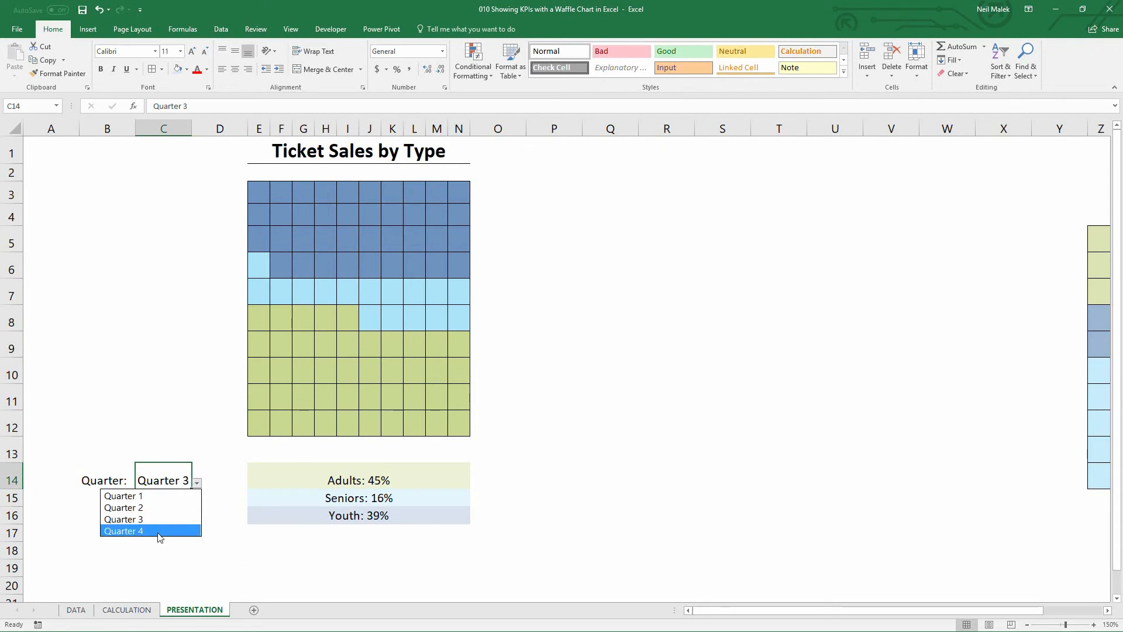
click(123, 531)
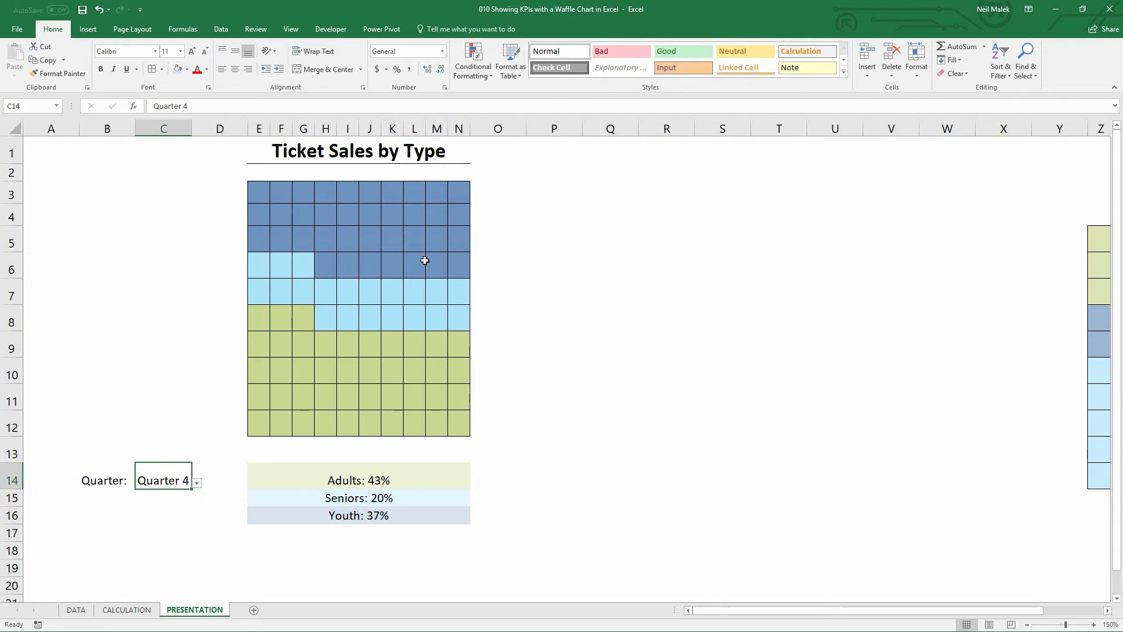
mouse_move(185, 545)
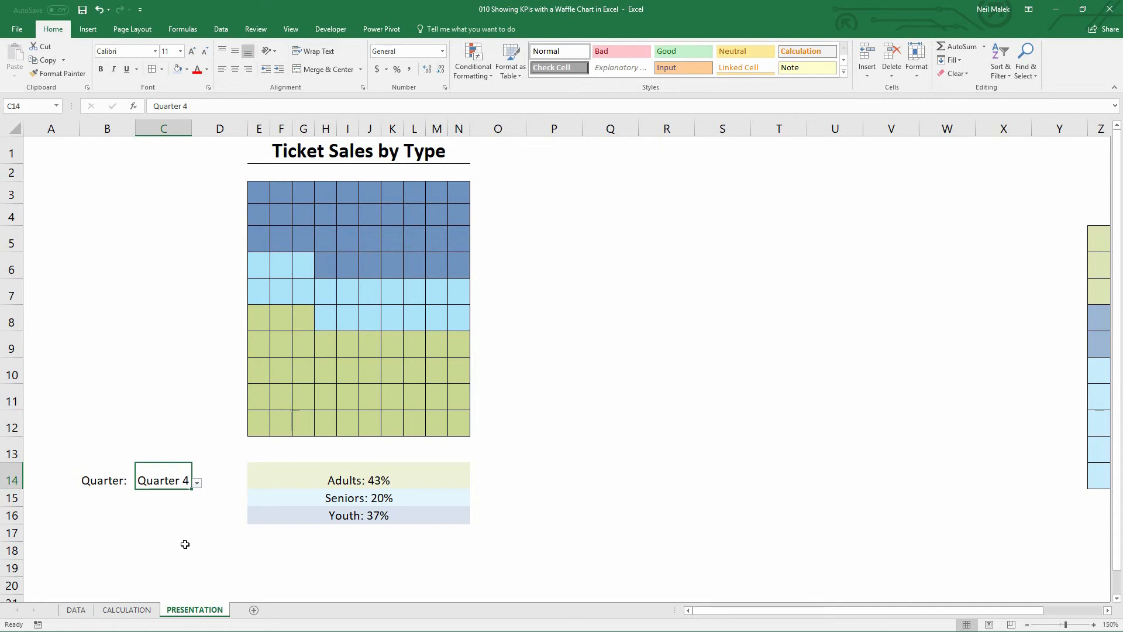
click(126, 609)
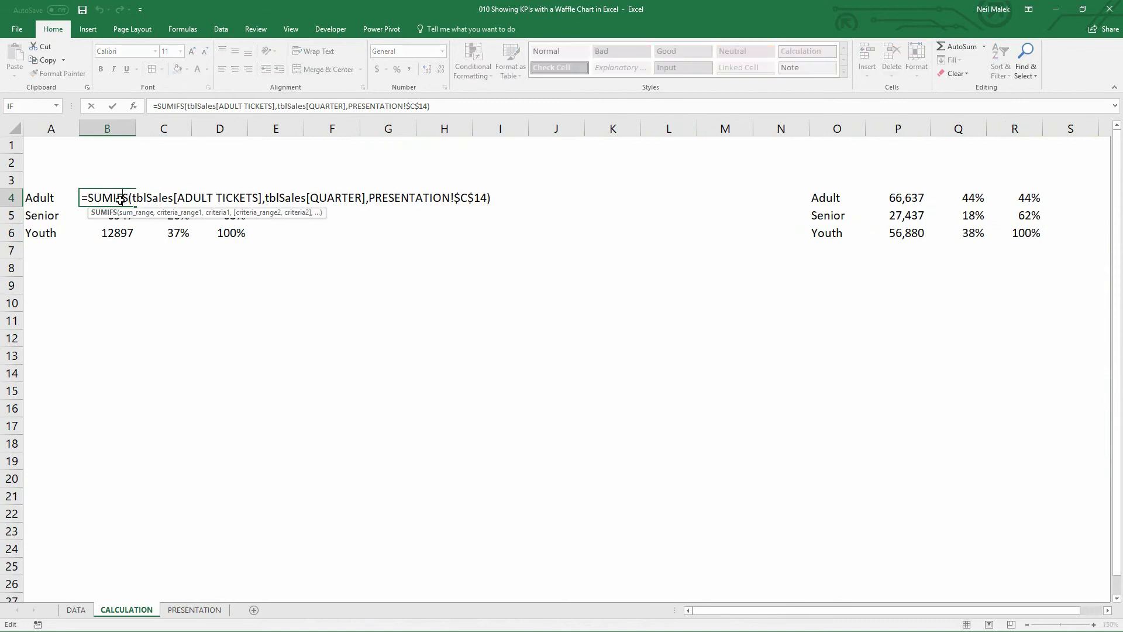
key(Enter)
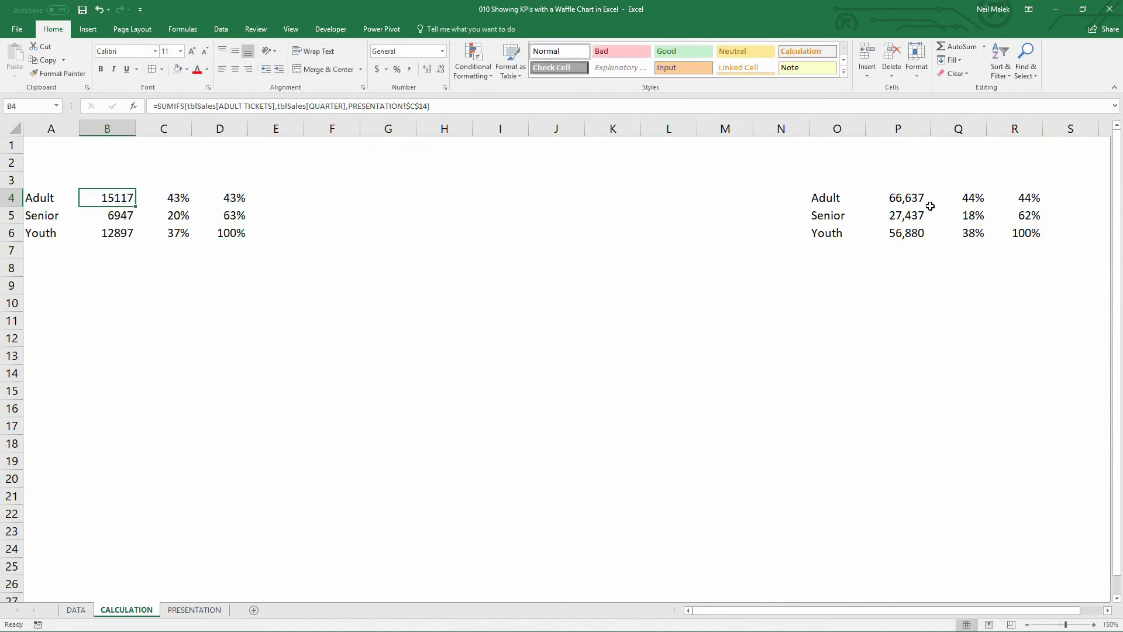
mouse_move(828, 198)
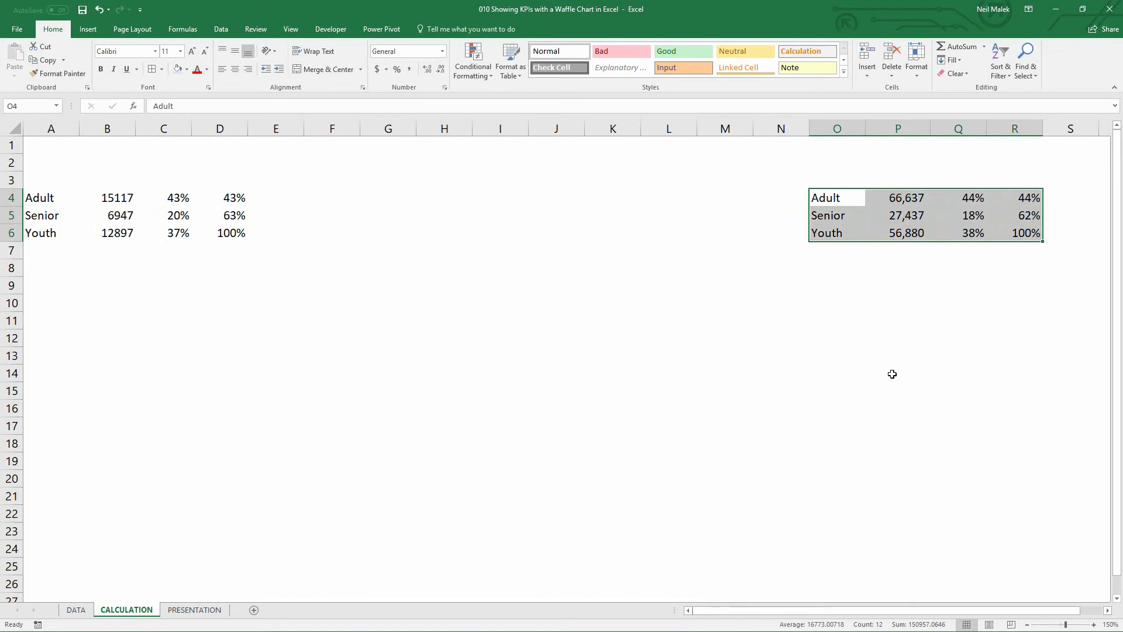
click(194, 609)
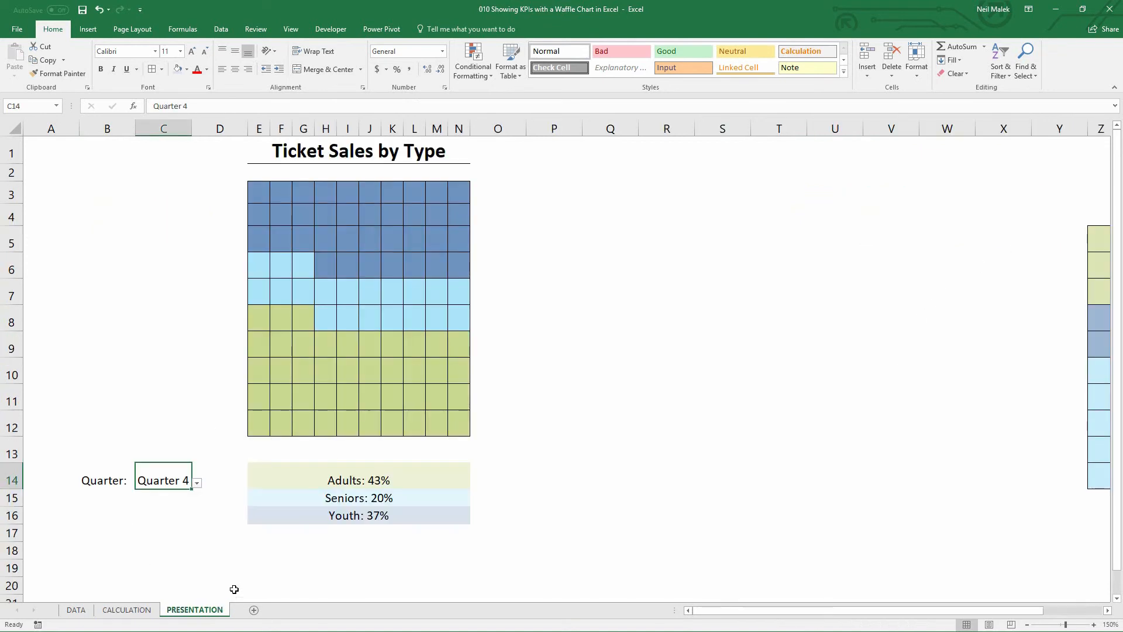
- Scroll right to columns Z:AI to show the three-band helper waffle grid
scroll(right, 3)
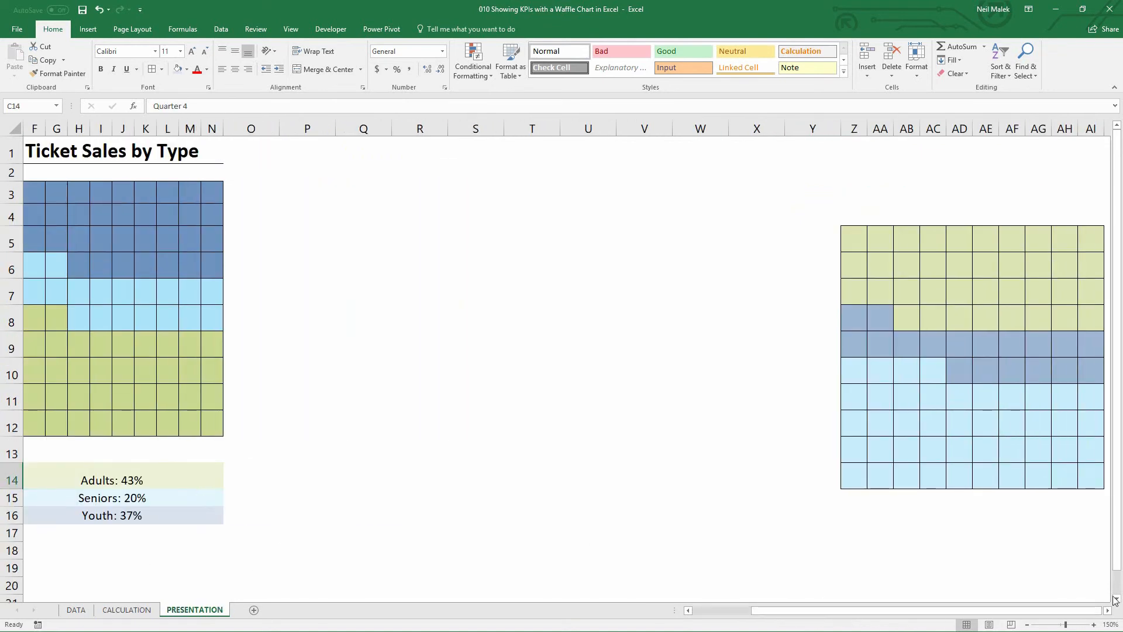
scroll(right, 3)
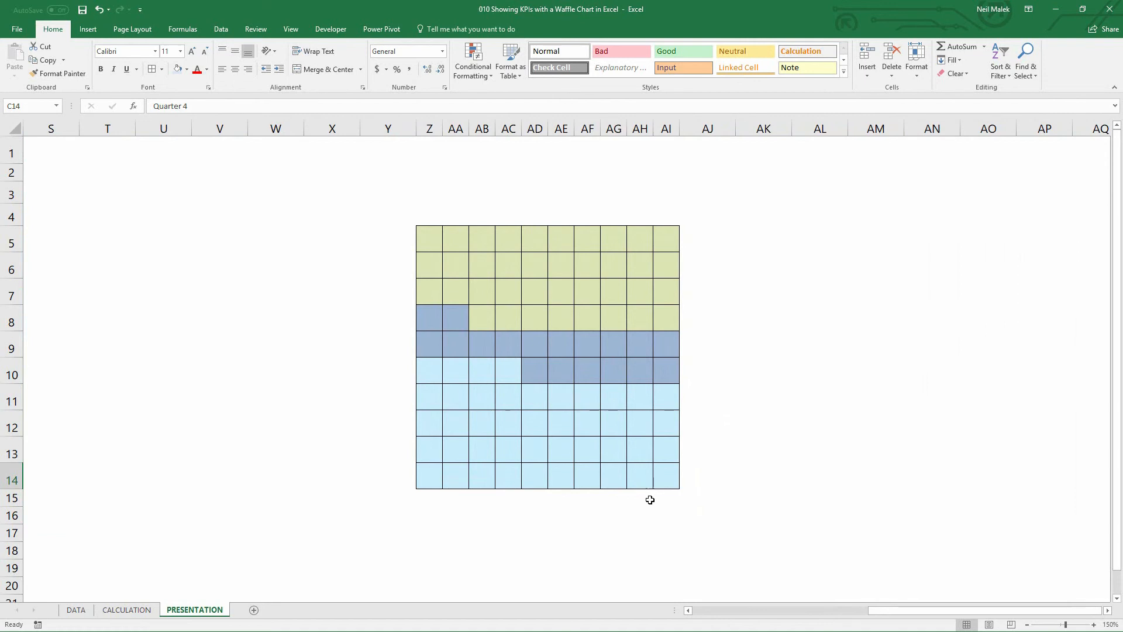
mouse_move(642, 496)
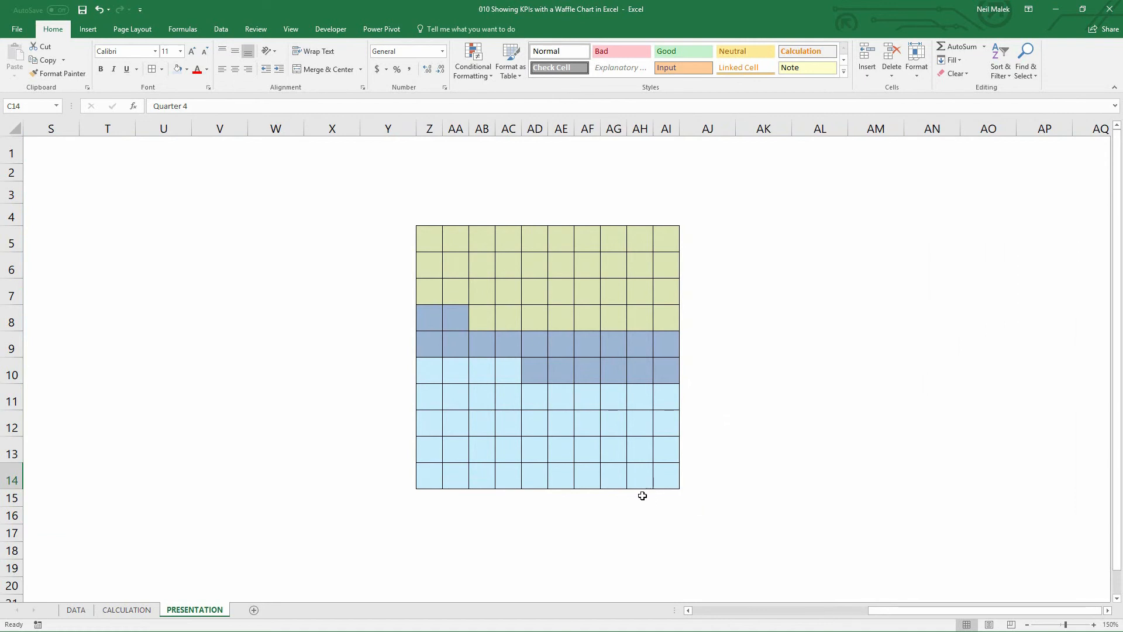
mouse_move(635, 494)
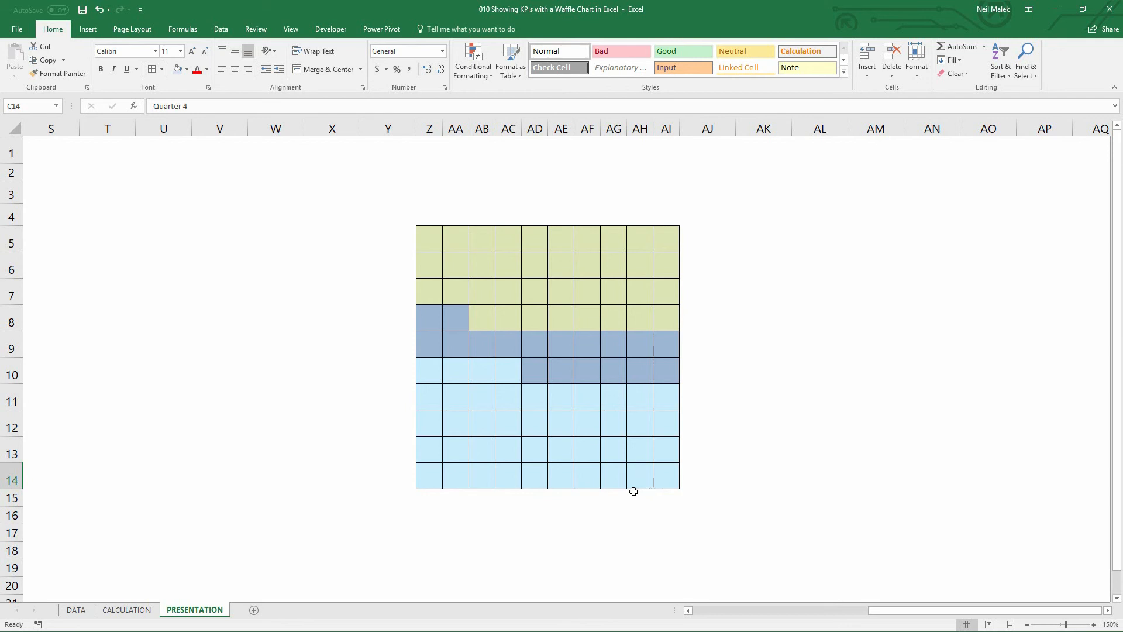
mouse_move(653, 481)
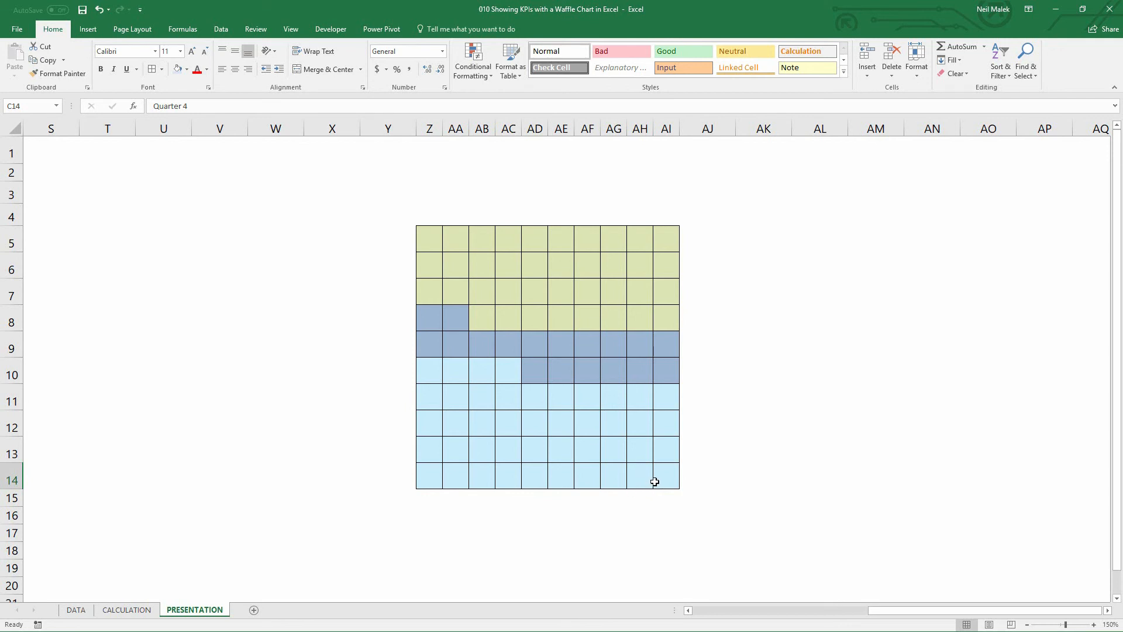
mouse_move(647, 478)
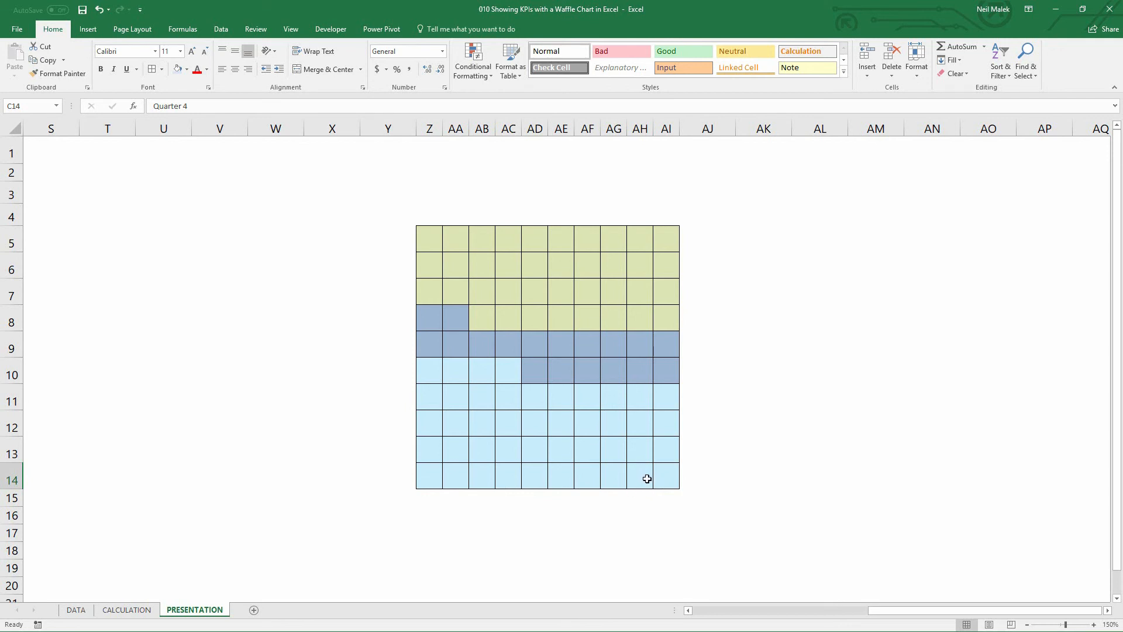
mouse_move(657, 462)
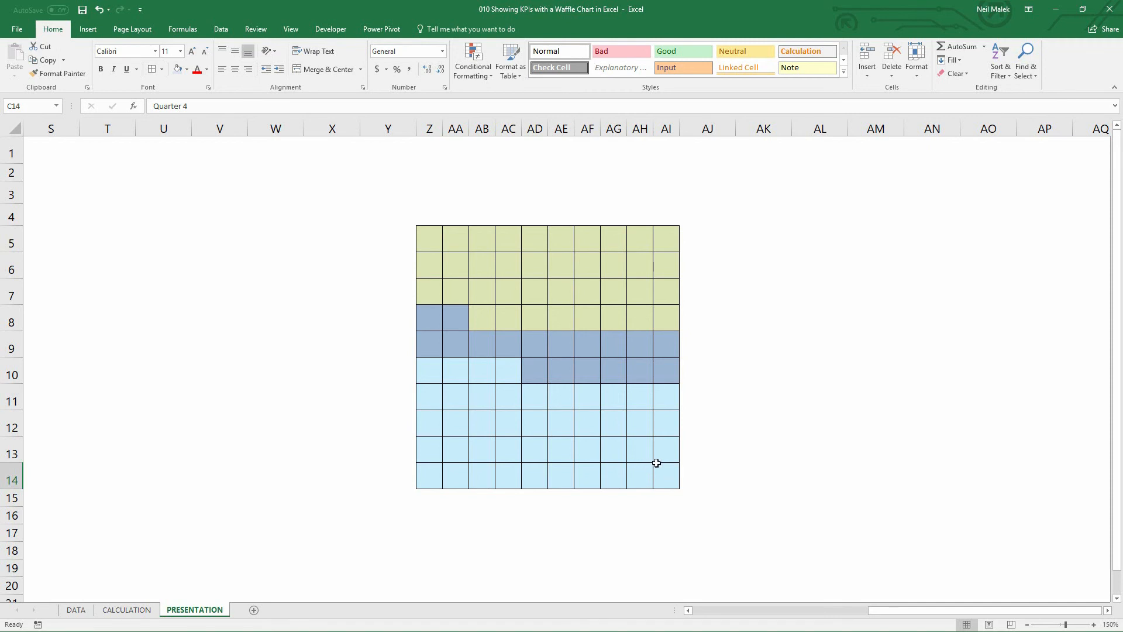
mouse_move(666, 406)
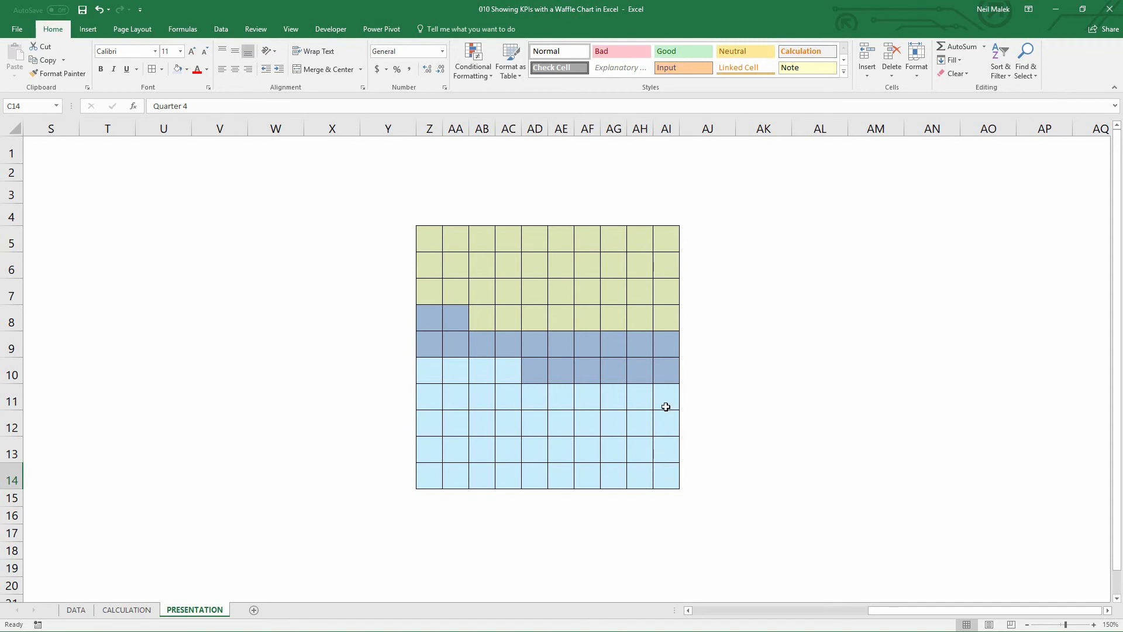
mouse_move(647, 393)
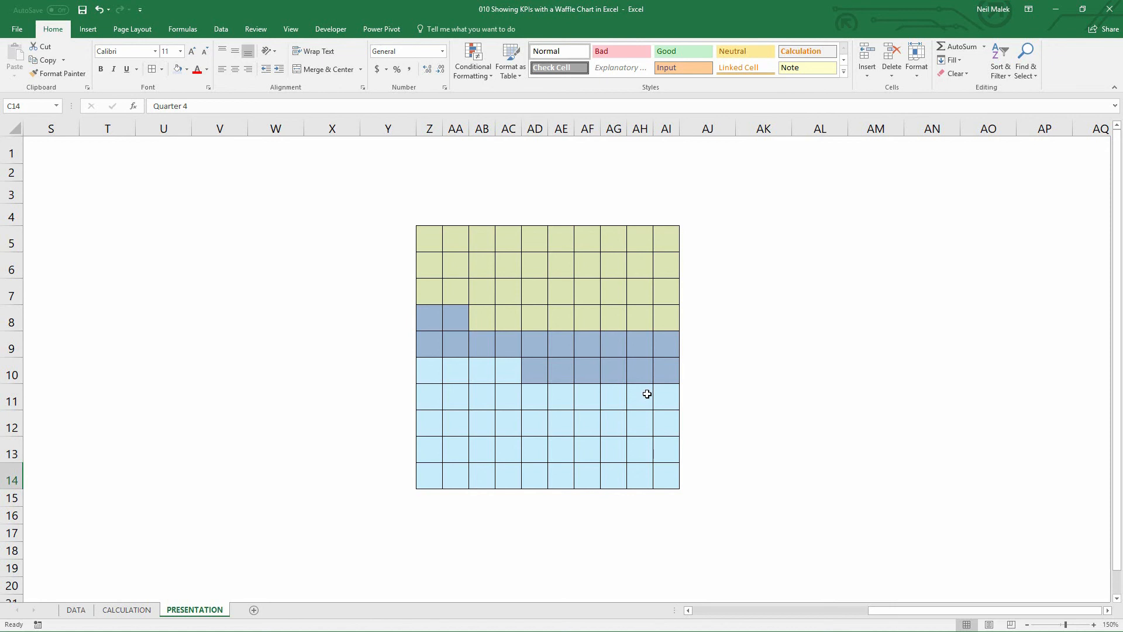
mouse_move(660, 387)
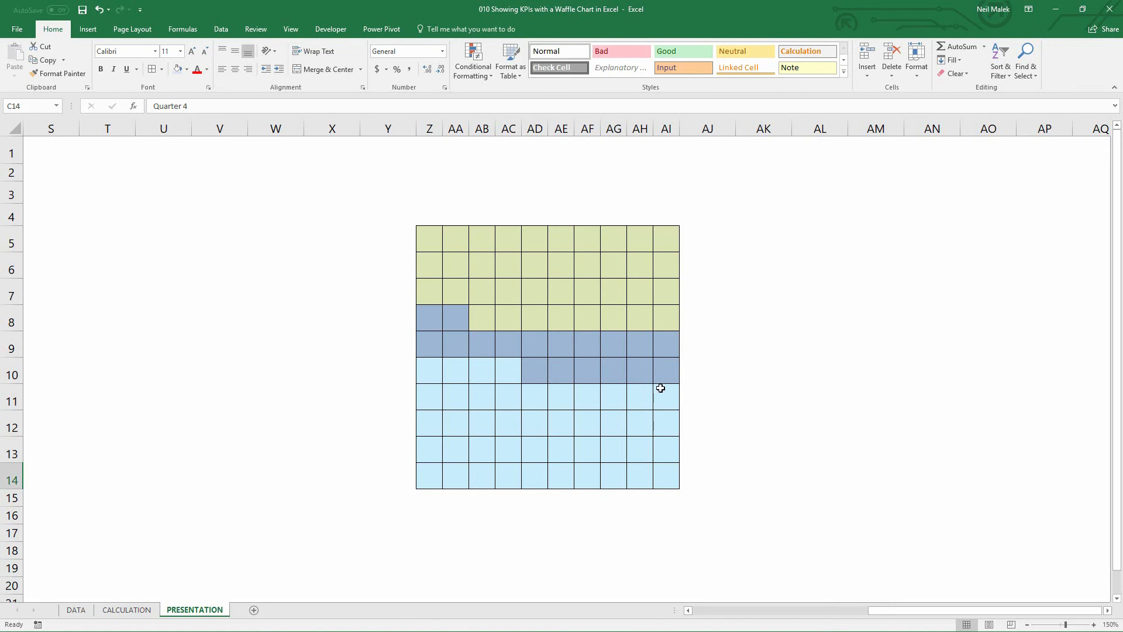
mouse_move(791, 379)
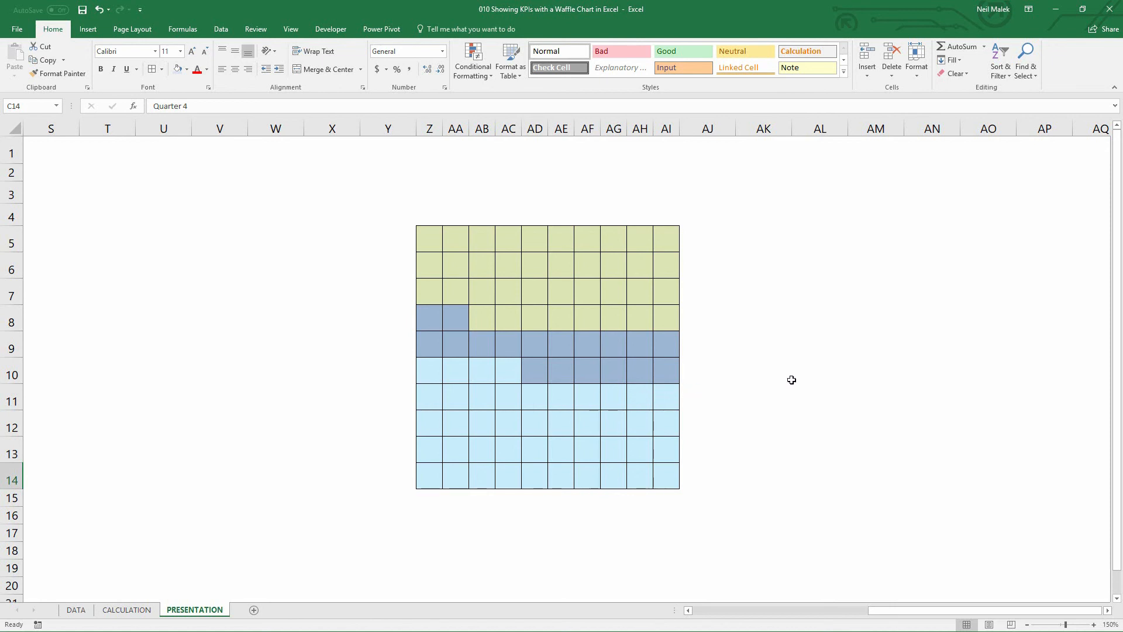